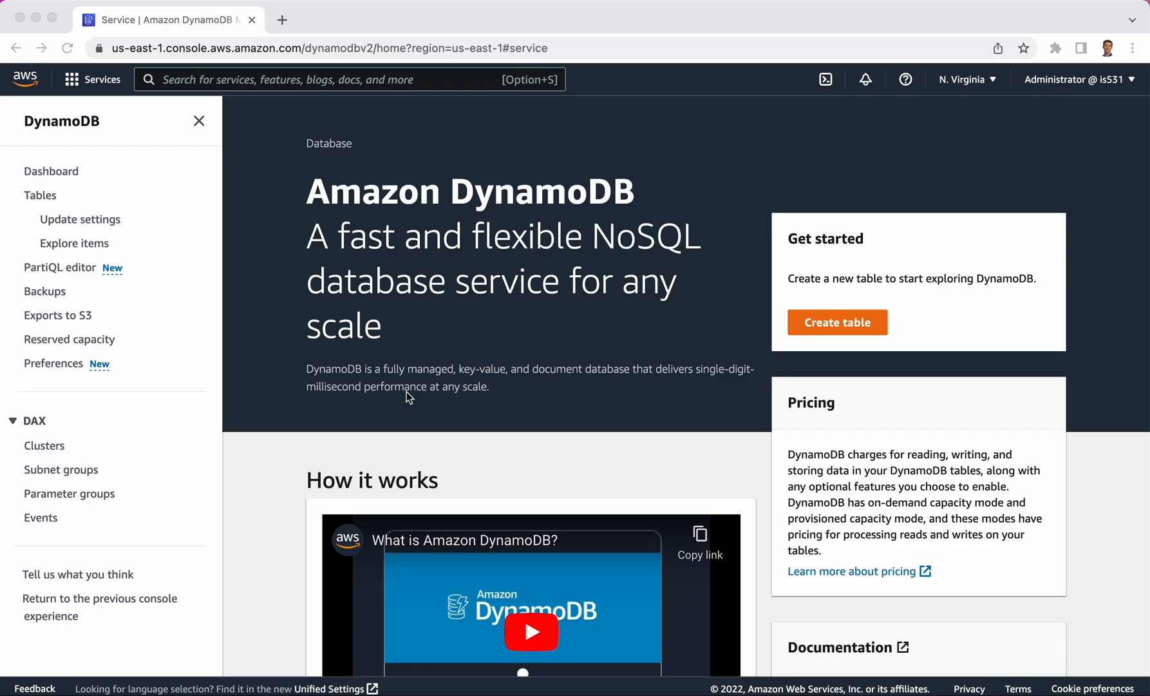
mouse_move(729, 286)
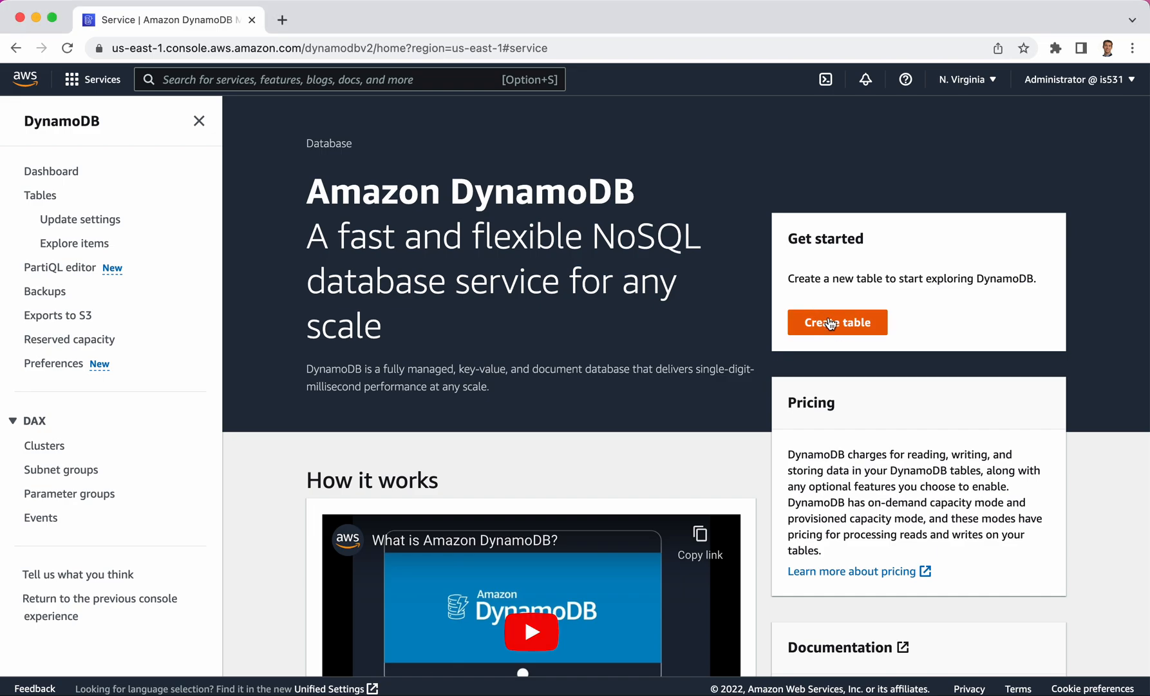
Step: Start creating a new table named oilwells
left_click(836, 322)
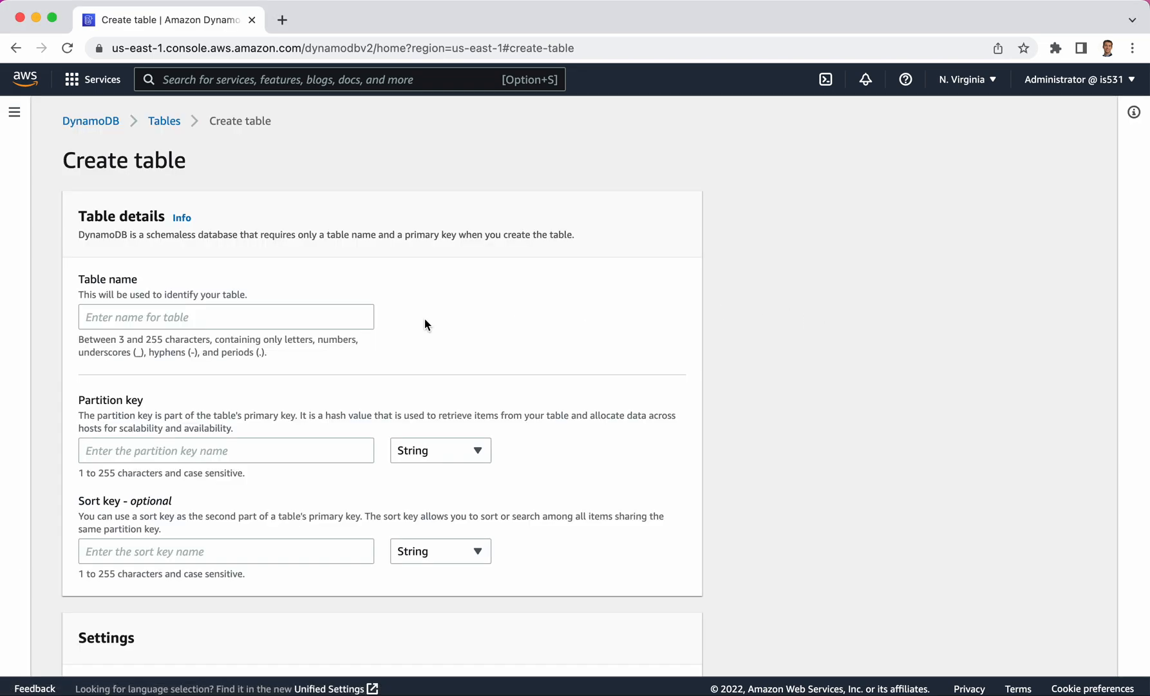
mouse_move(248, 277)
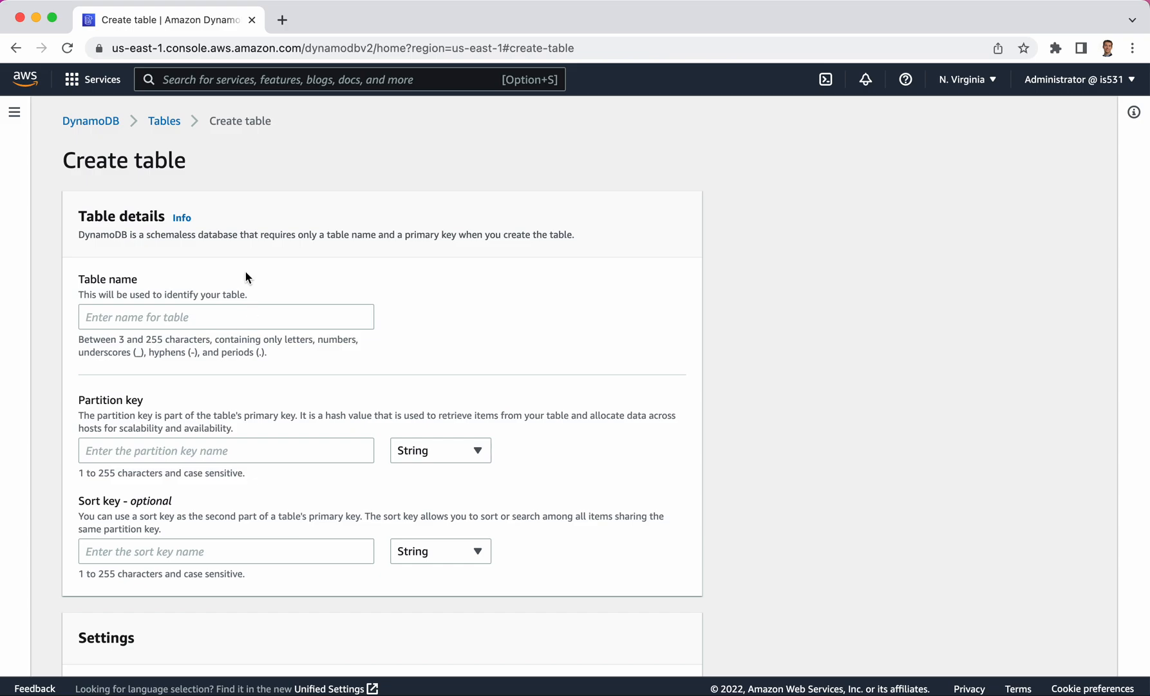
mouse_move(164, 434)
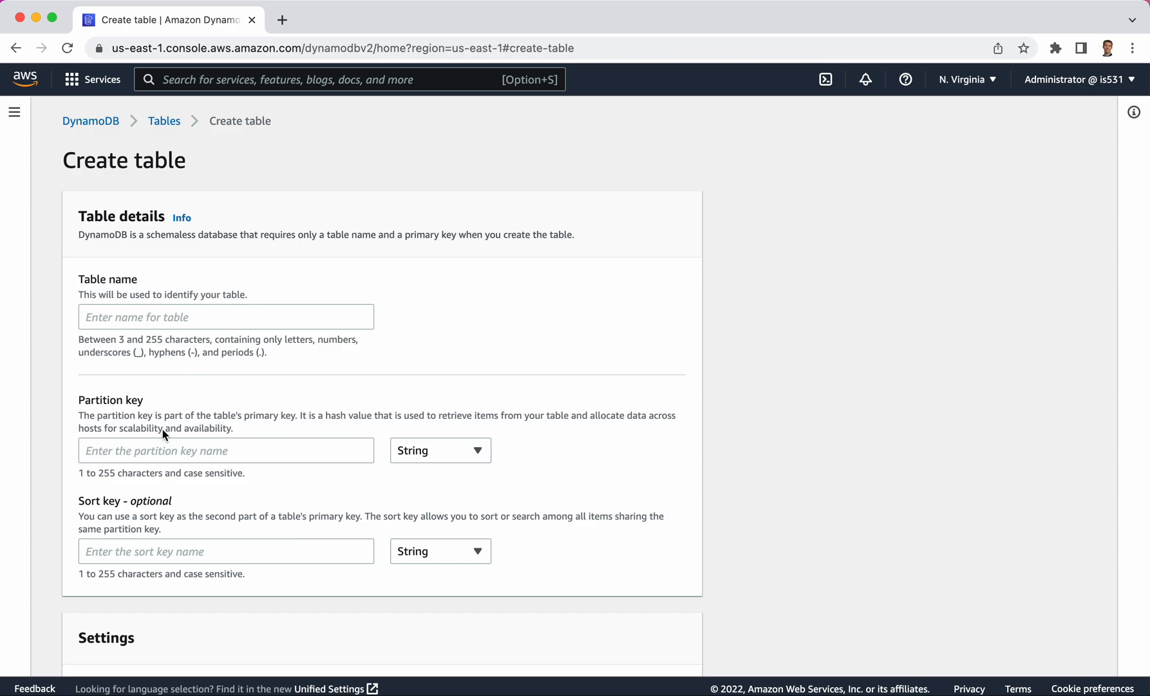
left_click(225, 316)
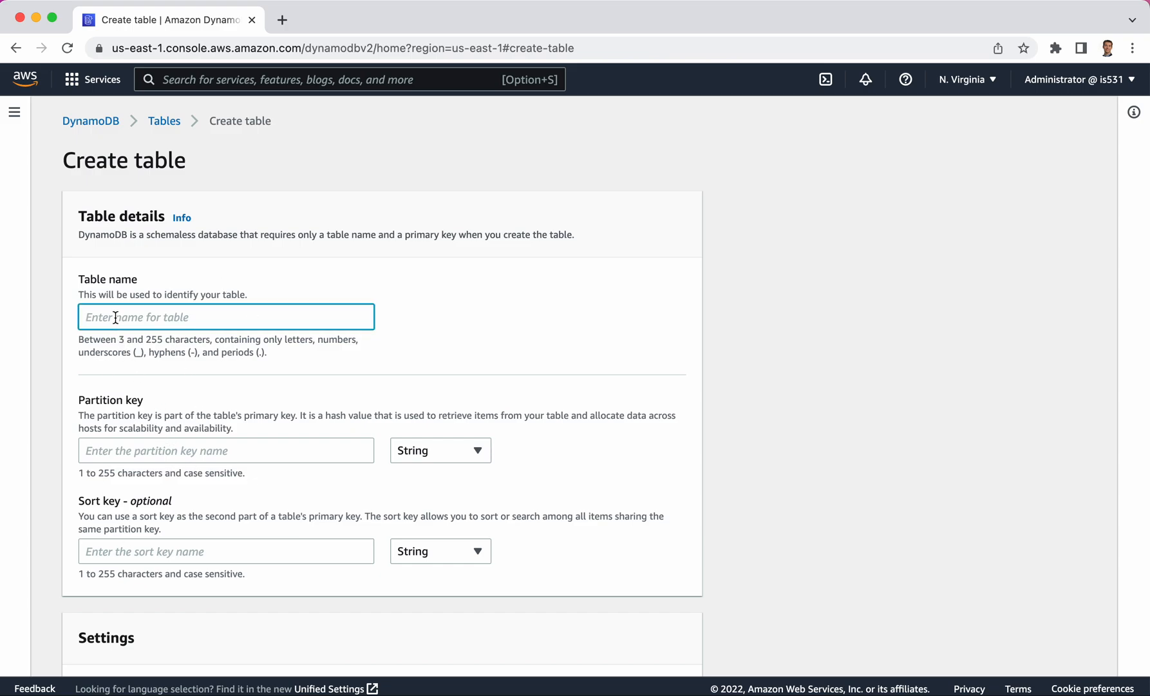
type("oilwell")
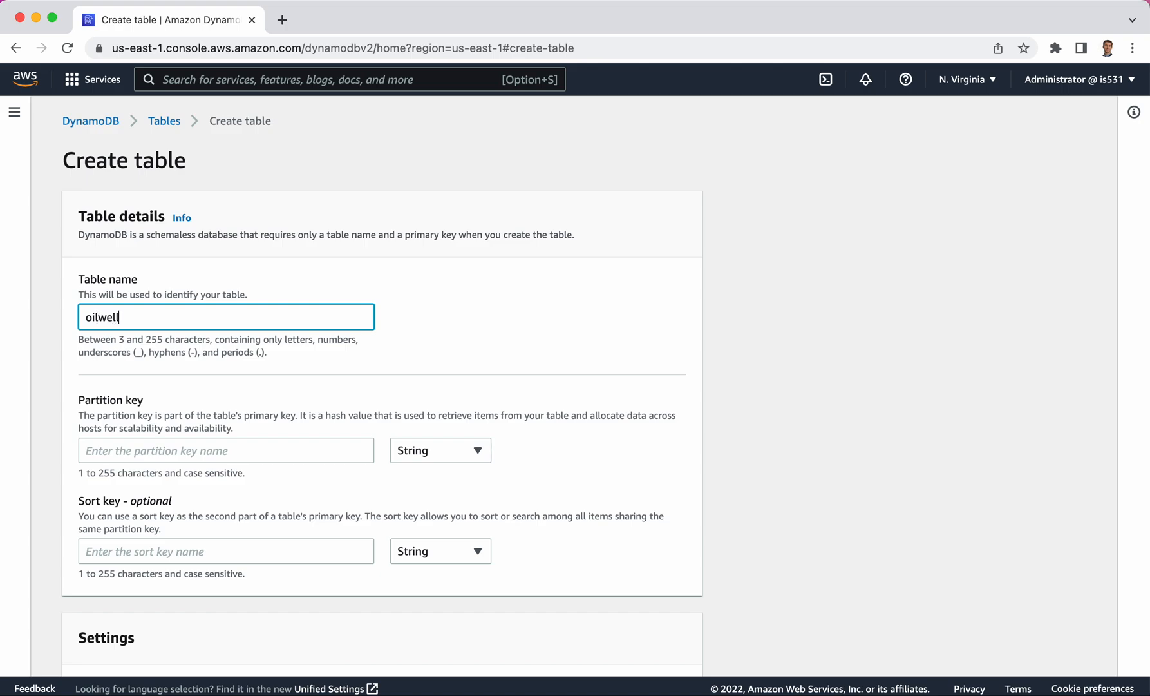
type("s")
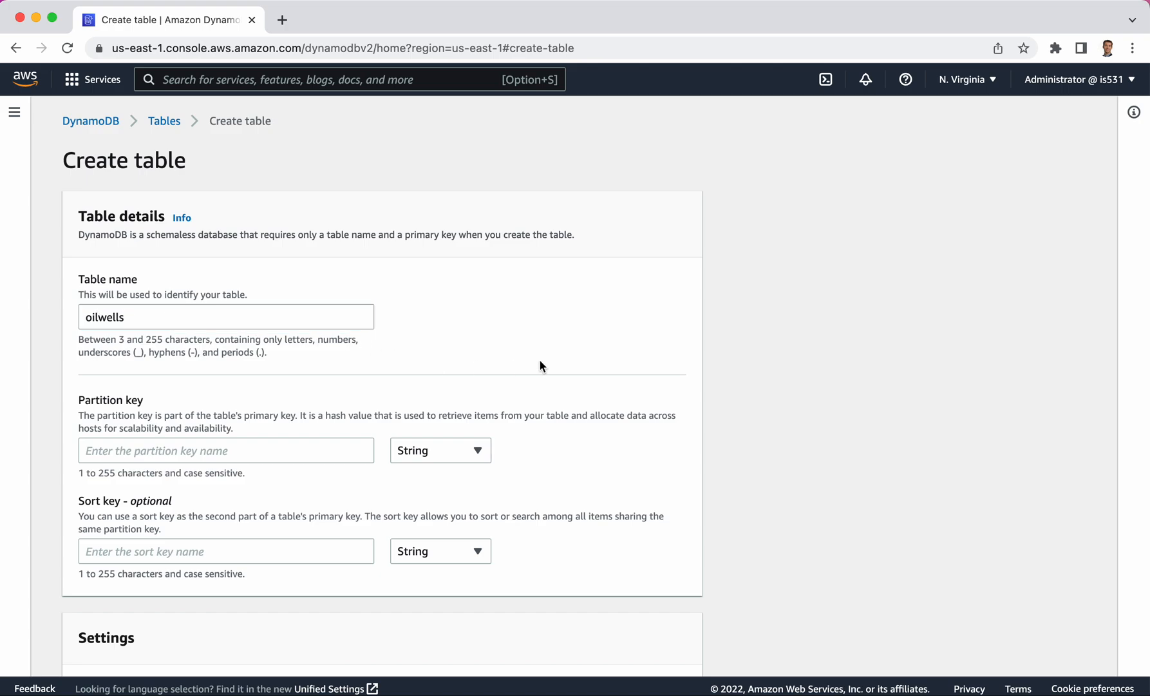
mouse_move(206, 474)
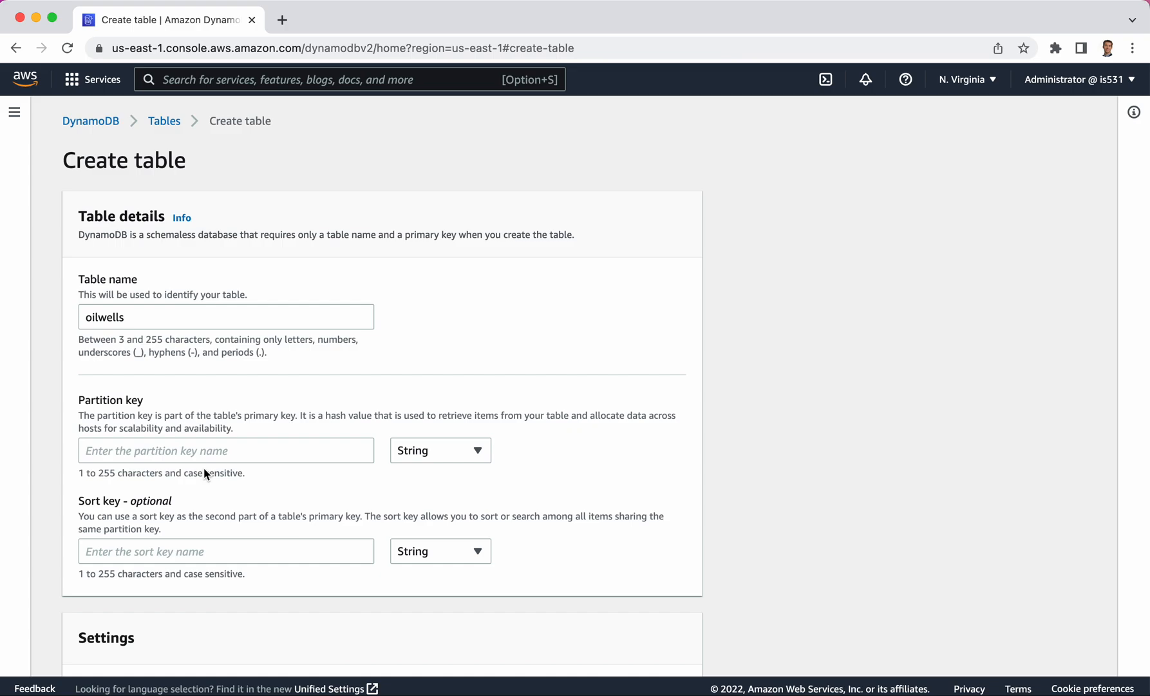
mouse_move(153, 512)
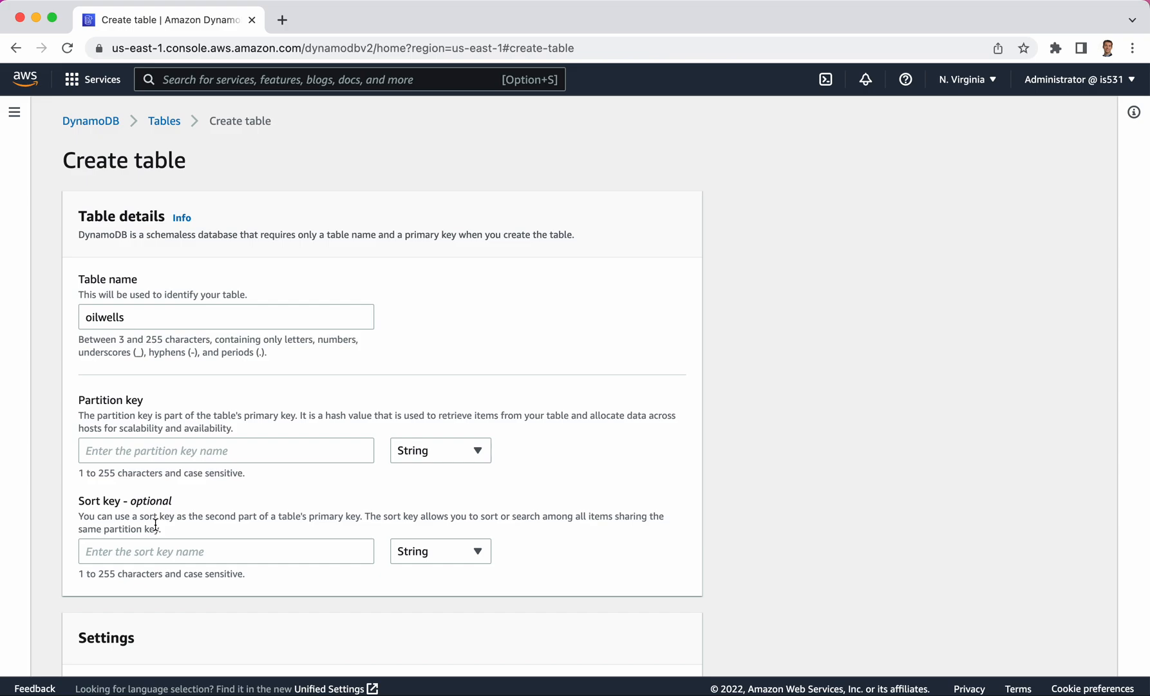
mouse_move(94, 438)
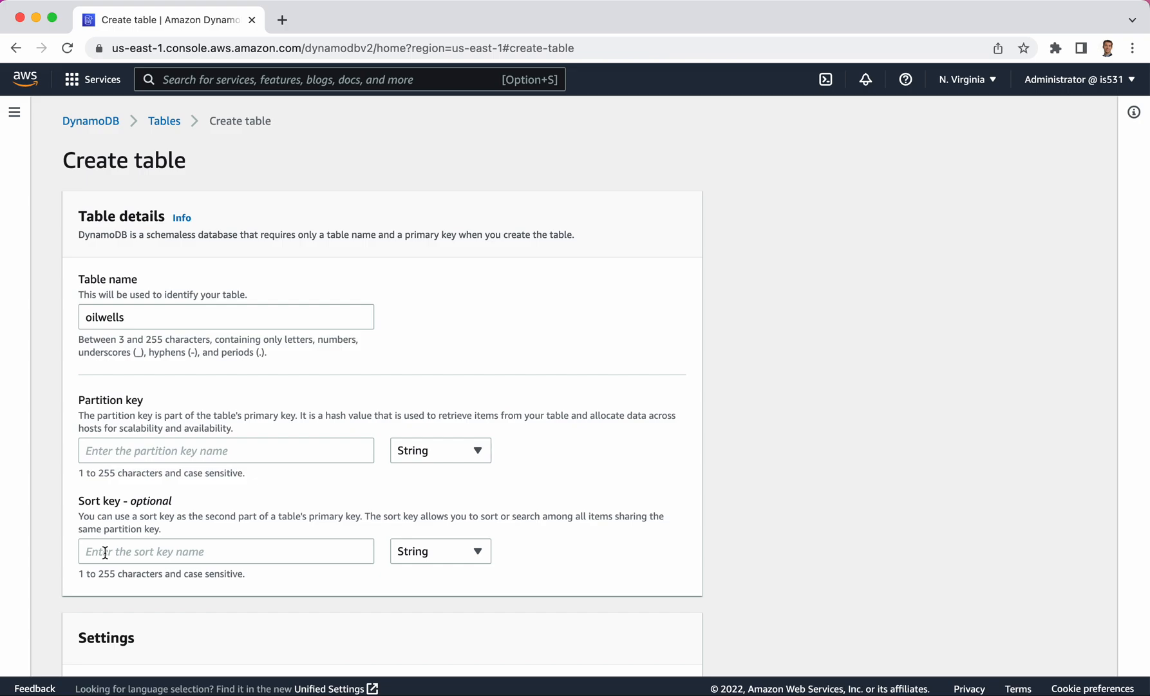
Step: Set the partition key to id with the String data type
left_click(225, 450)
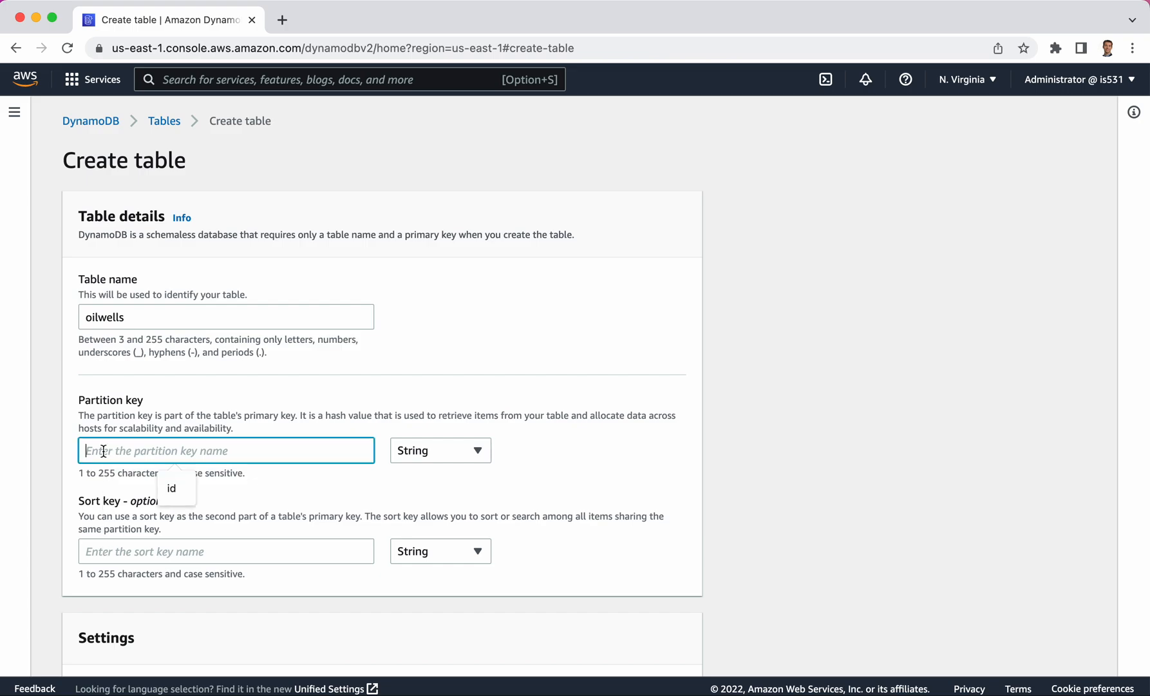
mouse_move(374, 390)
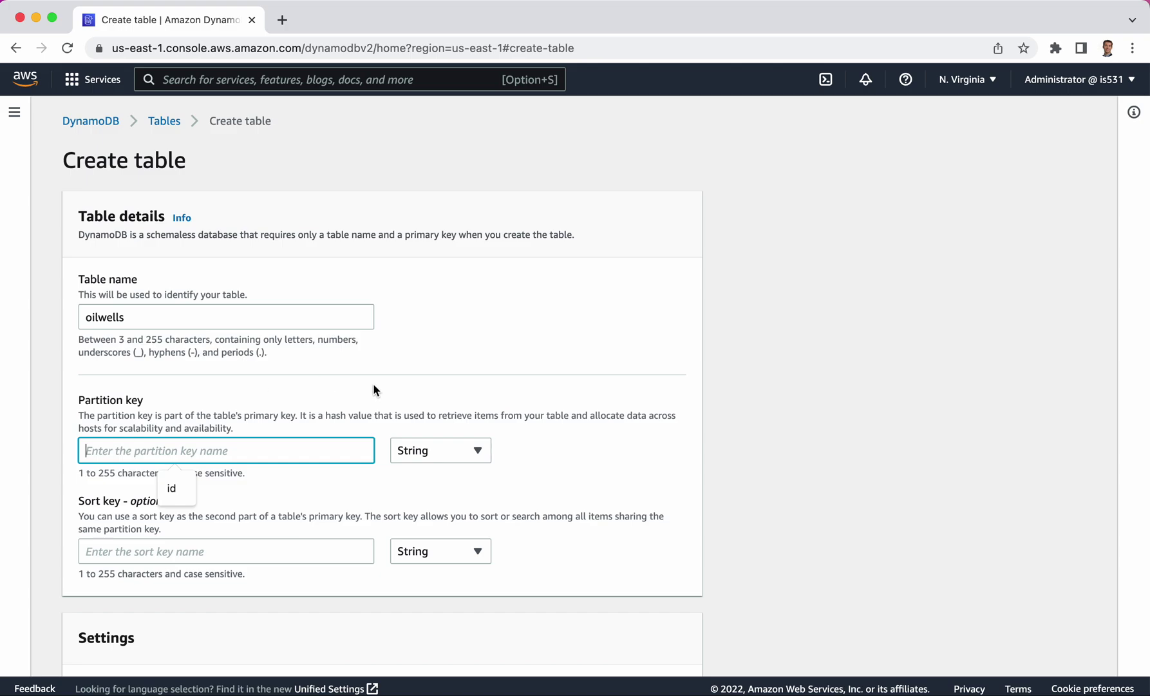
mouse_move(439, 399)
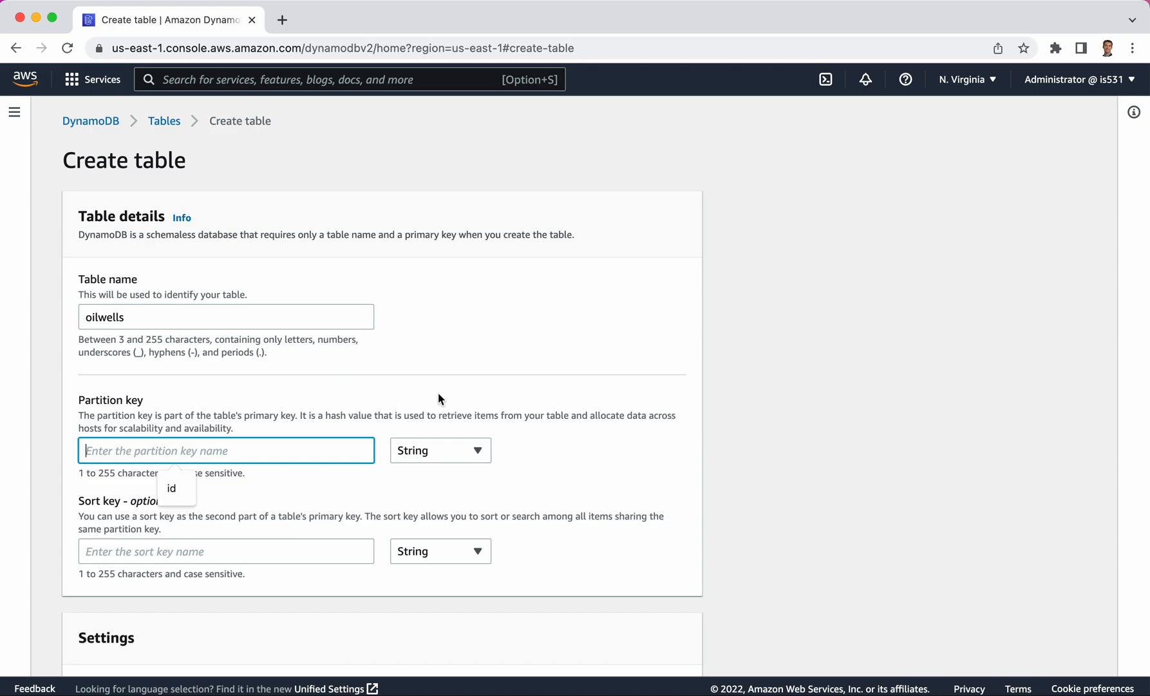
mouse_move(152, 405)
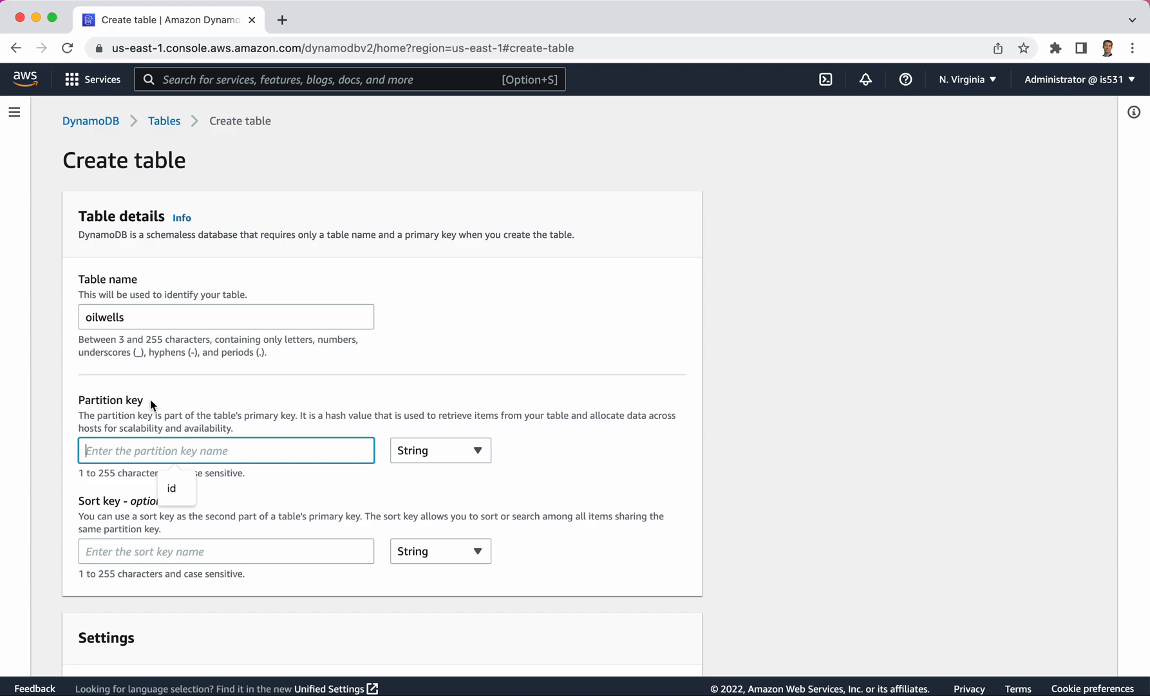
mouse_move(368, 409)
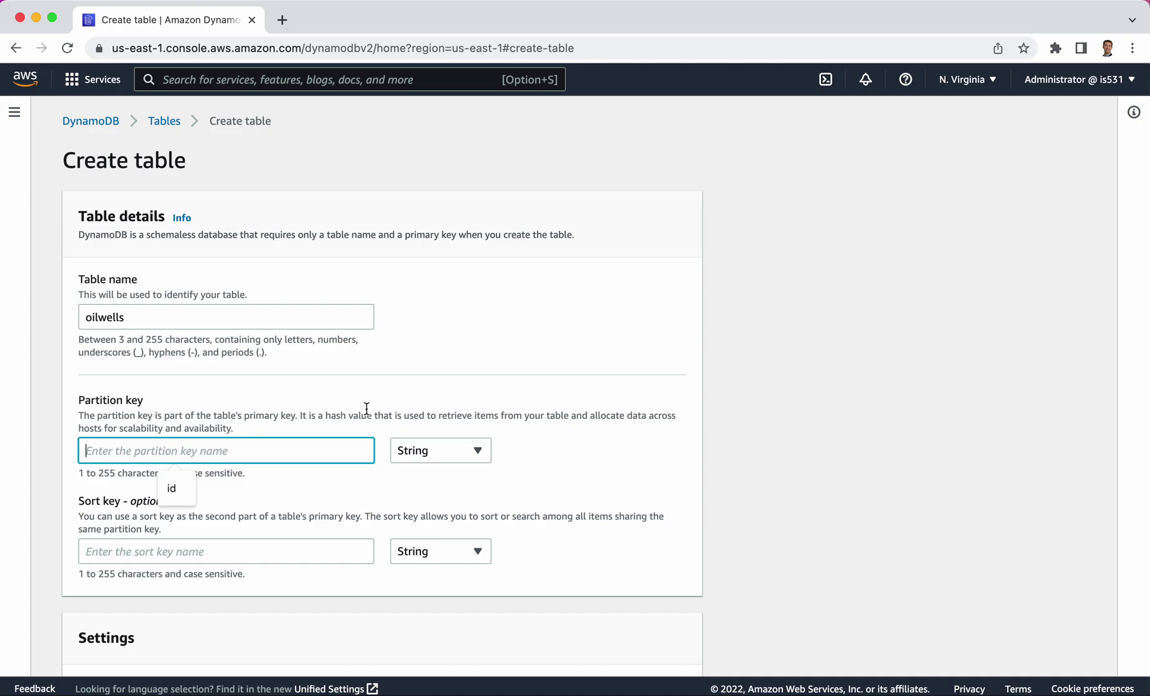
mouse_move(275, 449)
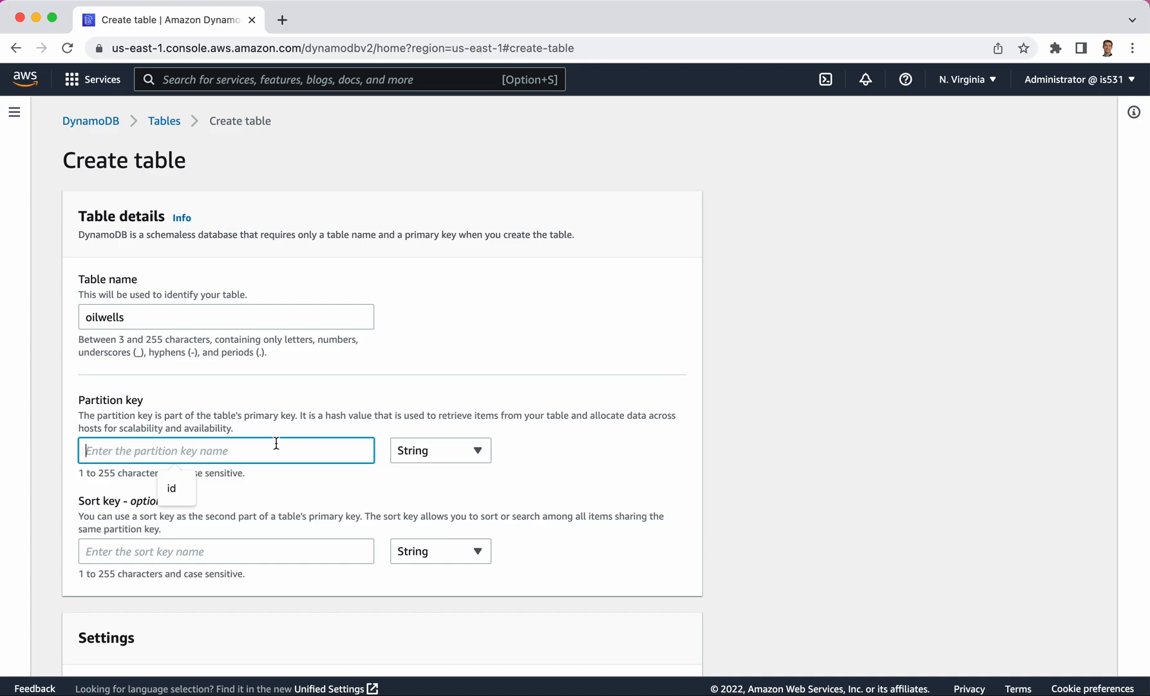
mouse_move(177, 441)
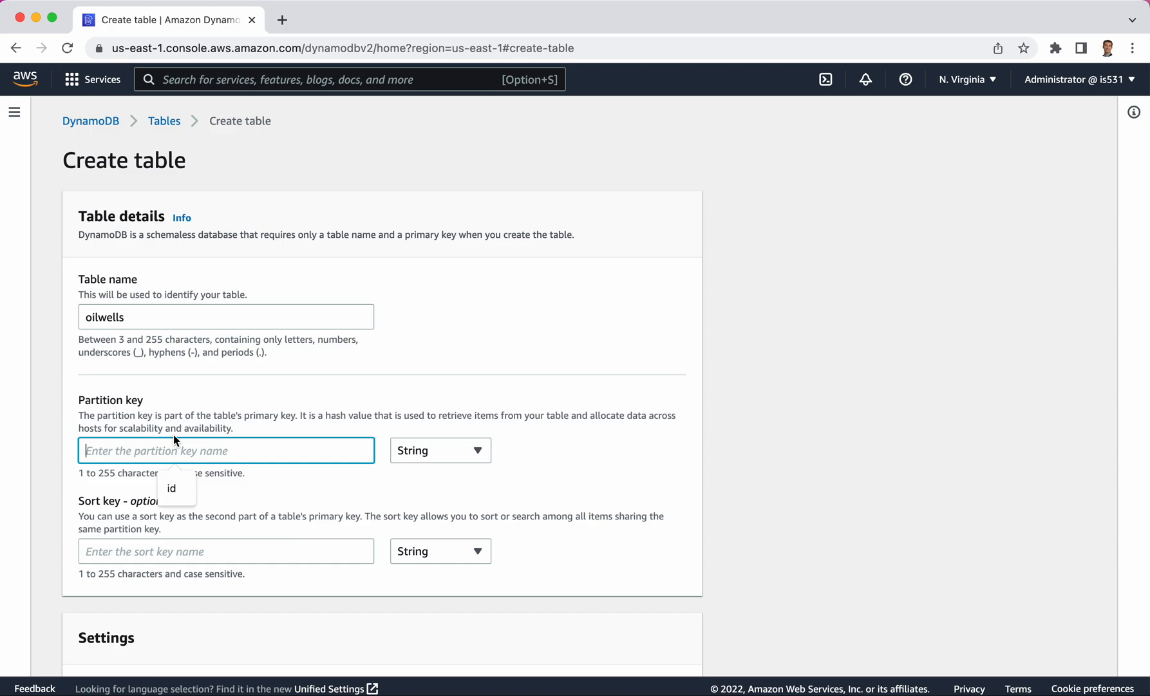
mouse_move(112, 449)
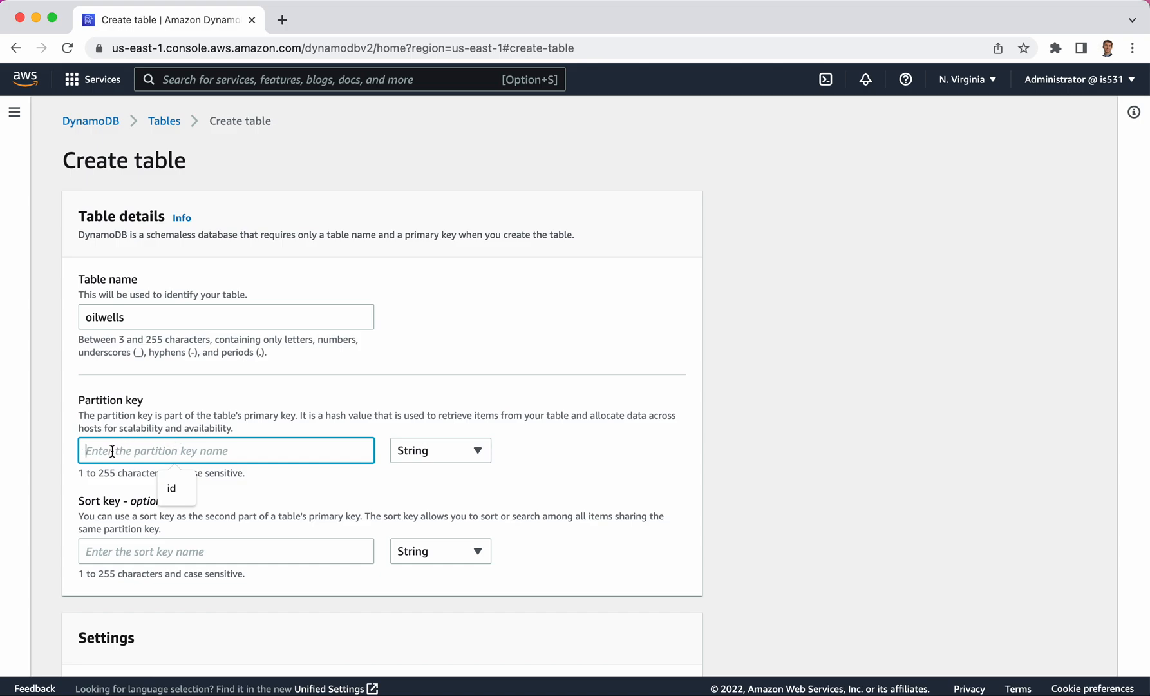
type("id")
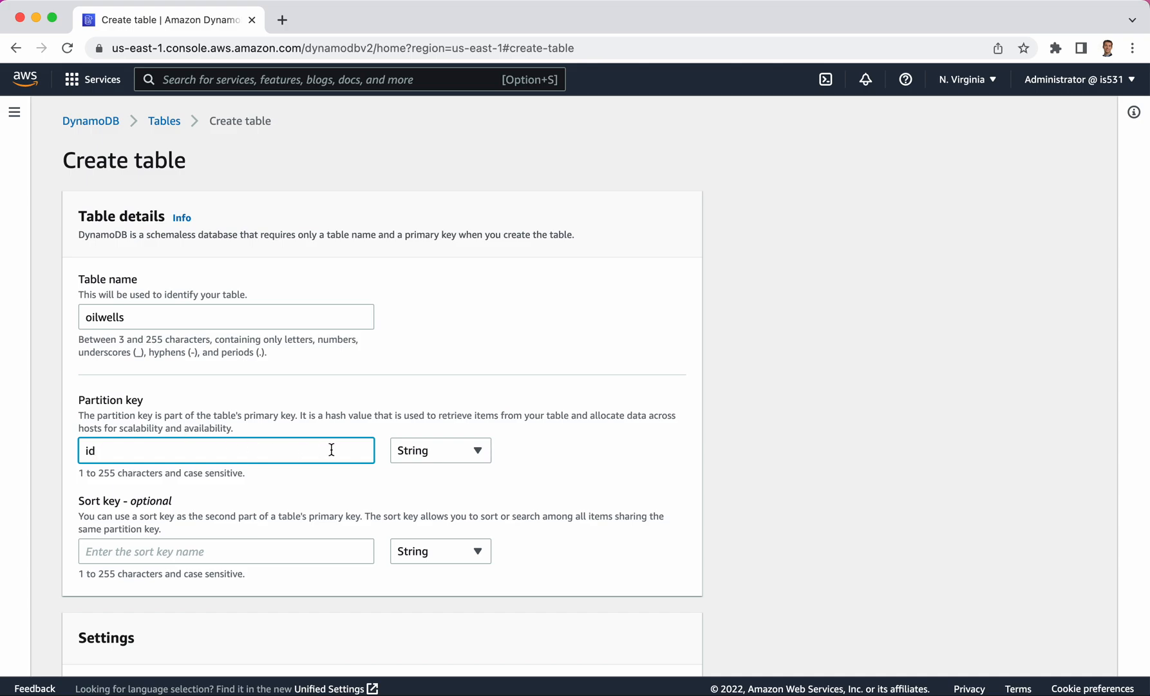
left_click(439, 450)
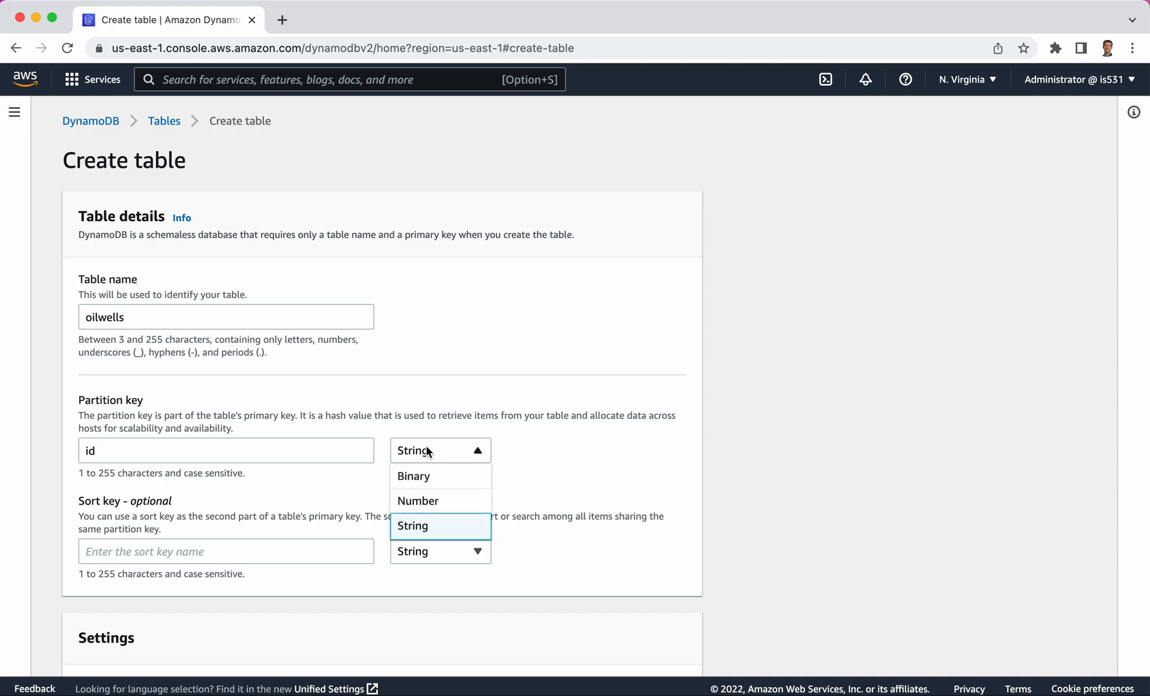
mouse_move(418, 501)
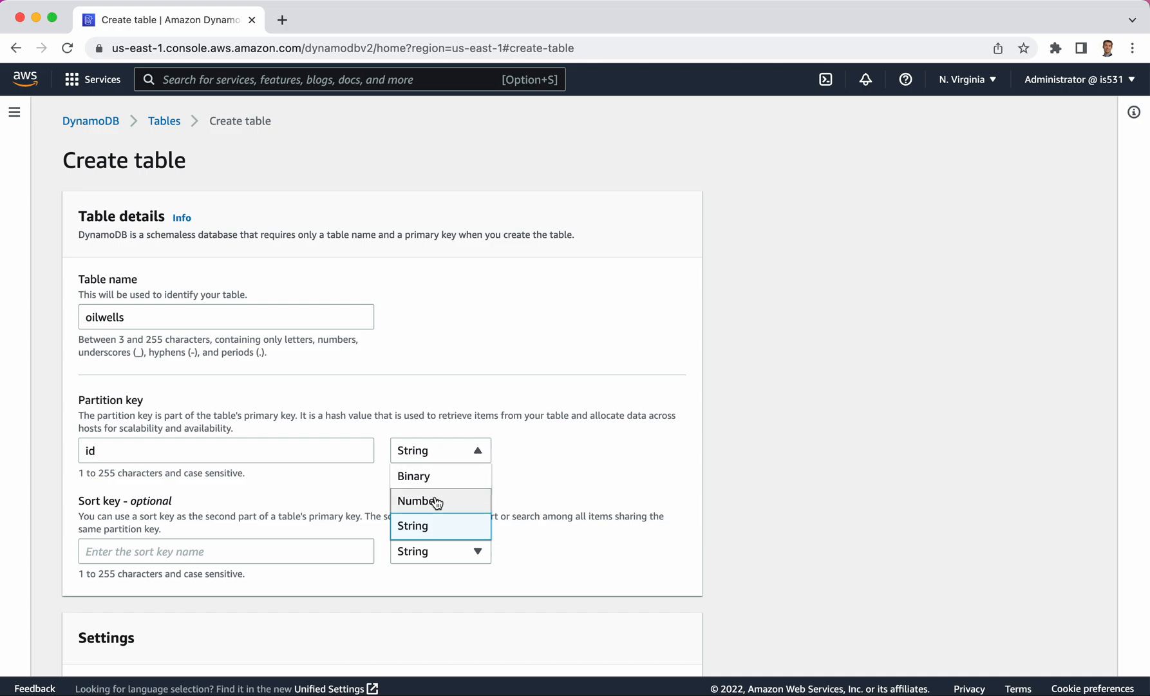
mouse_move(437, 501)
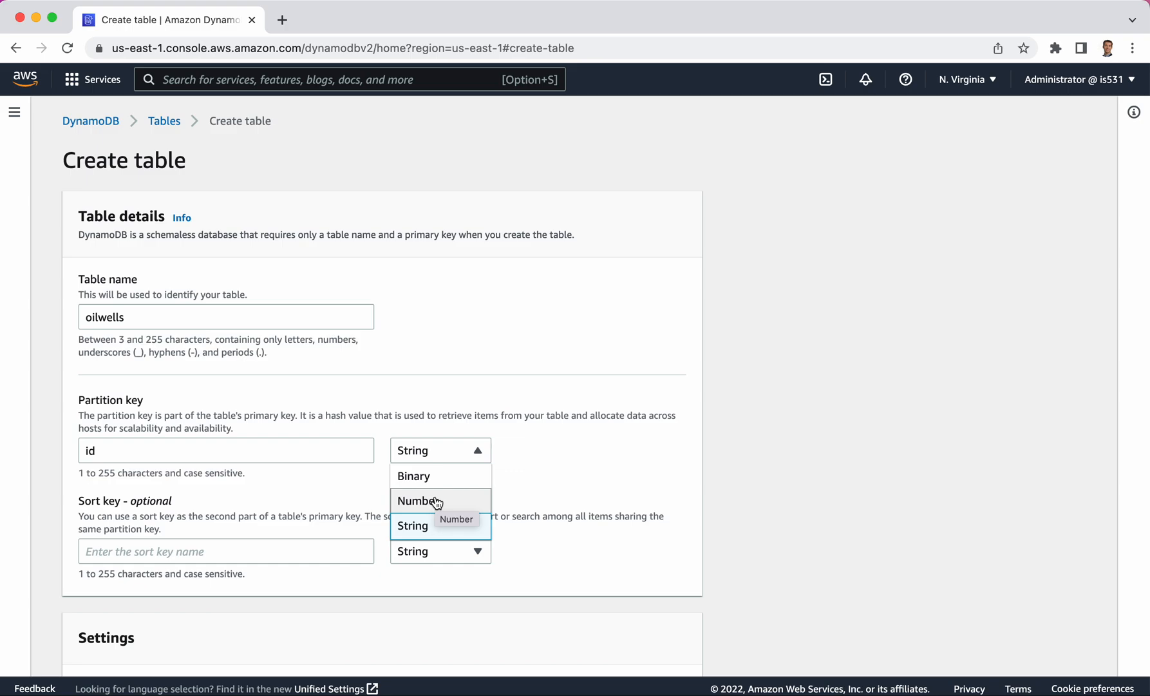
mouse_move(575, 474)
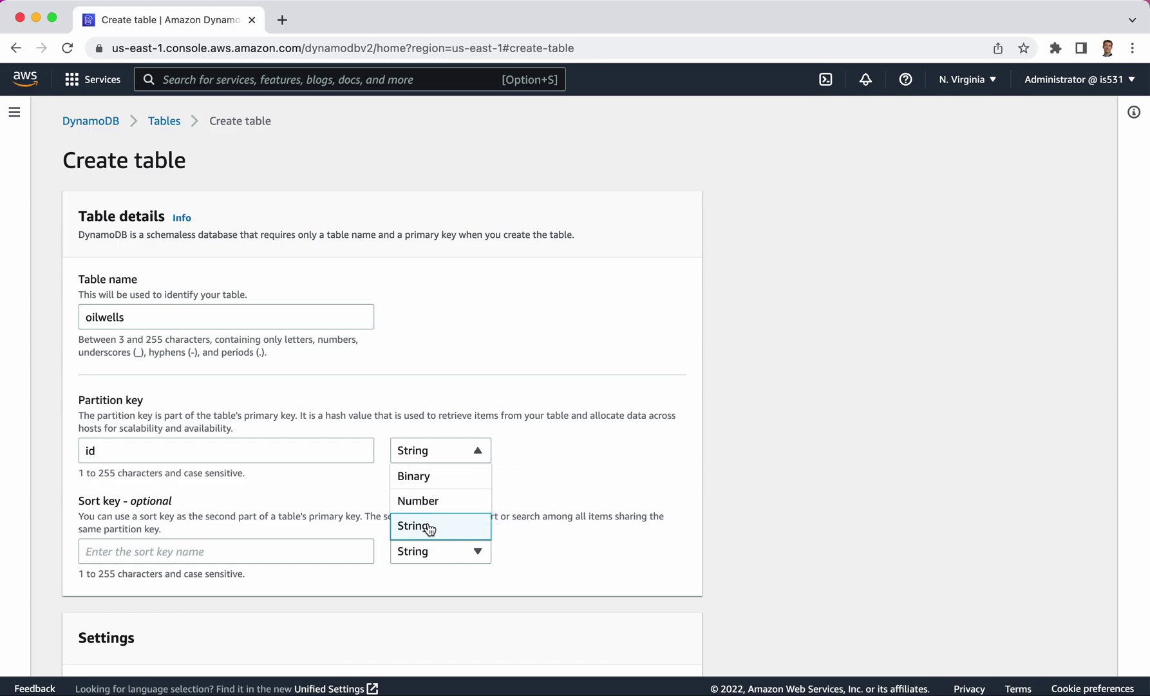
left_click(412, 526)
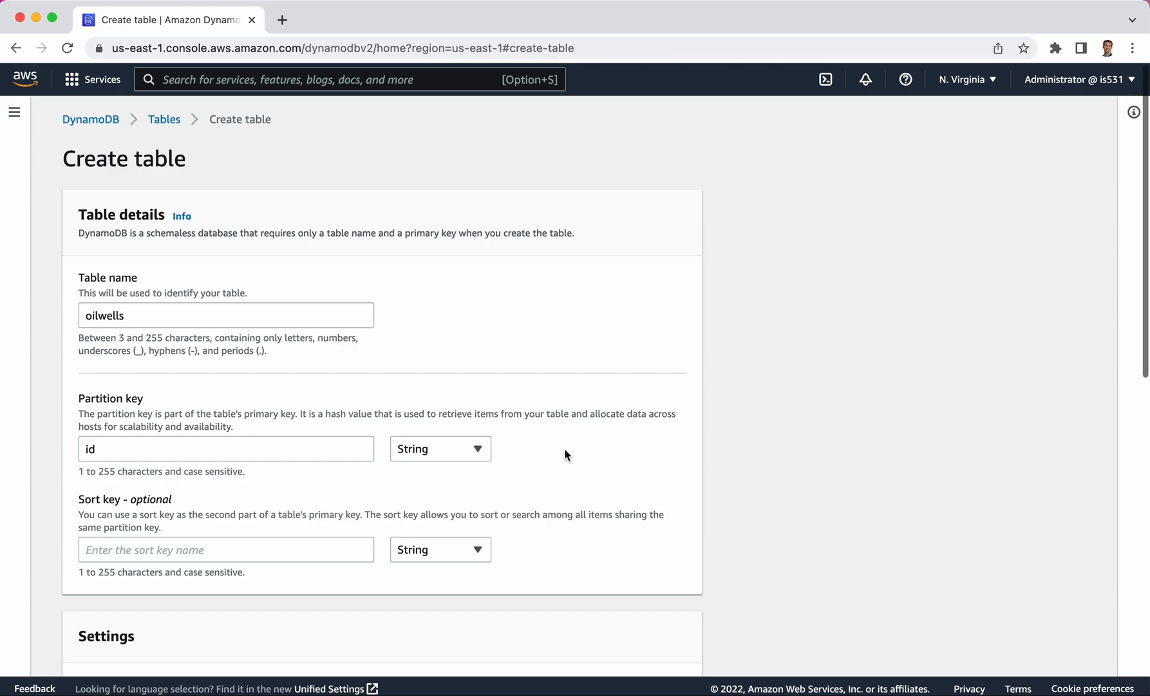
Step: Review the table settings and keep Default settings with provisioned 5-unit capacity
scroll("down", 3)
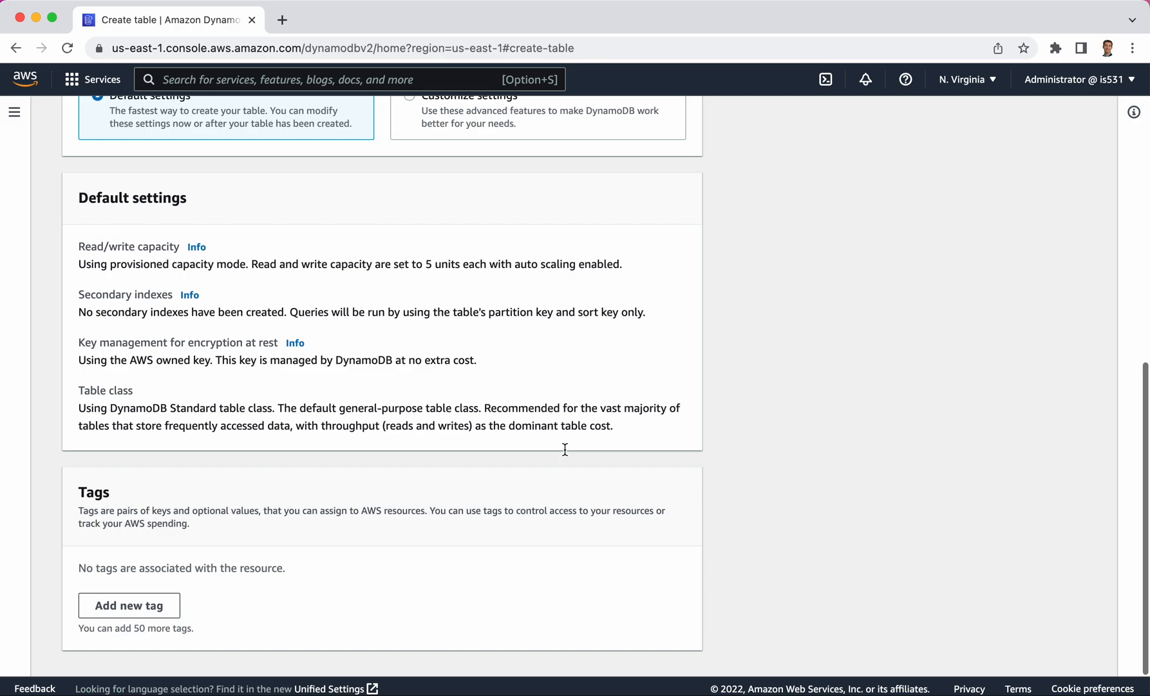
scroll("down", 3)
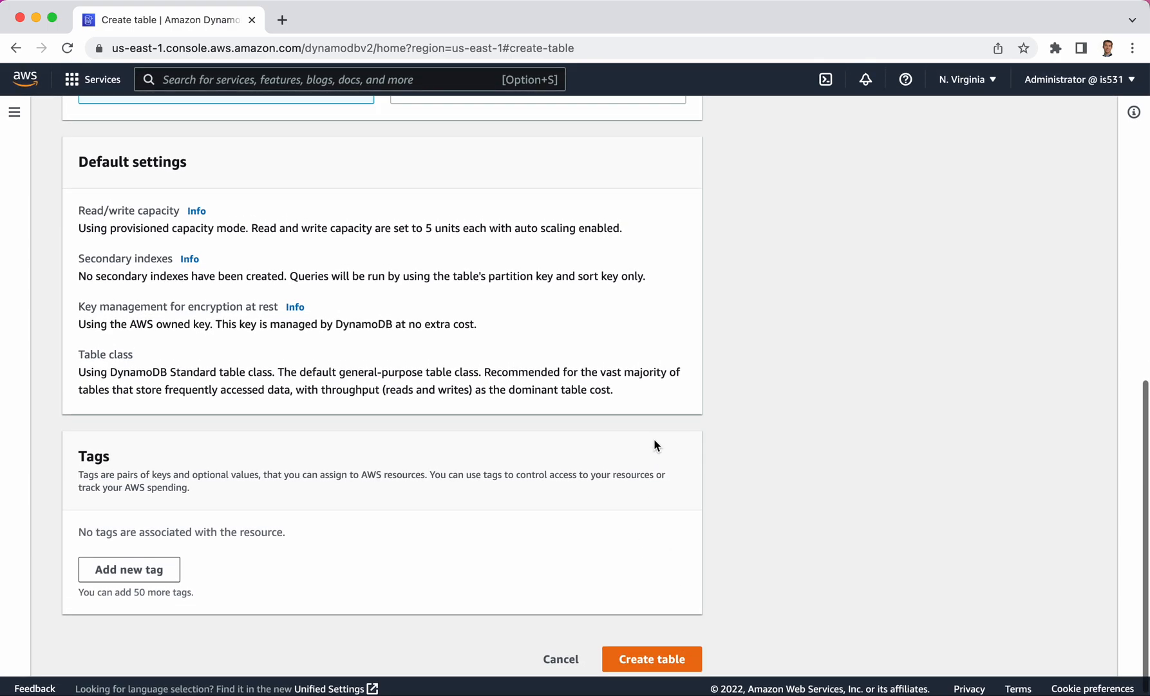
scroll("up", 3)
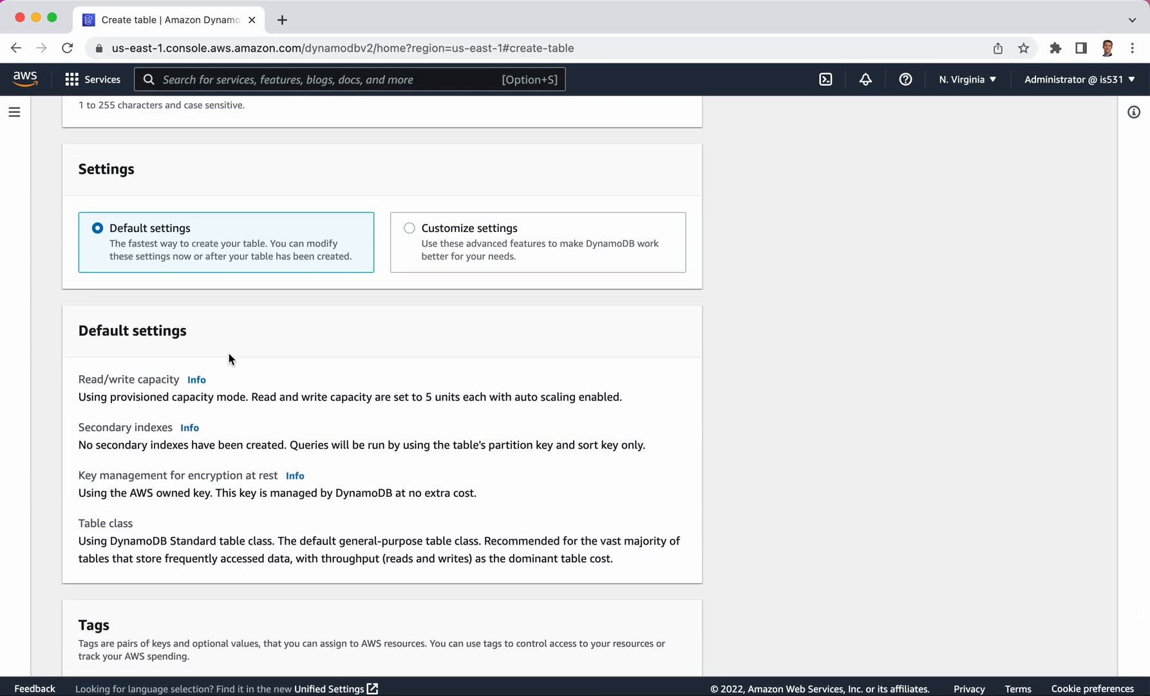
mouse_move(115, 374)
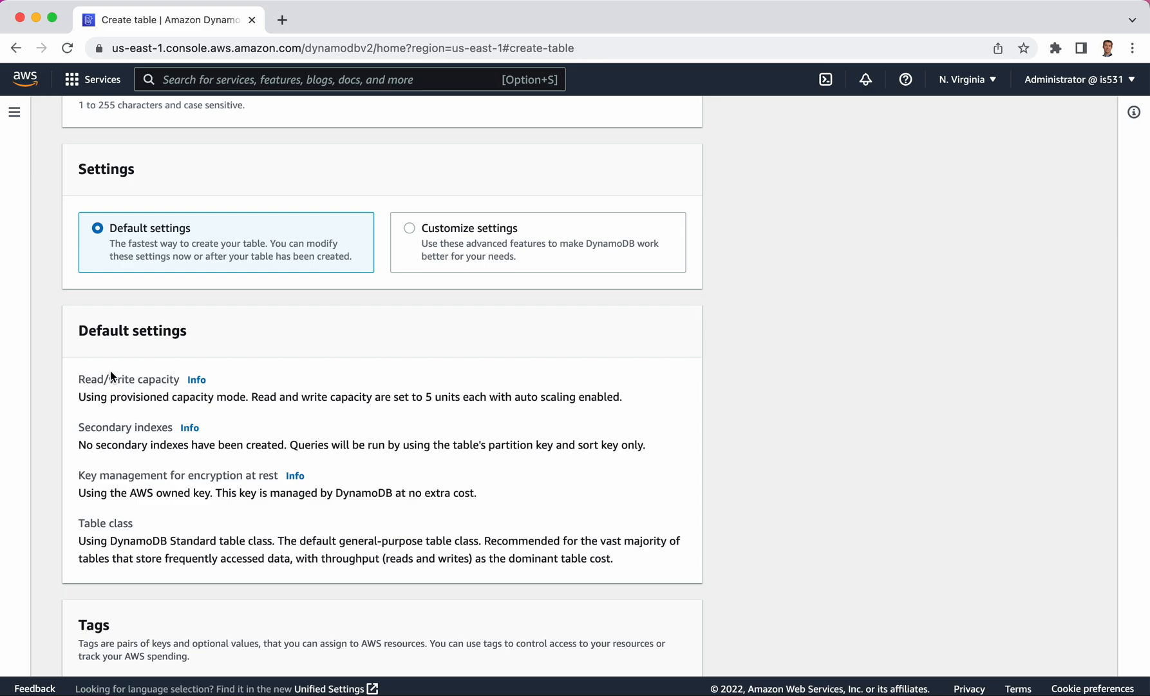
mouse_move(128, 396)
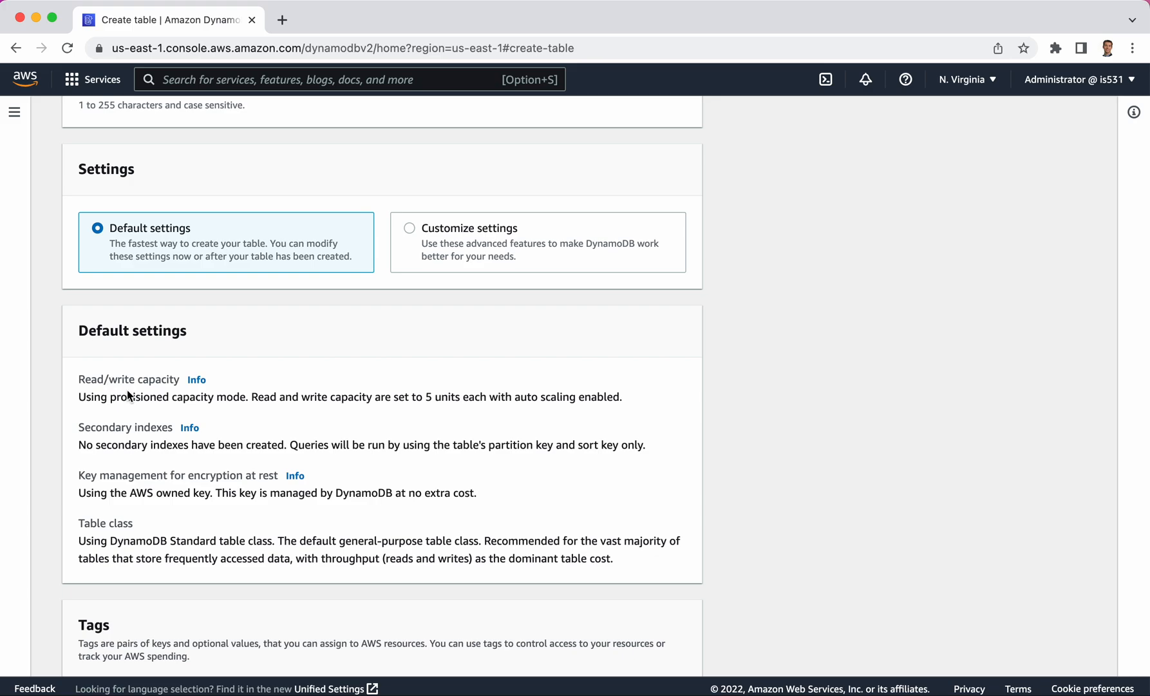
mouse_move(206, 397)
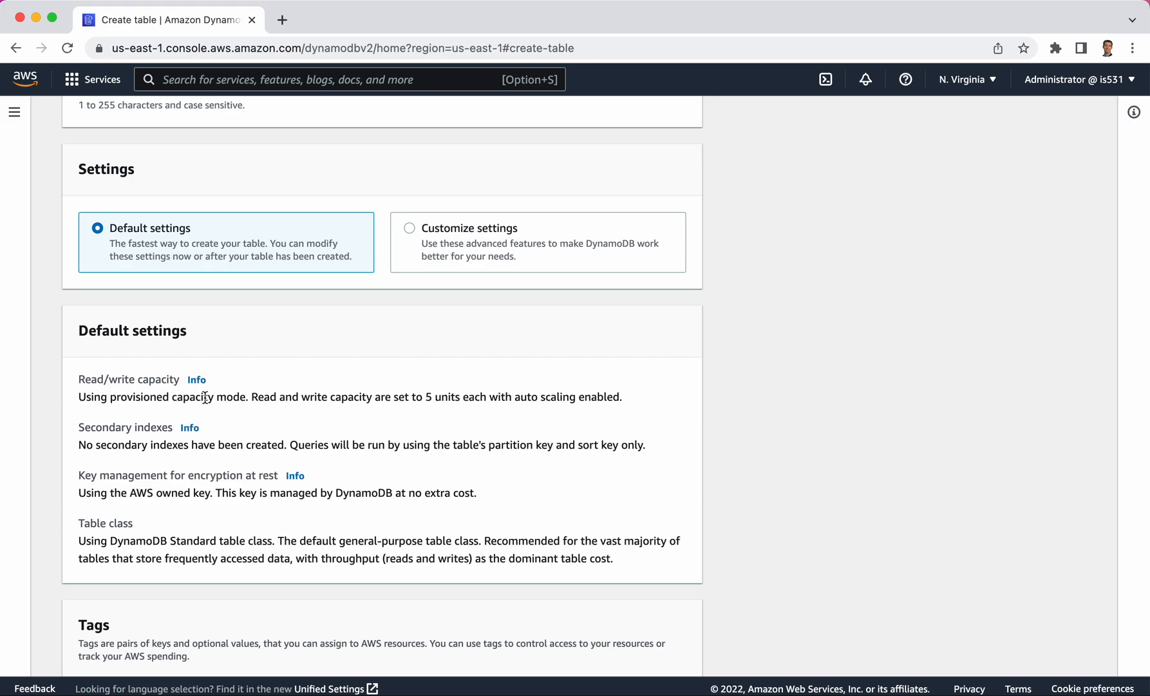
mouse_move(115, 334)
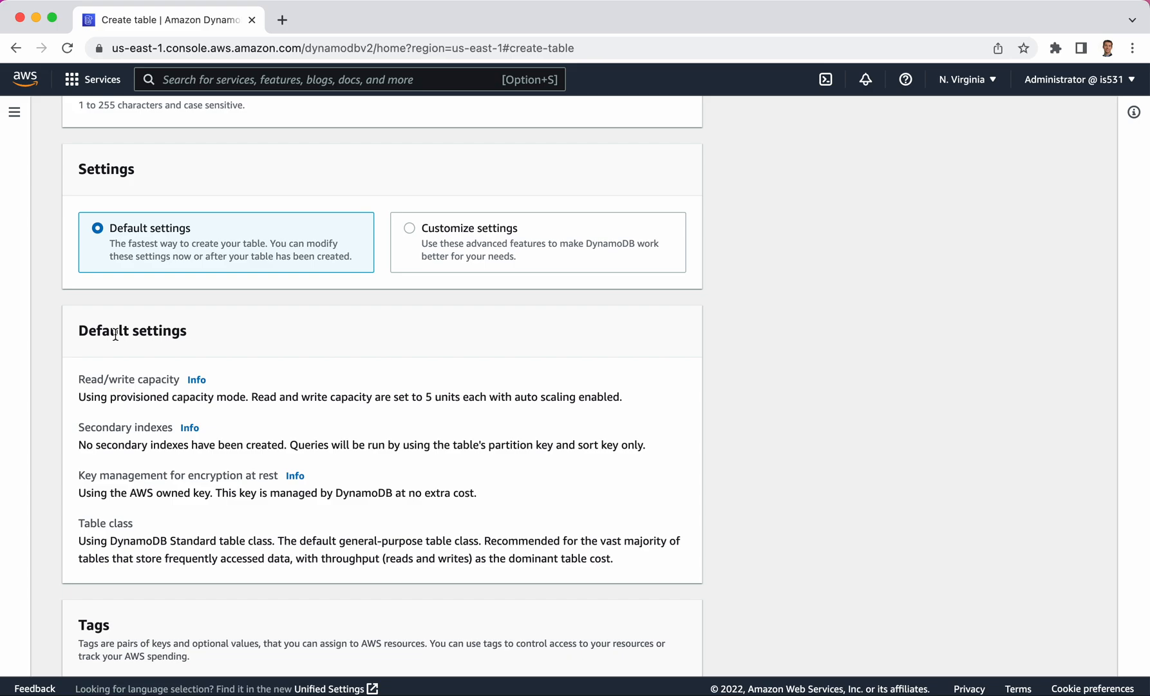
mouse_move(411, 228)
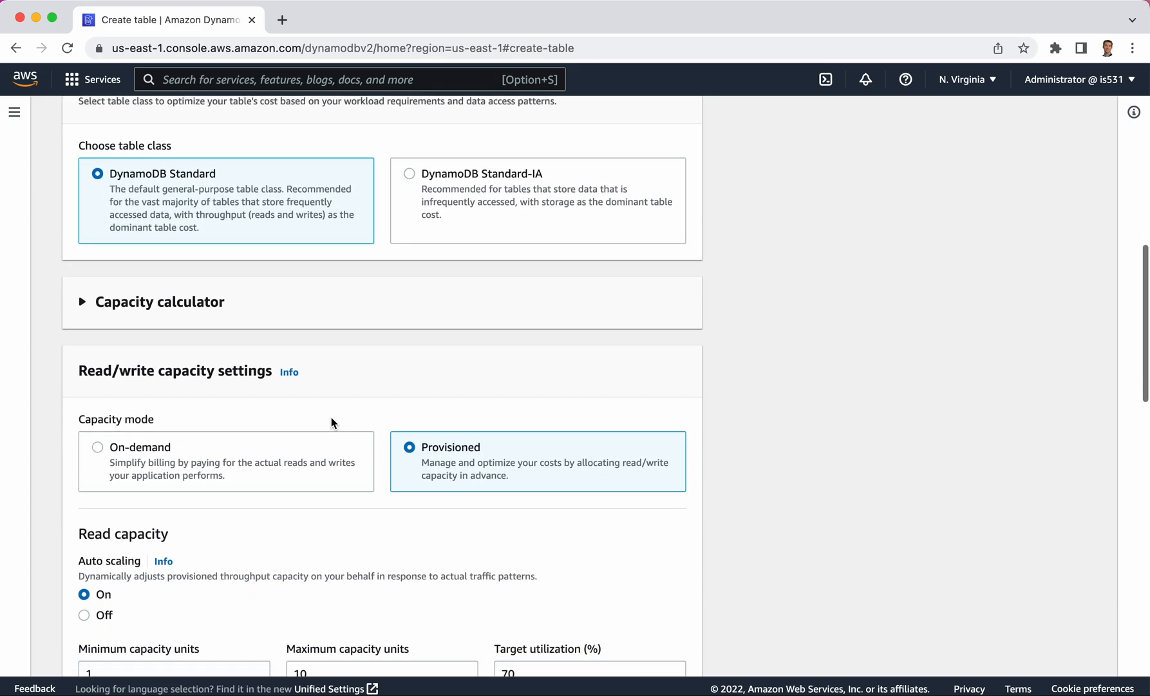
scroll("down", 3)
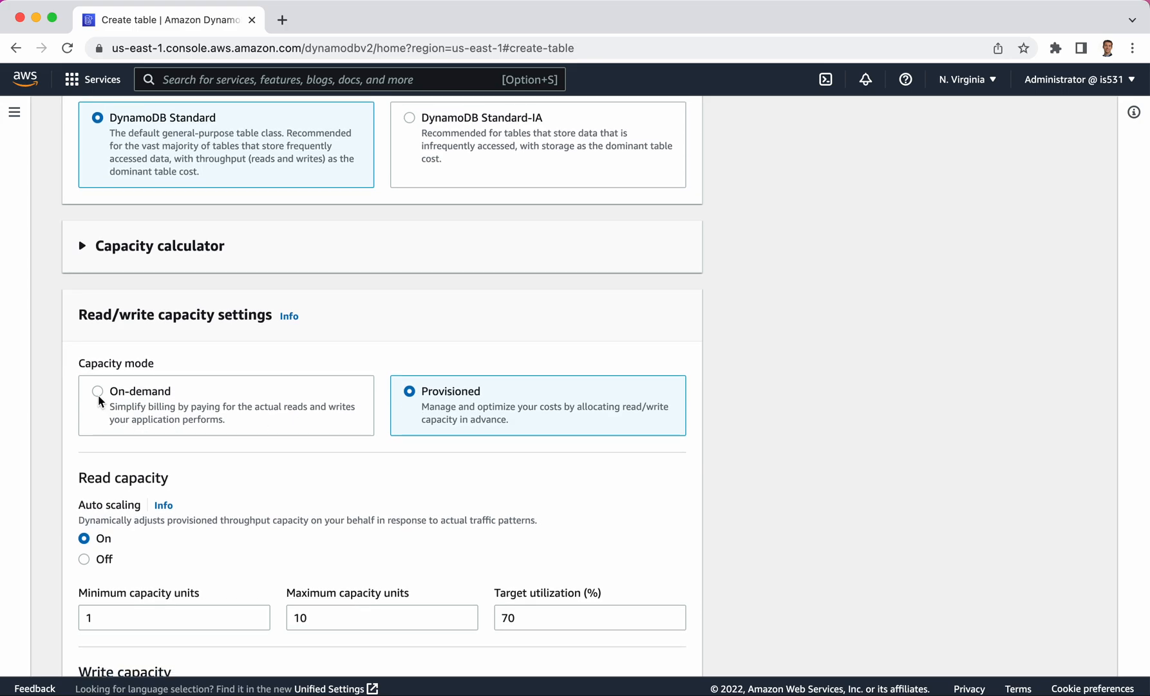
scroll("up", 3)
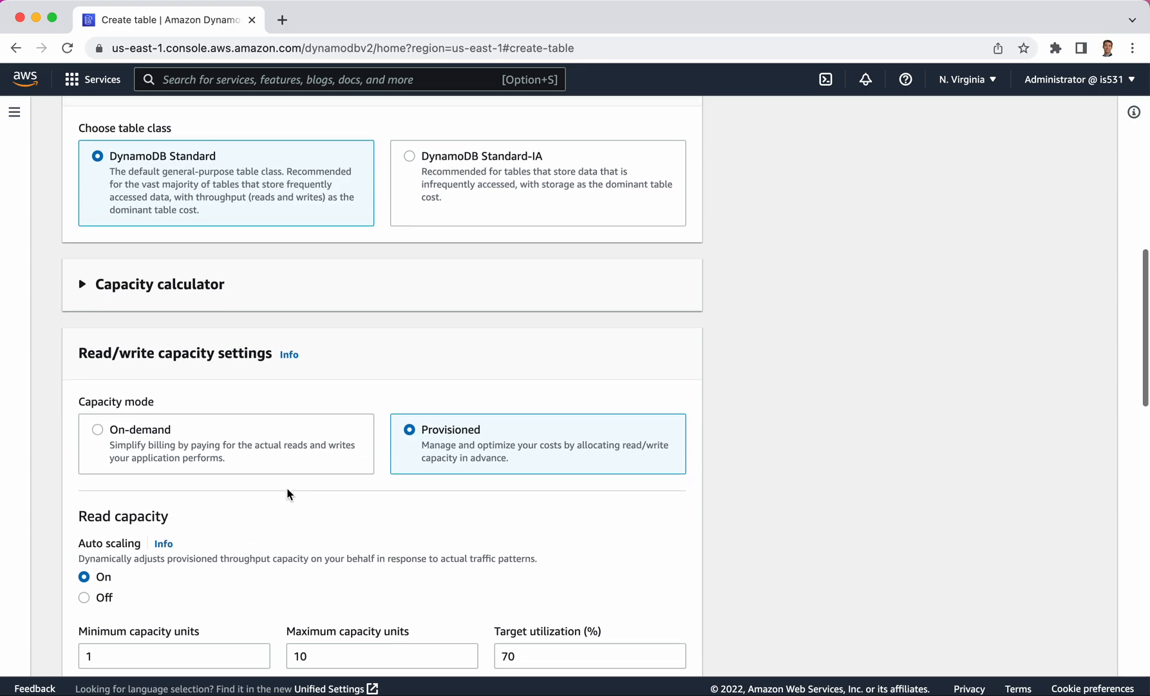
scroll("up", 3)
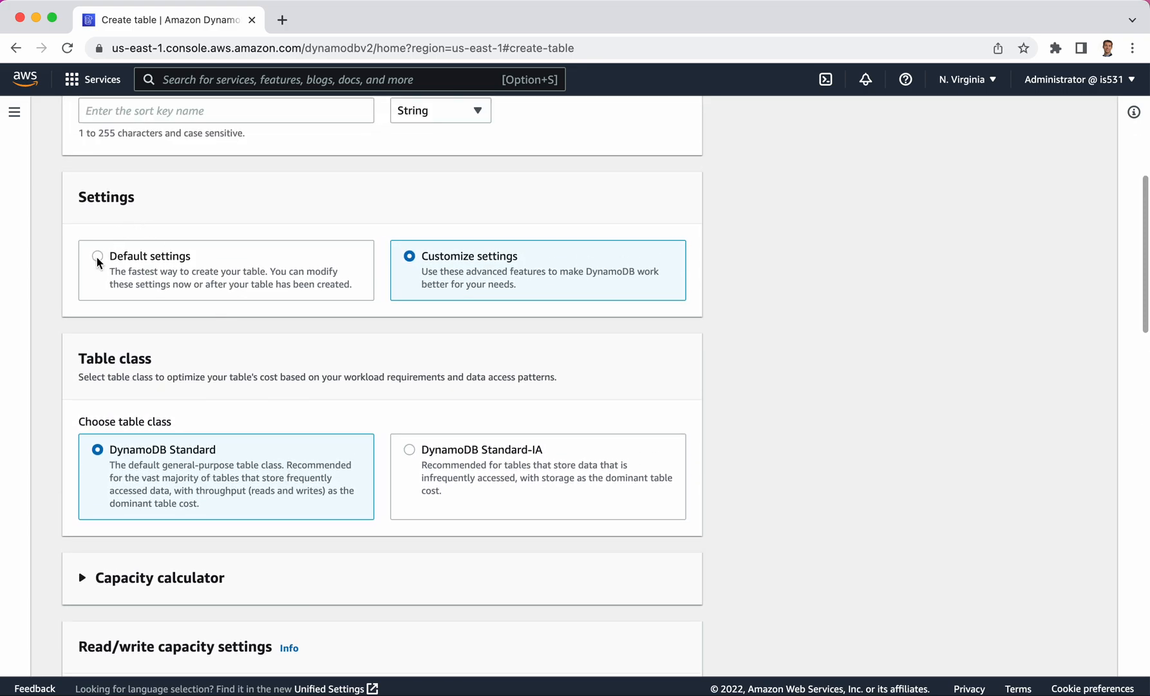
left_click(96, 255)
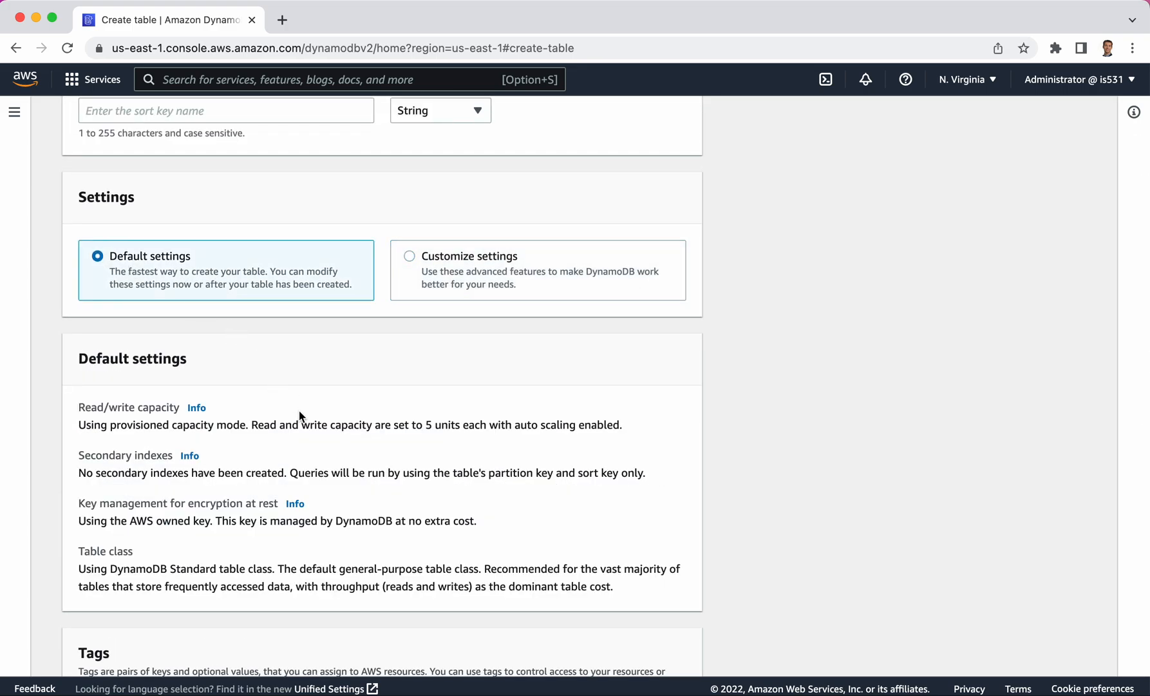
scroll("down", 3)
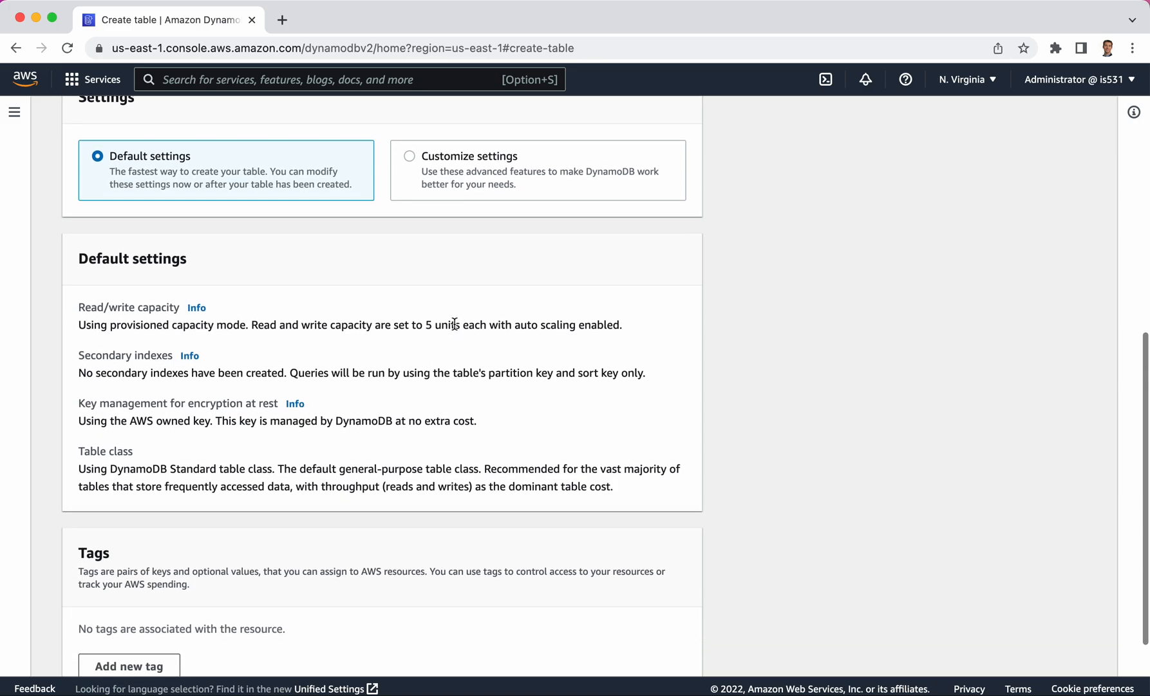
mouse_move(418, 338)
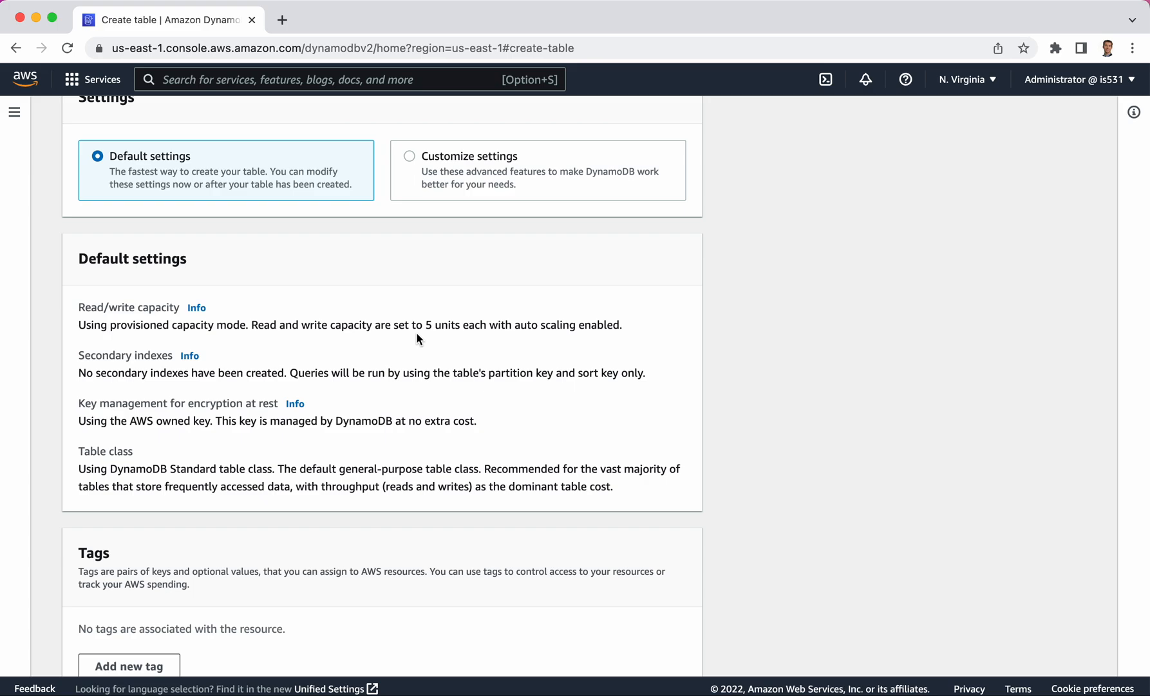
mouse_move(499, 370)
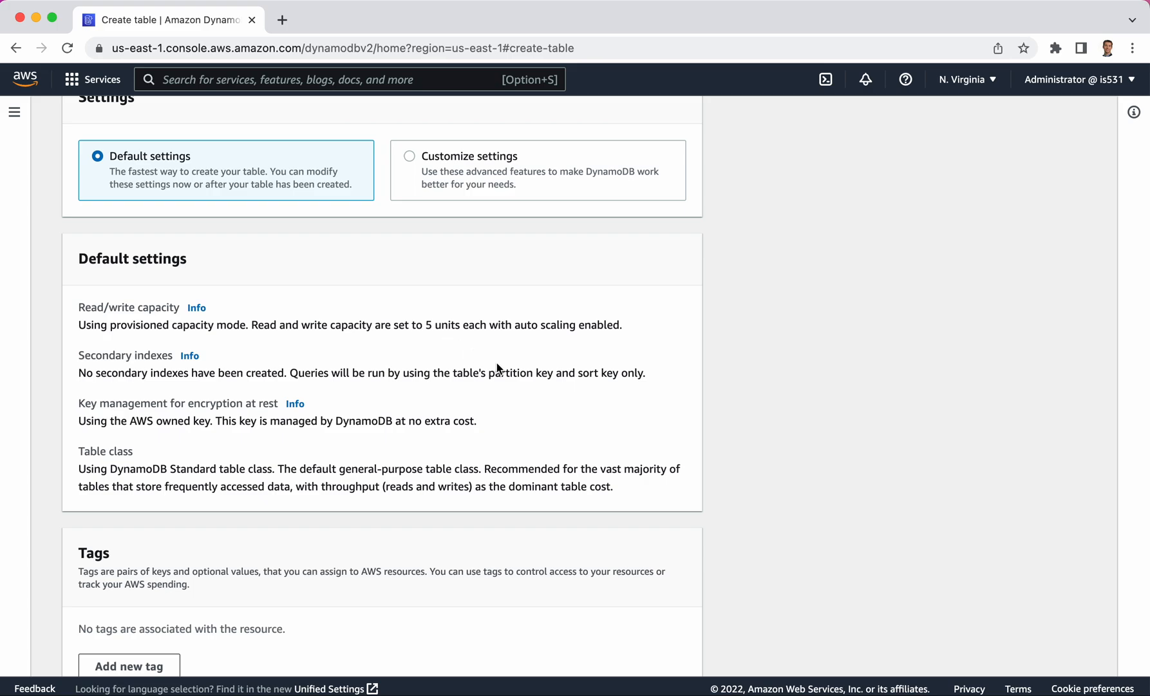
scroll("down", 3)
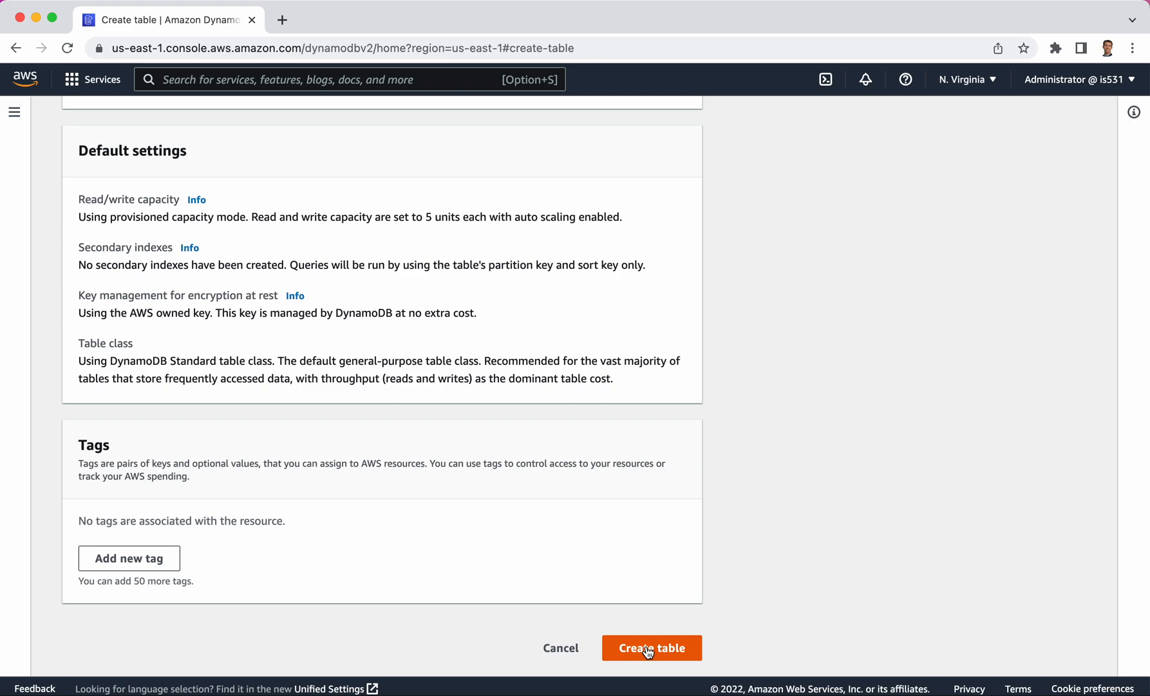
Step: Create the oilwells table, refresh until it shows Active, and go to its overview
left_click(650, 648)
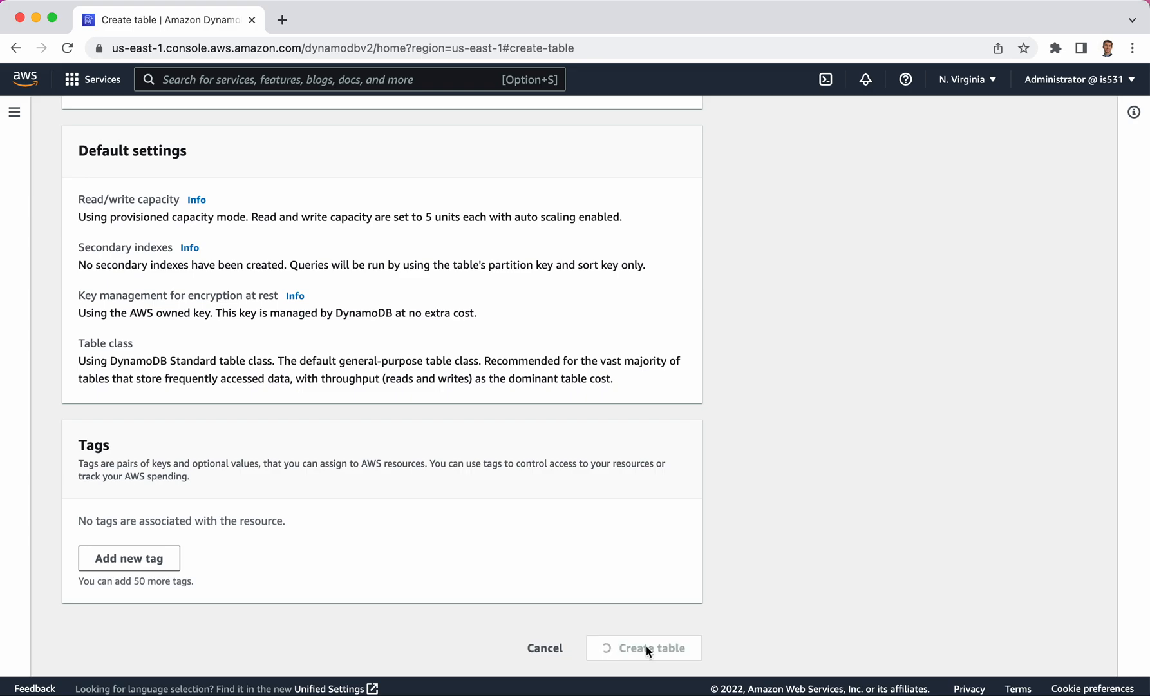
left_click(649, 648)
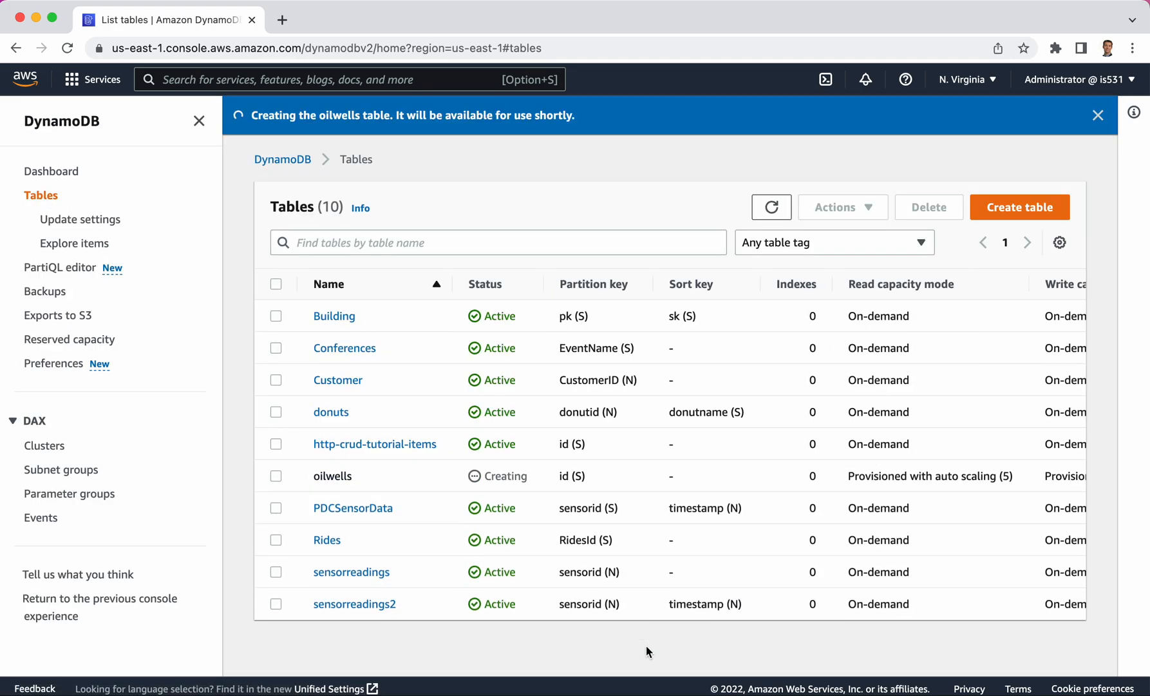
mouse_move(791, 146)
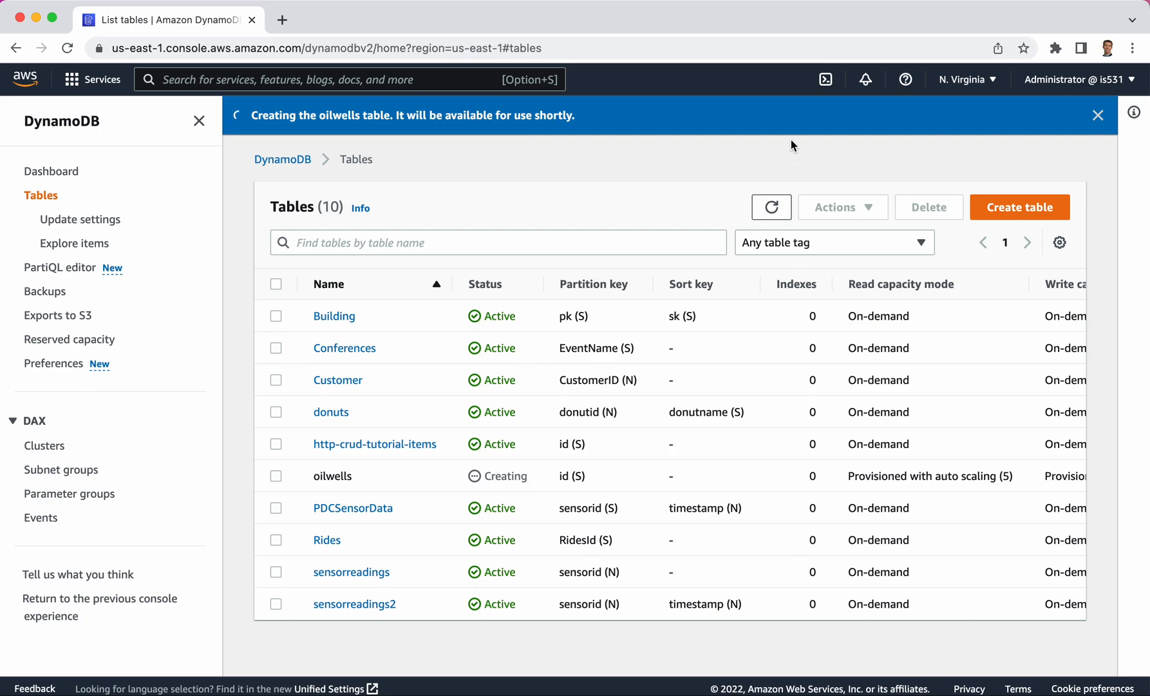
left_click(771, 207)
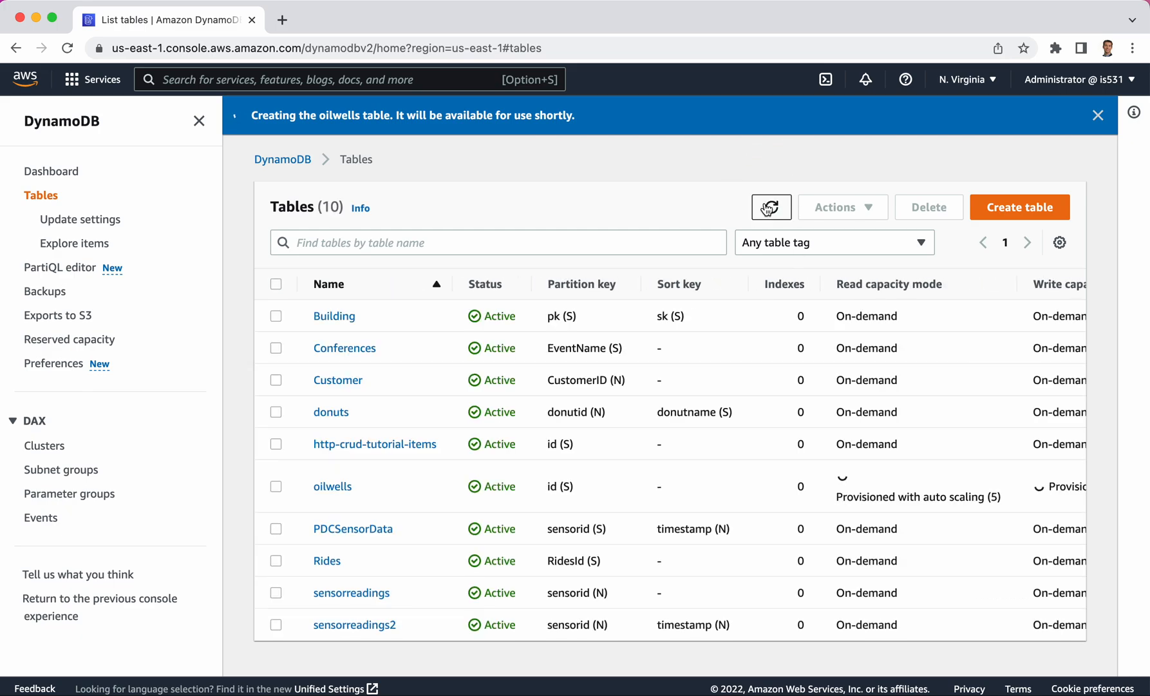
left_click(771, 207)
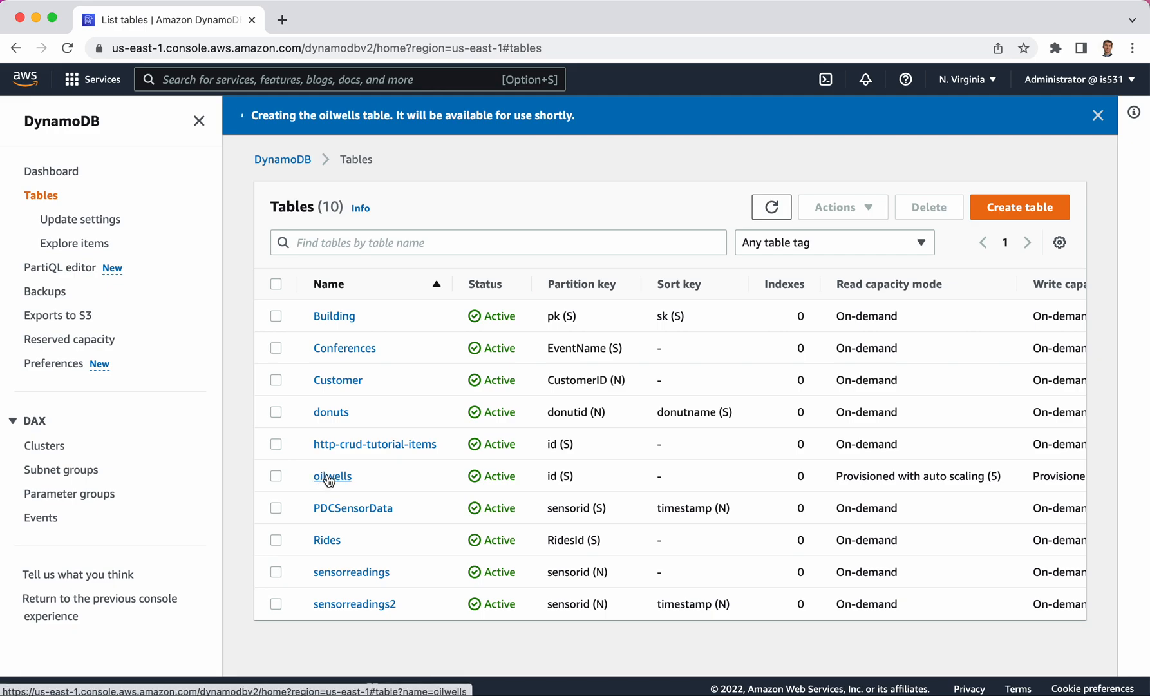
left_click(332, 476)
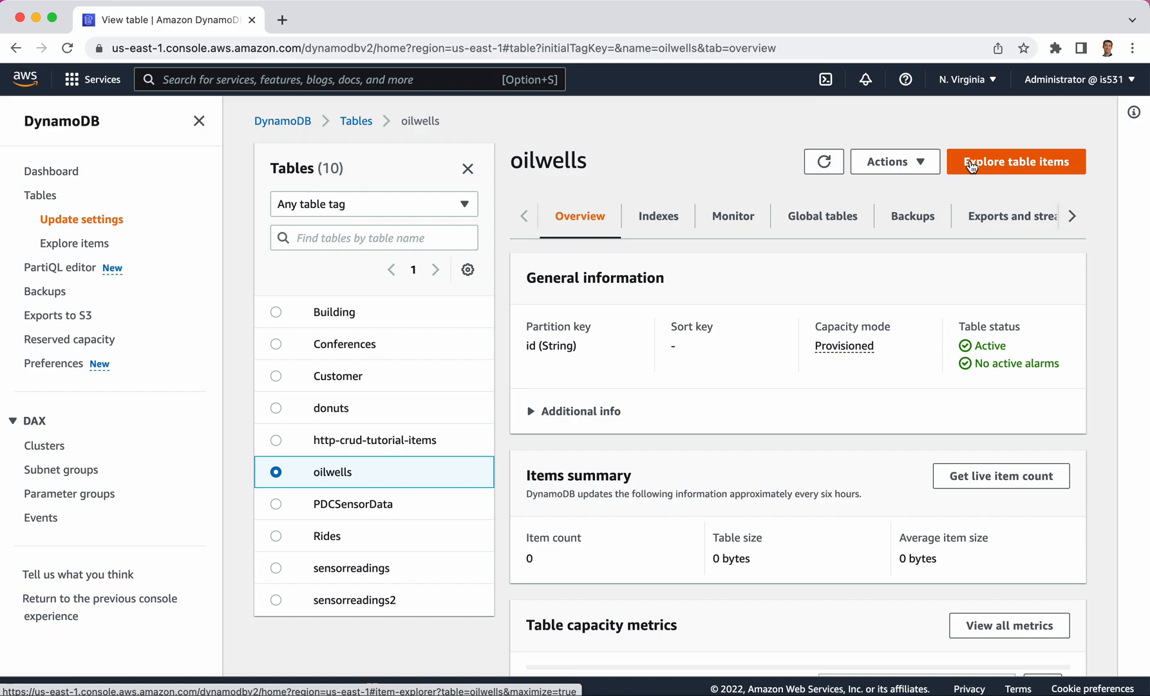
mouse_move(996, 163)
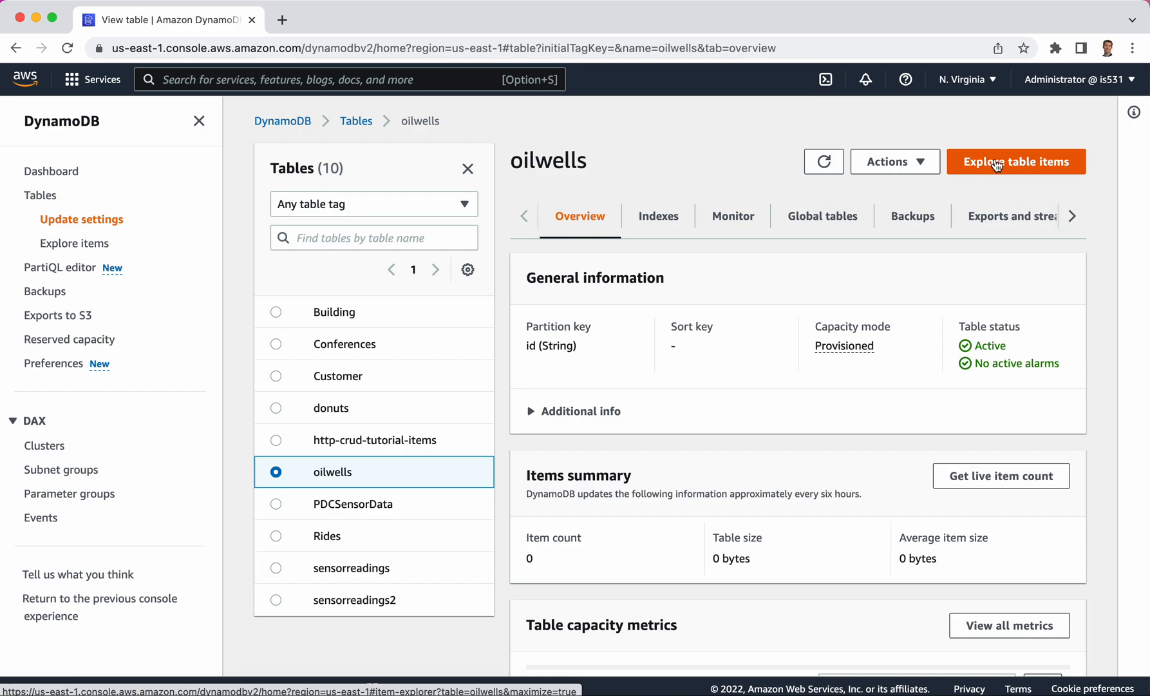
Step: Explore the oilwells table items, which return no results yet
left_click(1017, 161)
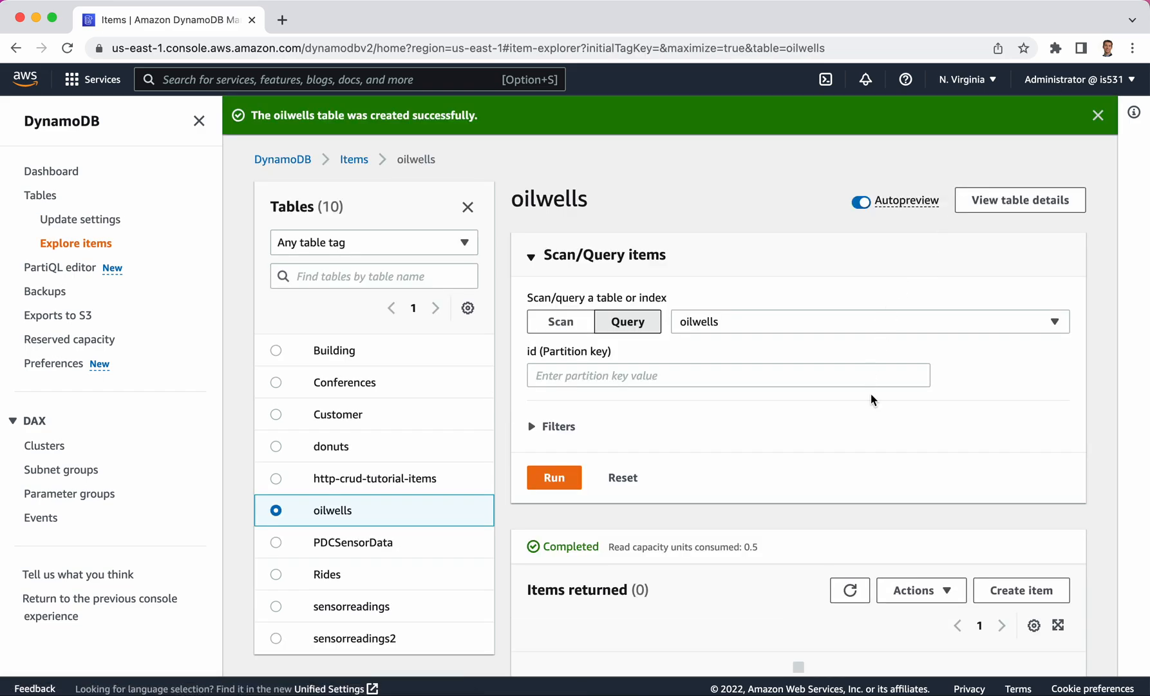
left_click(1098, 115)
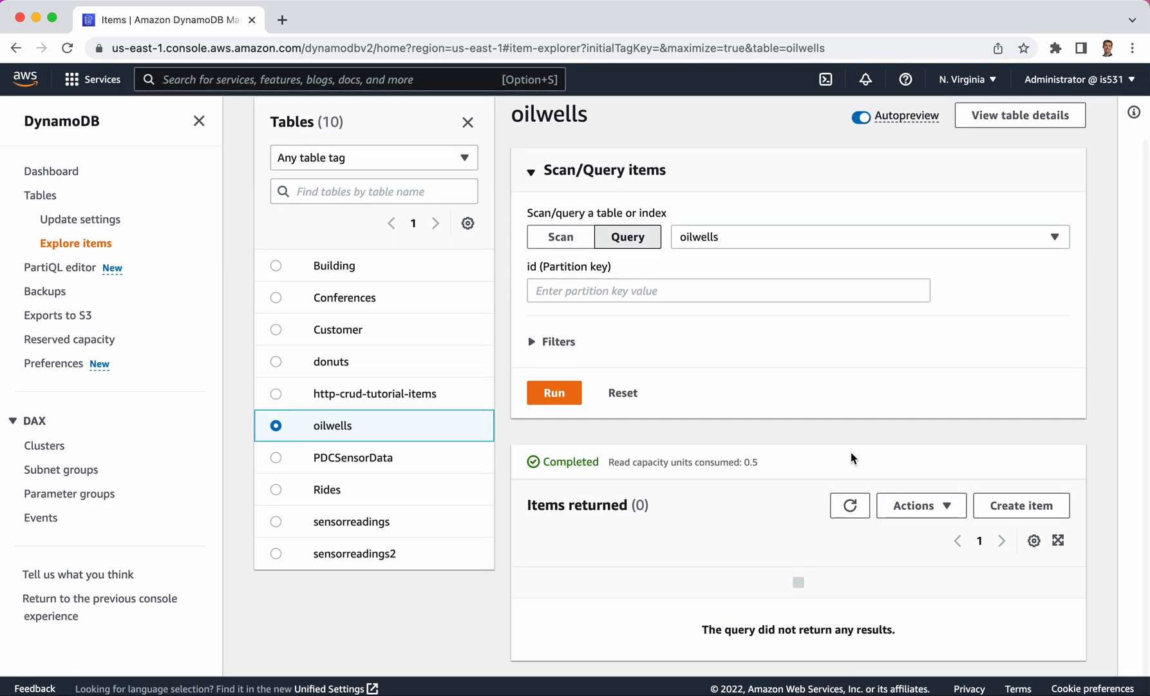
mouse_move(1021, 505)
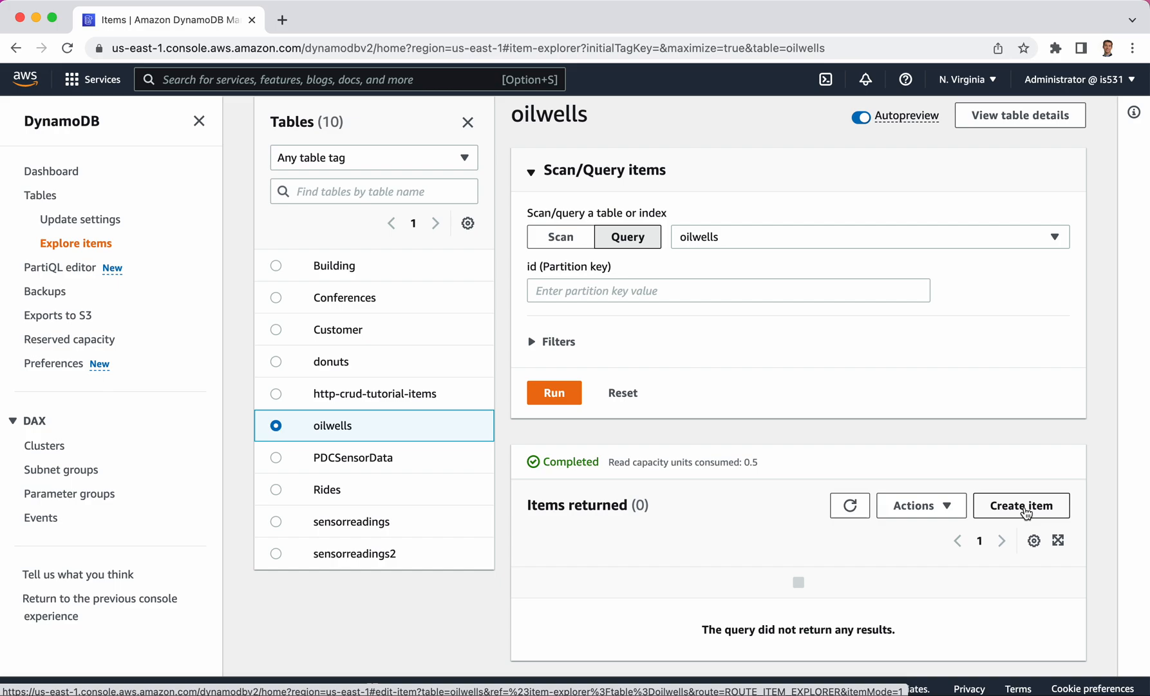
Step: Start a new oilwells item with id value ow#525
left_click(1020, 505)
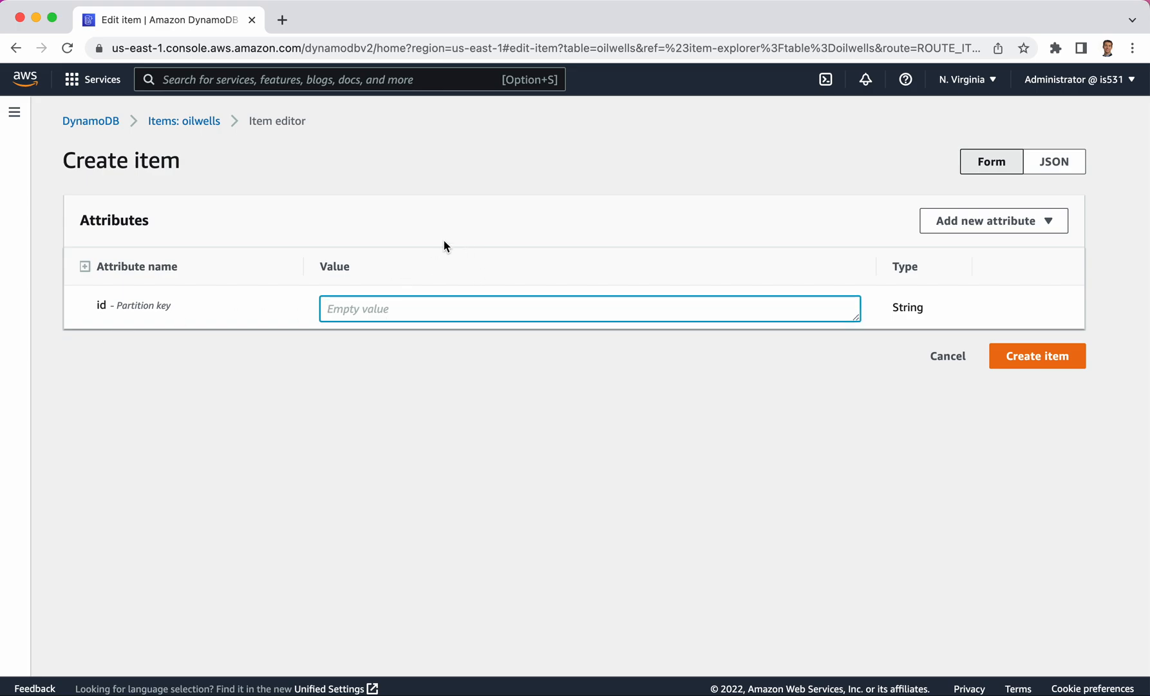
type("o")
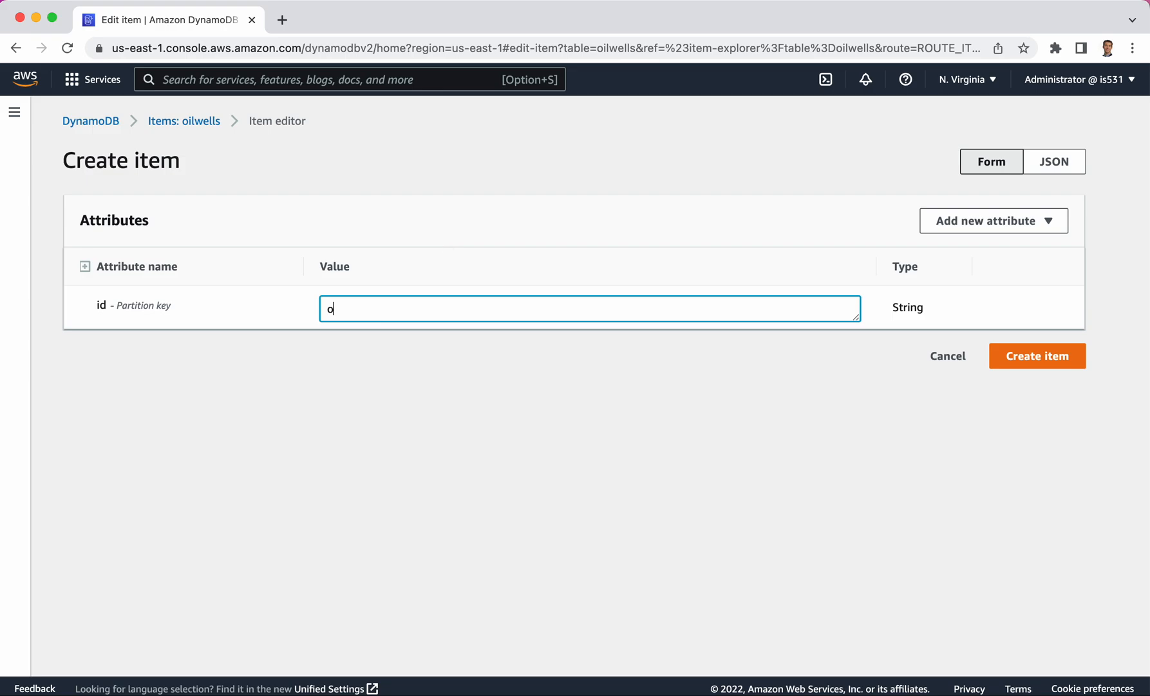
type("w")
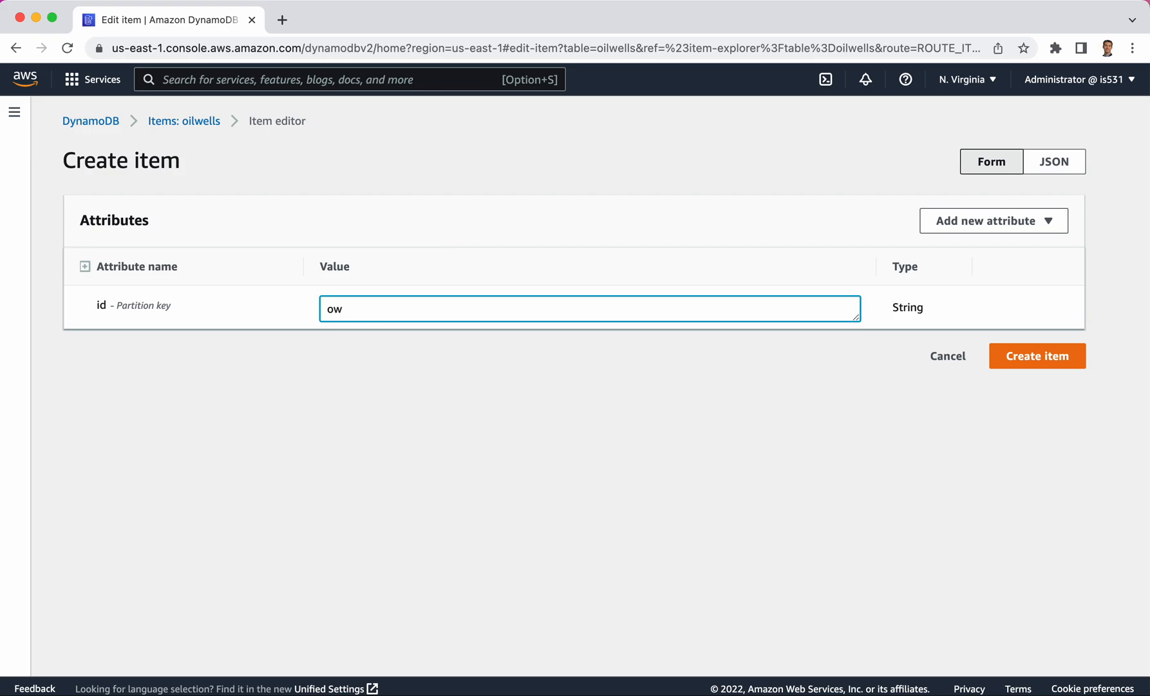
type("#525")
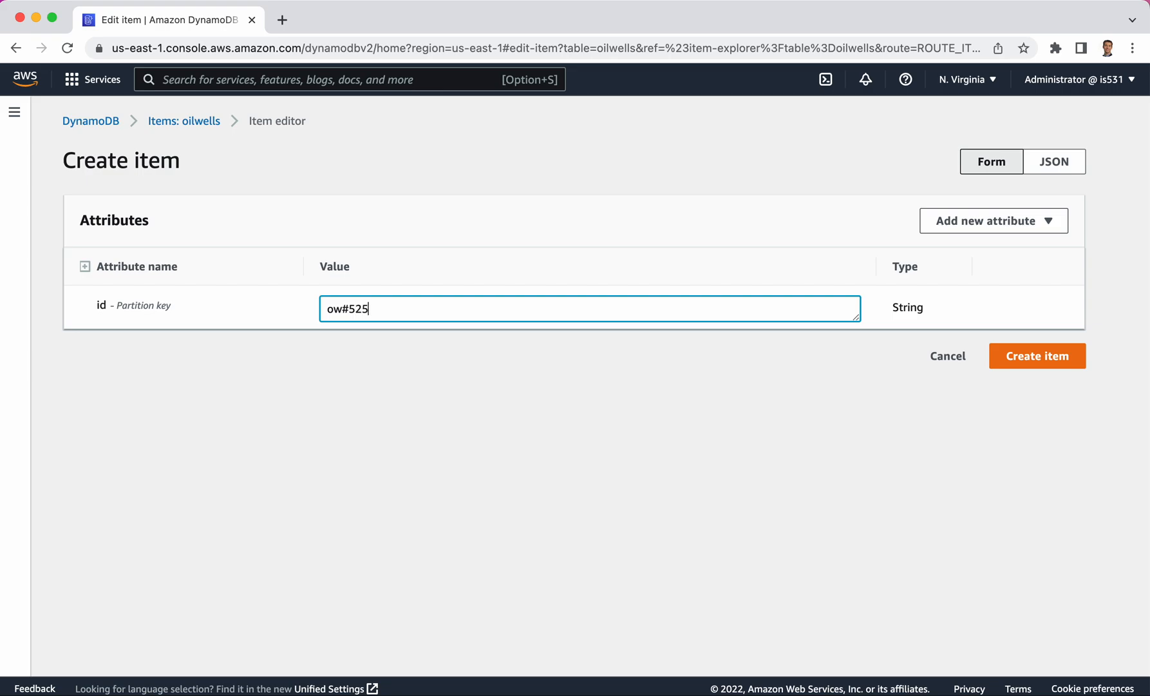
mouse_move(196, 343)
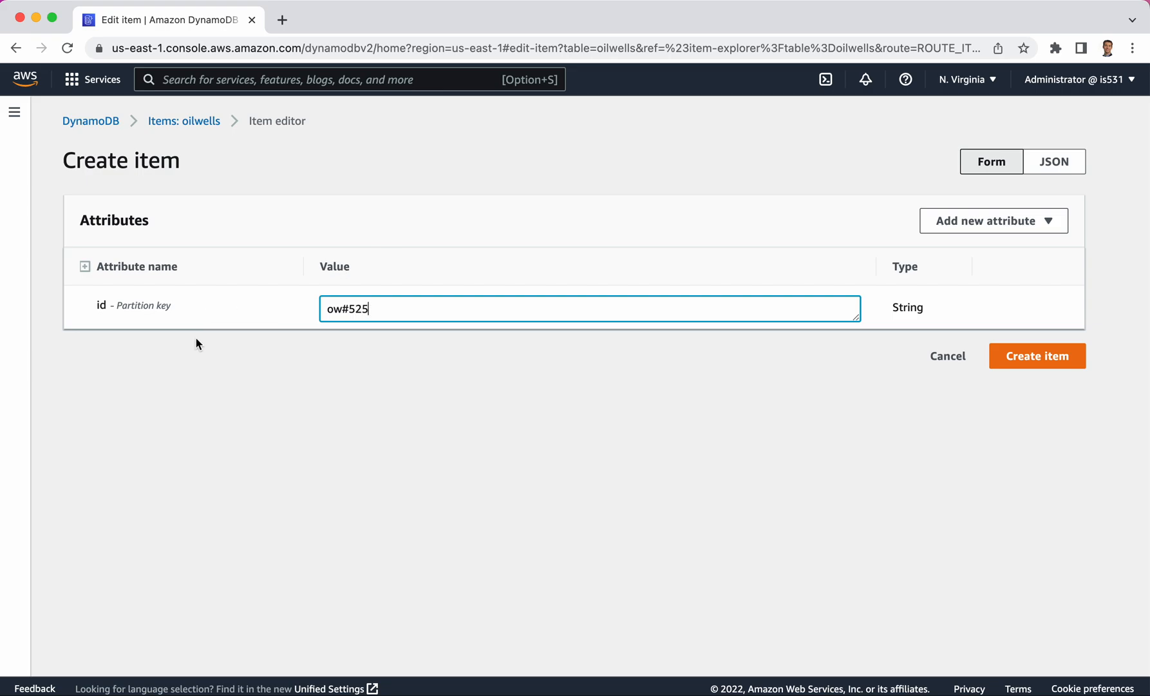
mouse_move(810, 227)
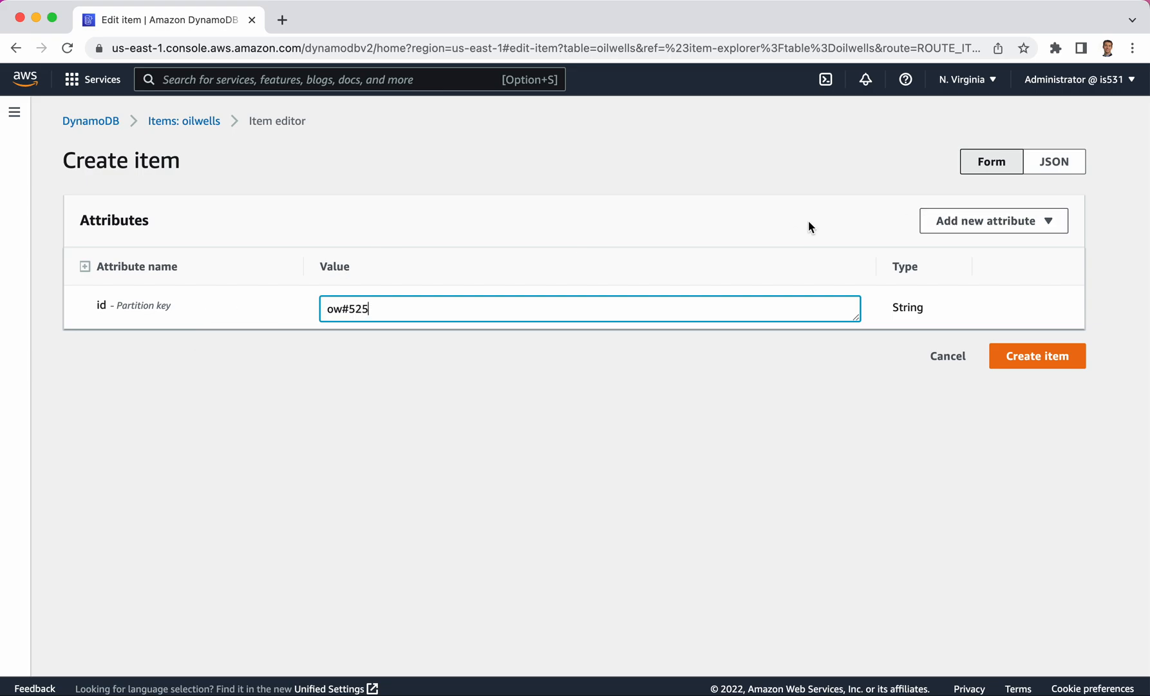
mouse_move(993, 220)
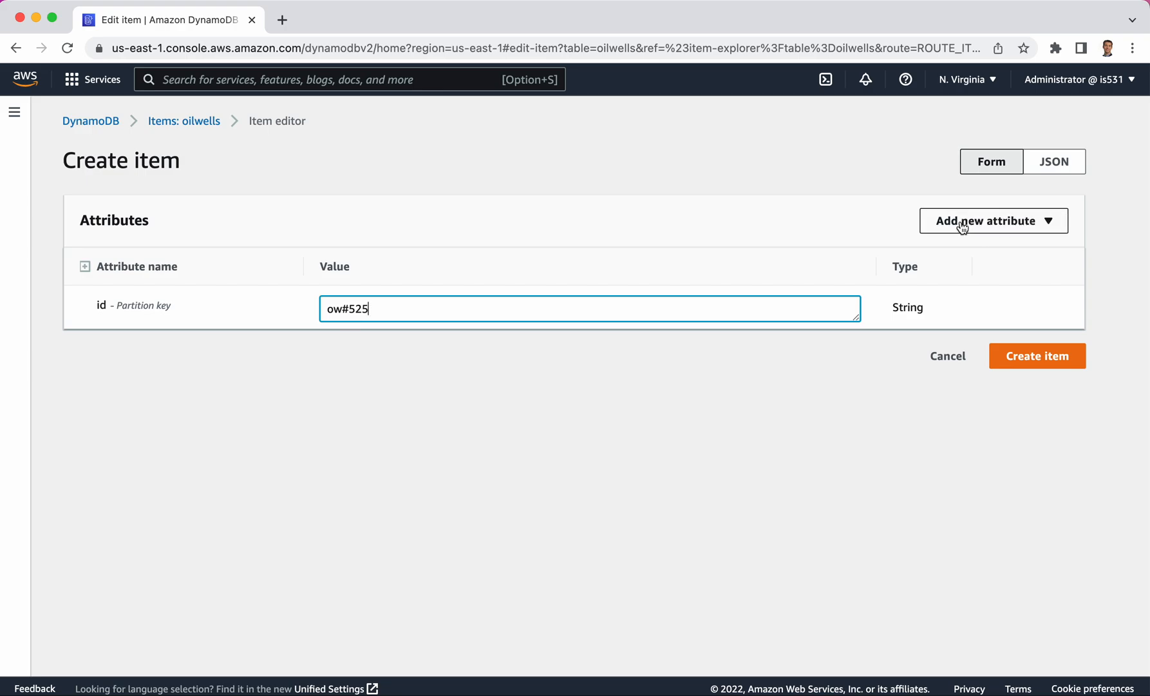
Step: Add a Number attribute date with value 20250102 to the item
left_click(993, 220)
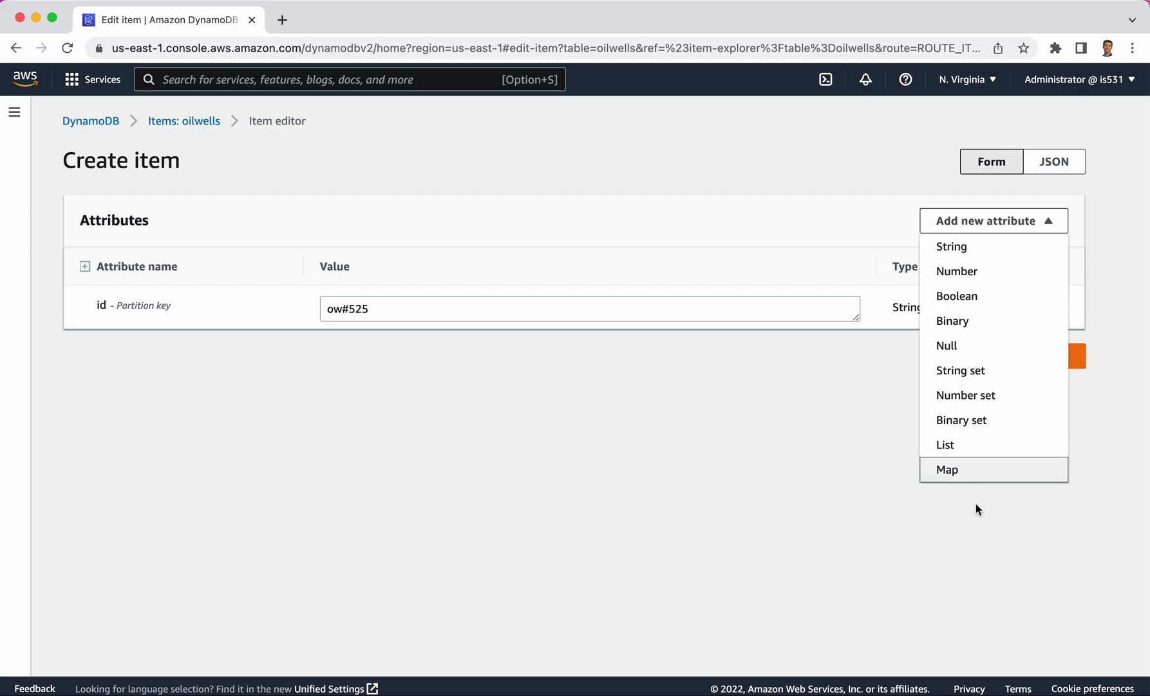
mouse_move(975, 247)
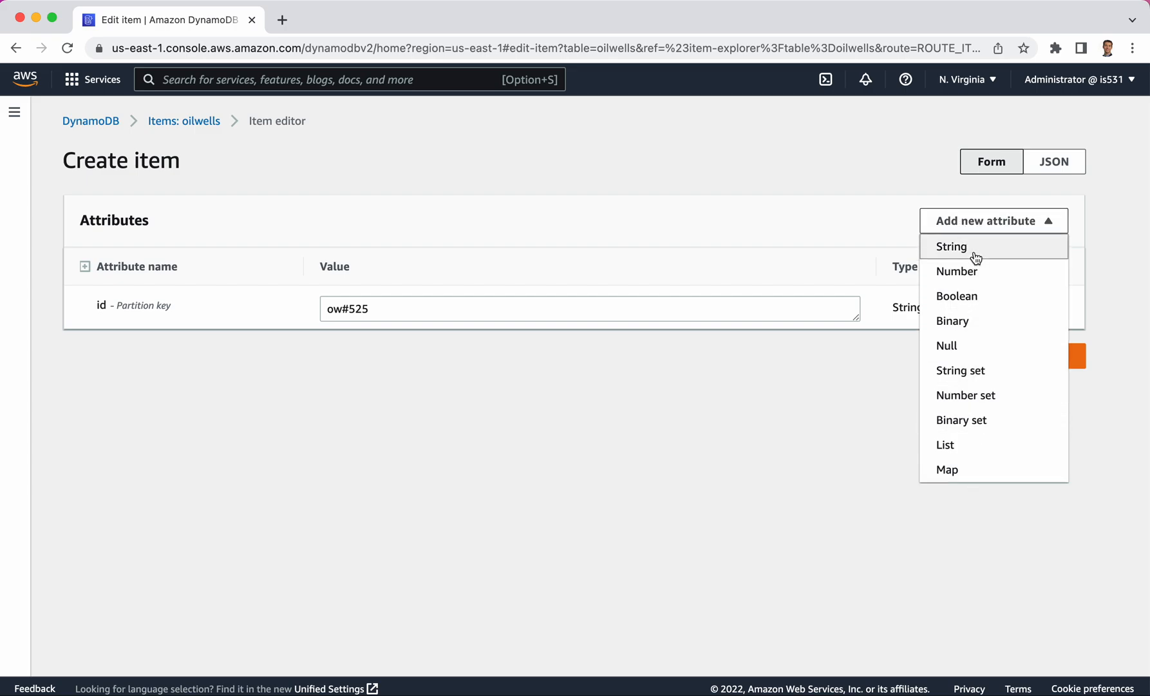
mouse_move(970, 296)
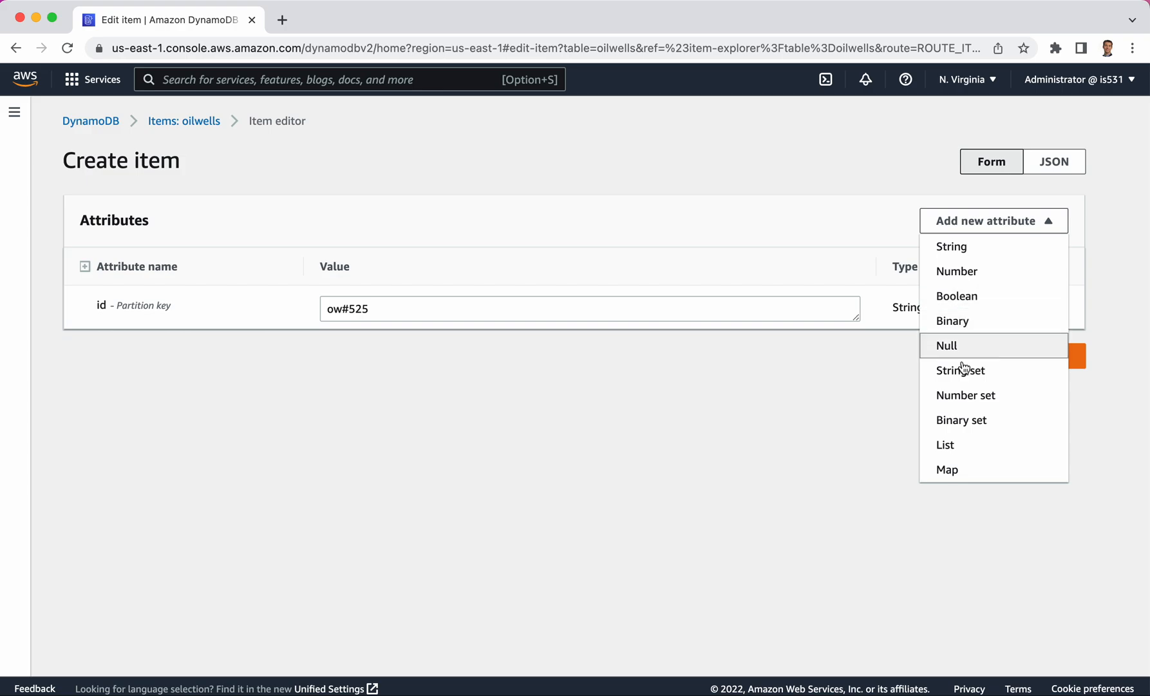
mouse_move(985, 263)
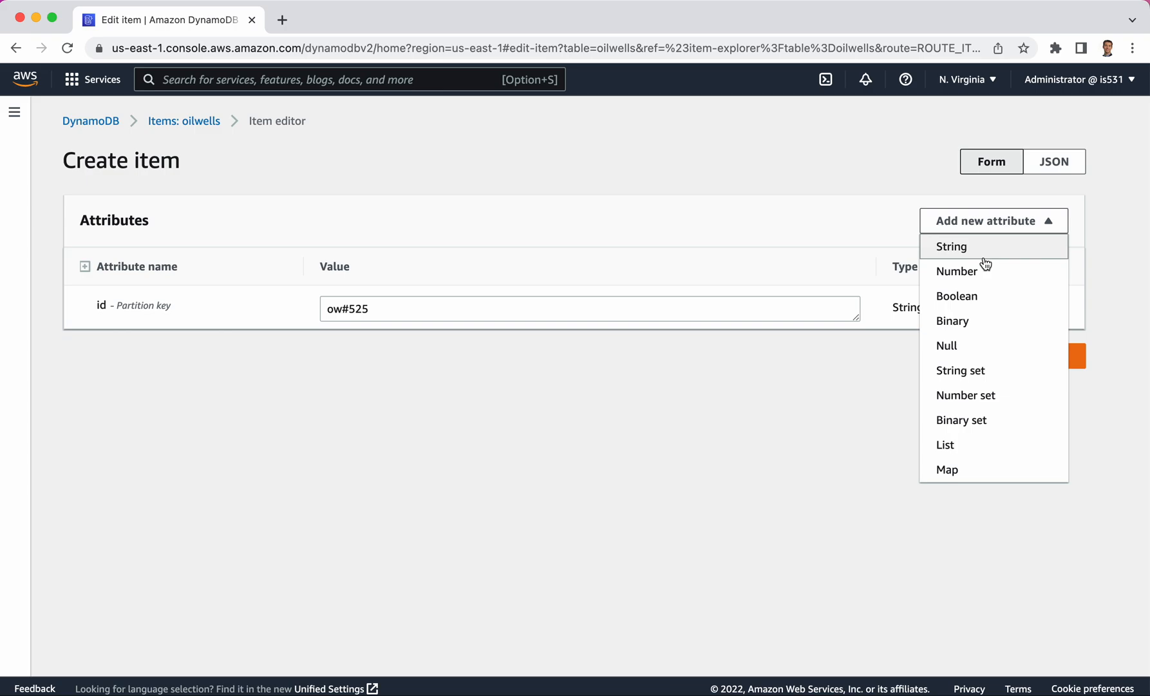
mouse_move(967, 444)
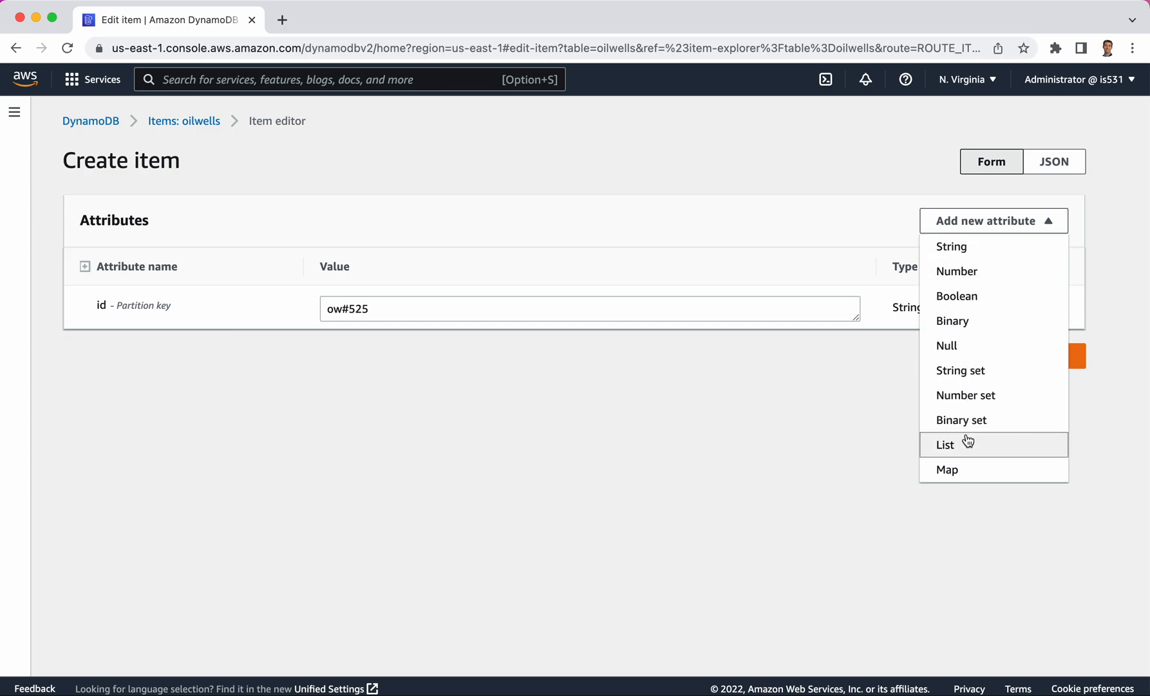
left_click(956, 271)
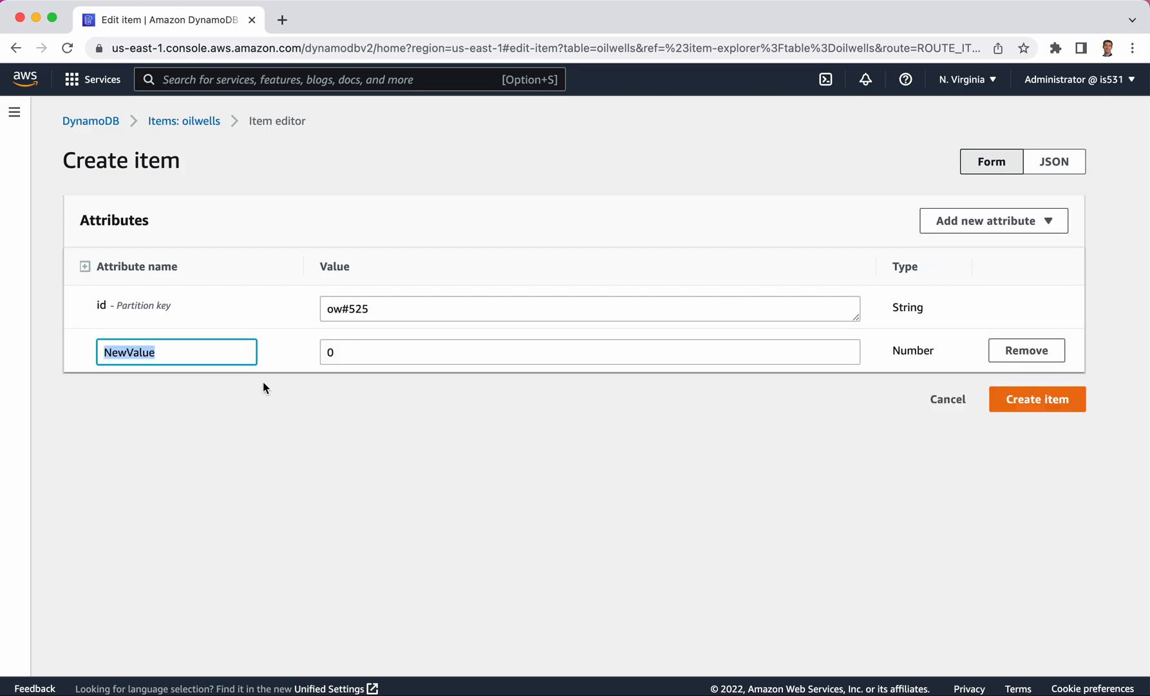
type("date")
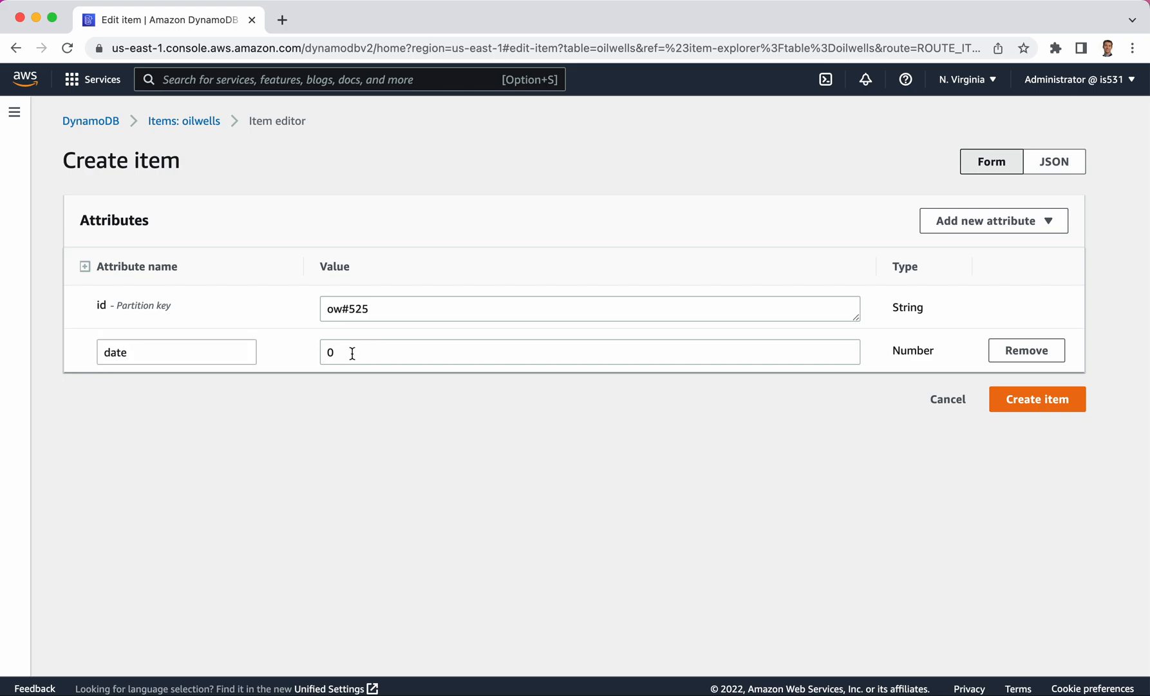
type("202")
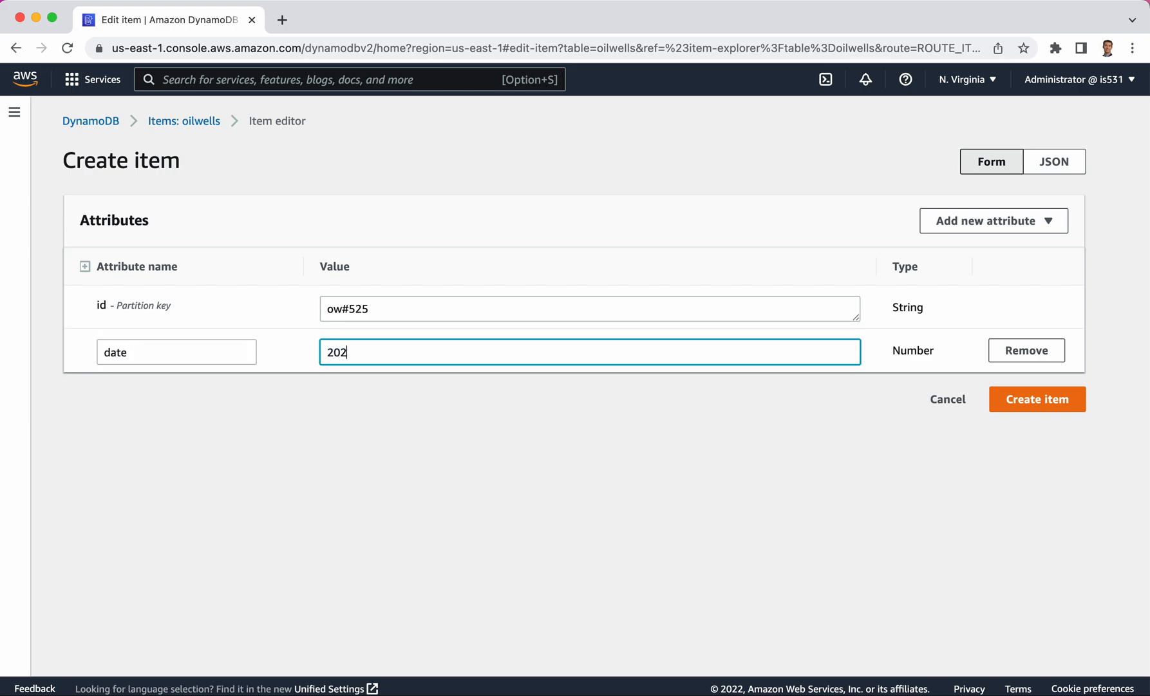
type("5")
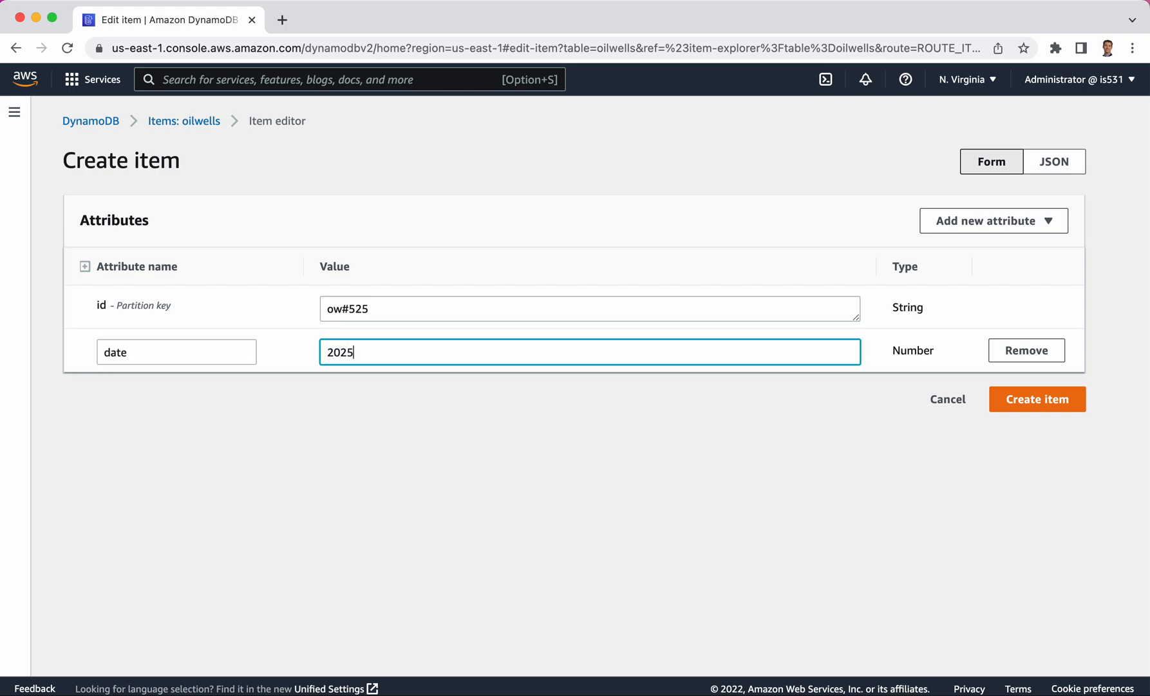
type("010")
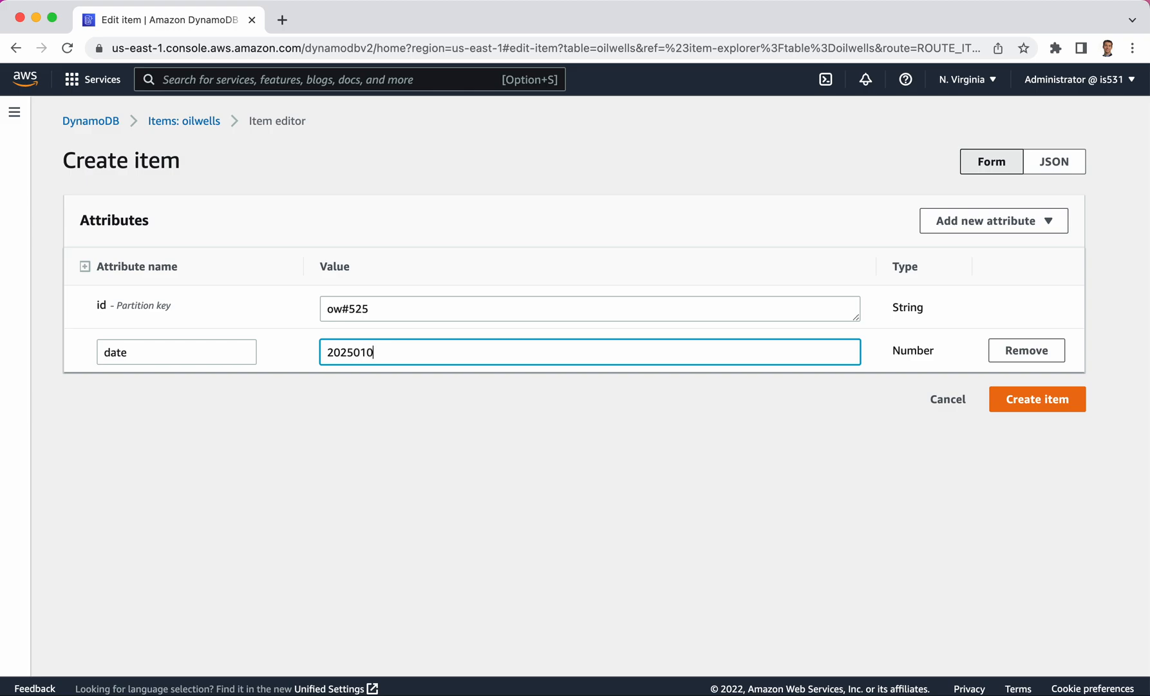
type("2")
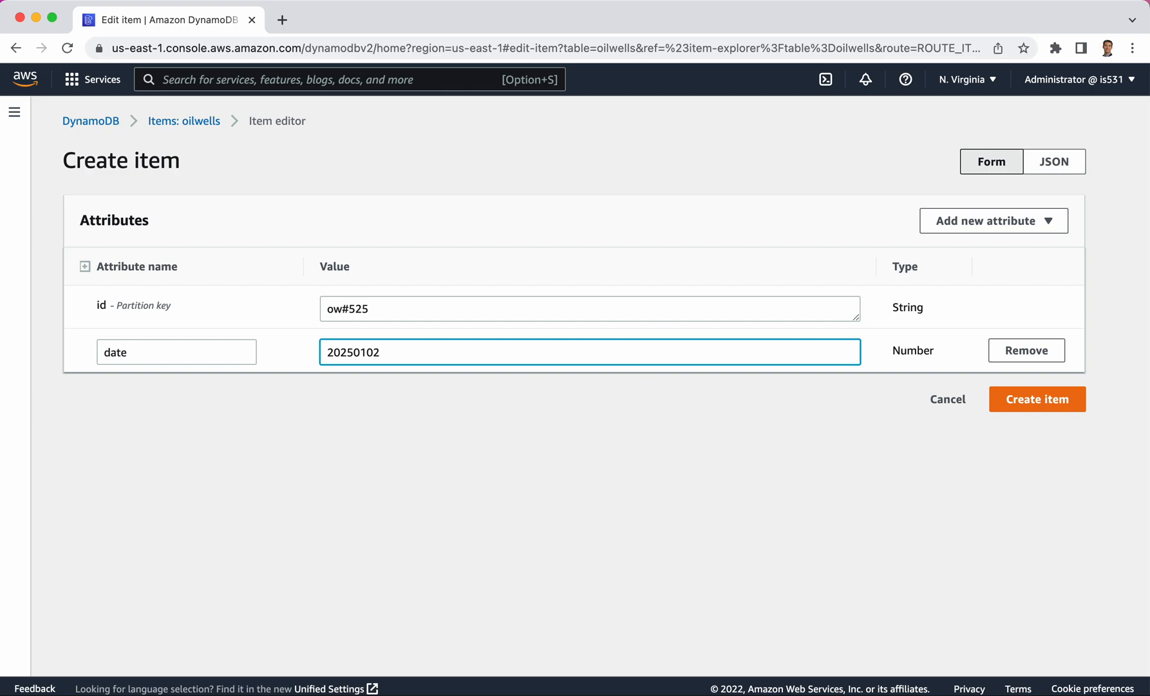
mouse_move(980, 221)
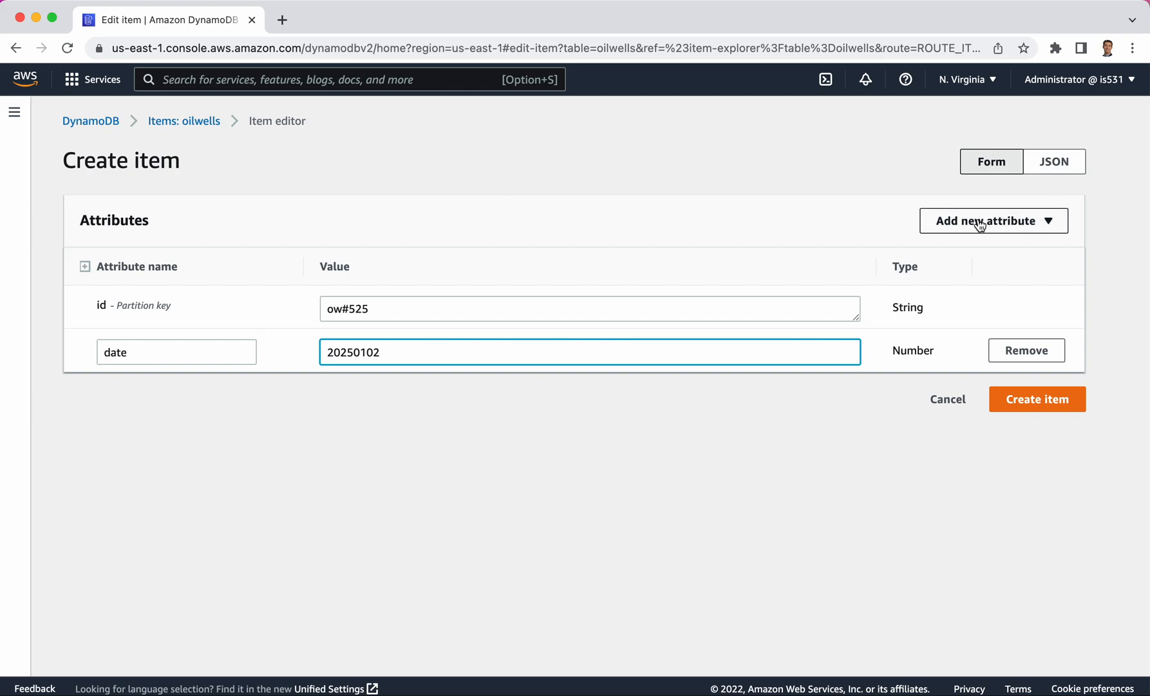
Step: Add a Number attribute barrels with value 19 and save the ow#525 item
left_click(992, 221)
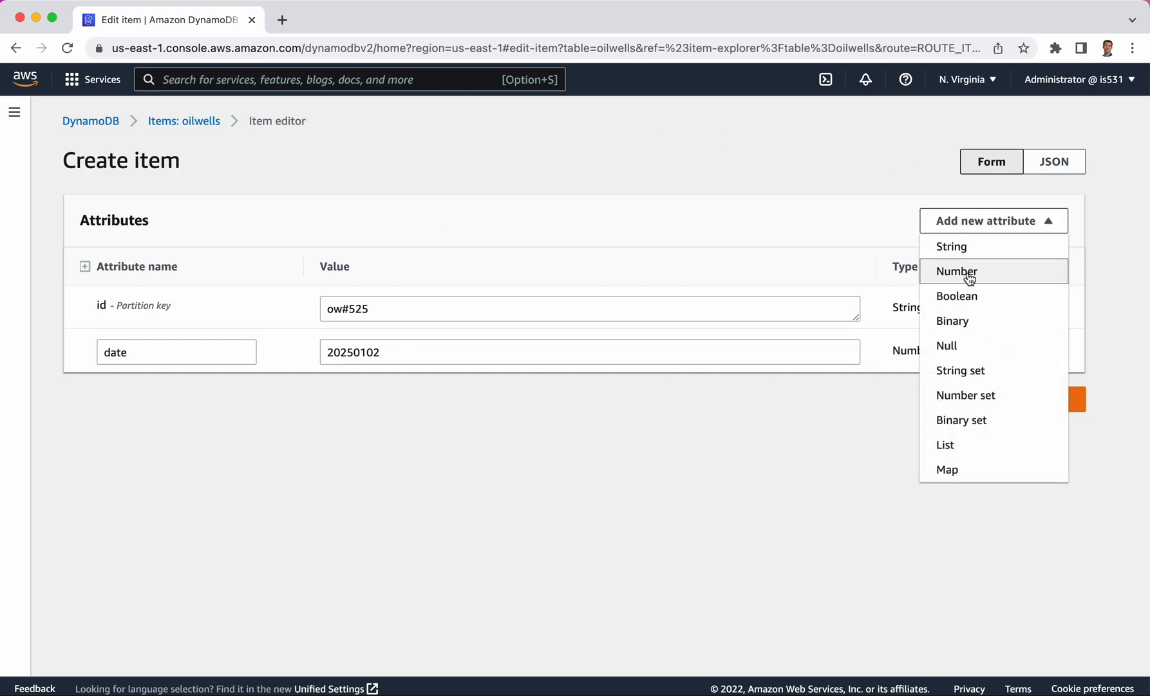
left_click(956, 271)
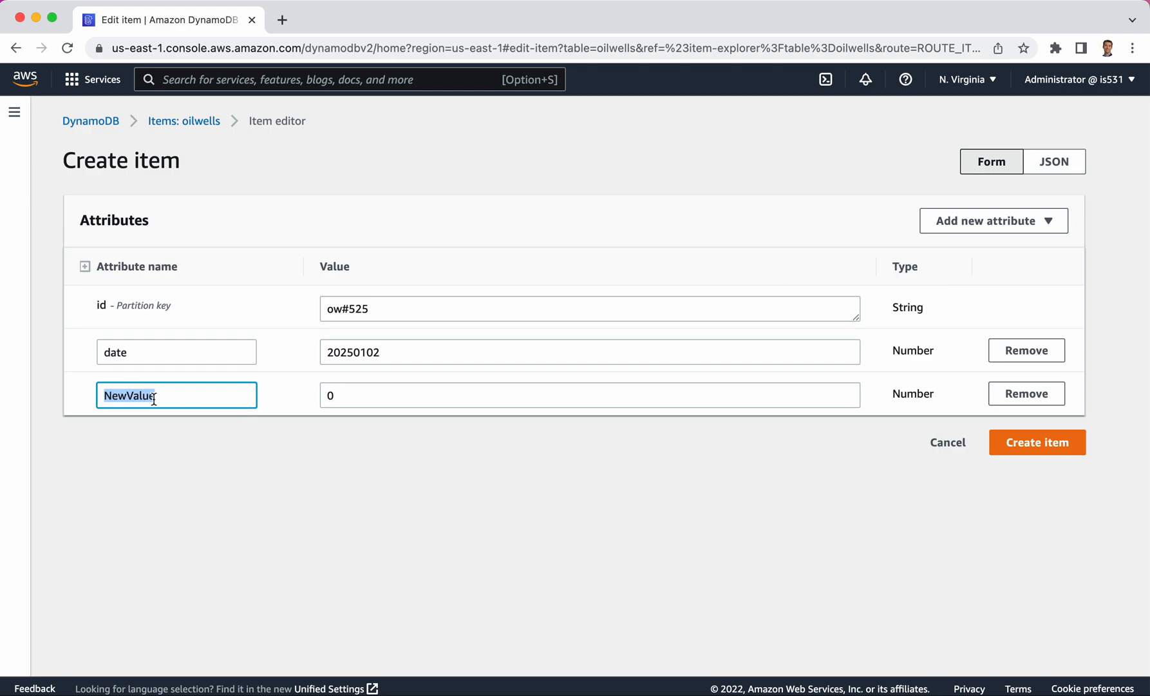
type("barrel")
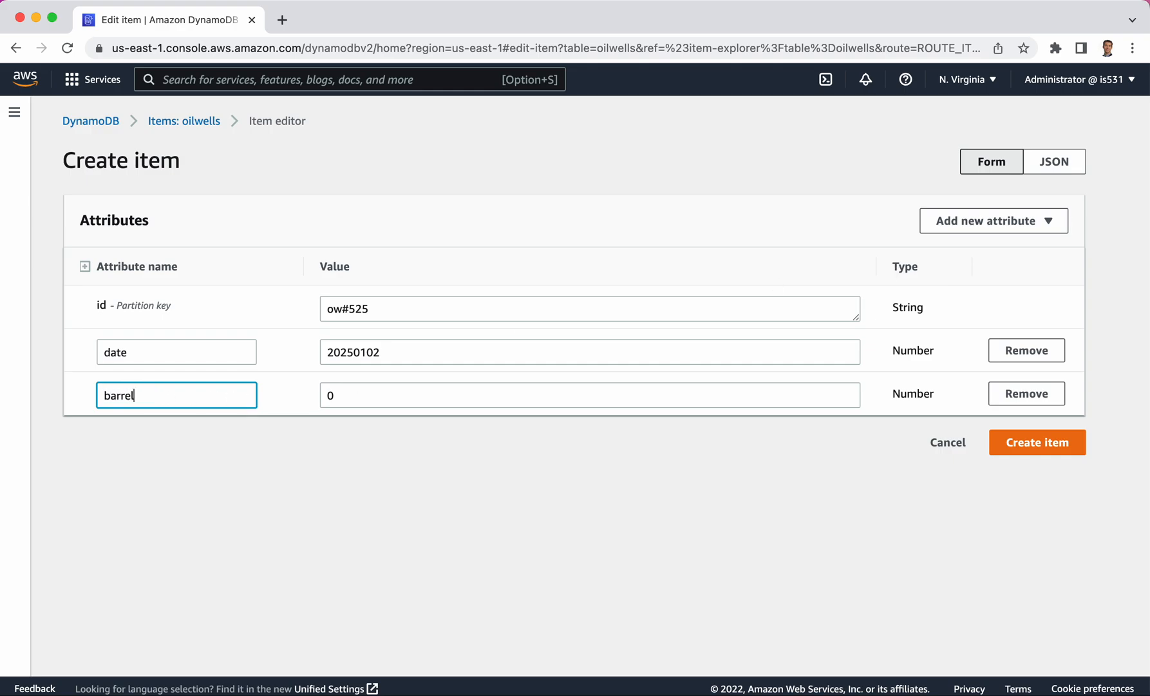
type("s")
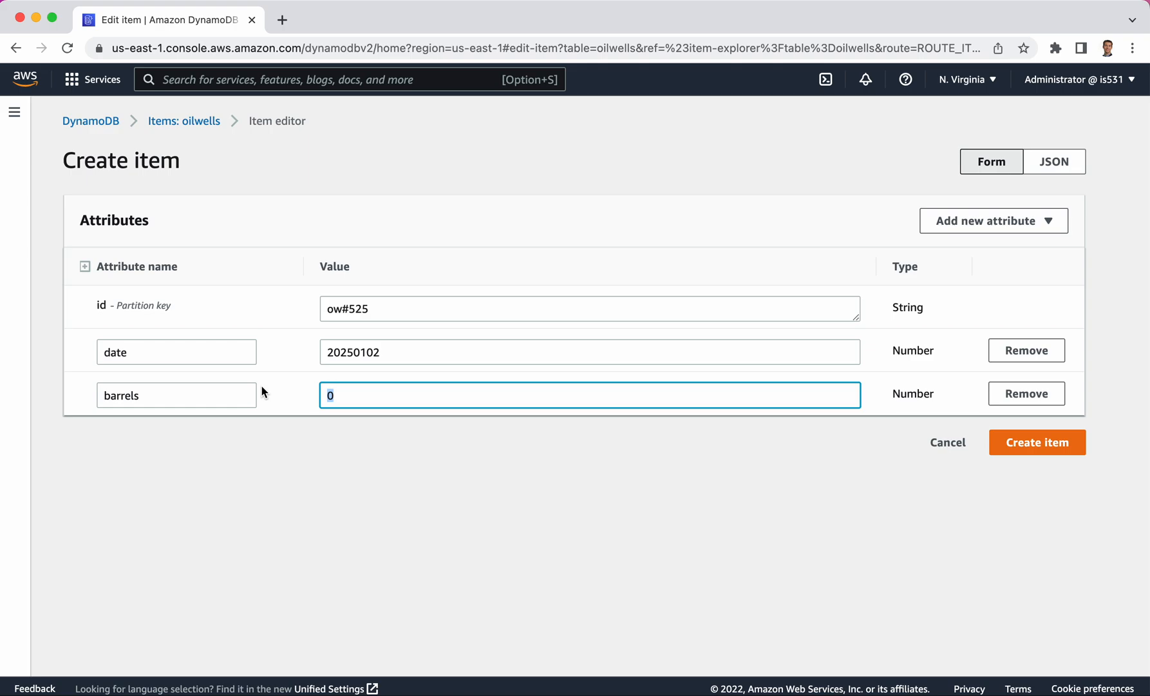
type("19")
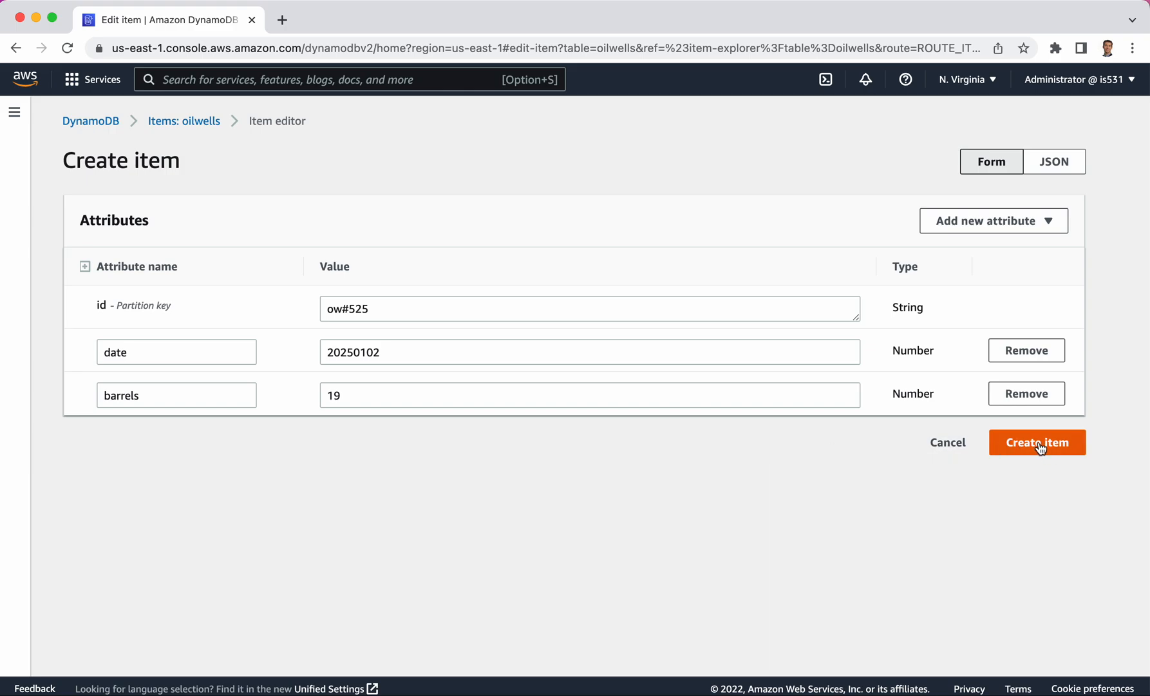
mouse_move(912, 394)
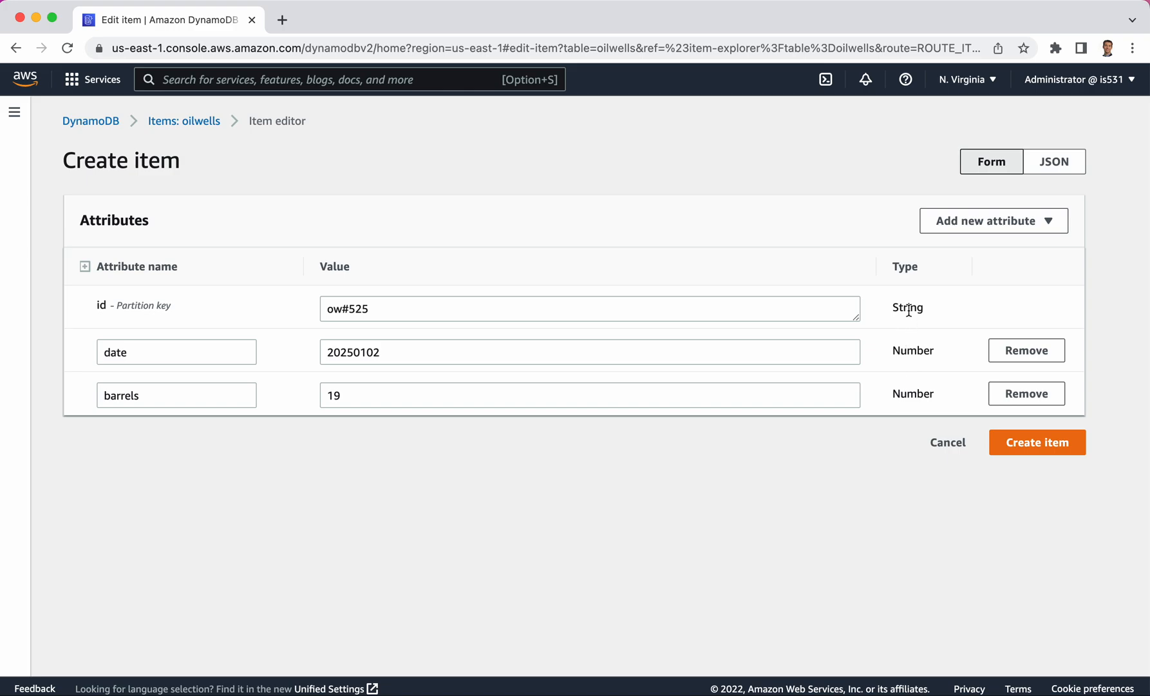
left_click(1037, 442)
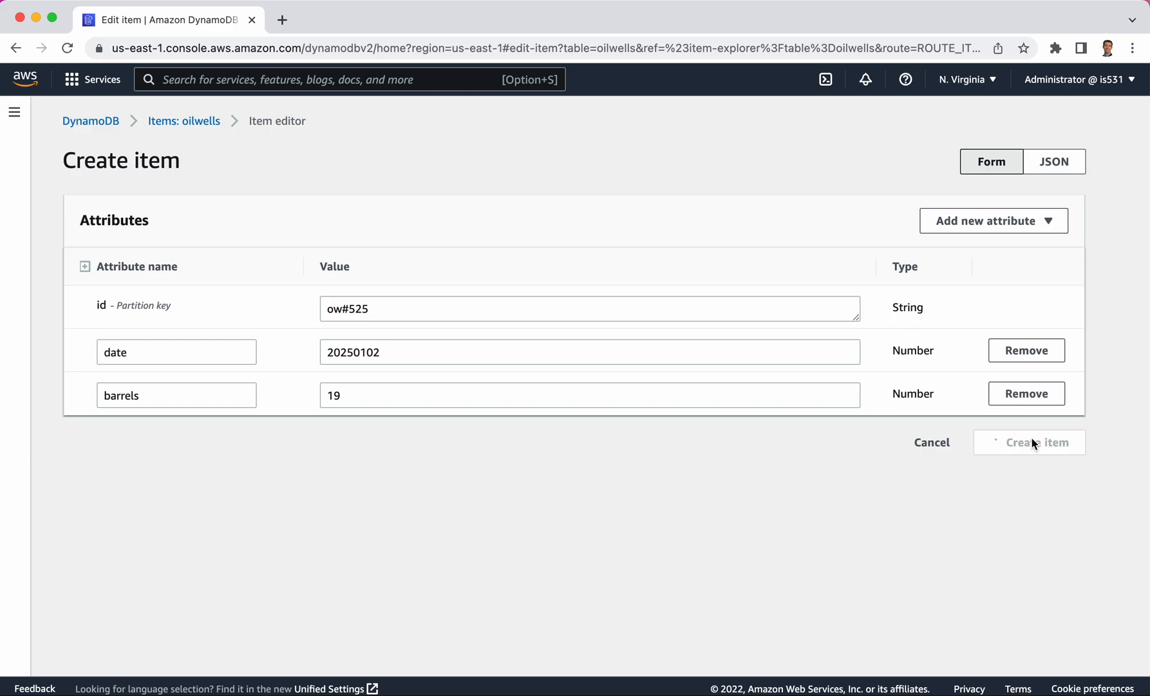
left_click(1036, 442)
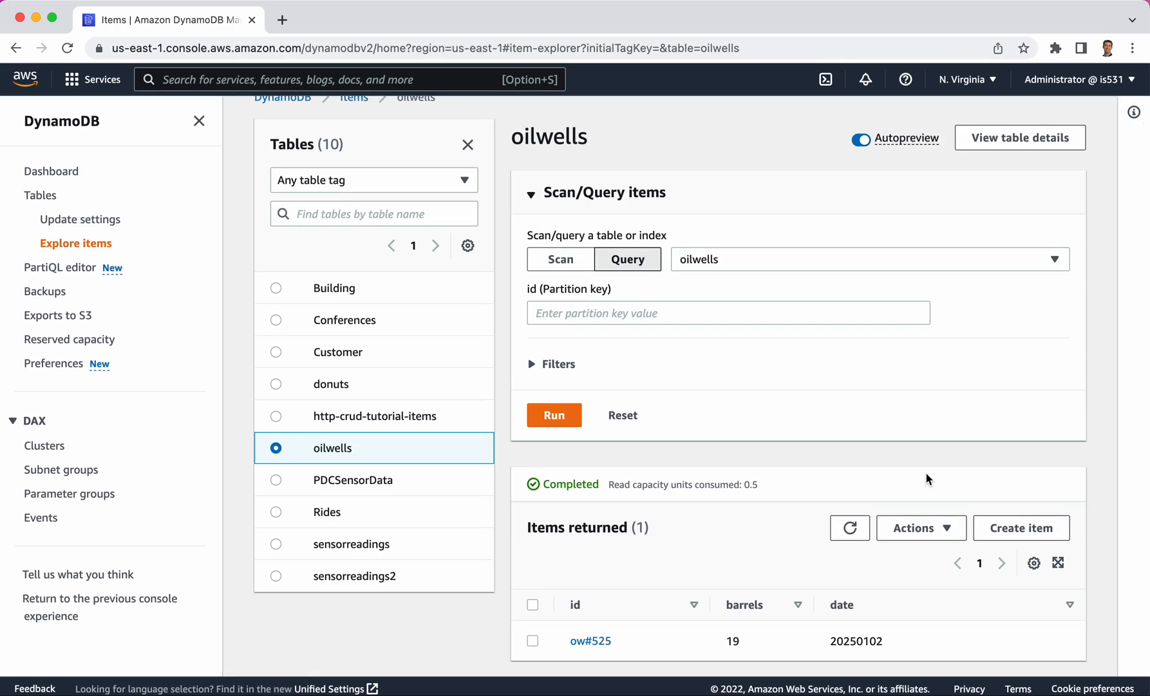
mouse_move(591, 641)
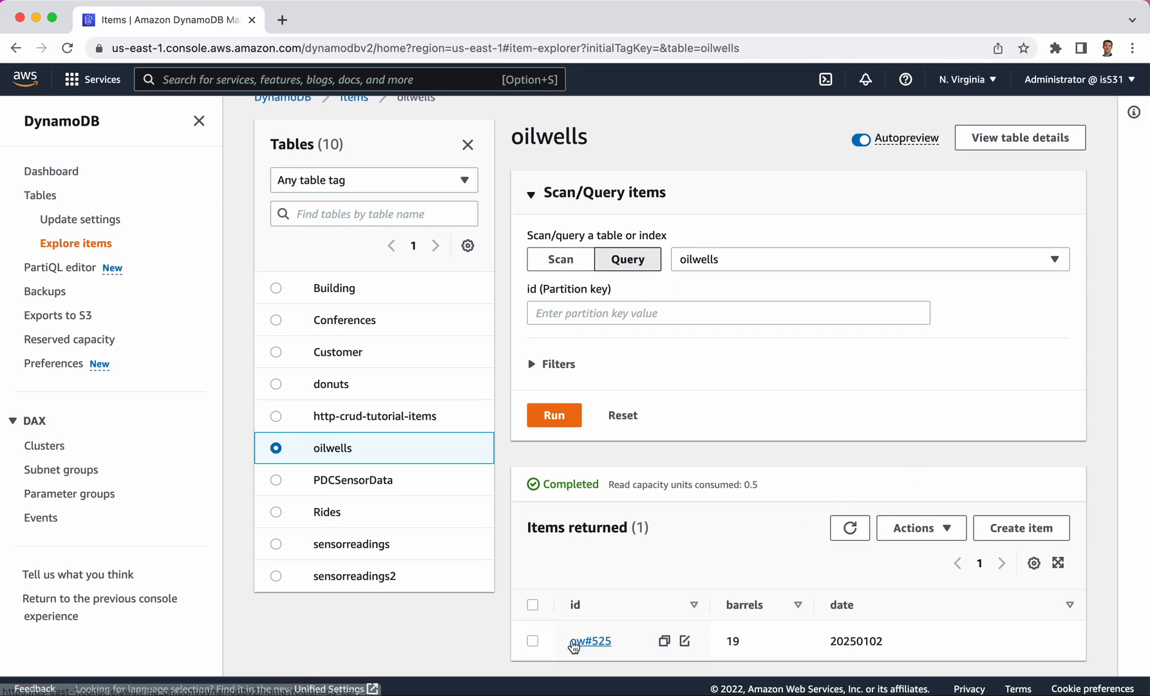
mouse_move(579, 655)
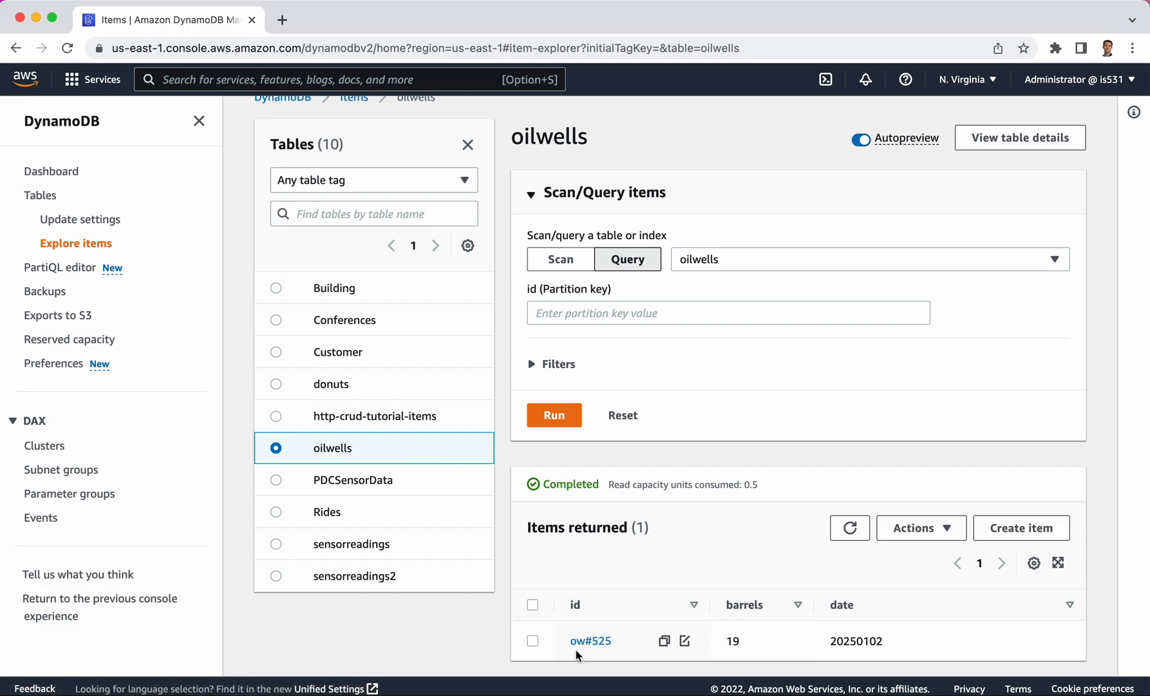
mouse_move(741, 565)
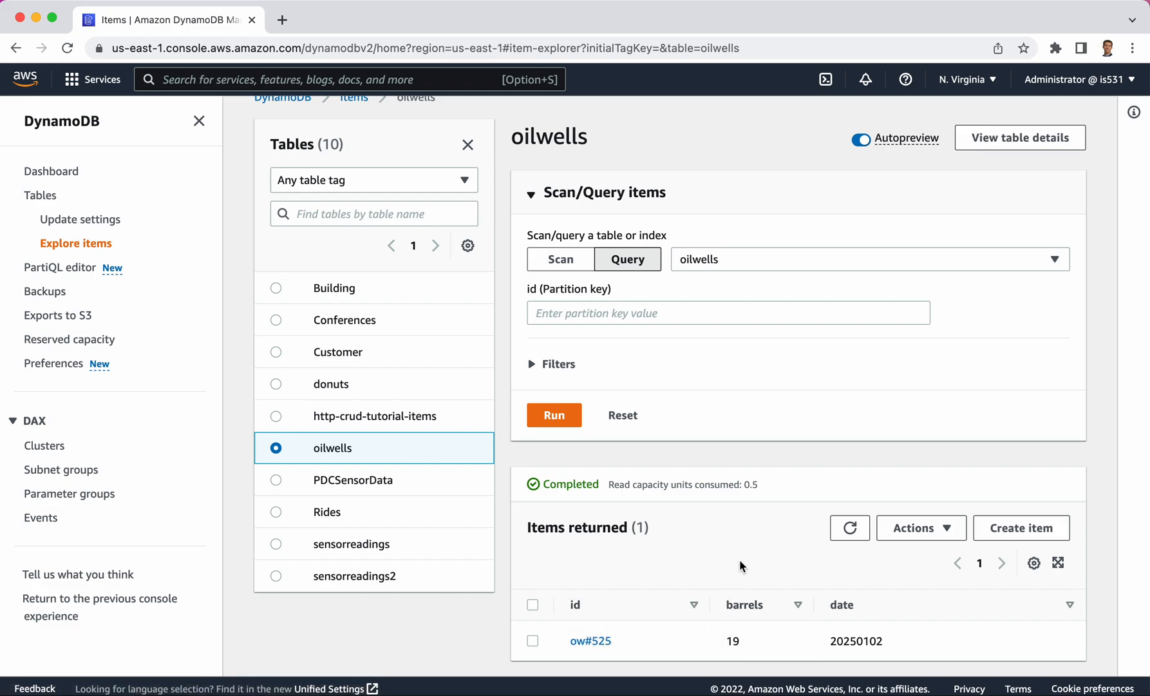
mouse_move(669, 641)
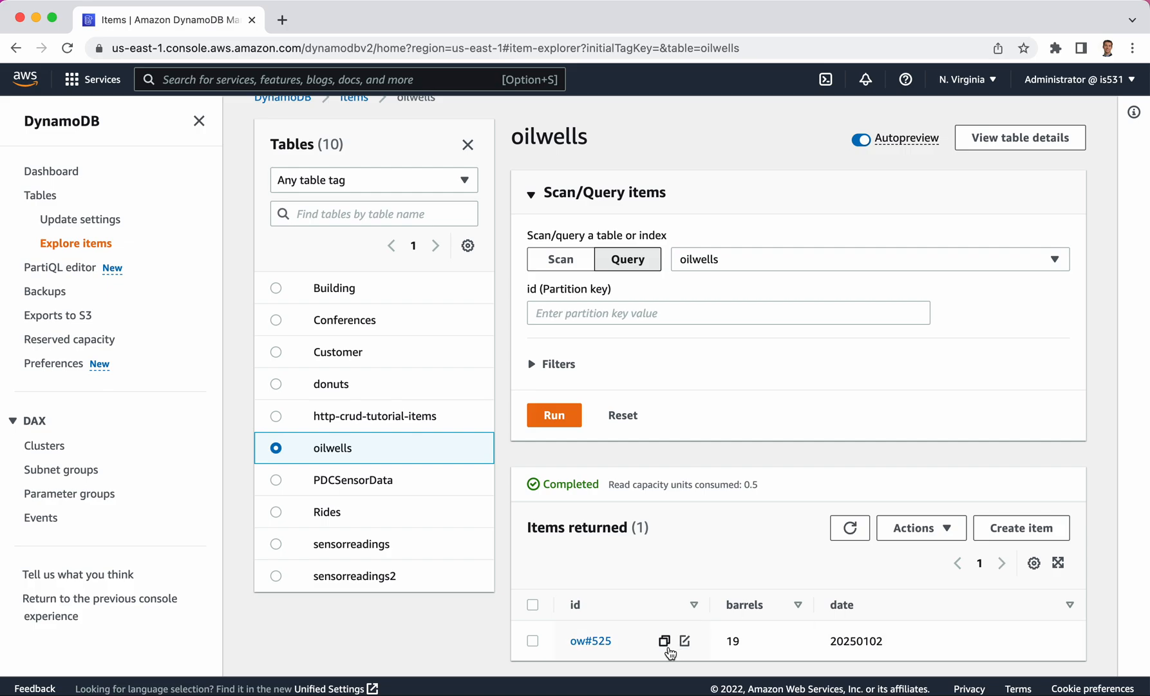
mouse_move(1060, 635)
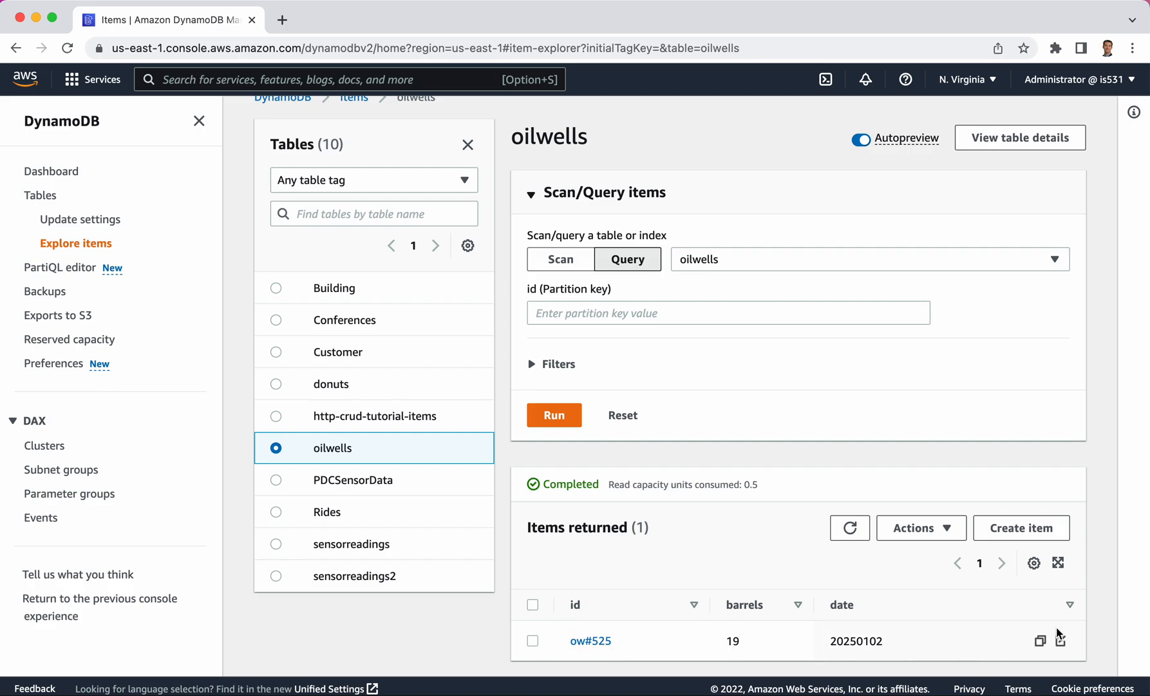
mouse_move(1020, 528)
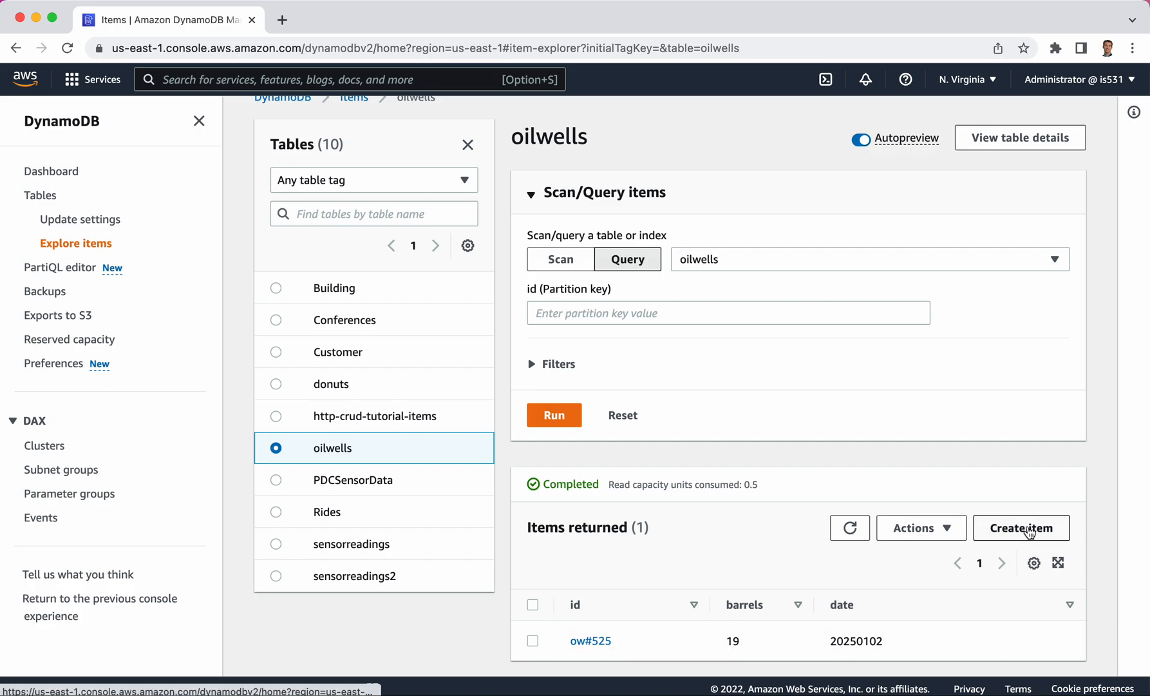
Step: Start another item with id ow#525 and a Number date attribute of 20250112
left_click(1020, 527)
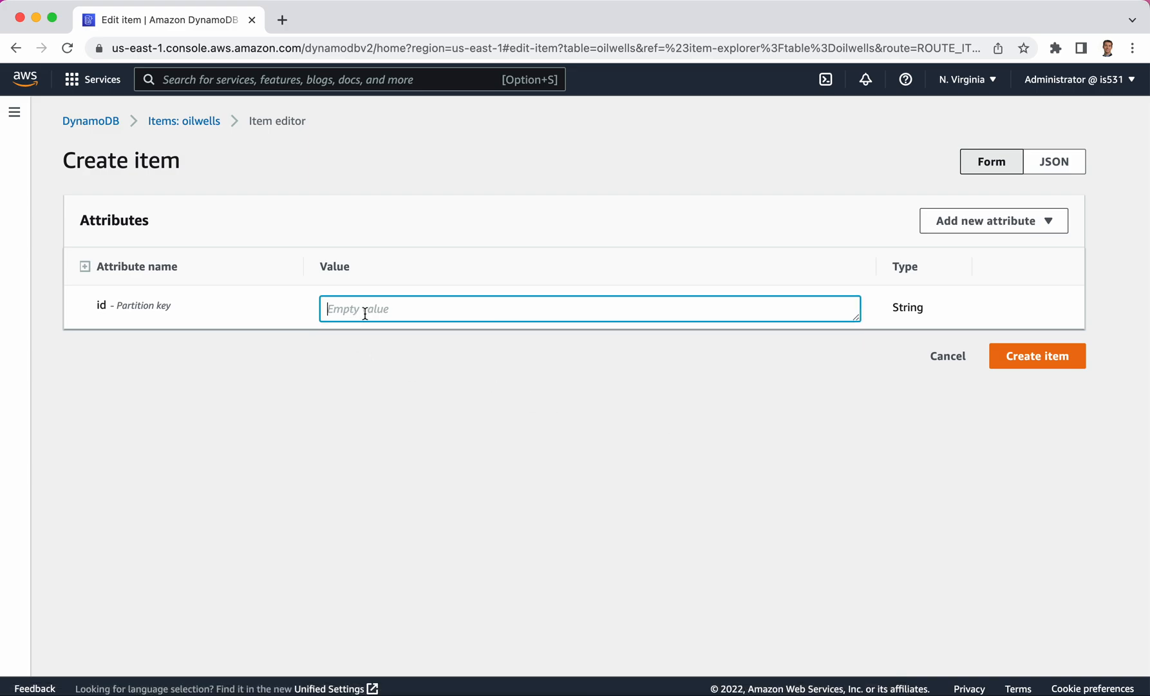
type("ow")
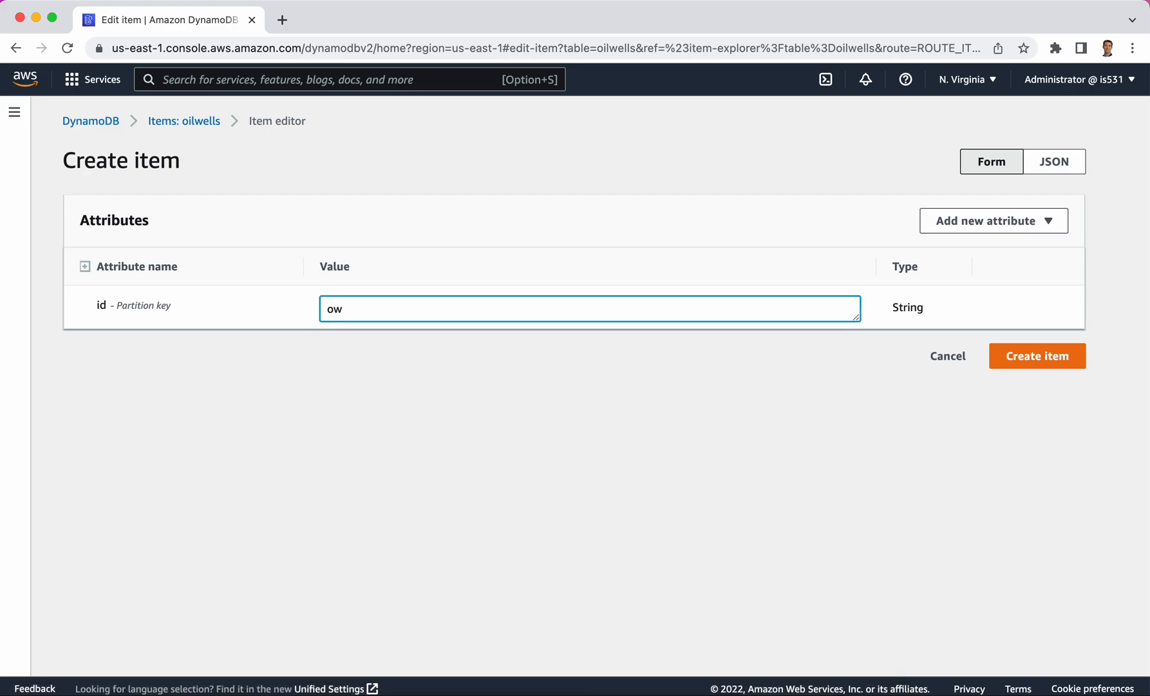
type("#525")
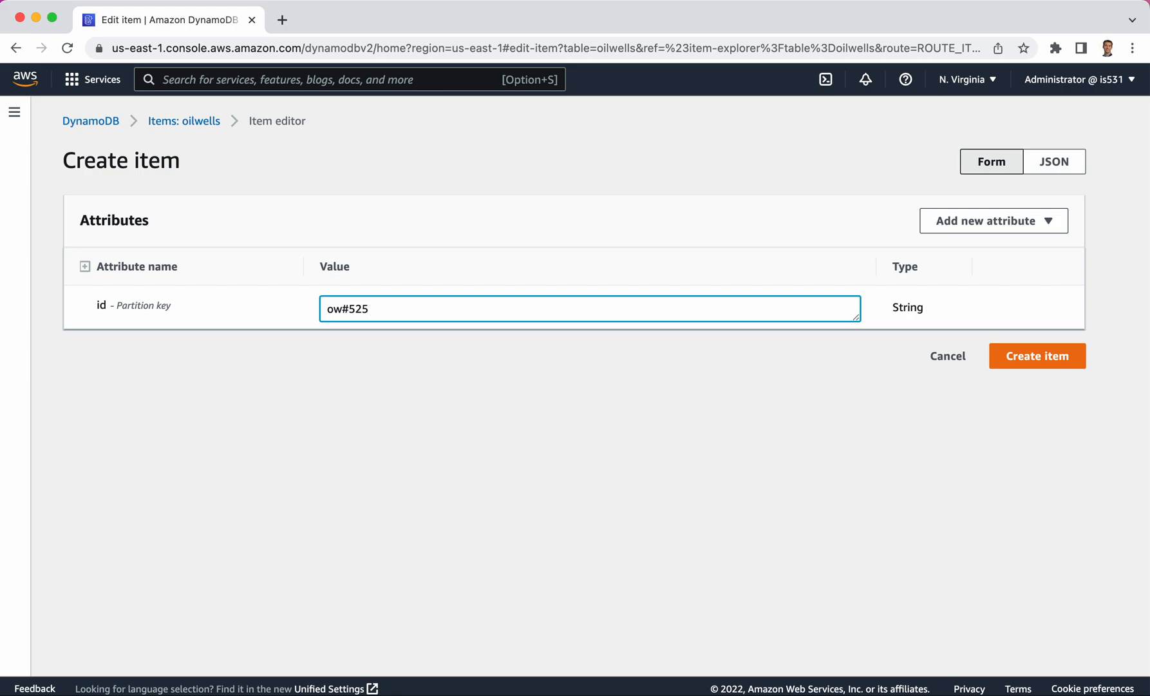
left_click(992, 220)
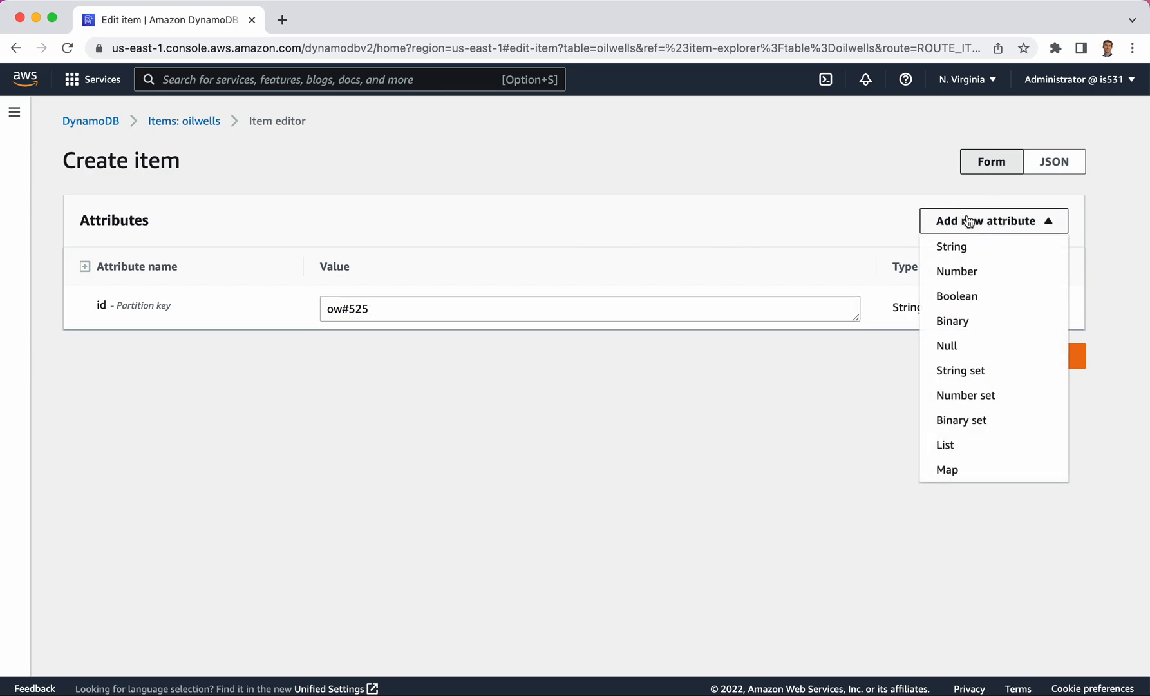
left_click(957, 270)
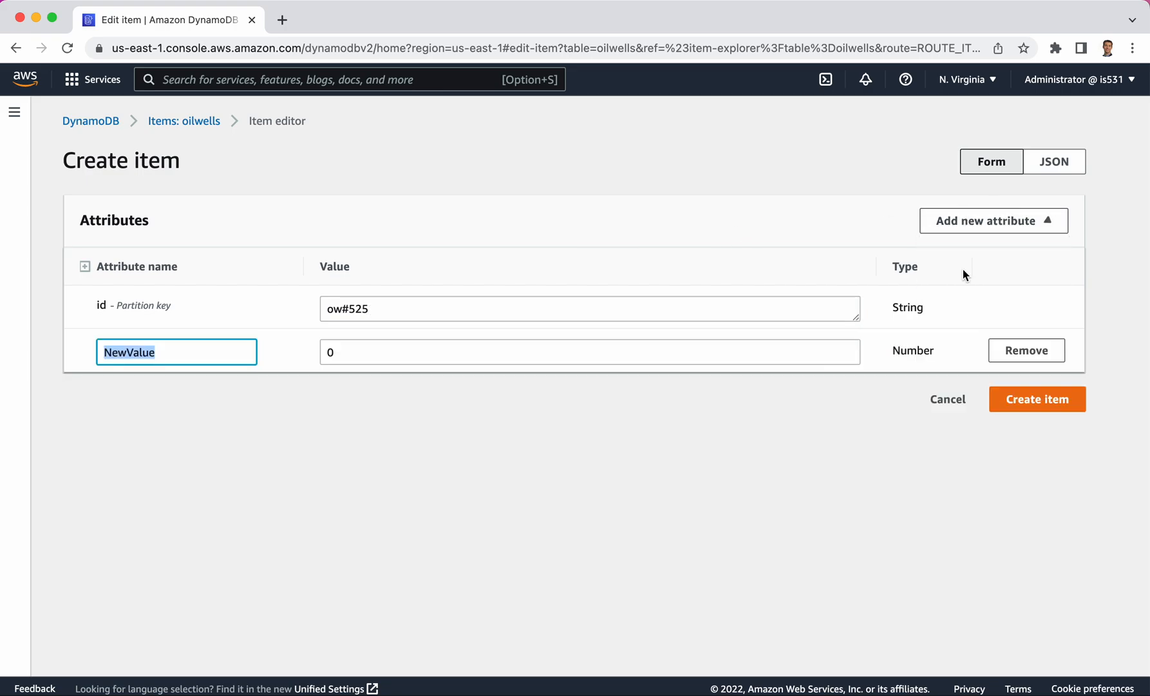
type("d")
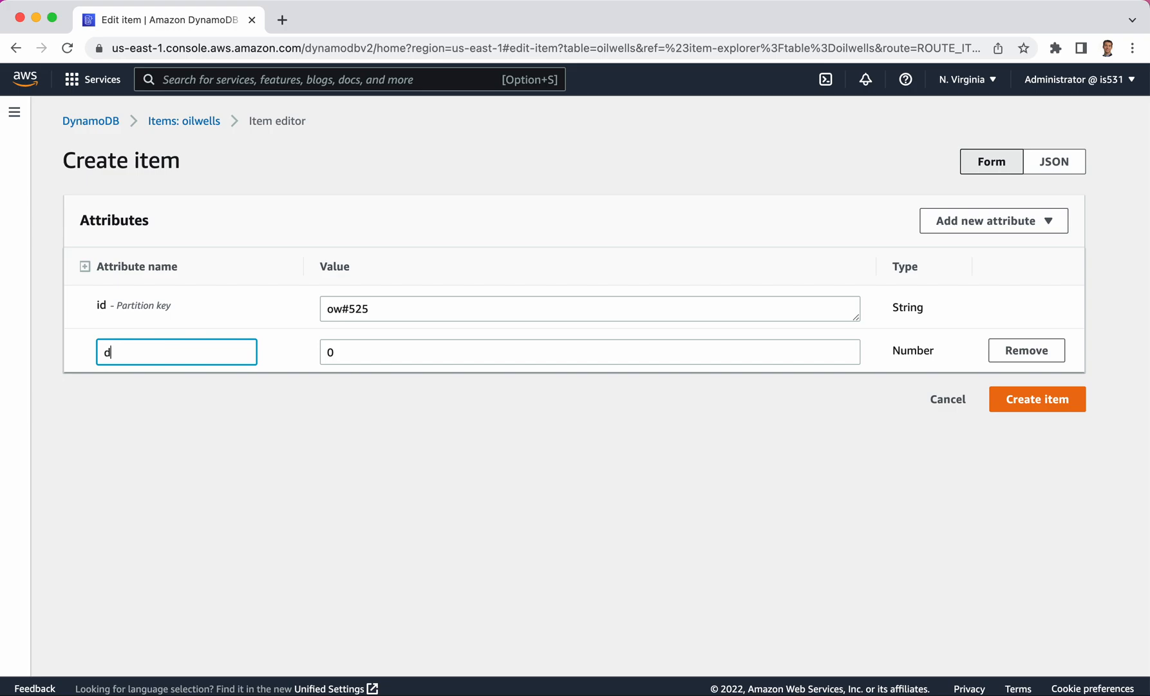
type("ate")
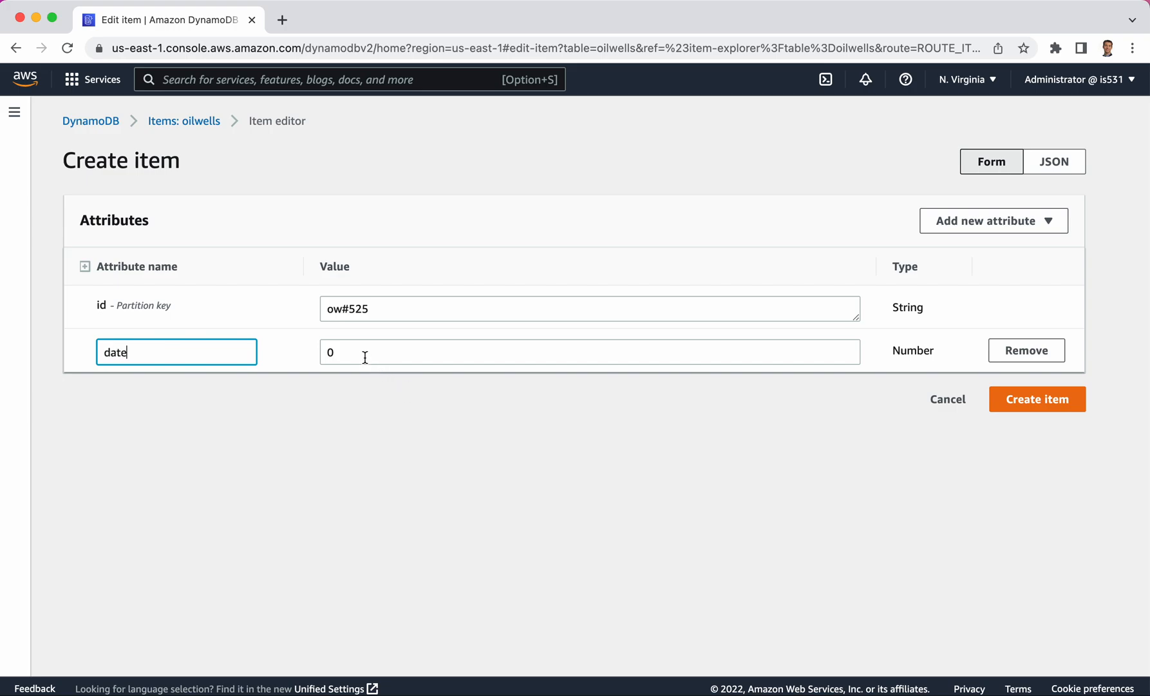
type("20")
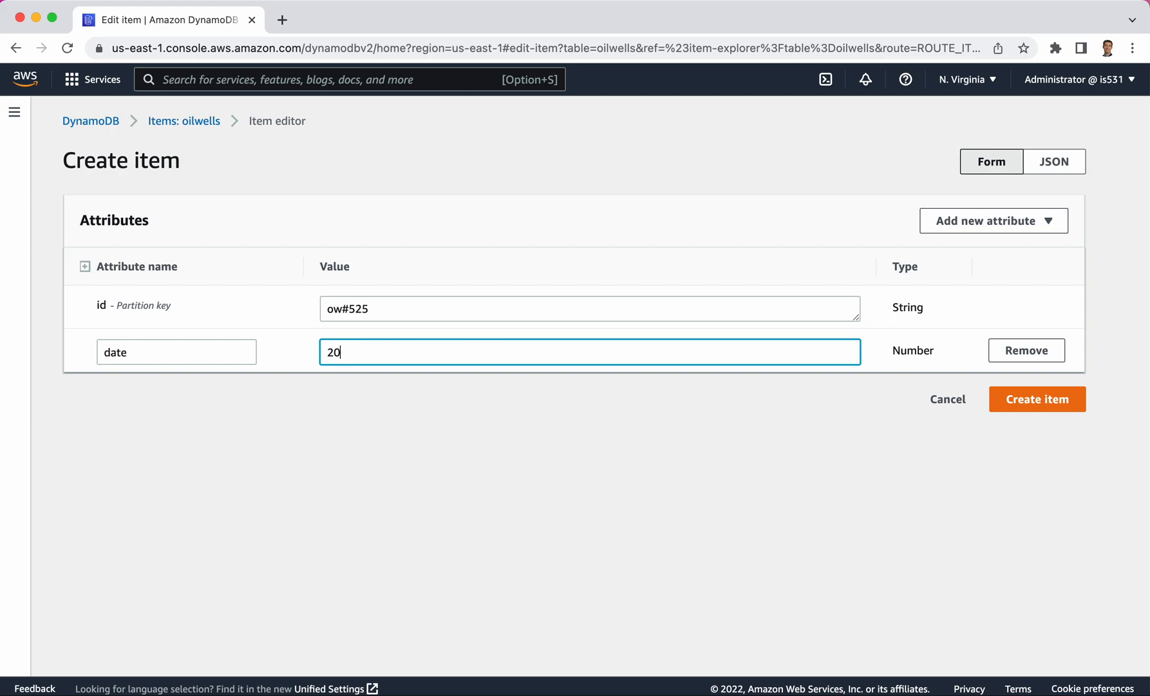
type("2501")
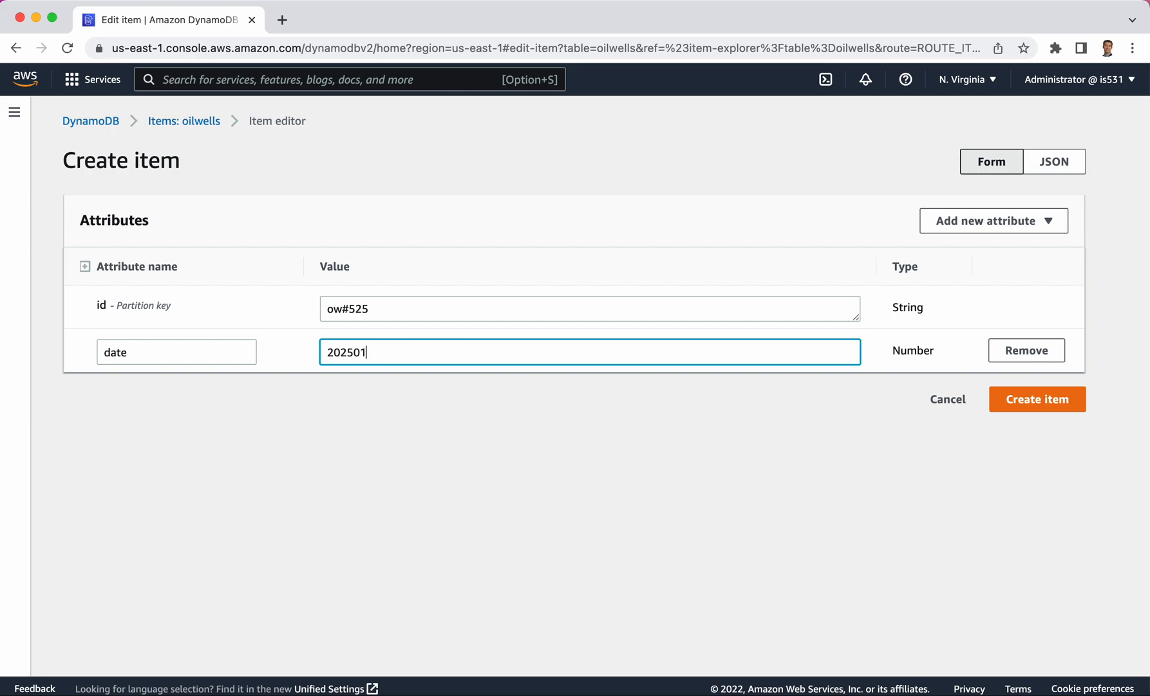
type("12")
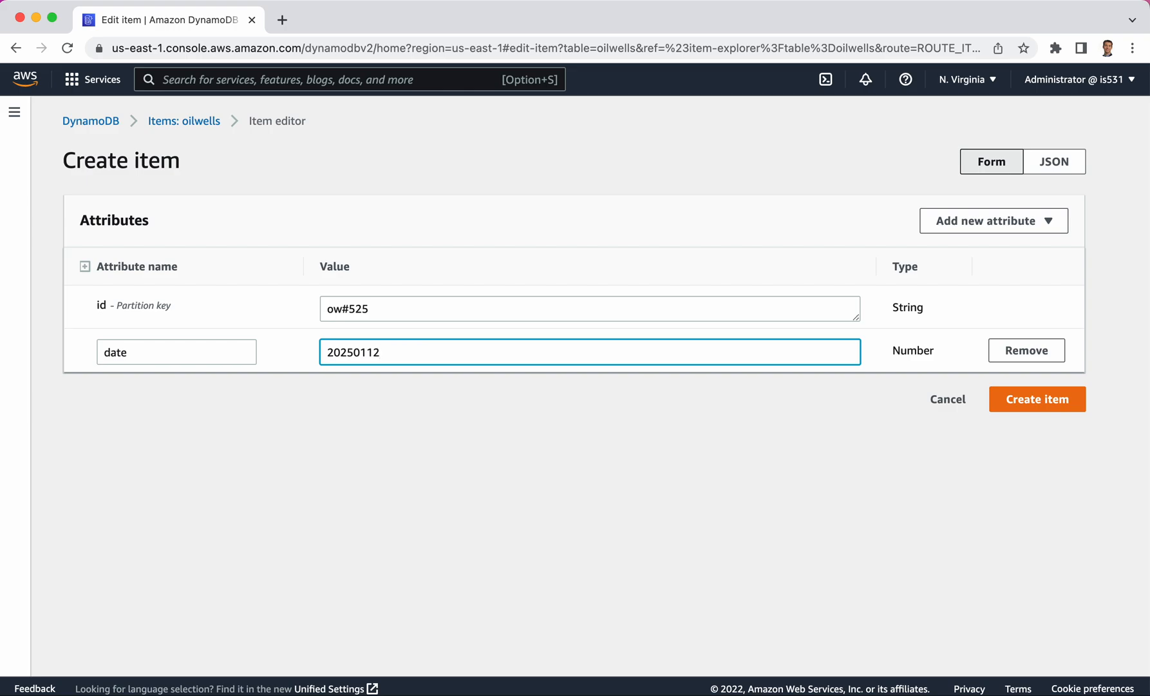
Step: Add a Number attribute barrels with value 21 to the new item
left_click(992, 220)
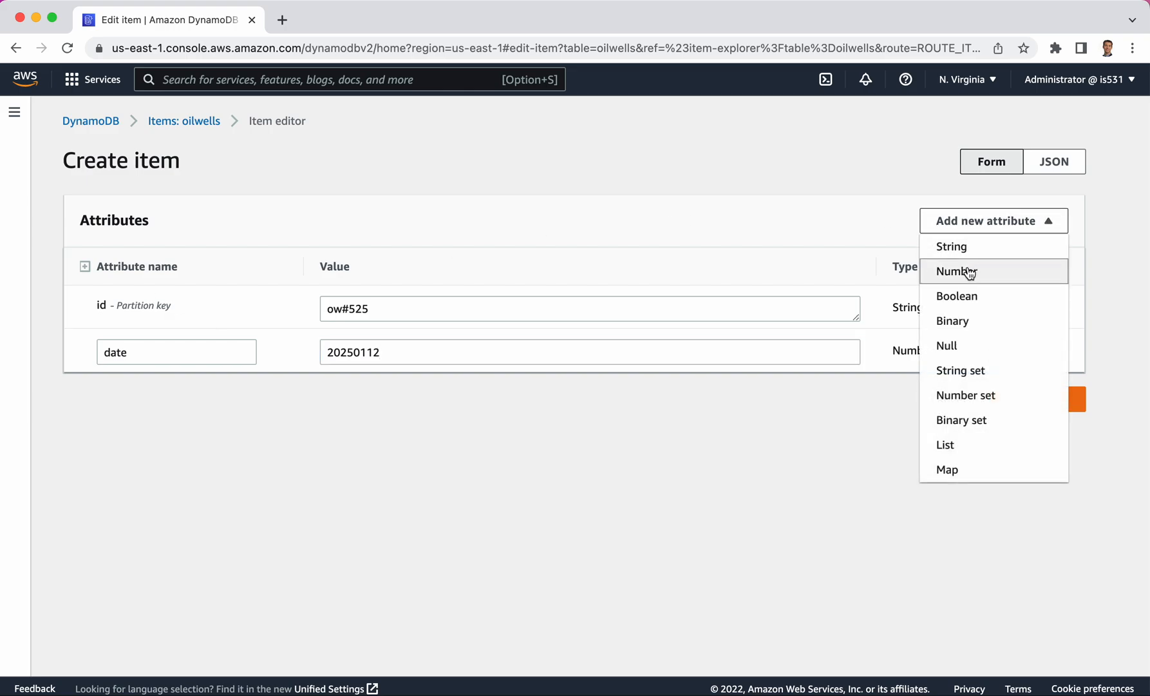
left_click(955, 270)
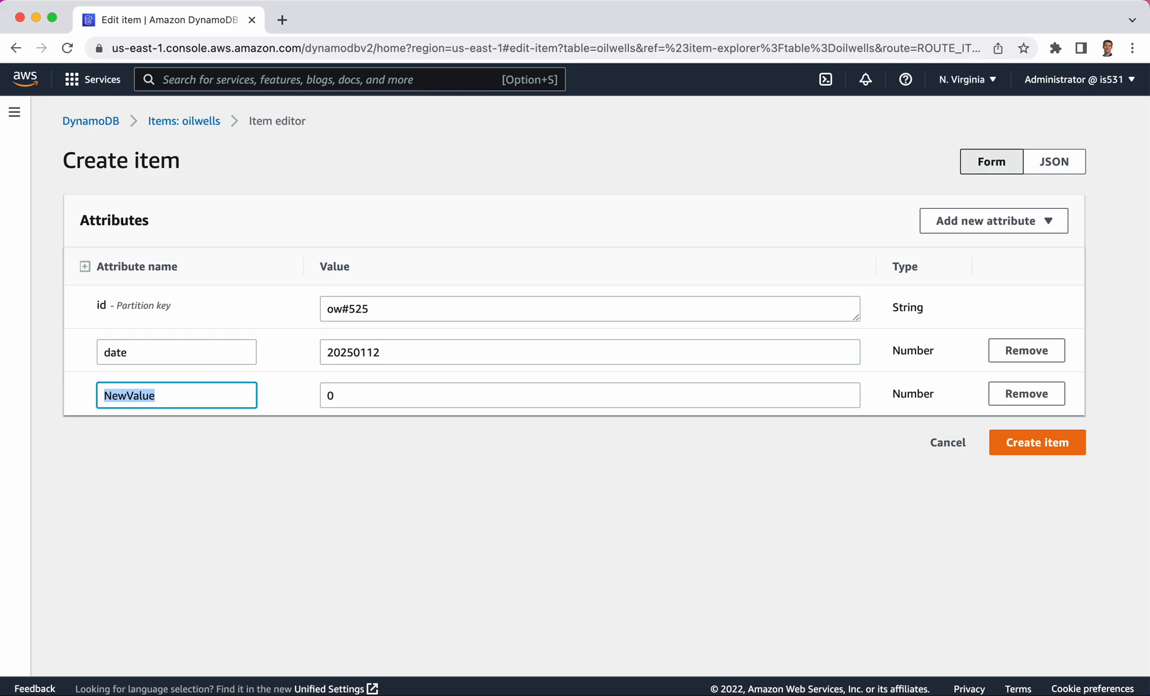
type("barrel")
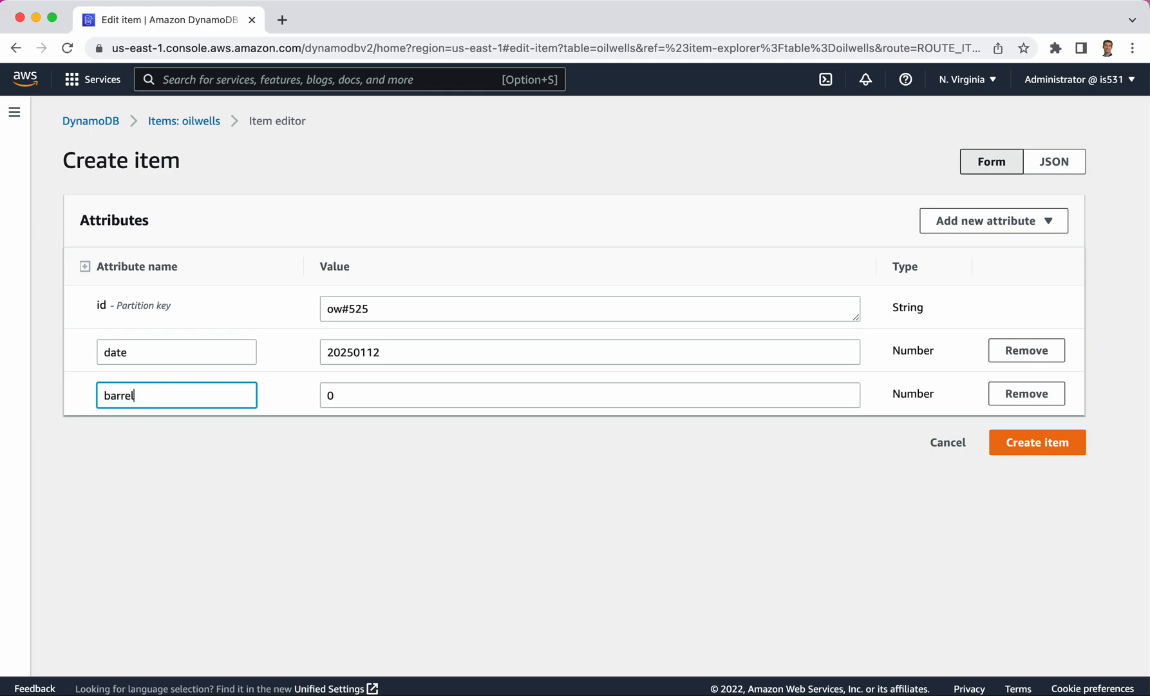
type("s")
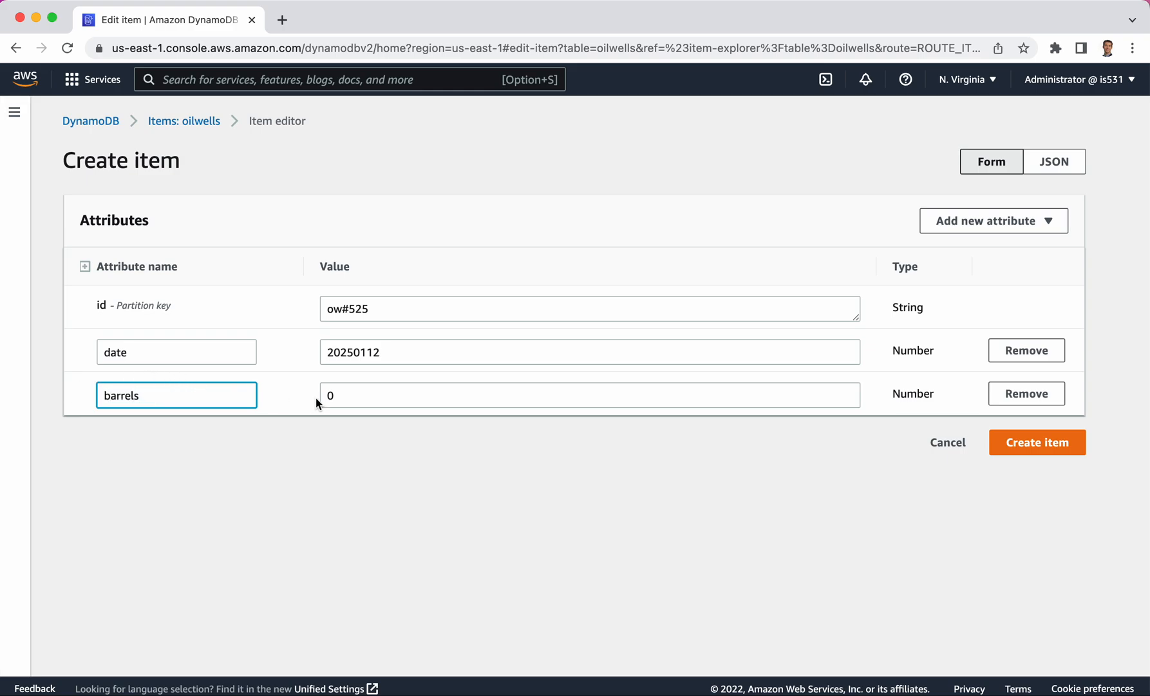
type("21")
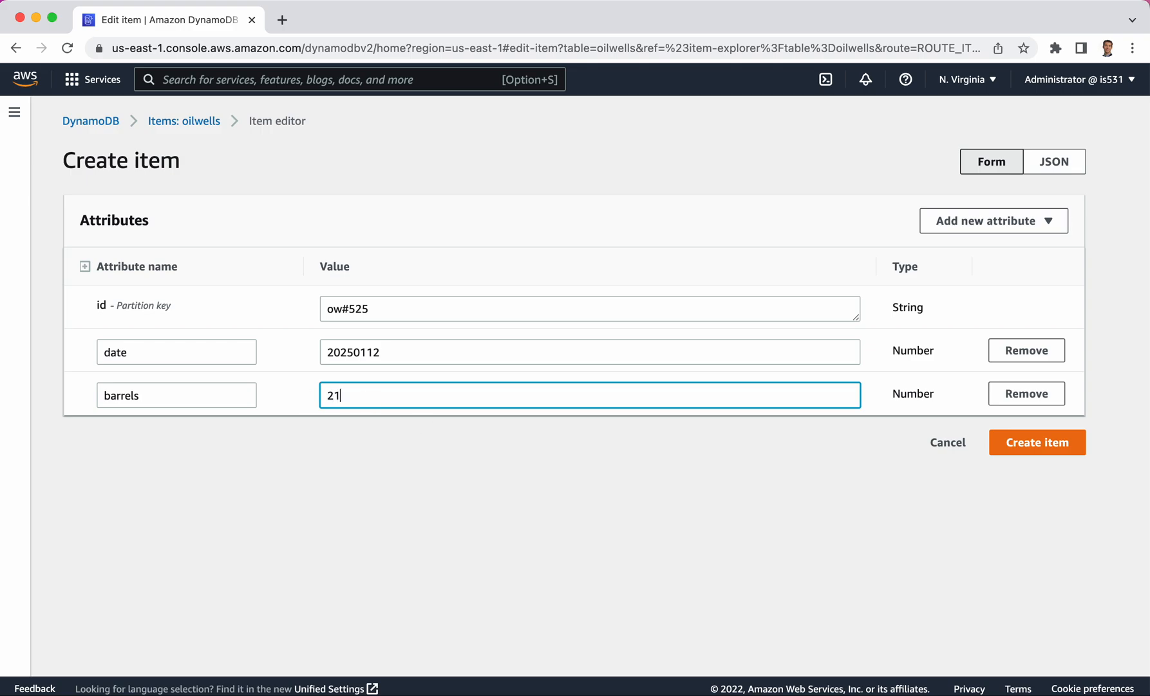
left_click(992, 221)
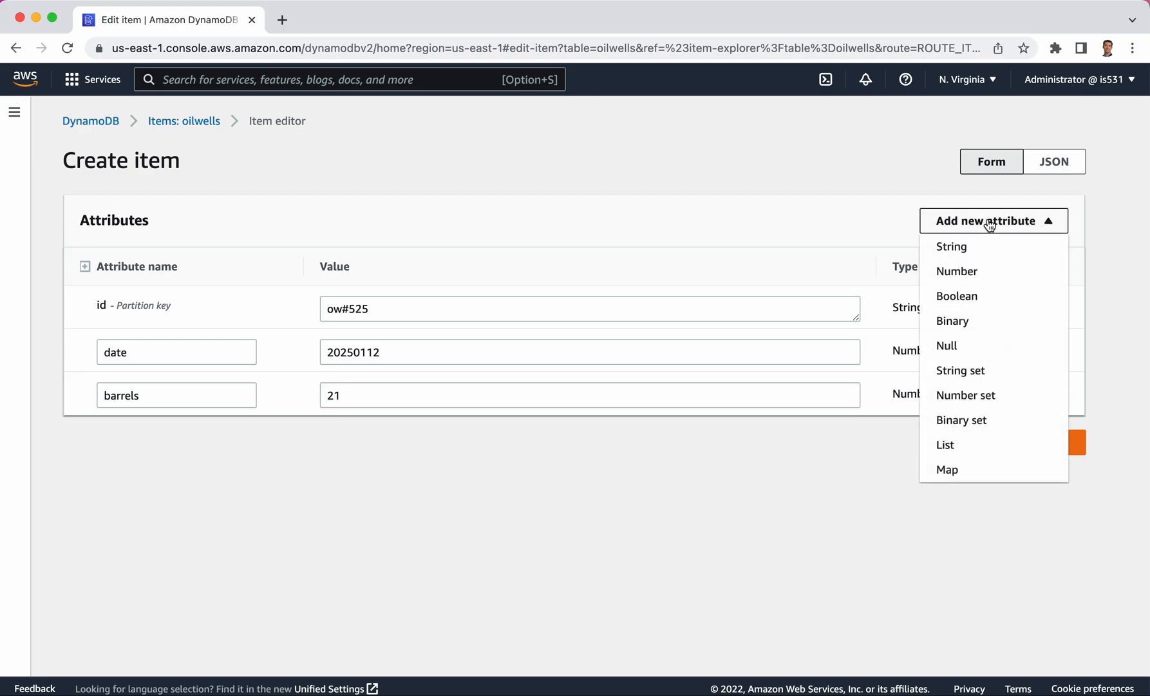
Step: Add a String attribute note reading 'fixed a broken part' to the item
left_click(951, 246)
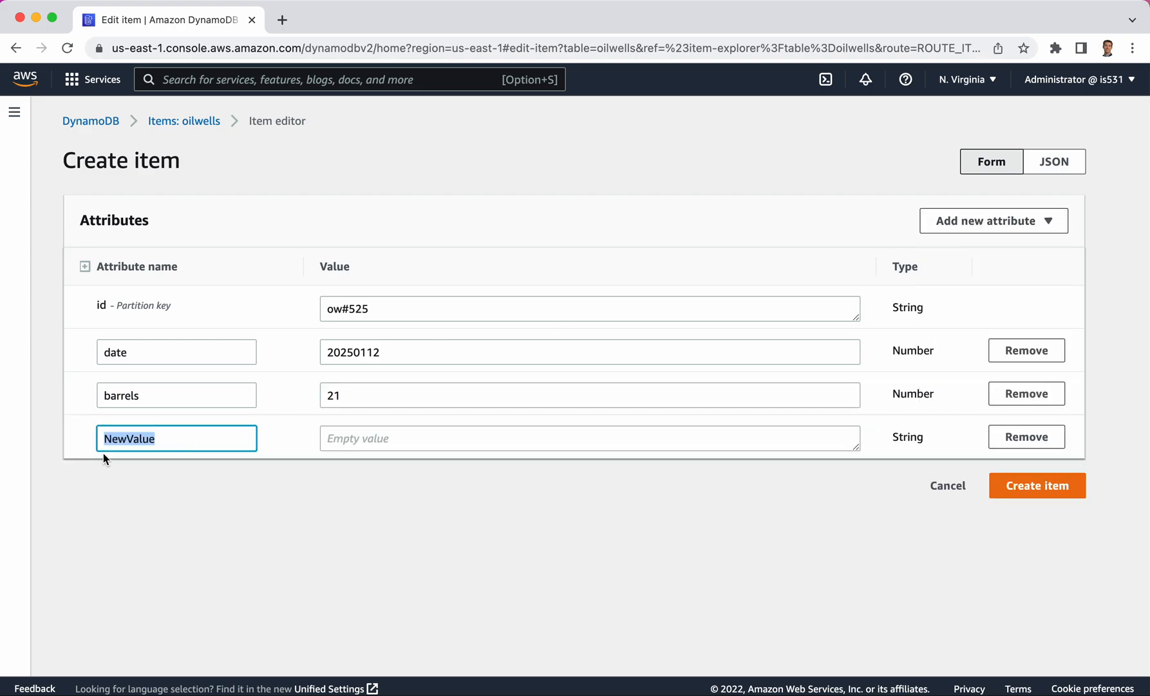
type("note")
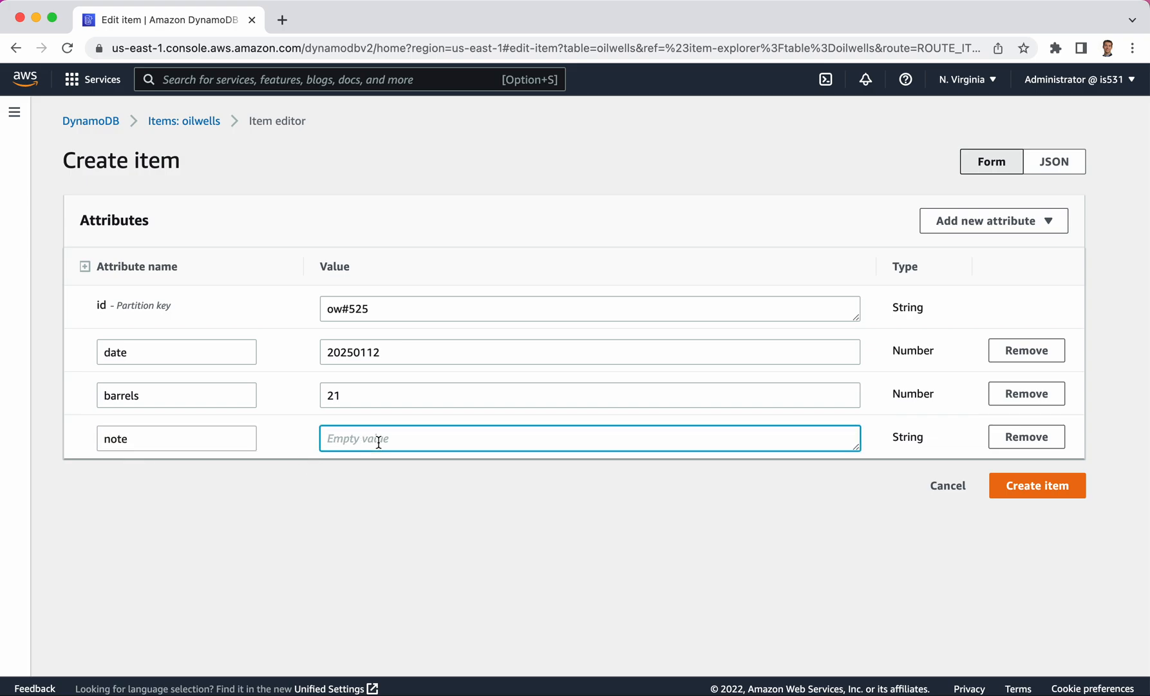
type("fixed a b")
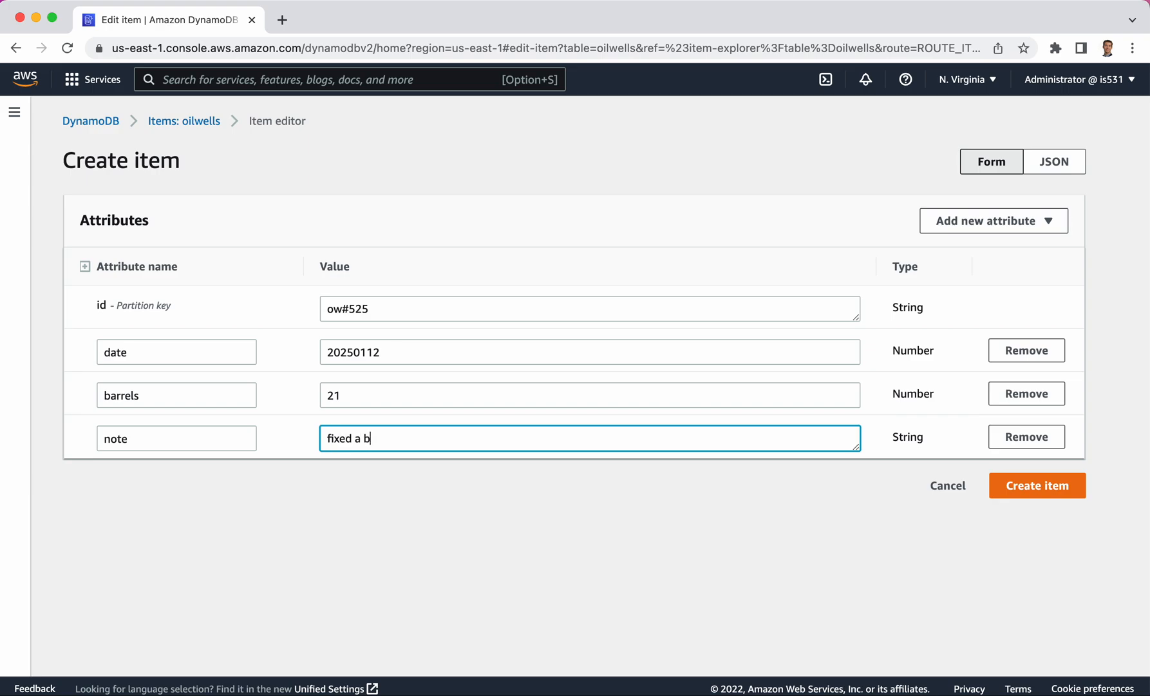
type("roken part")
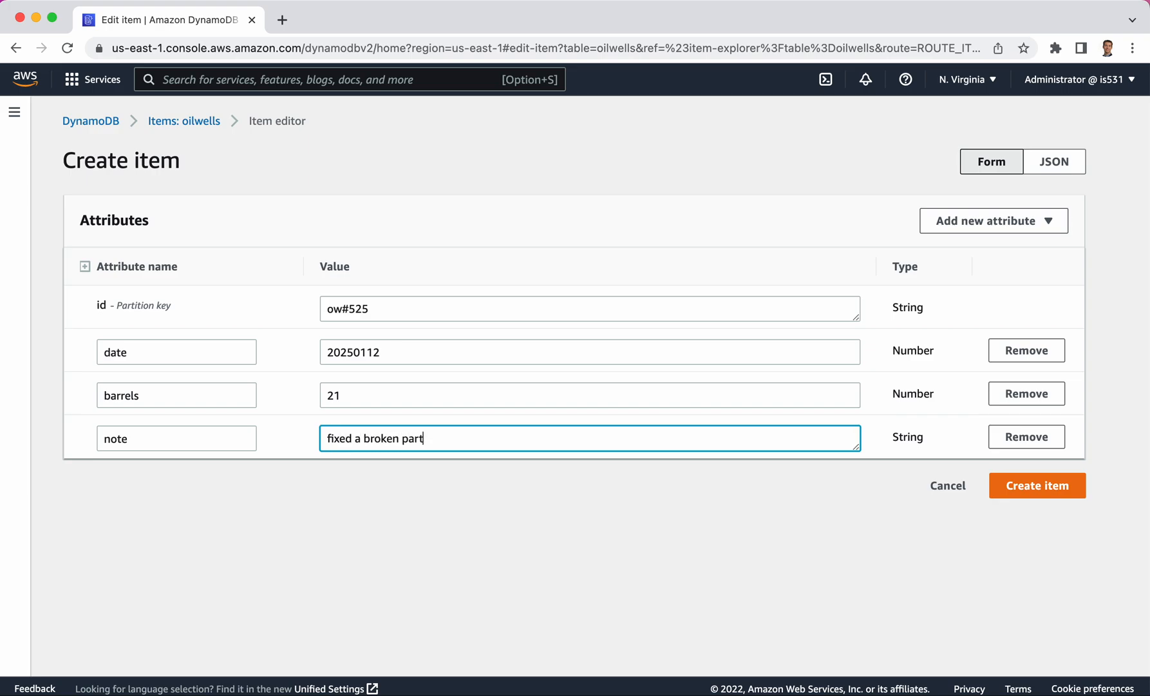
mouse_move(358, 354)
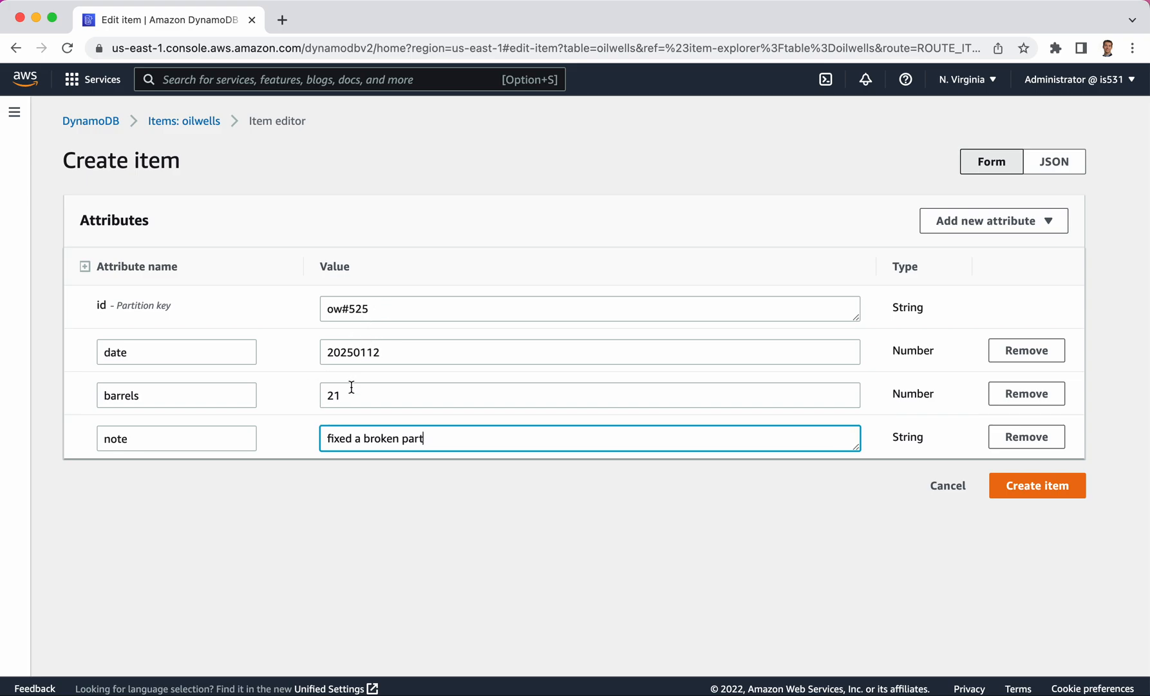
mouse_move(373, 307)
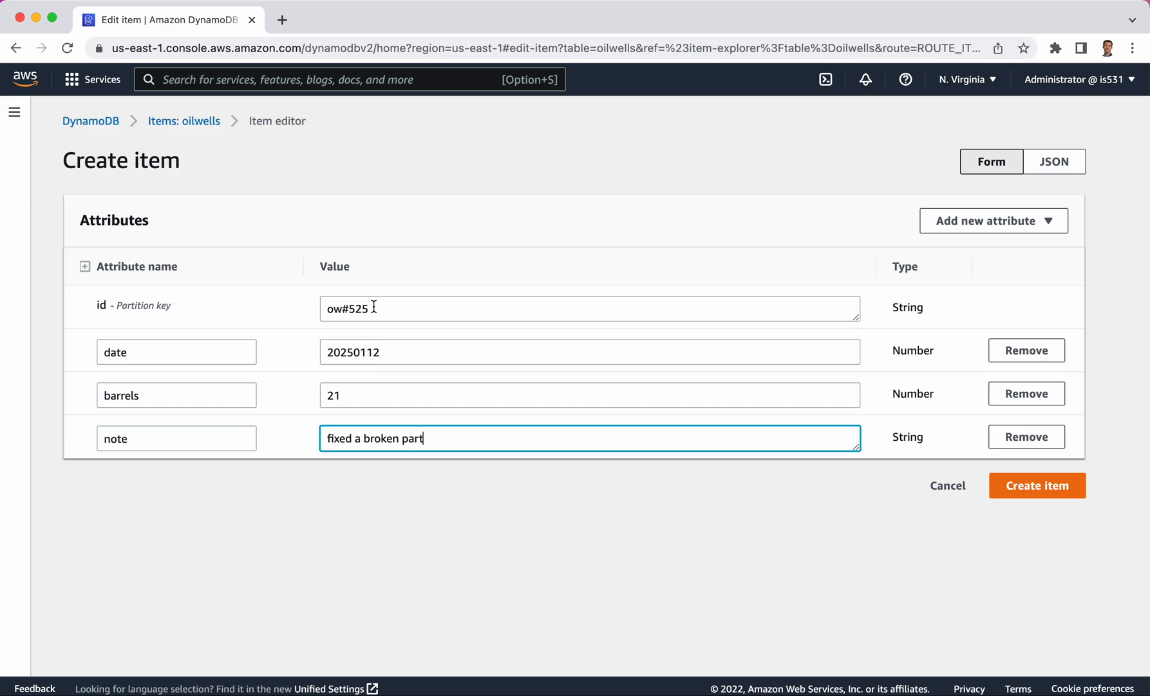
mouse_move(265, 313)
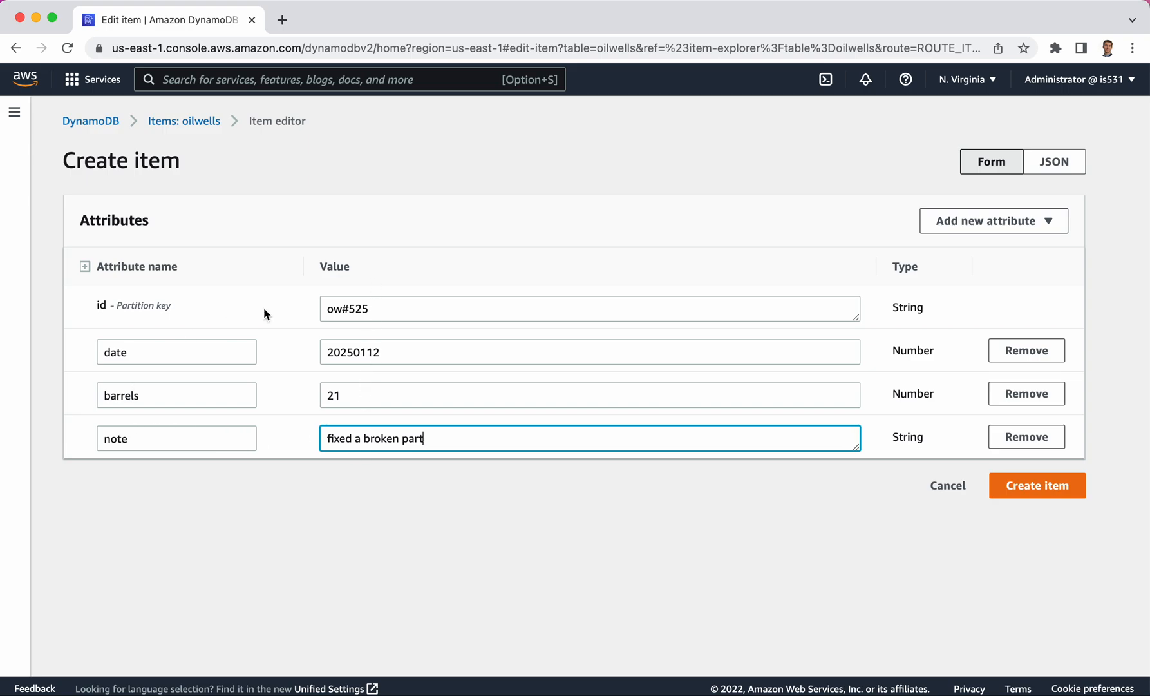
mouse_move(458, 423)
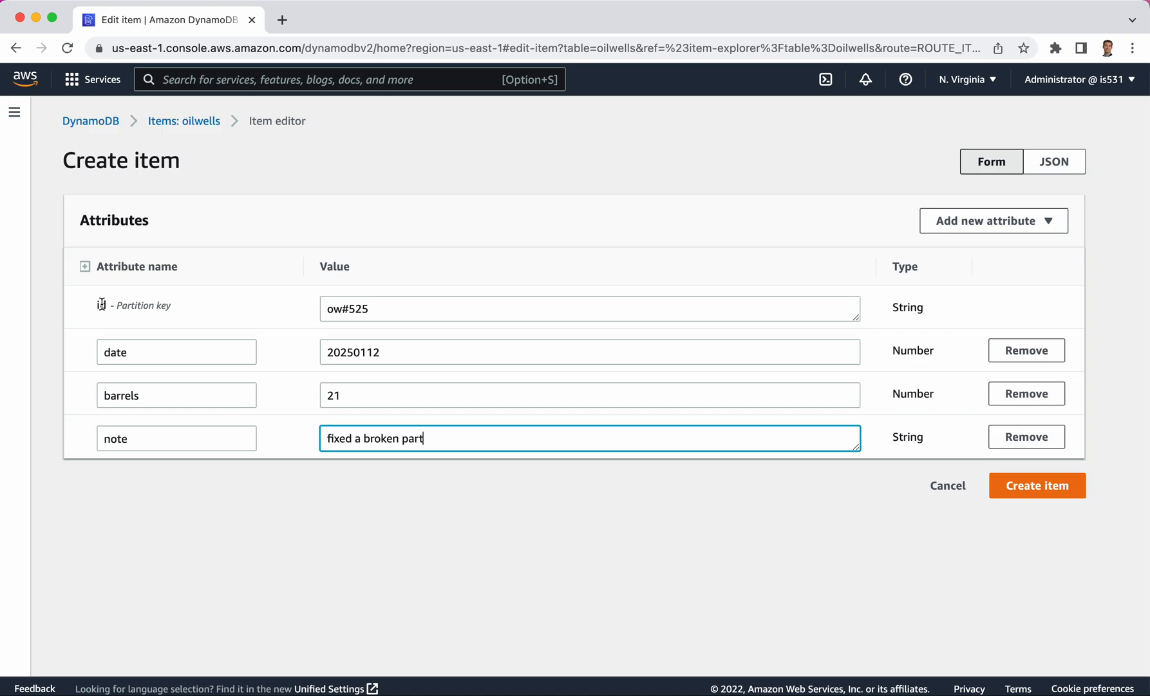
Step: Change the item's id to ow#526 and create the item, returning to the oilwells list
left_click(513, 307)
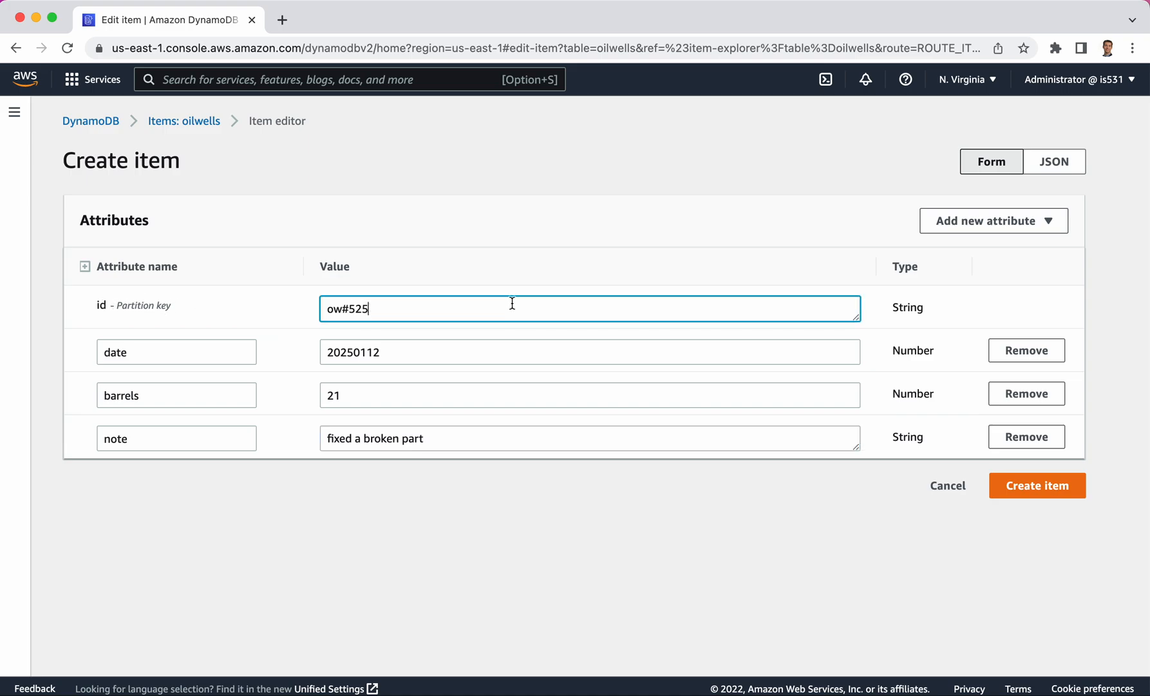
key("Backspace")
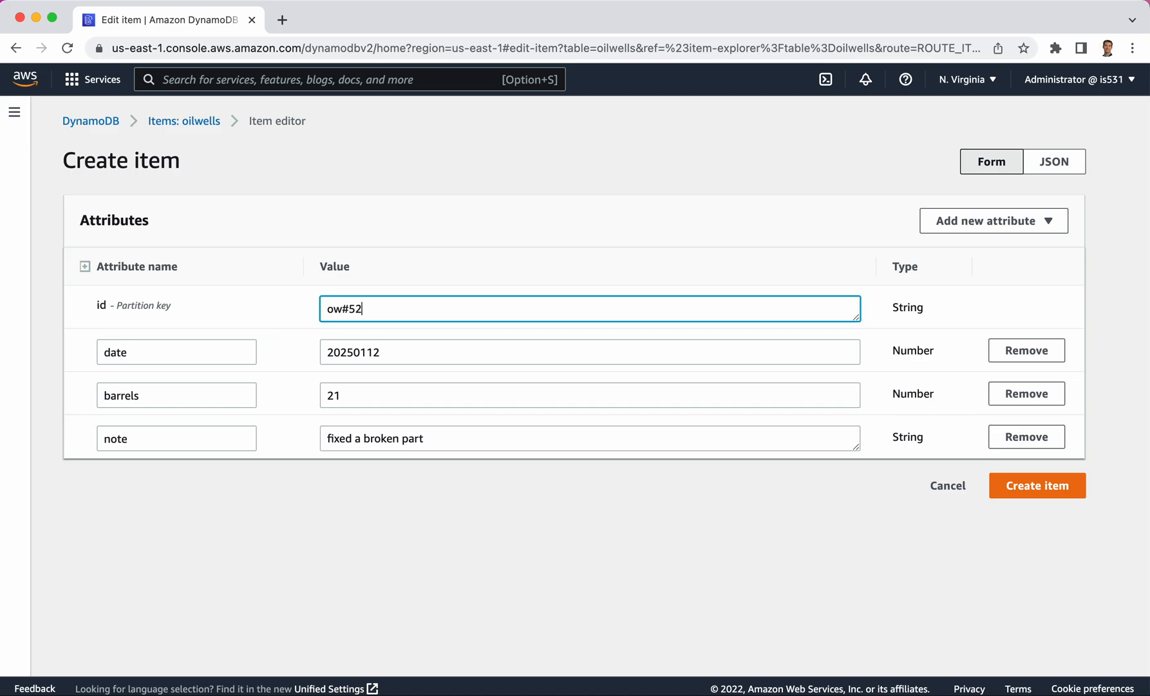
type("6")
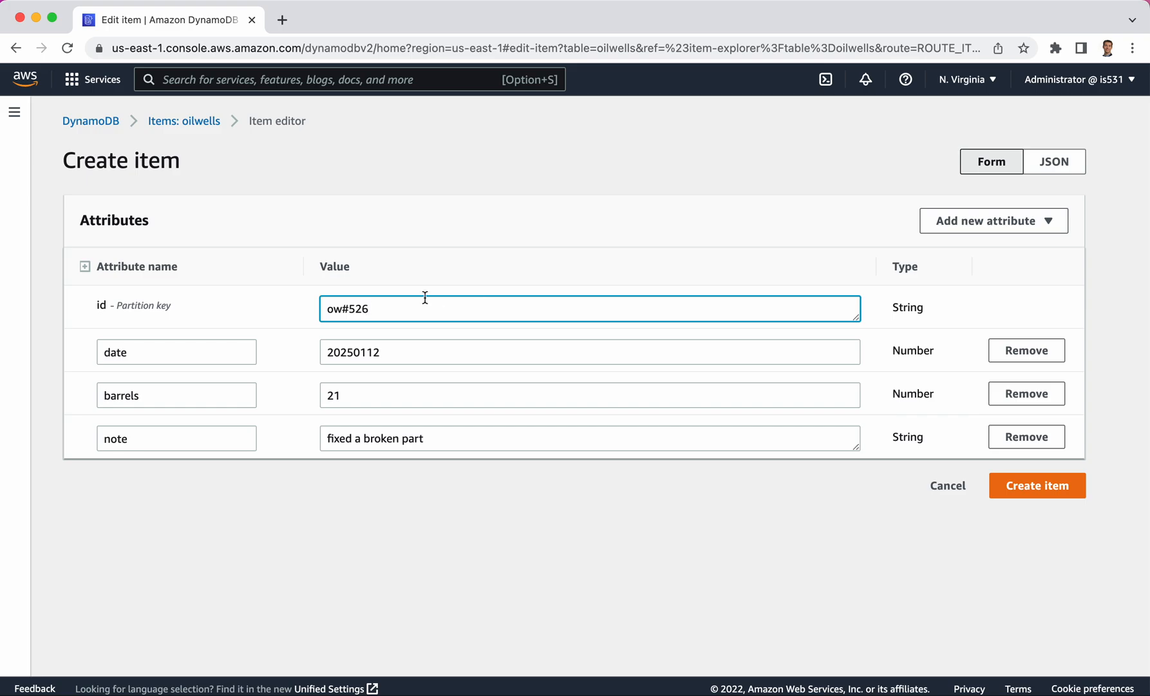
mouse_move(90, 310)
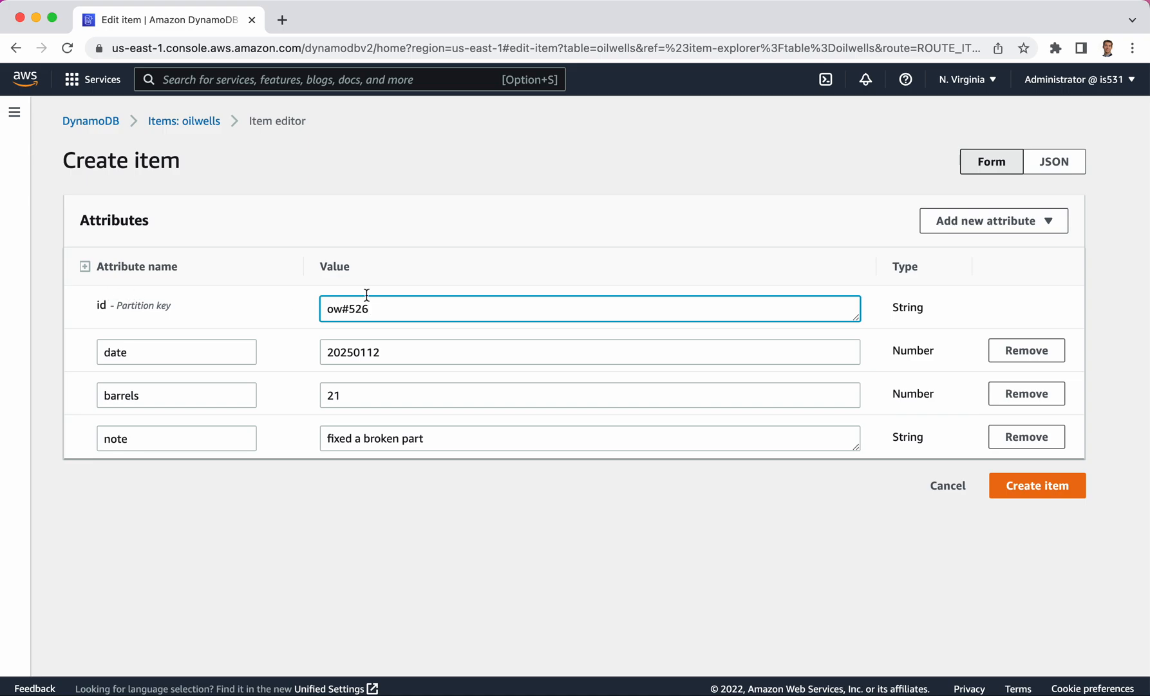
mouse_move(562, 309)
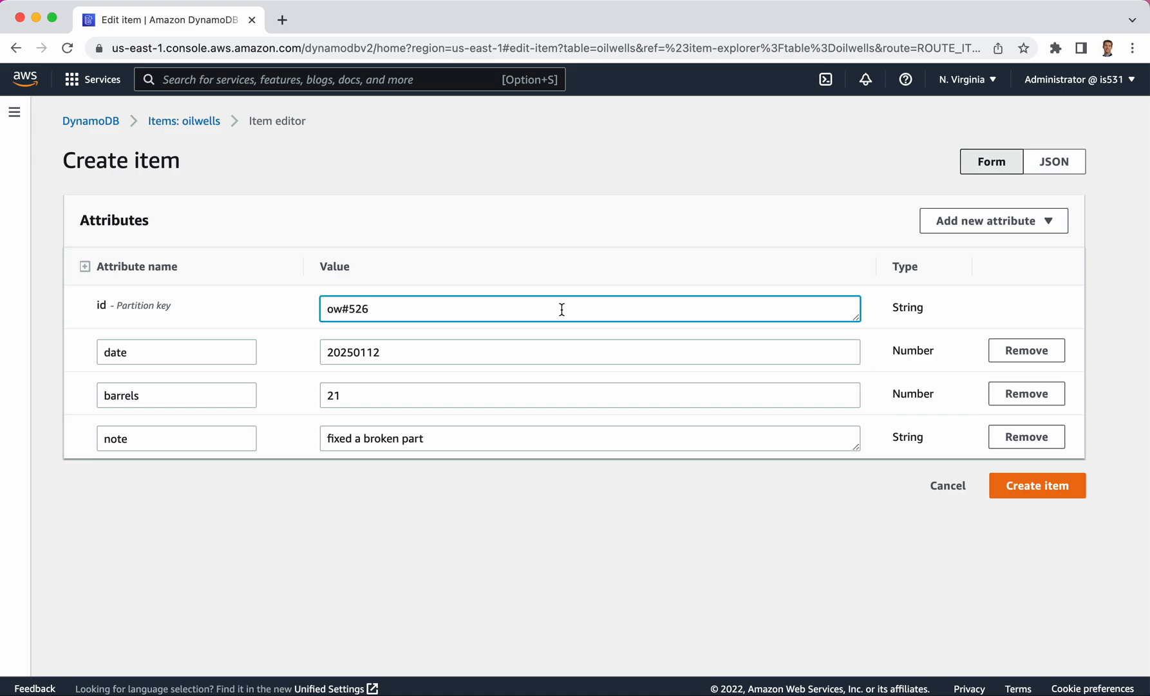
mouse_move(824, 322)
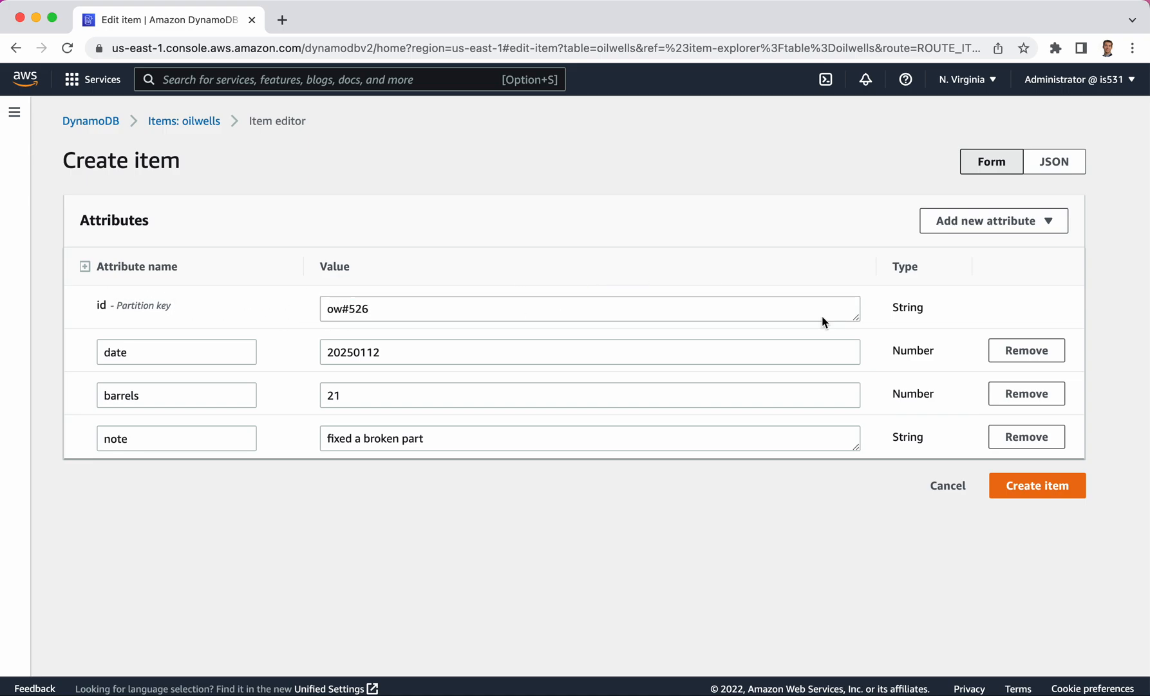
left_click(1037, 486)
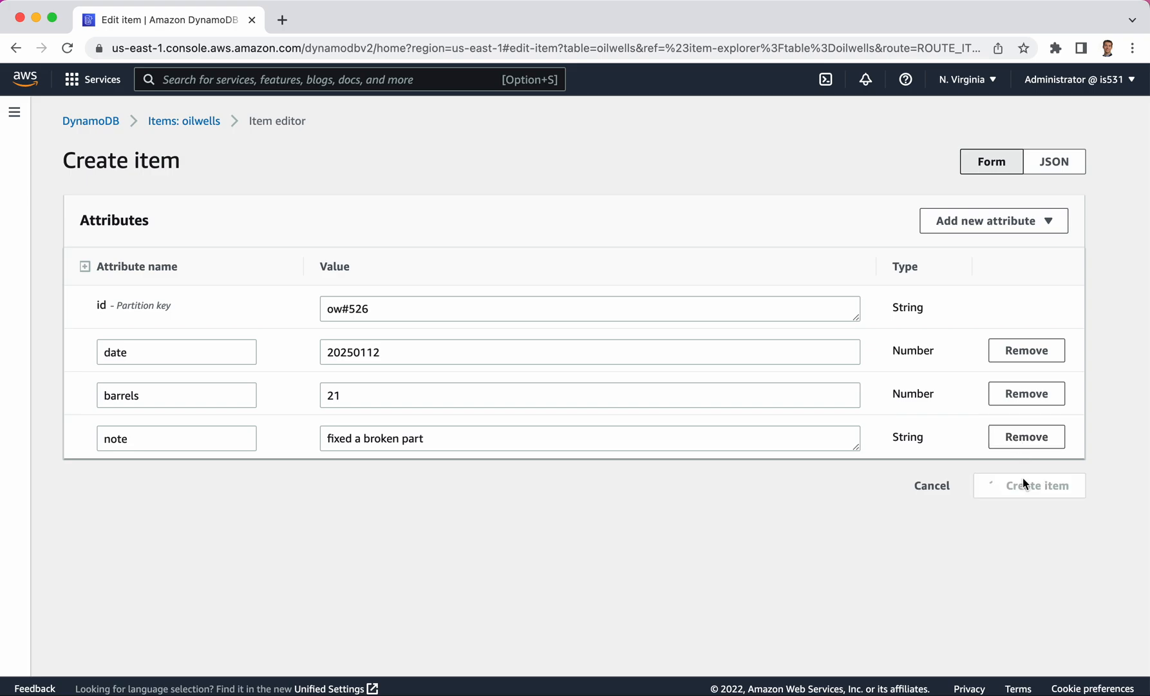
left_click(1037, 485)
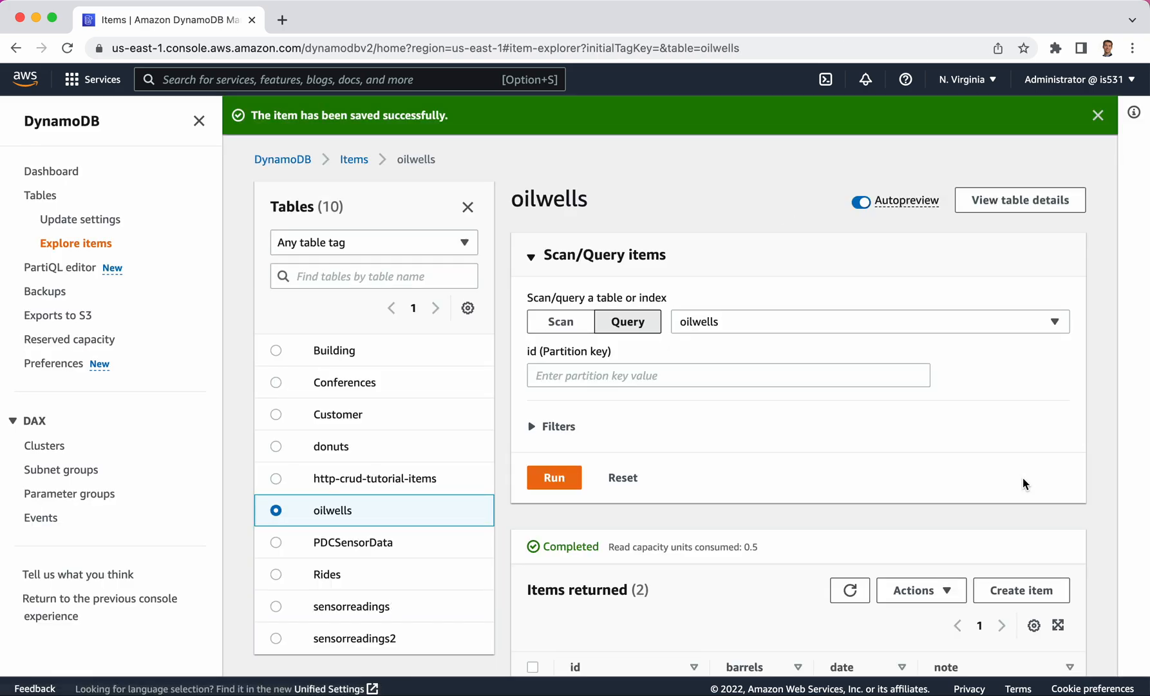
Step: Scroll the oilwells item explorer to view ow#526 listed above ow#525
scroll("down", 3)
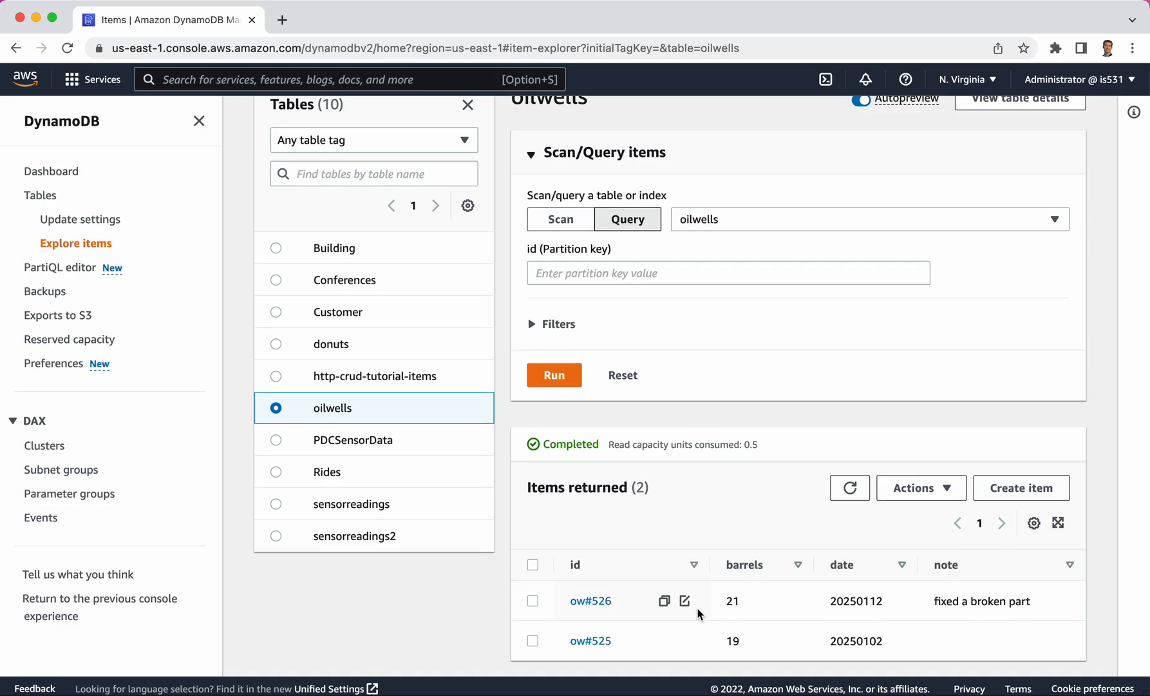
mouse_move(785, 599)
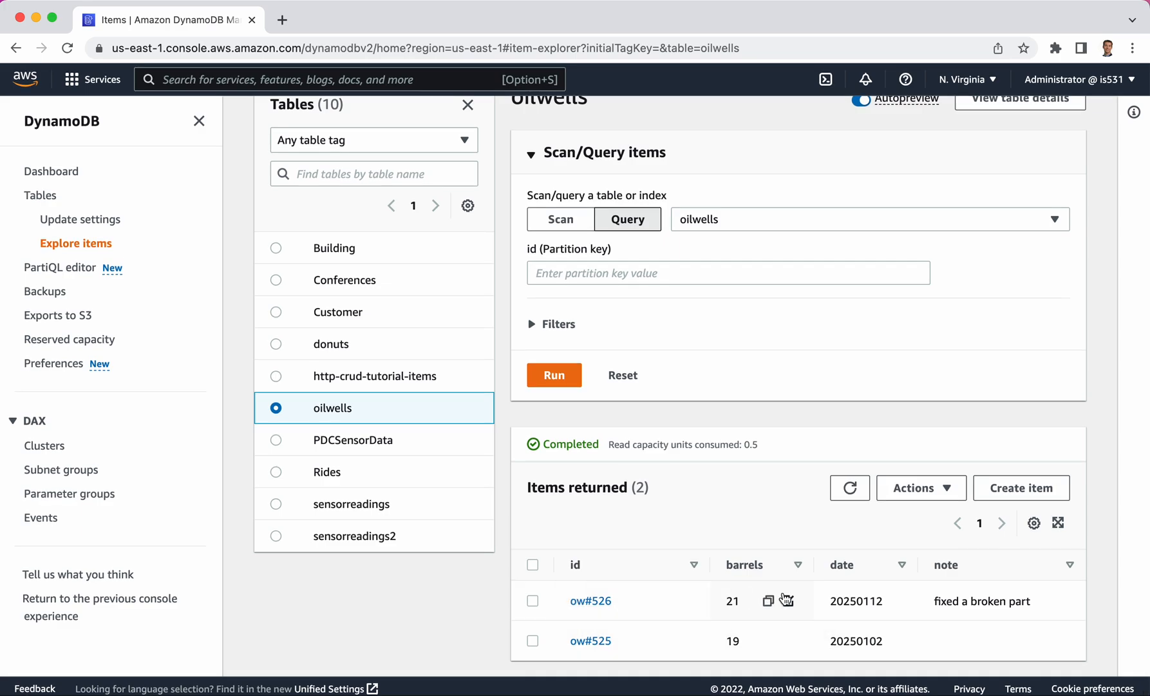
mouse_move(771, 438)
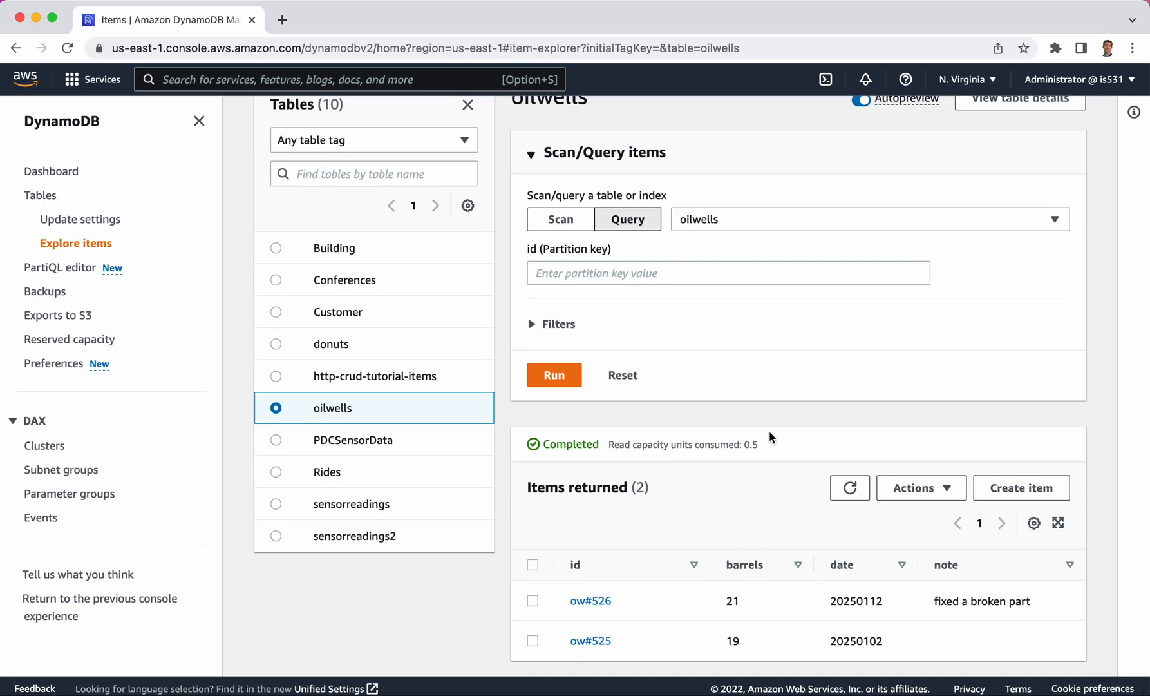
mouse_move(619, 472)
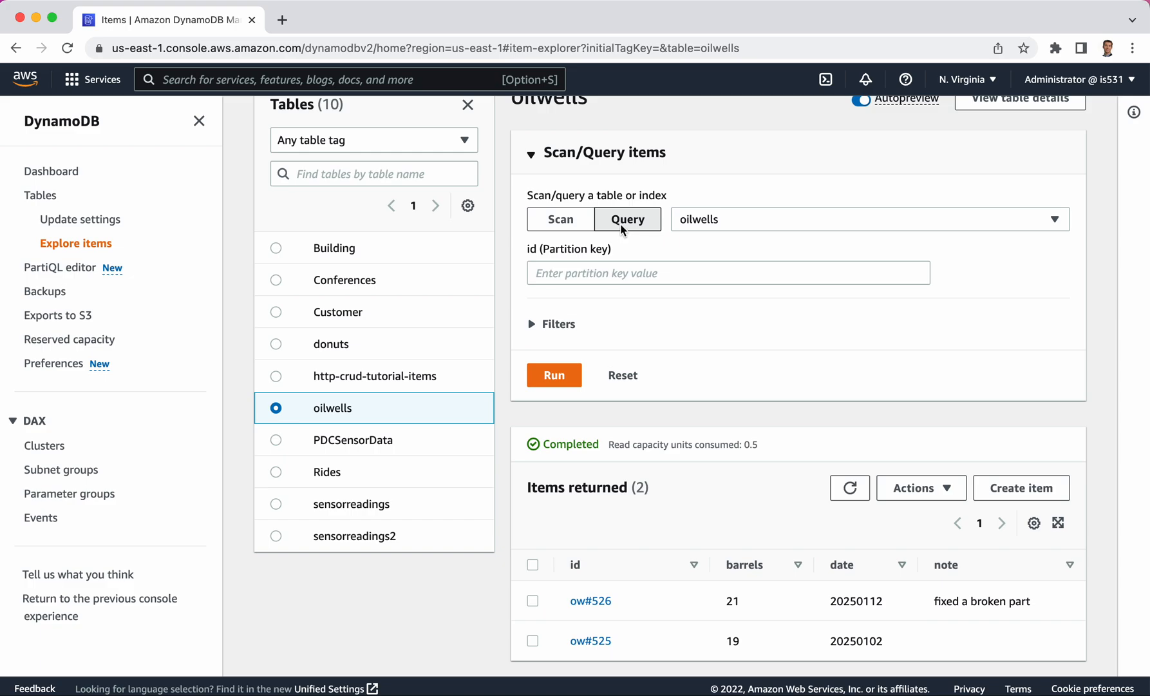
mouse_move(1021, 487)
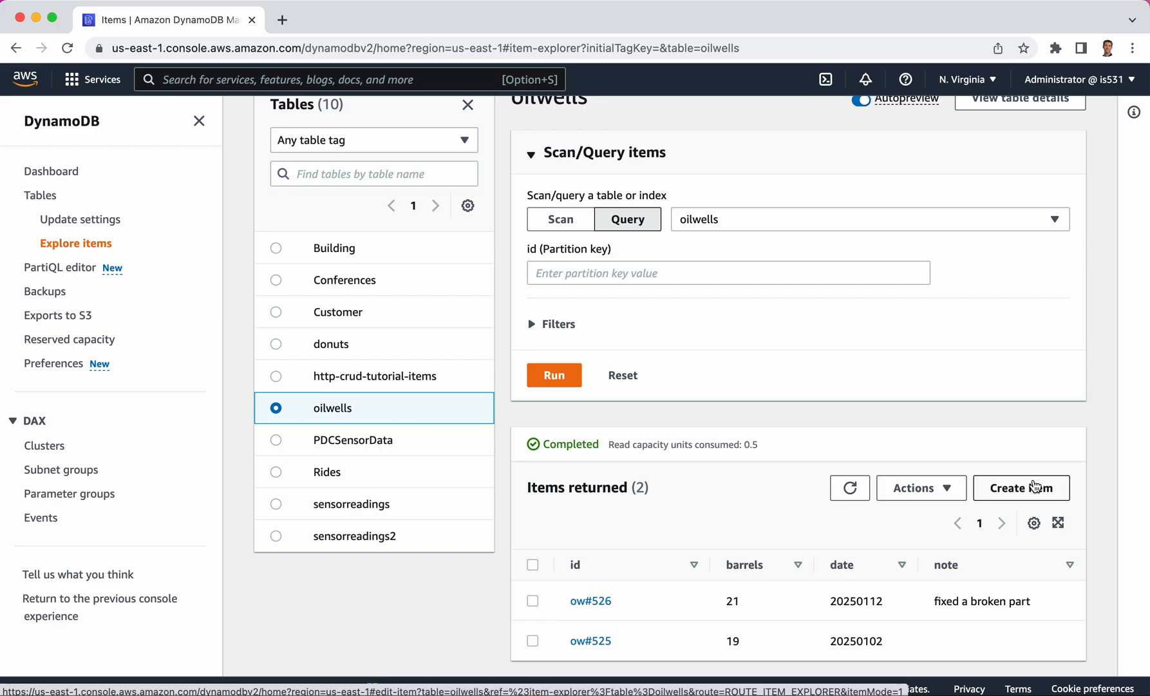
mouse_move(1009, 510)
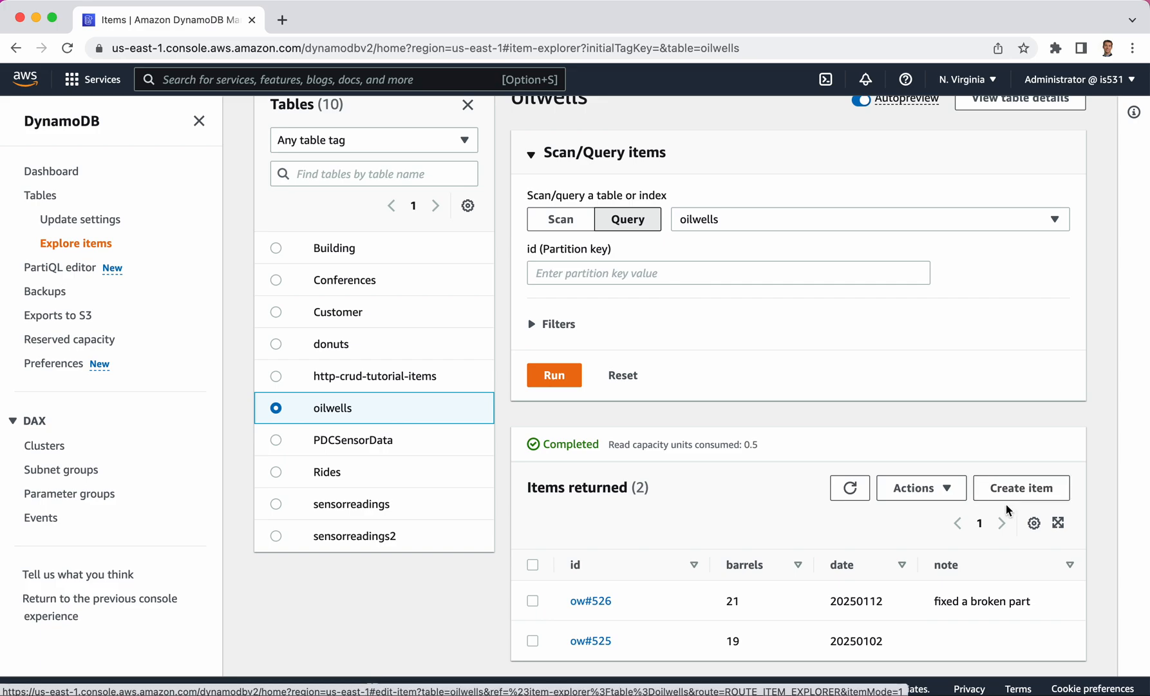
mouse_move(792, 576)
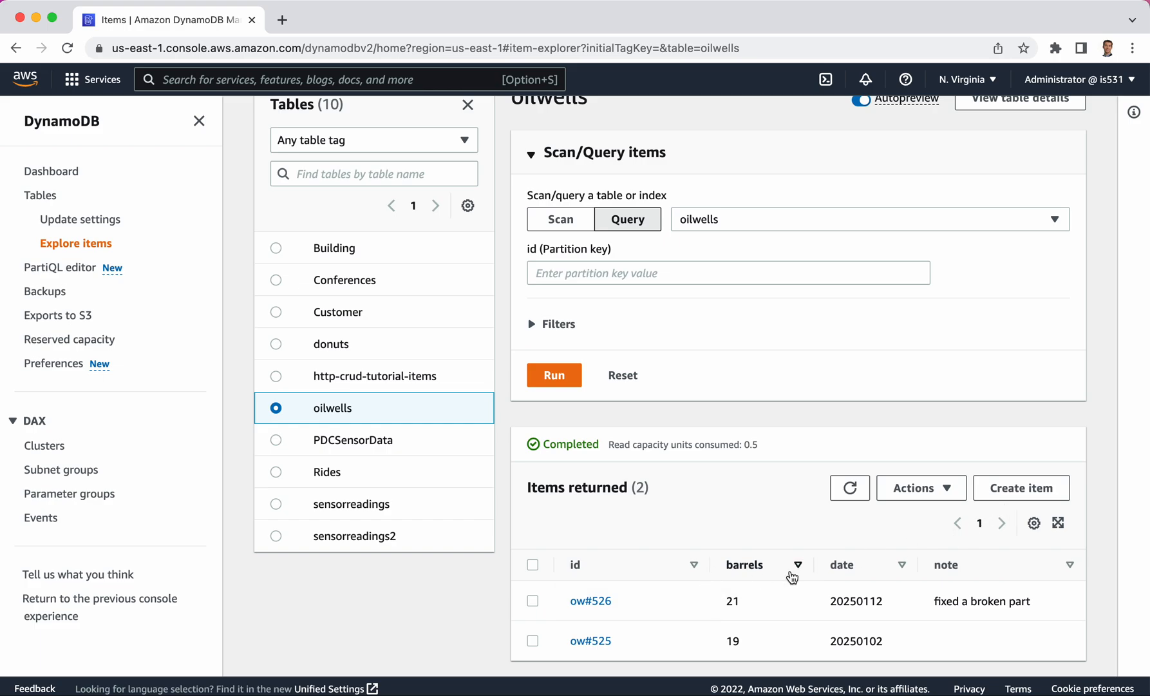
mouse_move(1021, 488)
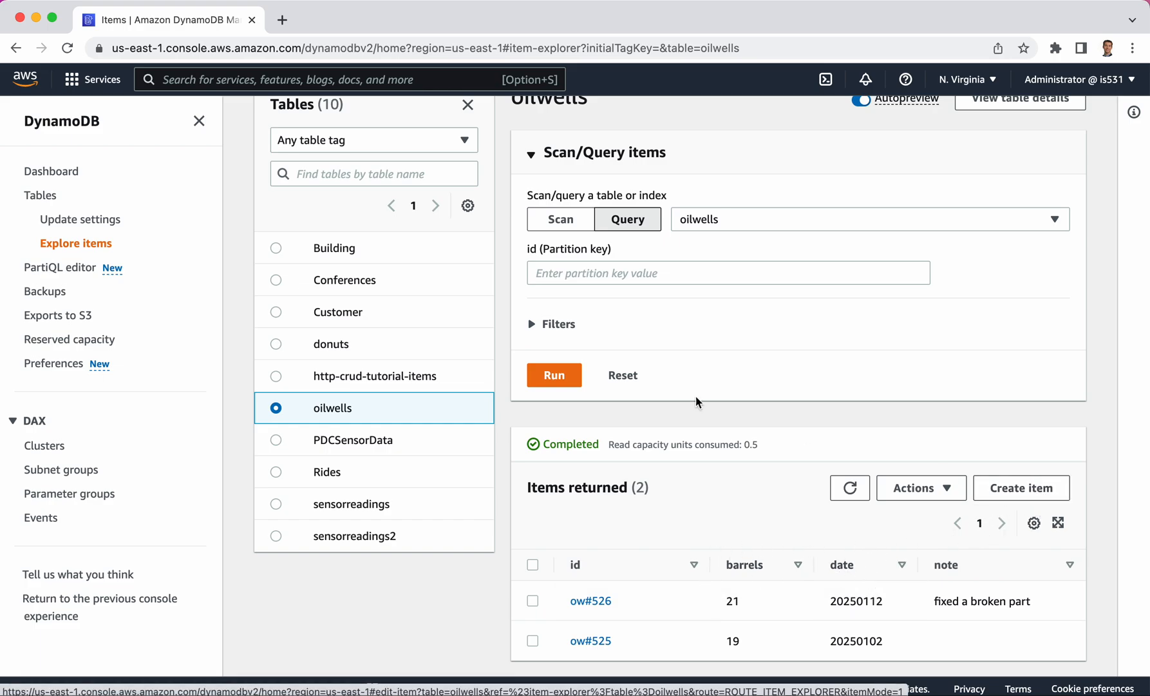
mouse_move(911, 337)
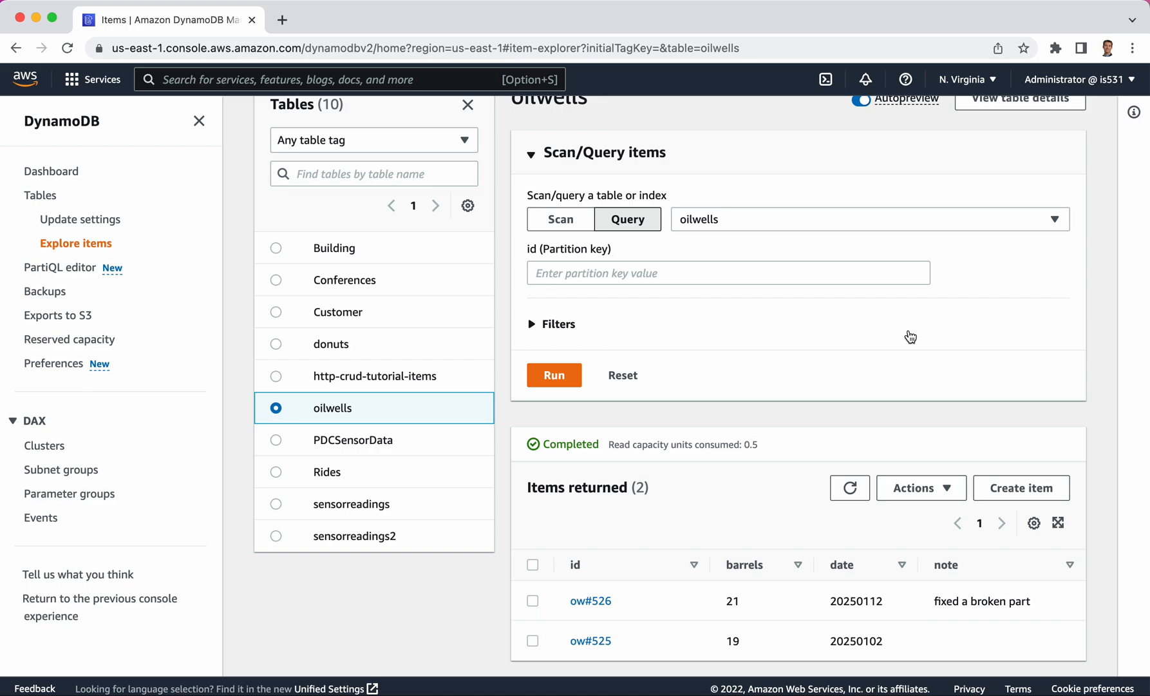
mouse_move(609, 317)
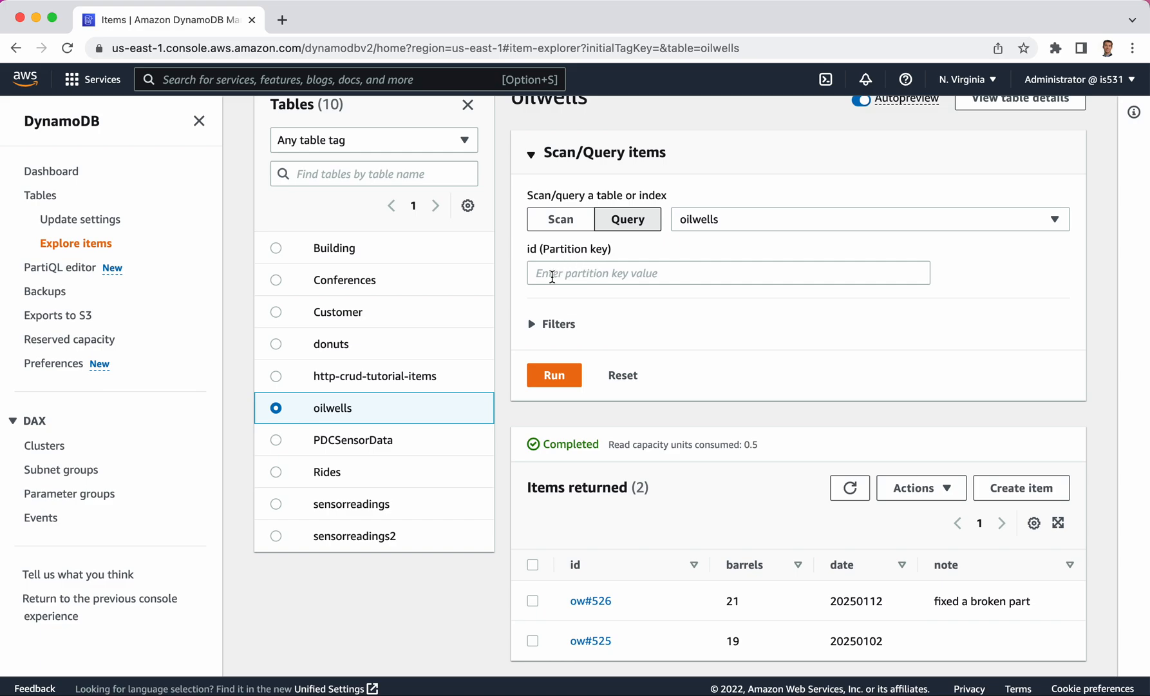
Step: Run a query with partition key id ow#526, returning only that one item
left_click(728, 272)
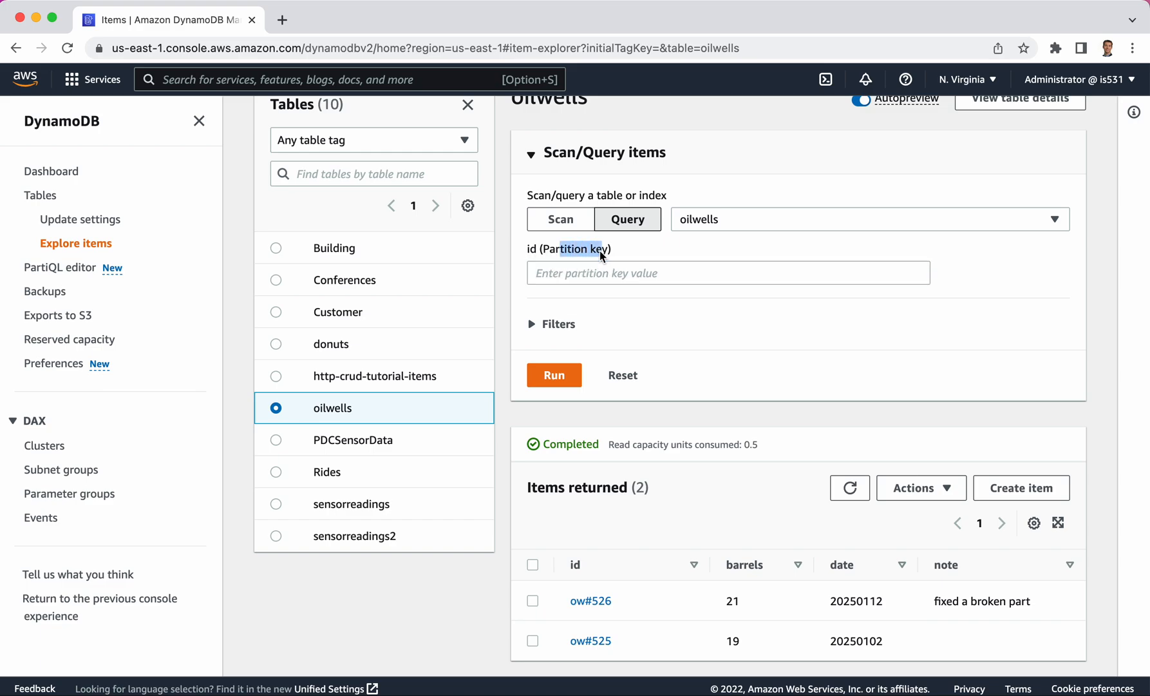
left_click(729, 273)
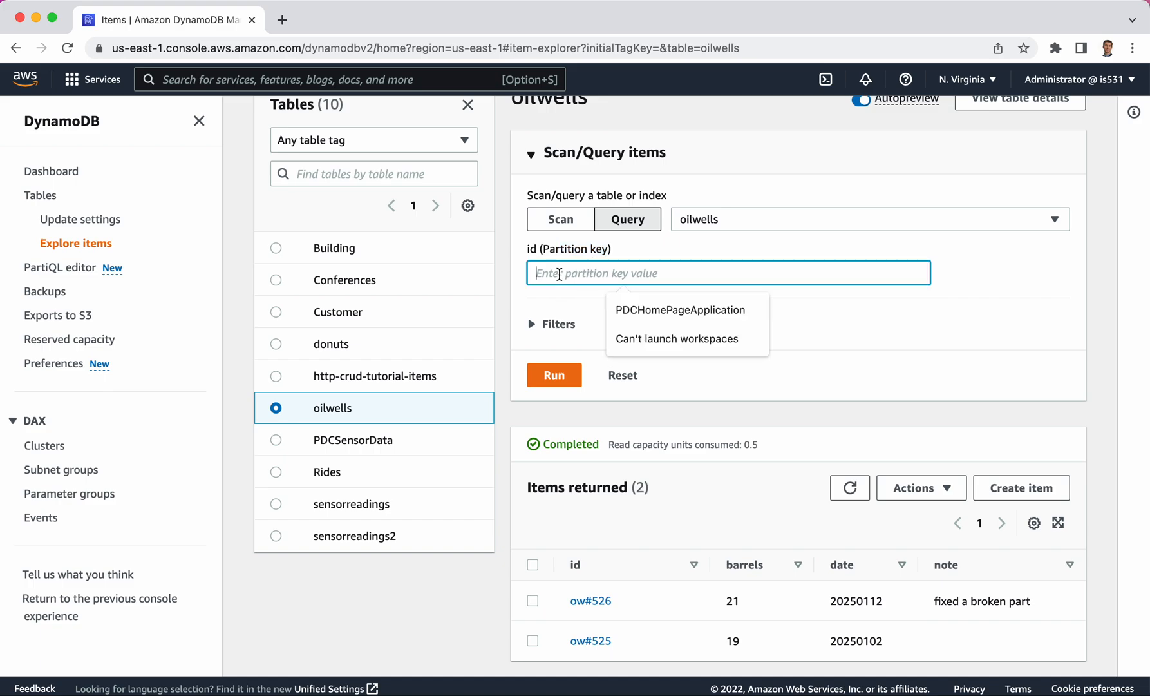
mouse_move(763, 258)
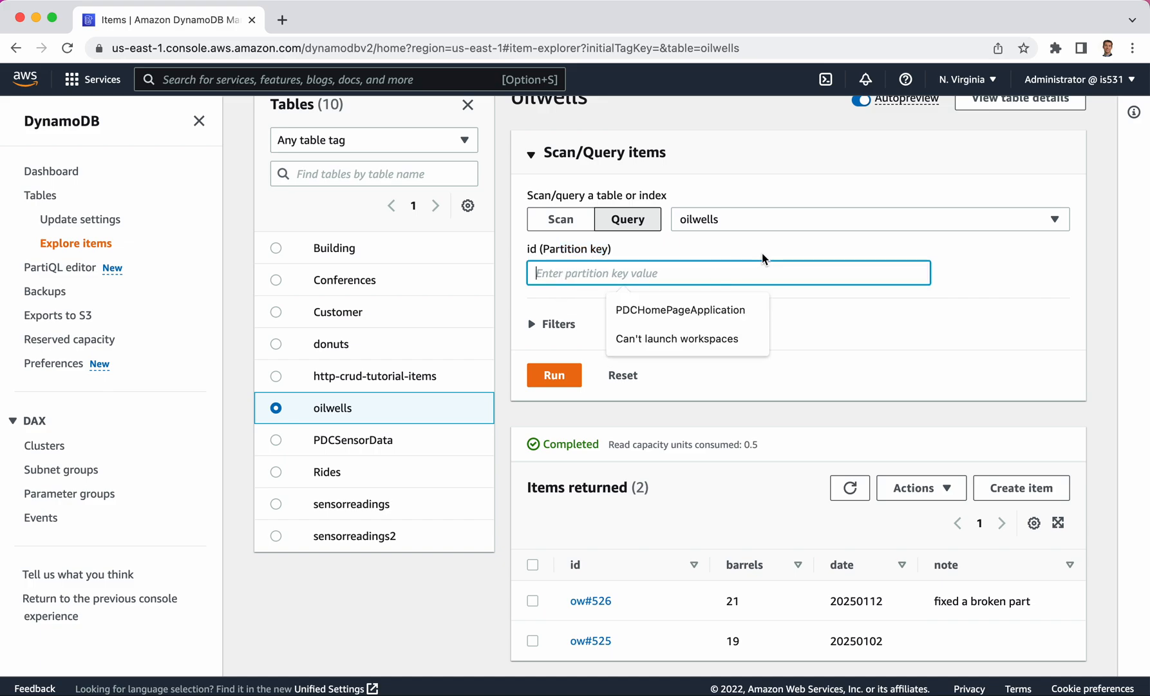
mouse_move(893, 307)
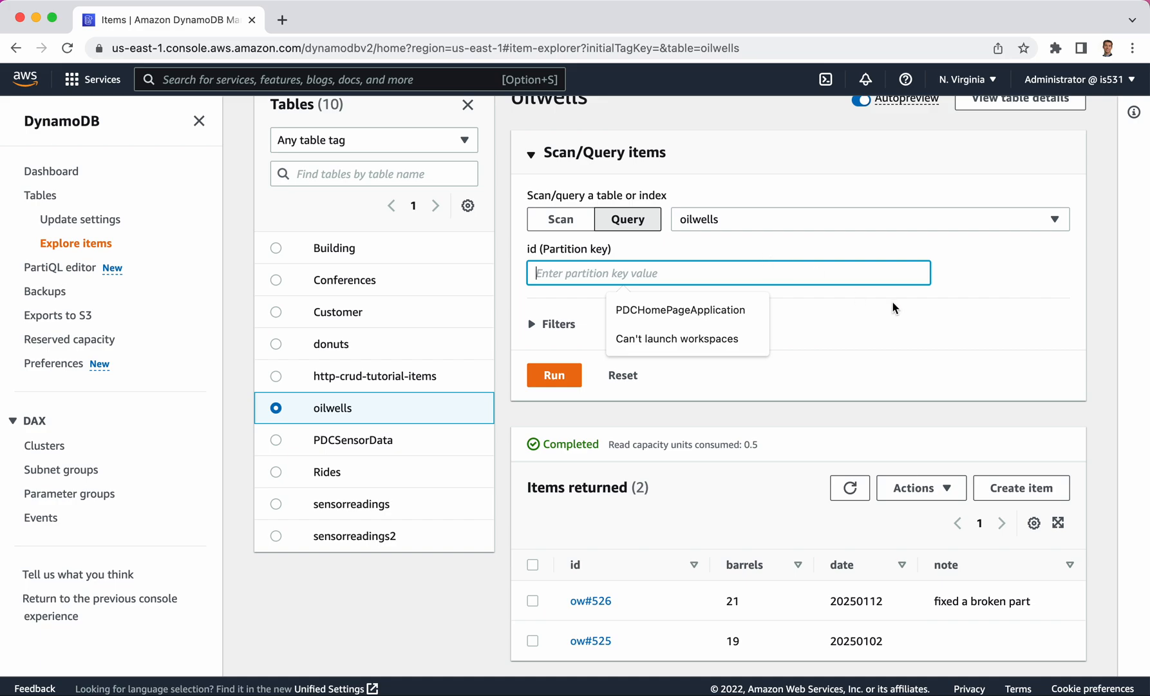
left_click(557, 323)
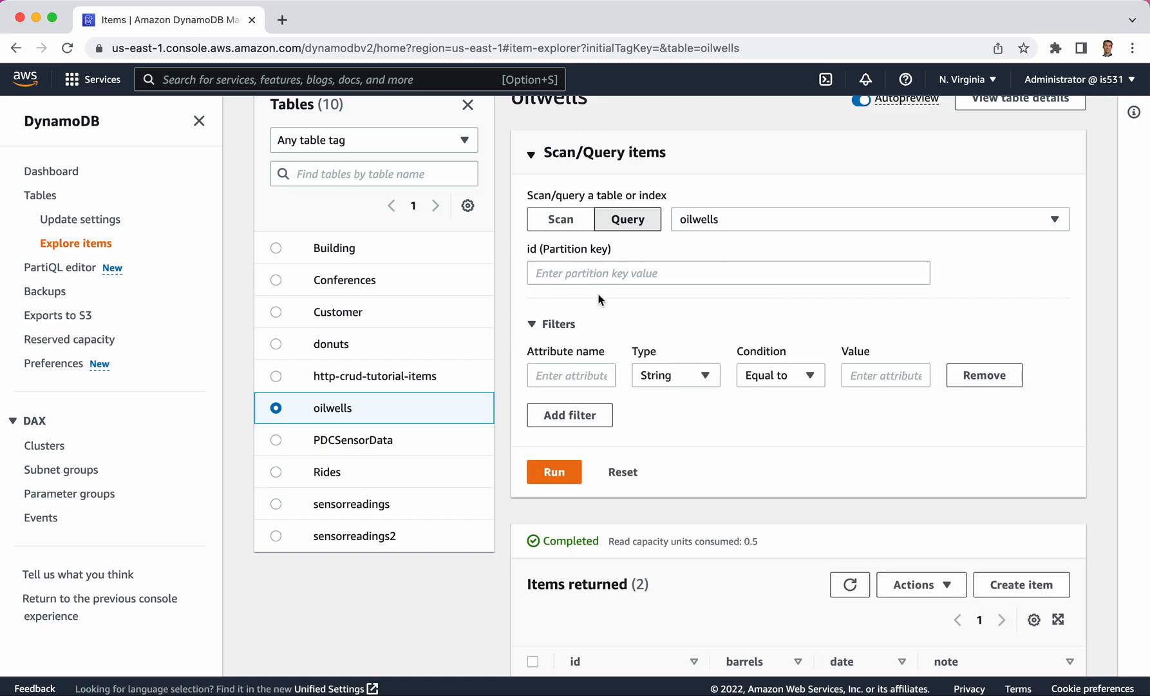
left_click(534, 323)
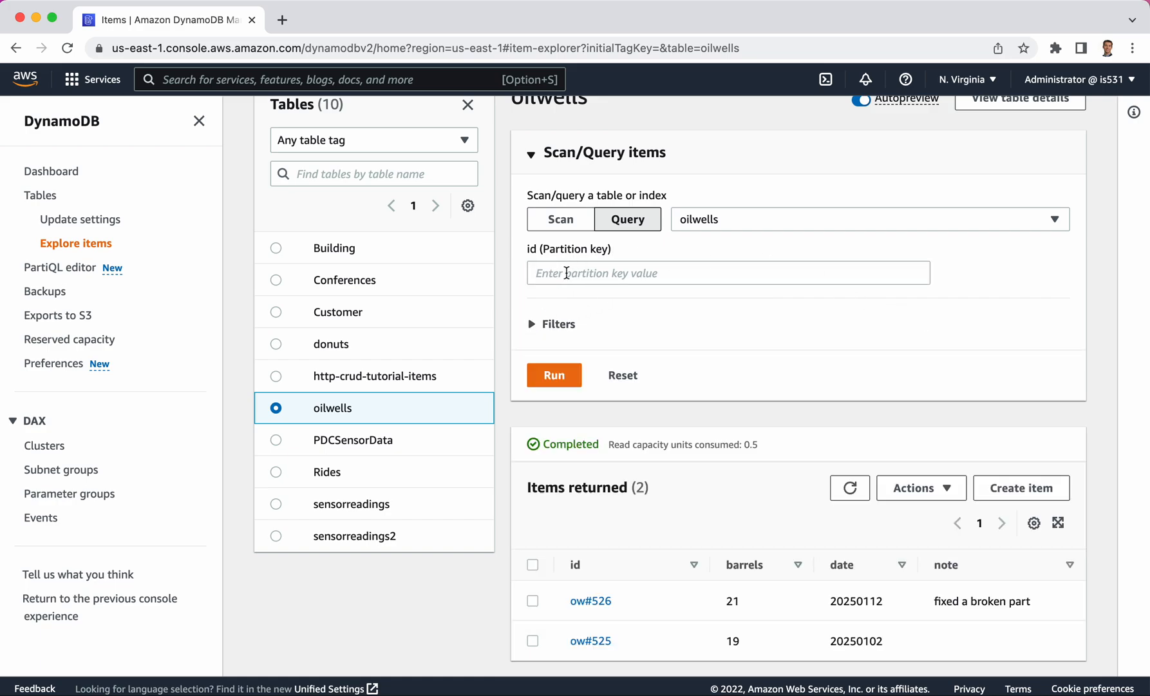
left_click(728, 273)
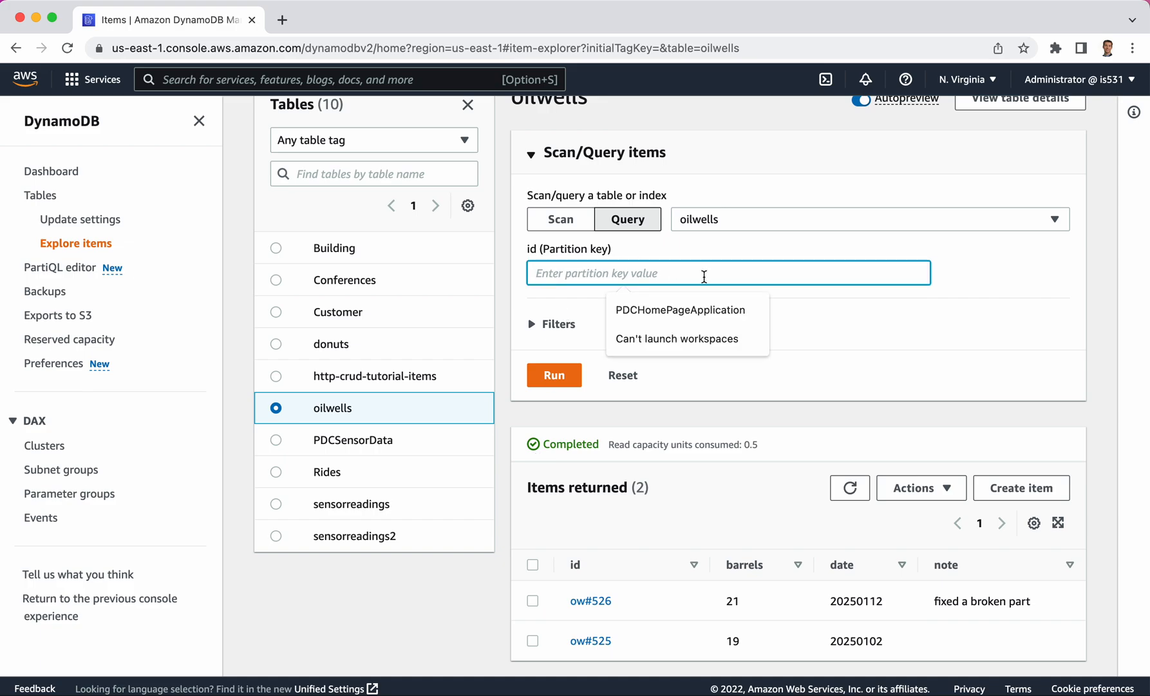
type("ow")
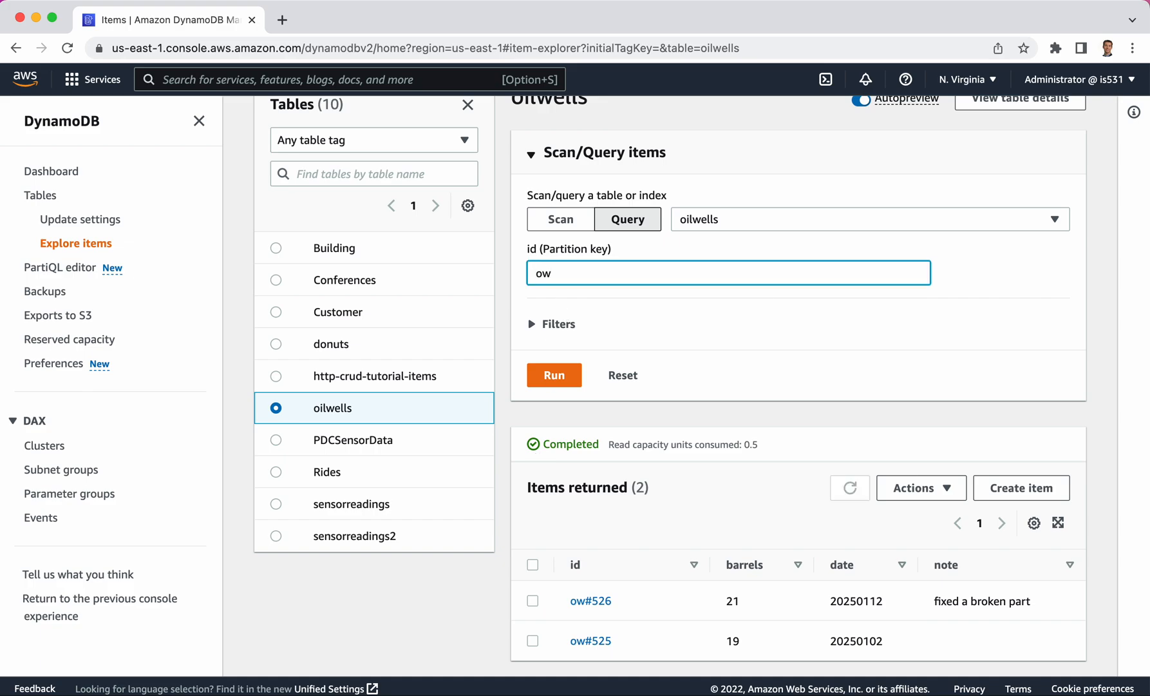
type("#526")
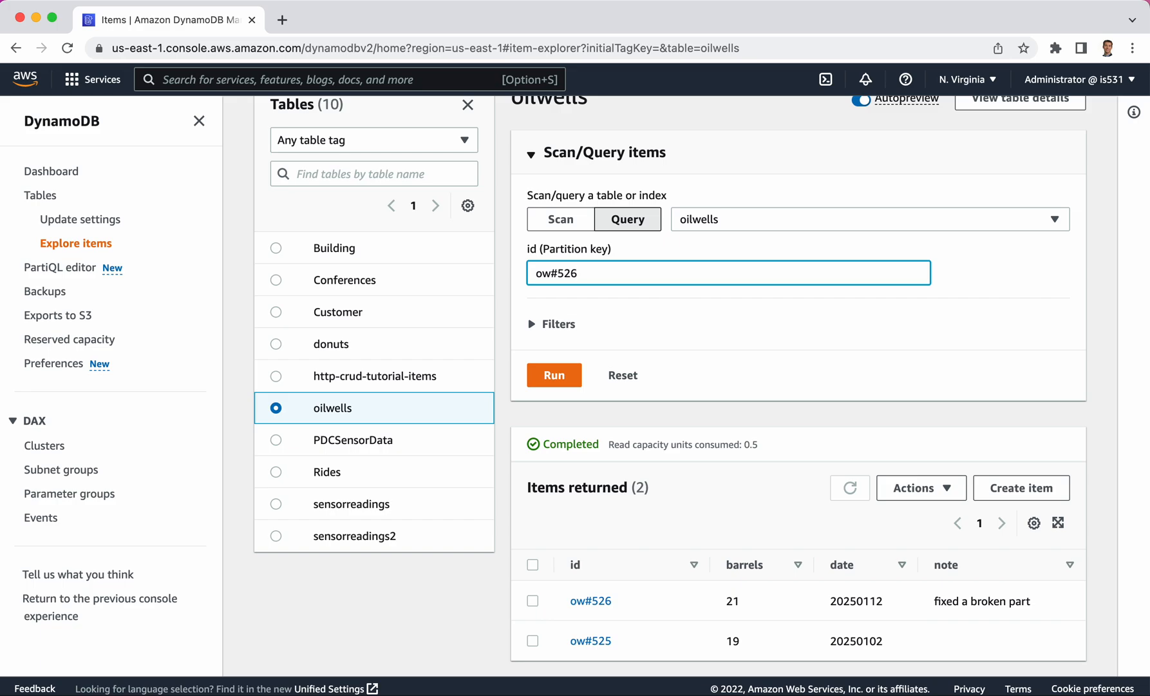
left_click(554, 375)
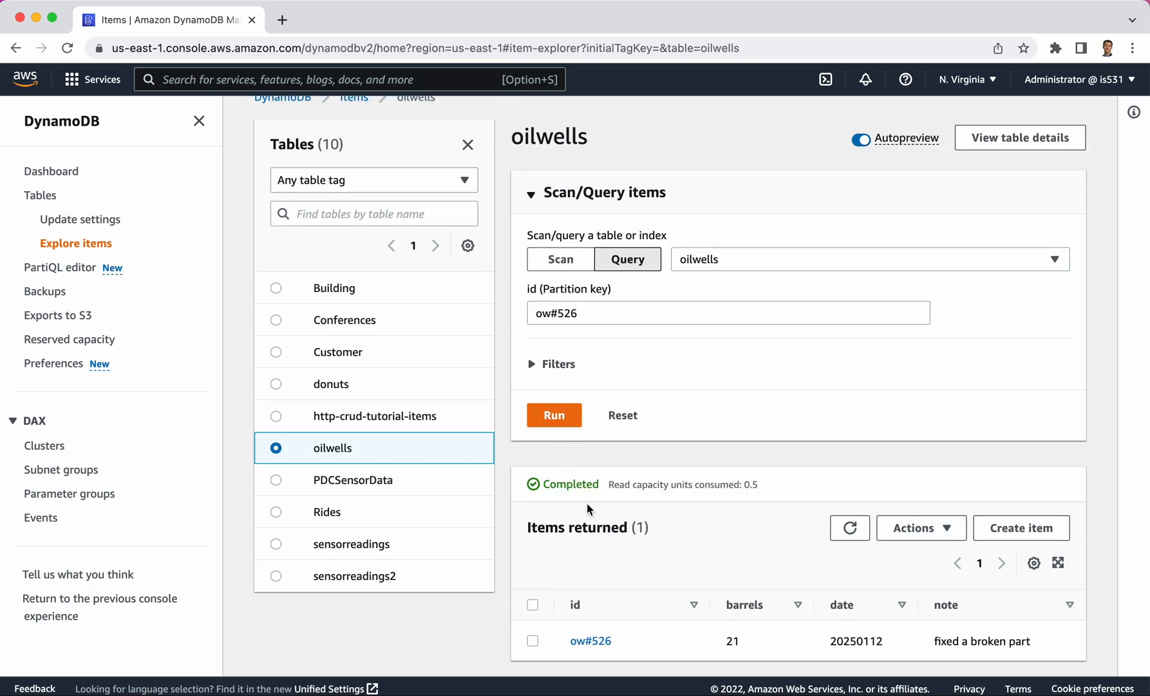
mouse_move(591, 641)
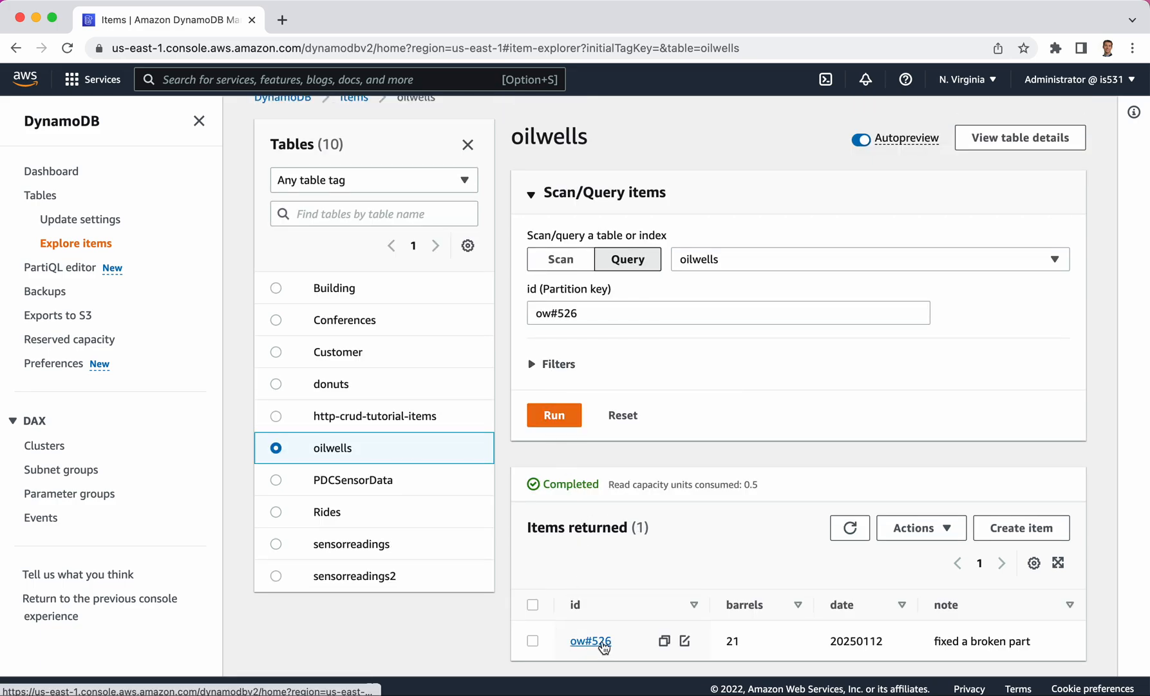
mouse_move(590, 641)
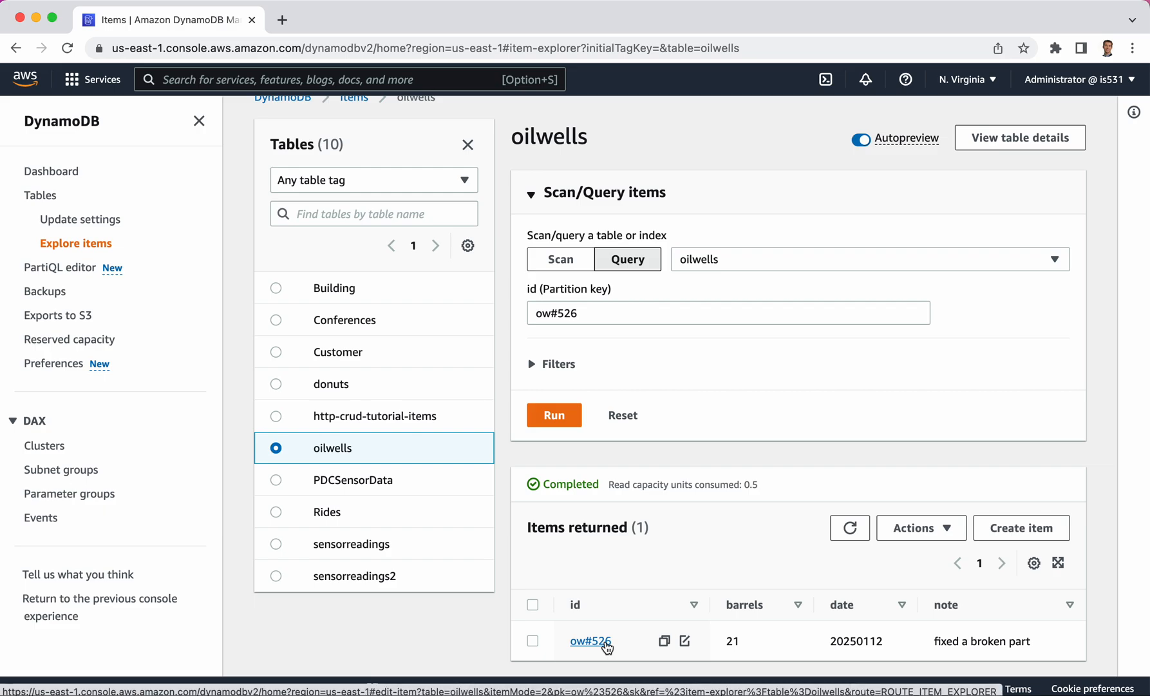
mouse_move(591, 347)
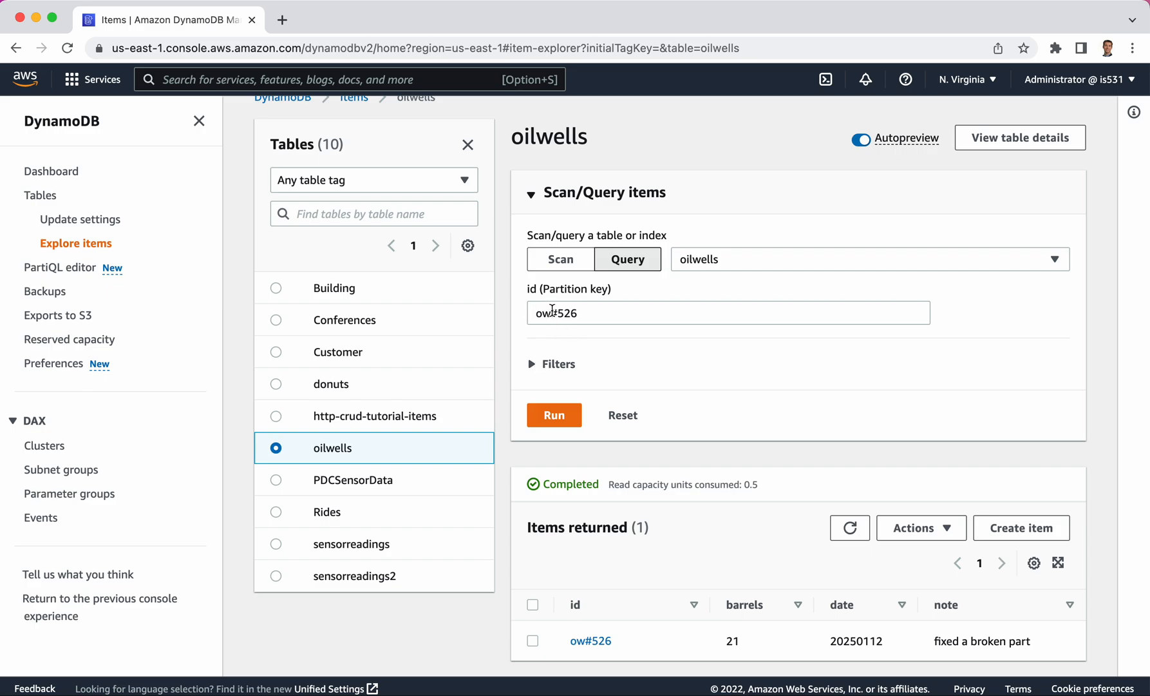
mouse_move(607, 288)
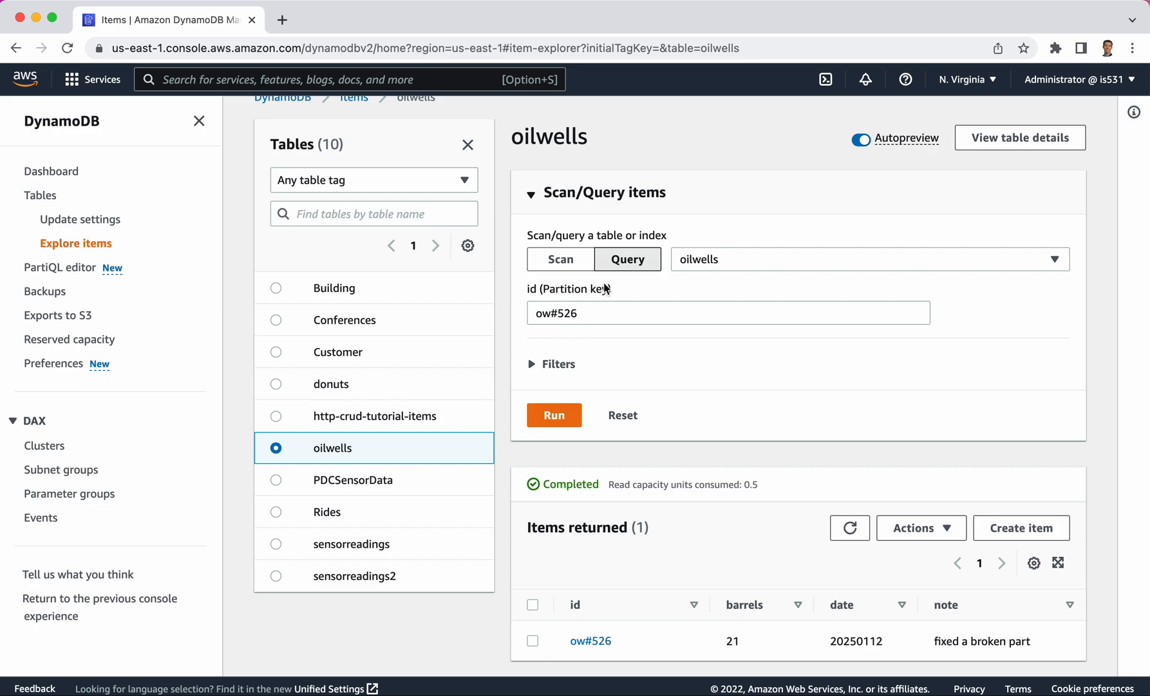
mouse_move(572, 359)
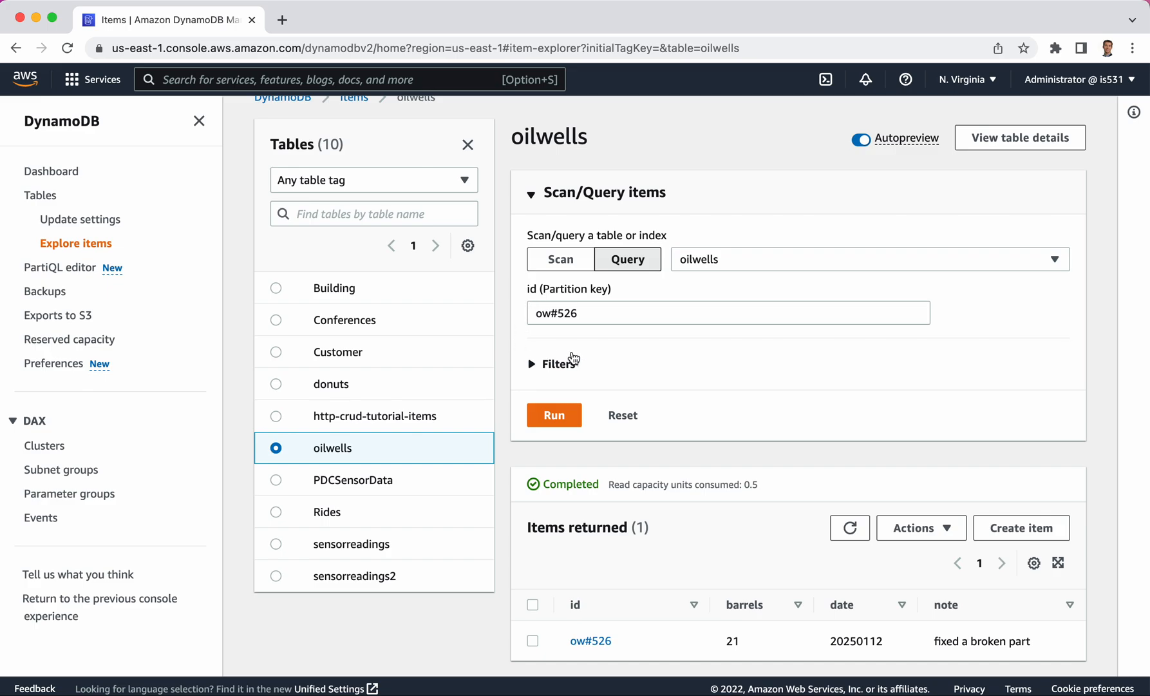
mouse_move(565, 335)
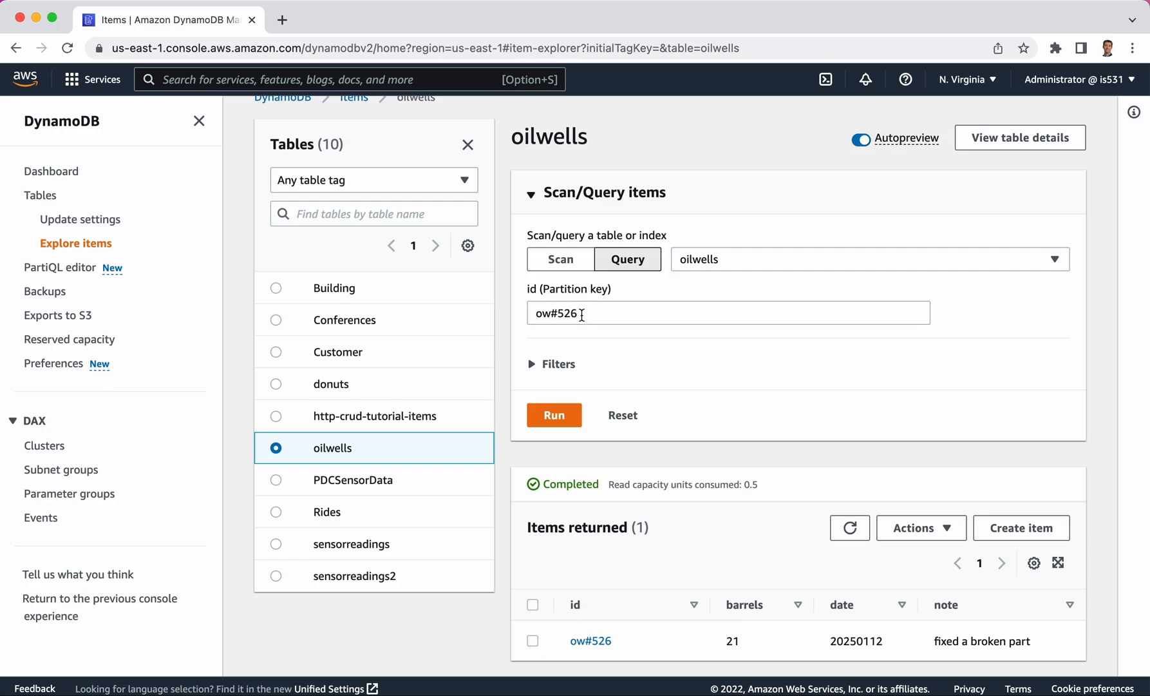
mouse_move(554, 363)
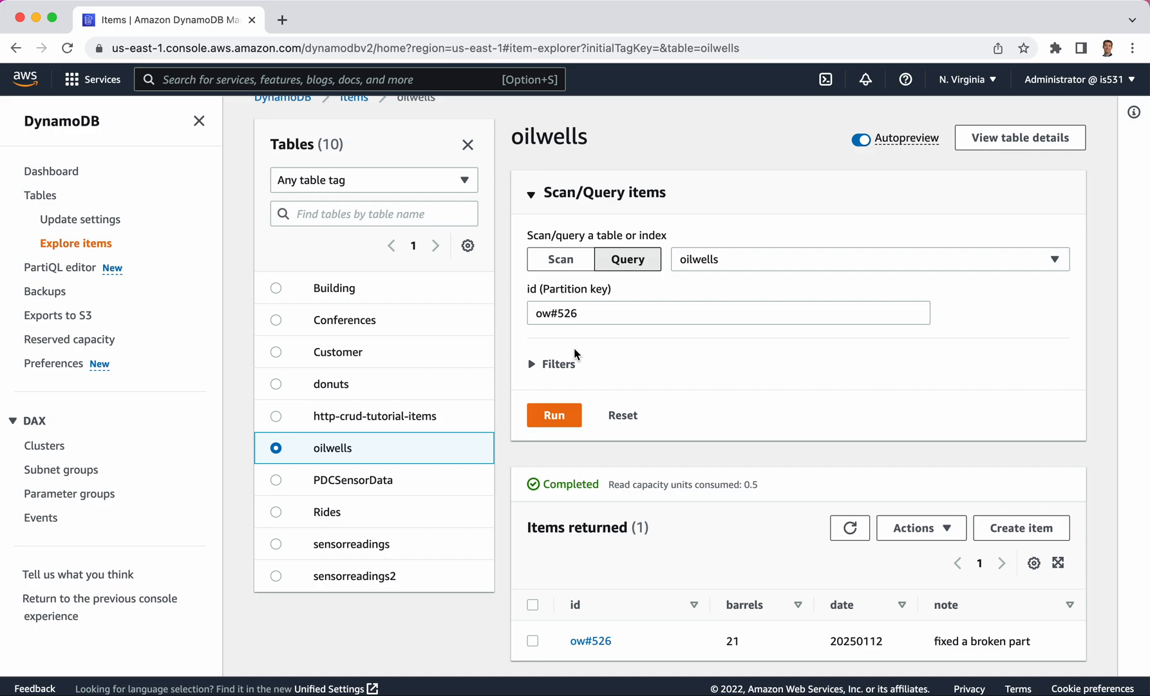
mouse_move(575, 351)
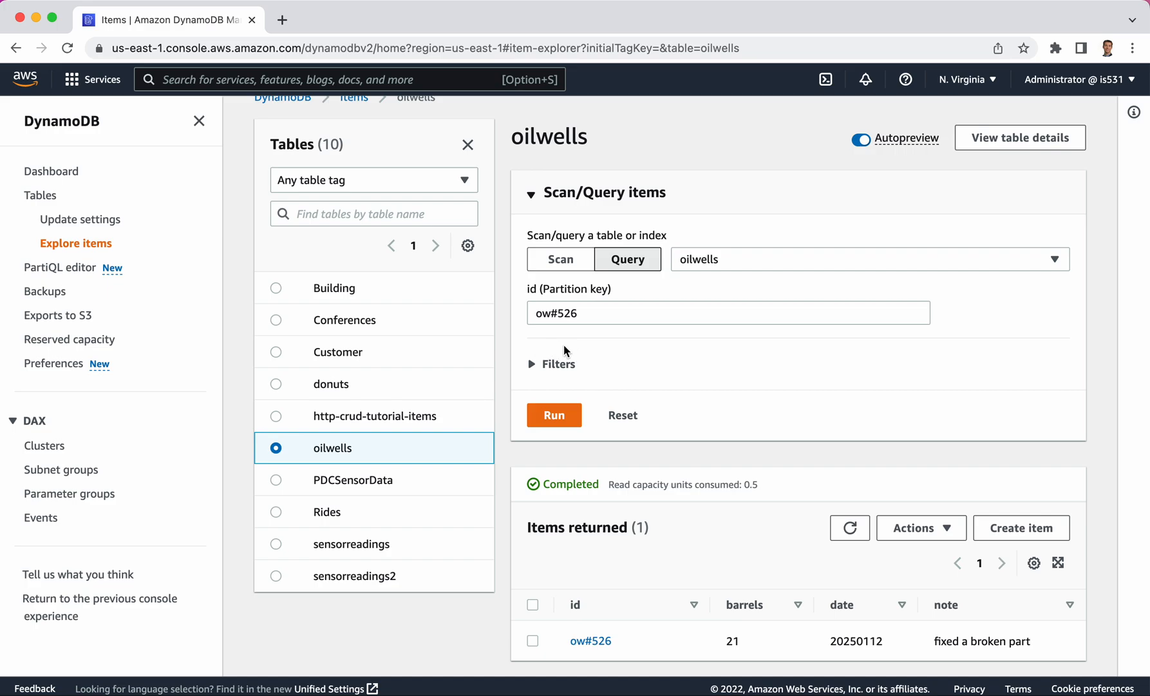
mouse_move(520, 362)
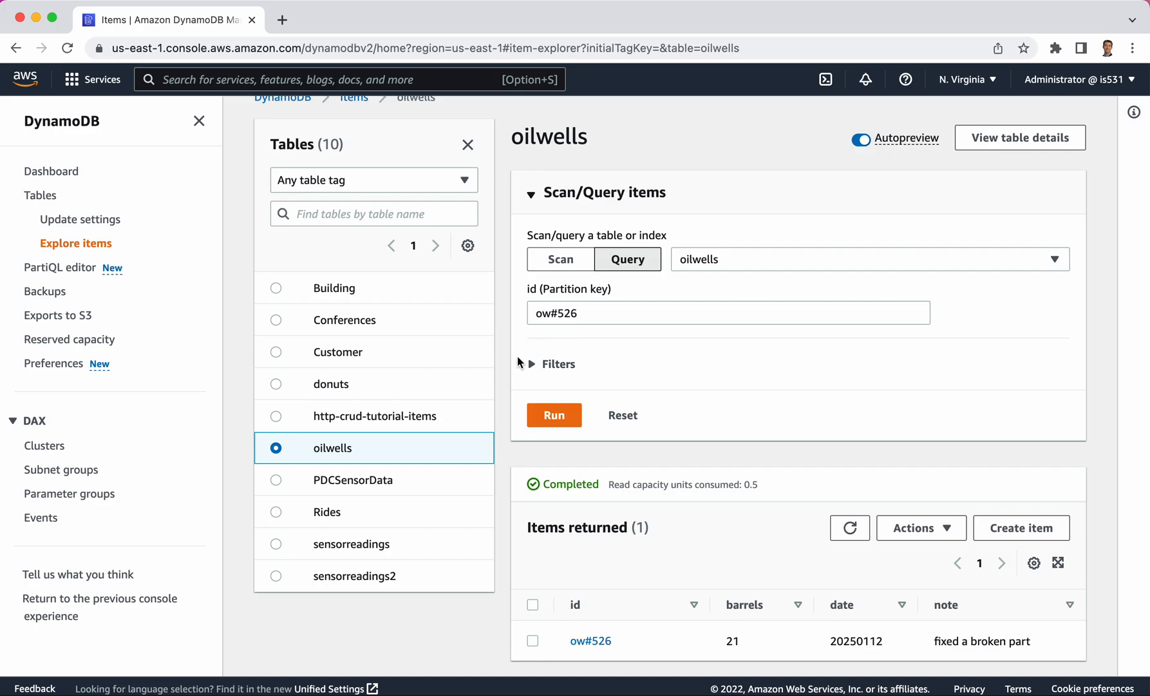
mouse_move(550, 327)
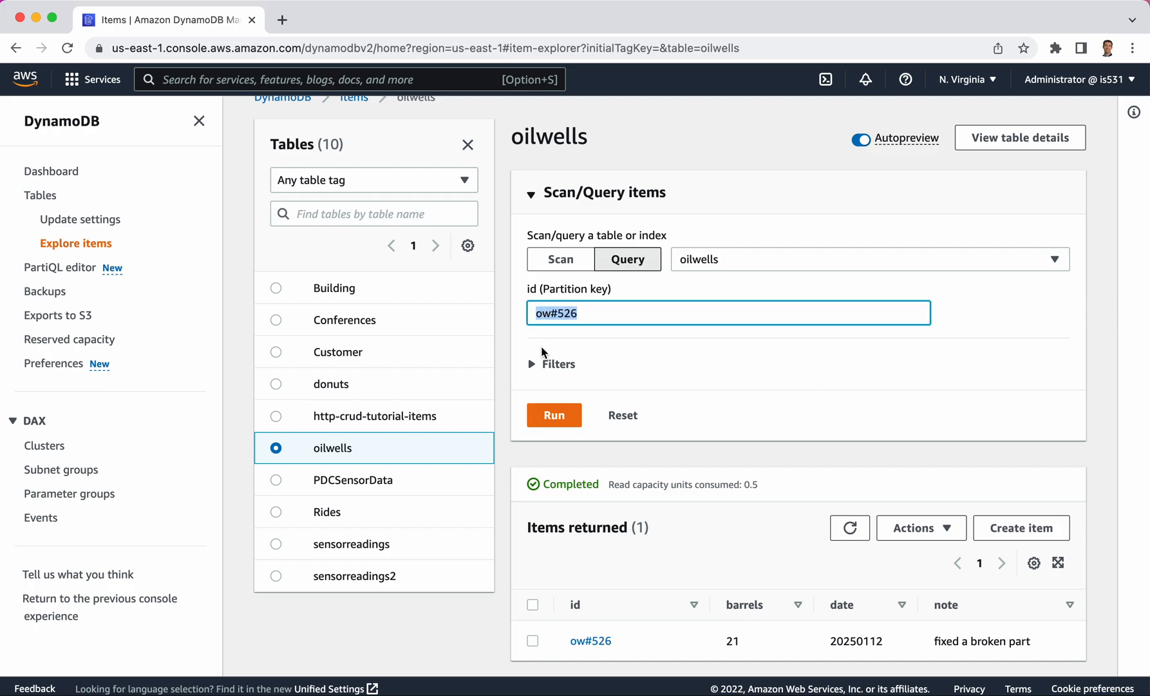
mouse_move(794, 632)
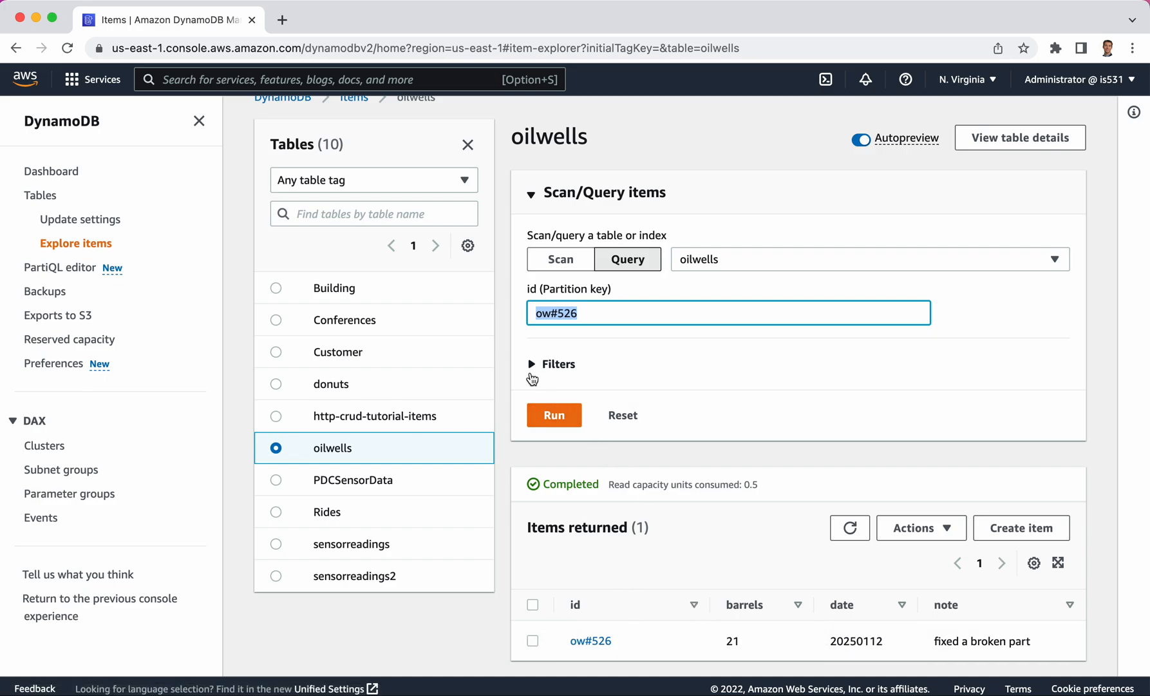
Step: Add a filter barrels Number Less than 15 and run the ow#526 query, returning no items
left_click(556, 364)
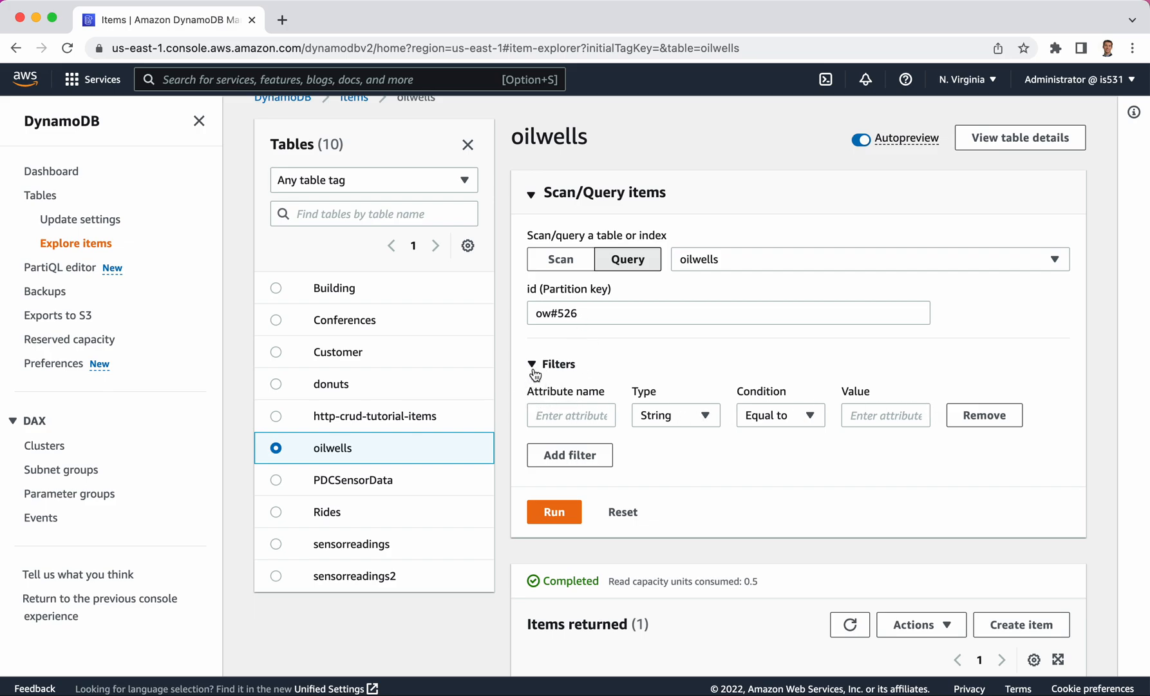
scroll("down", 3)
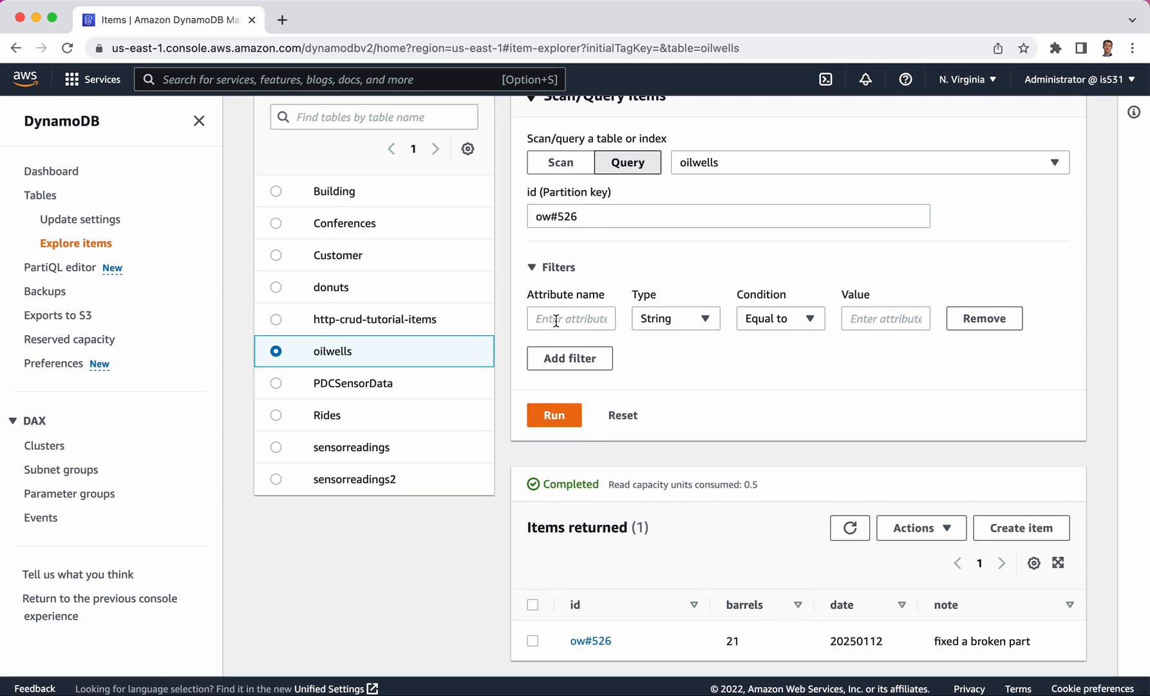
left_click(571, 318)
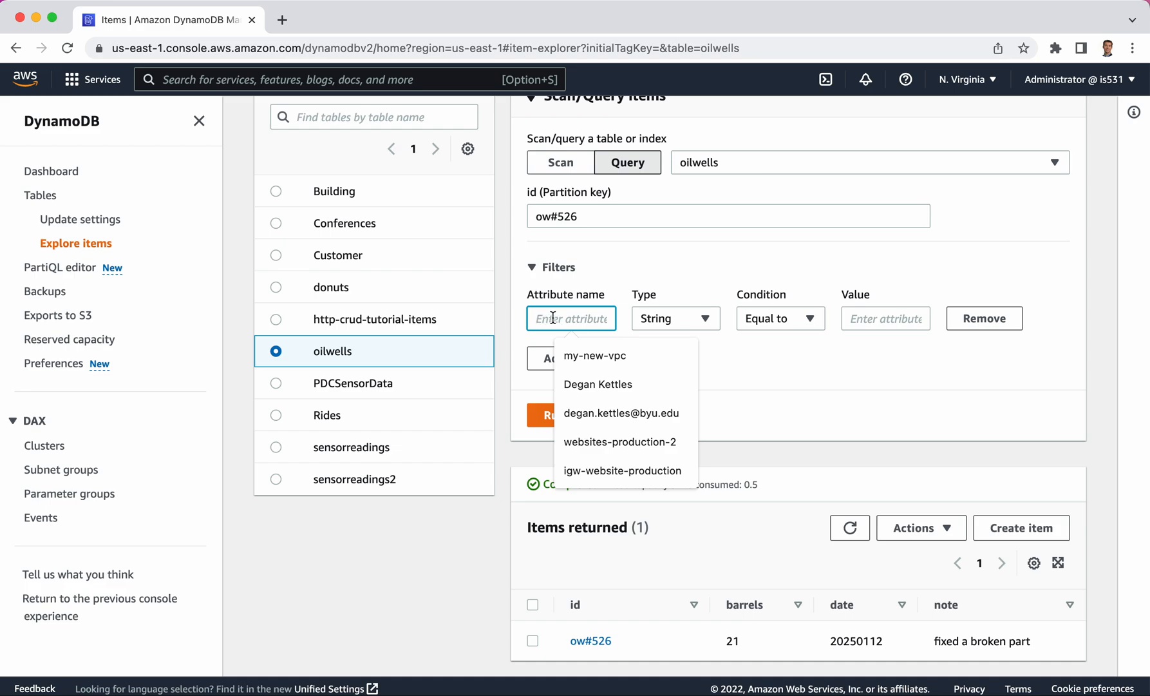
type("barrel")
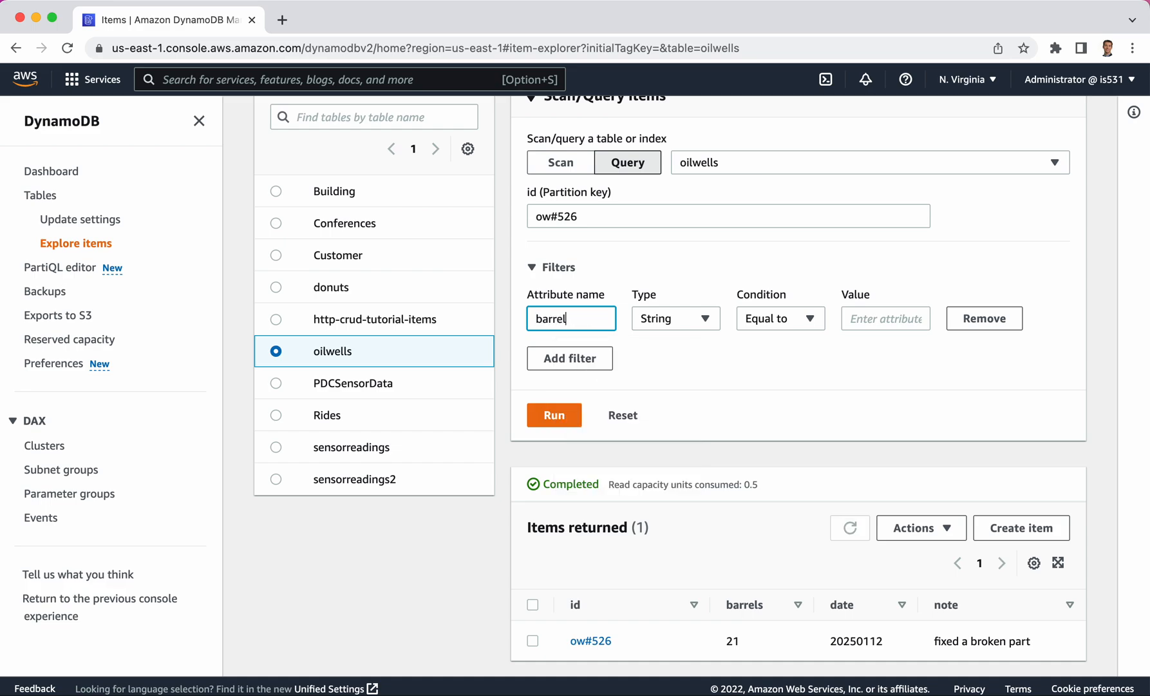
left_click(674, 318)
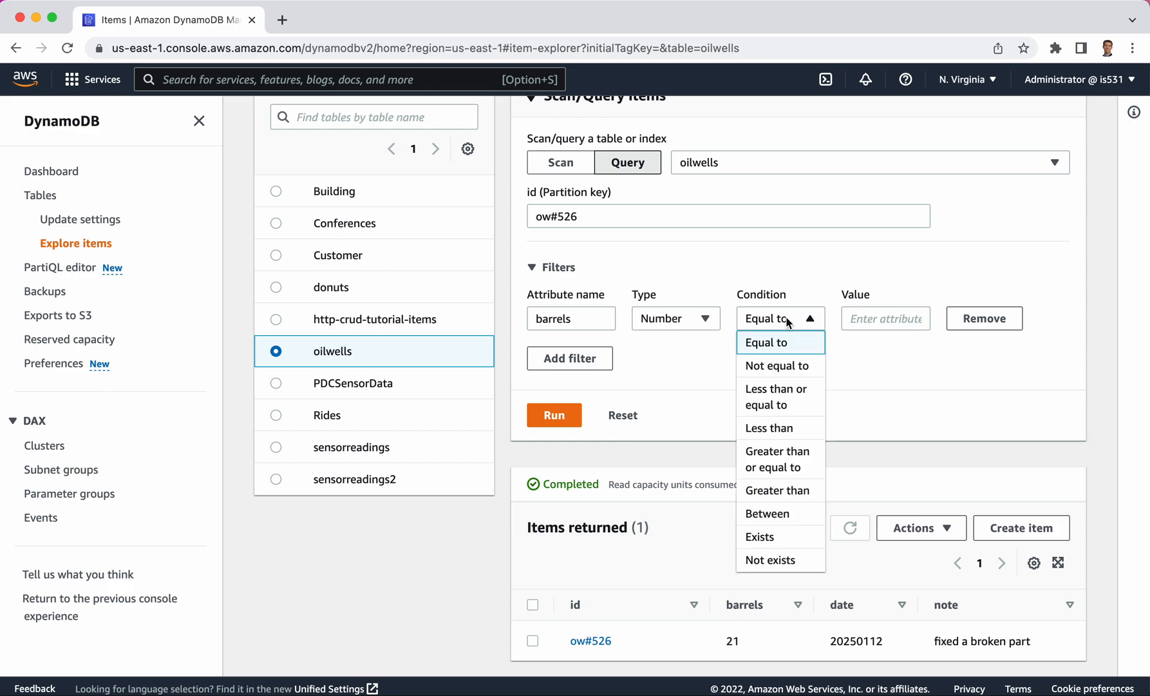
left_click(769, 428)
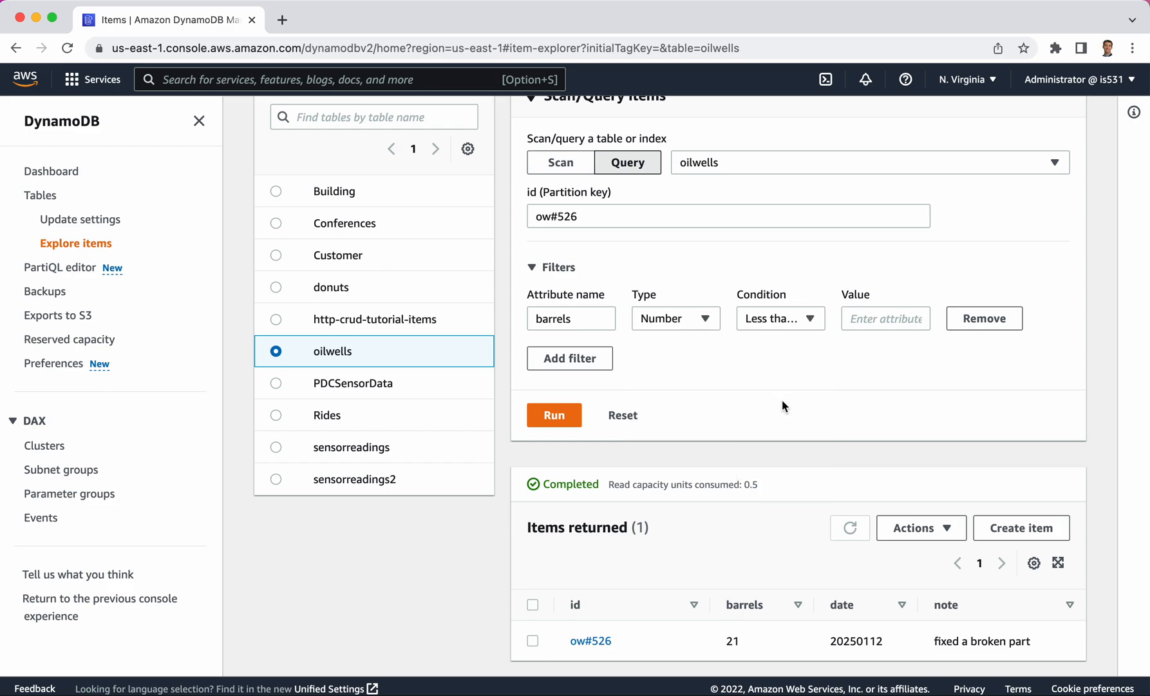
left_click(885, 317)
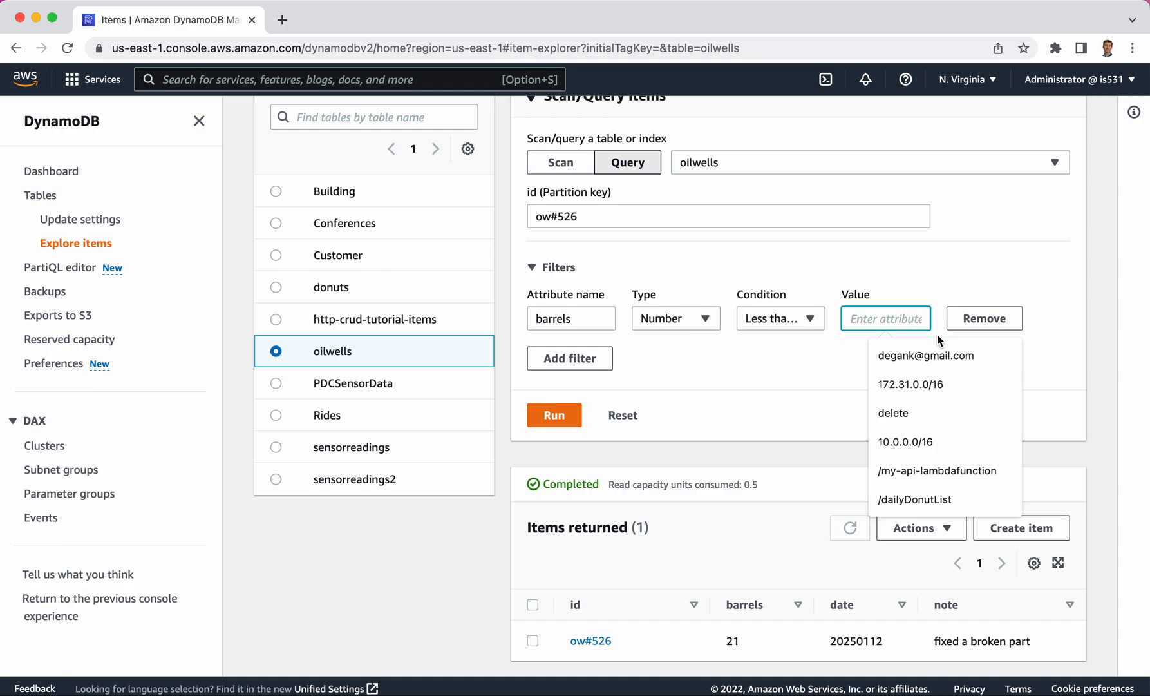
type("15")
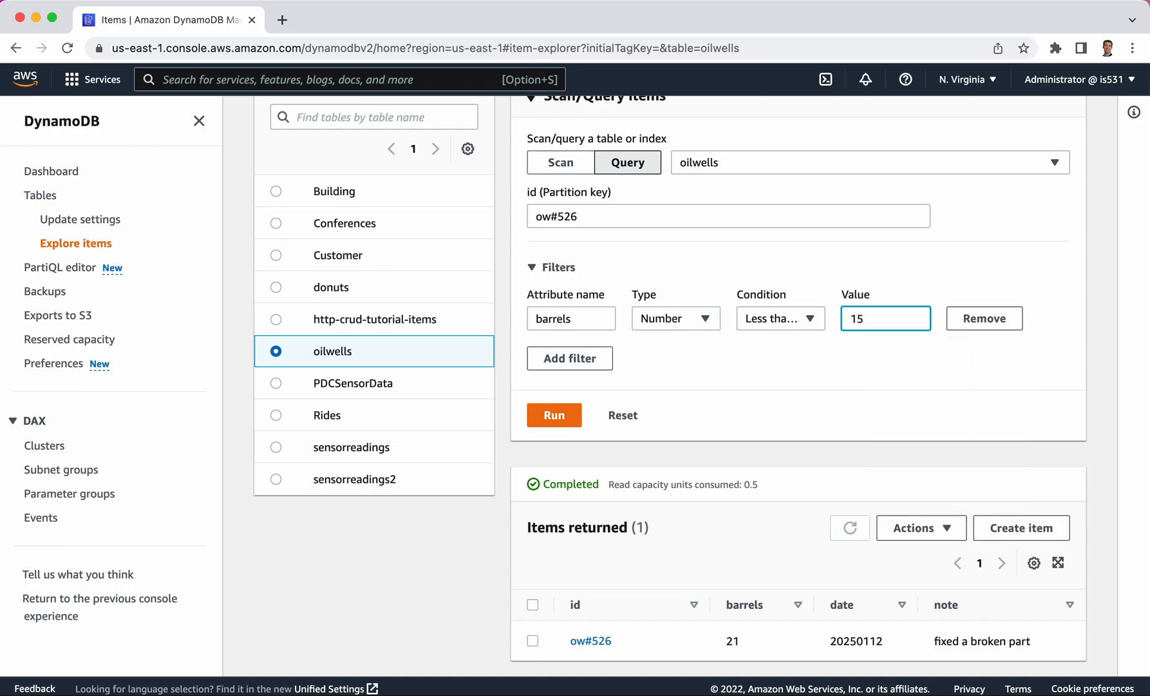
mouse_move(643, 384)
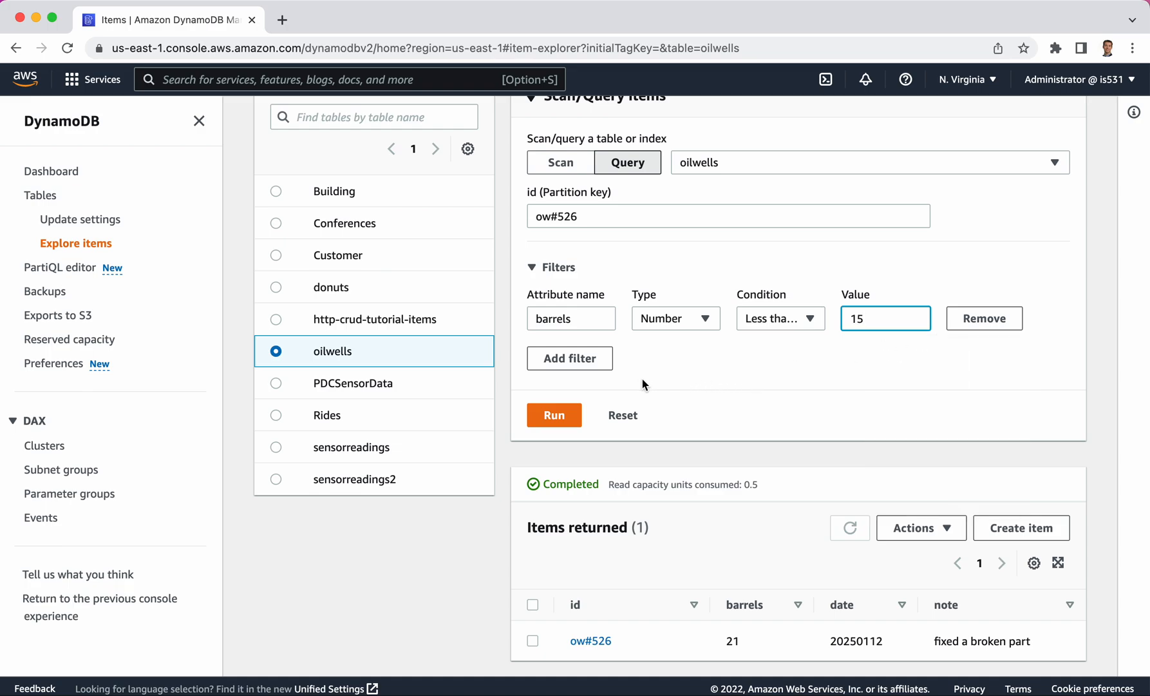
left_click(554, 415)
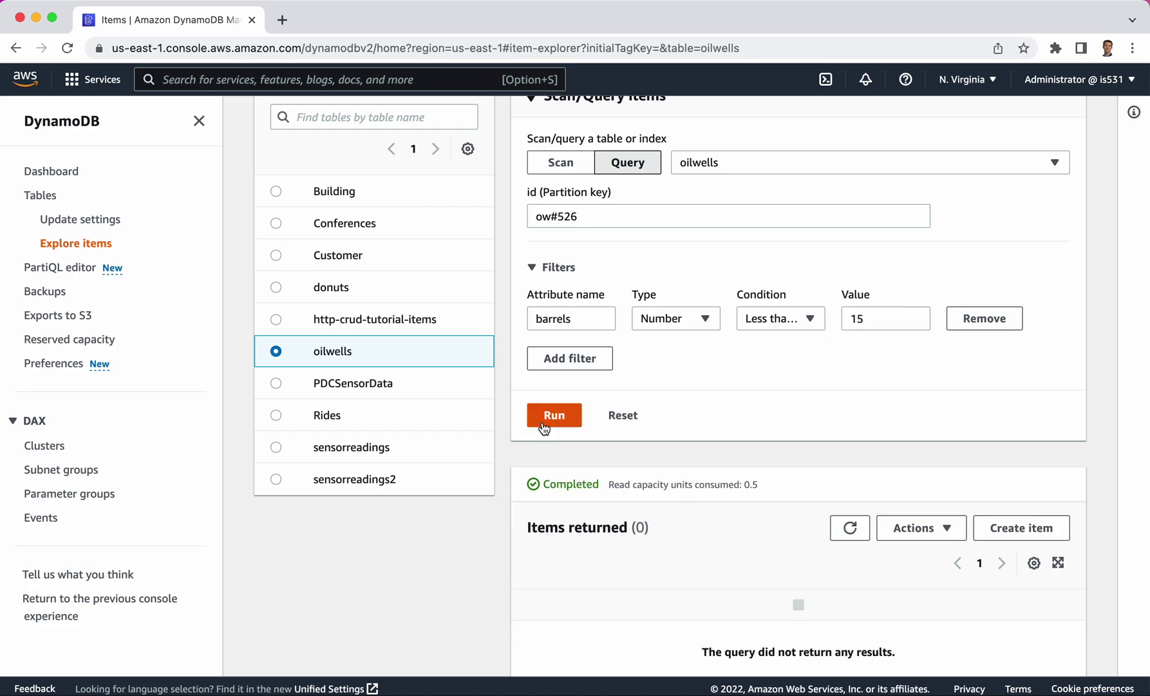
Step: Scroll up and down the Explore items form to review the query settings
scroll("up", 3)
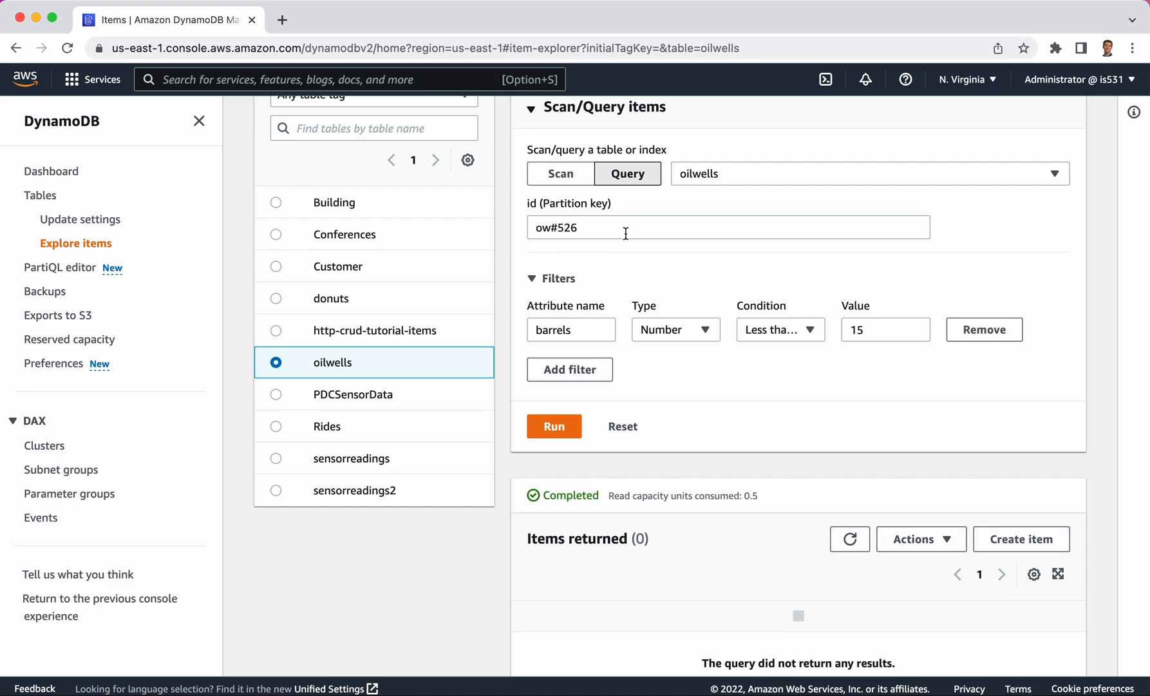
mouse_move(569, 207)
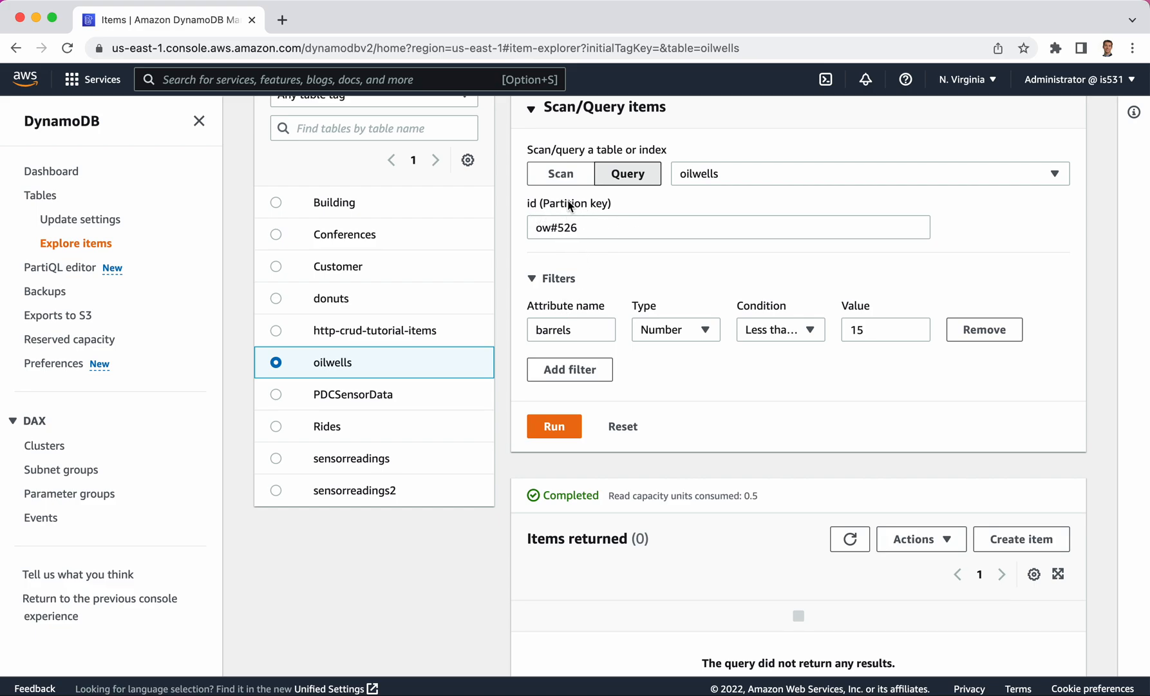
mouse_move(635, 302)
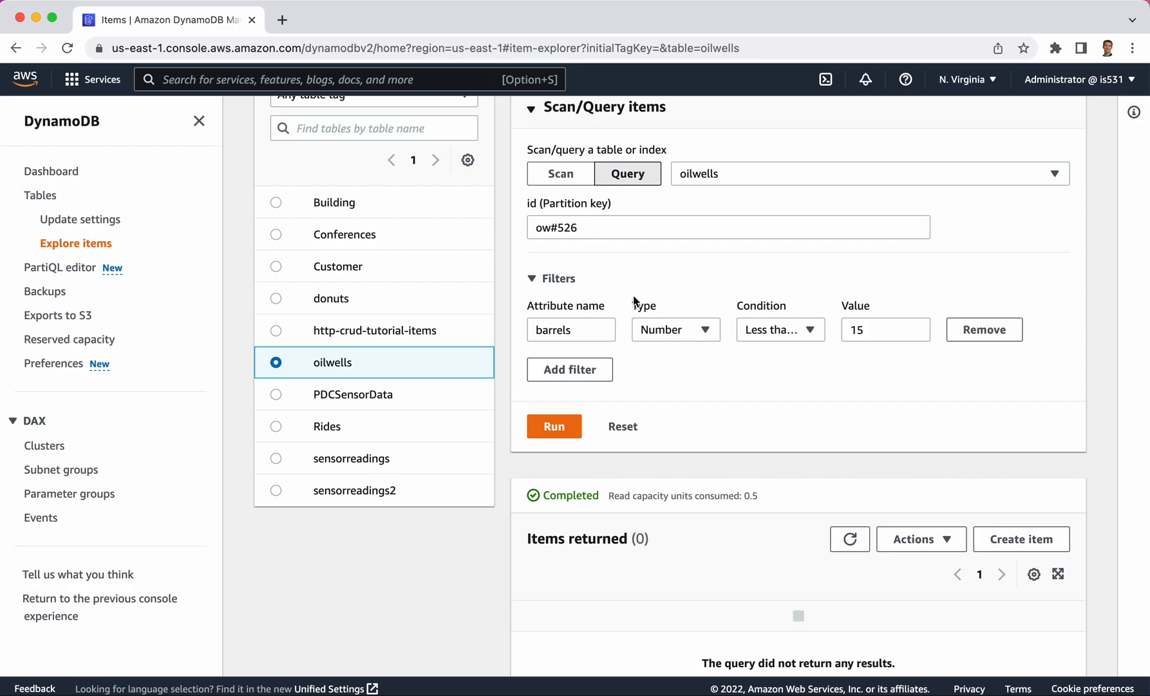
scroll("down", 3)
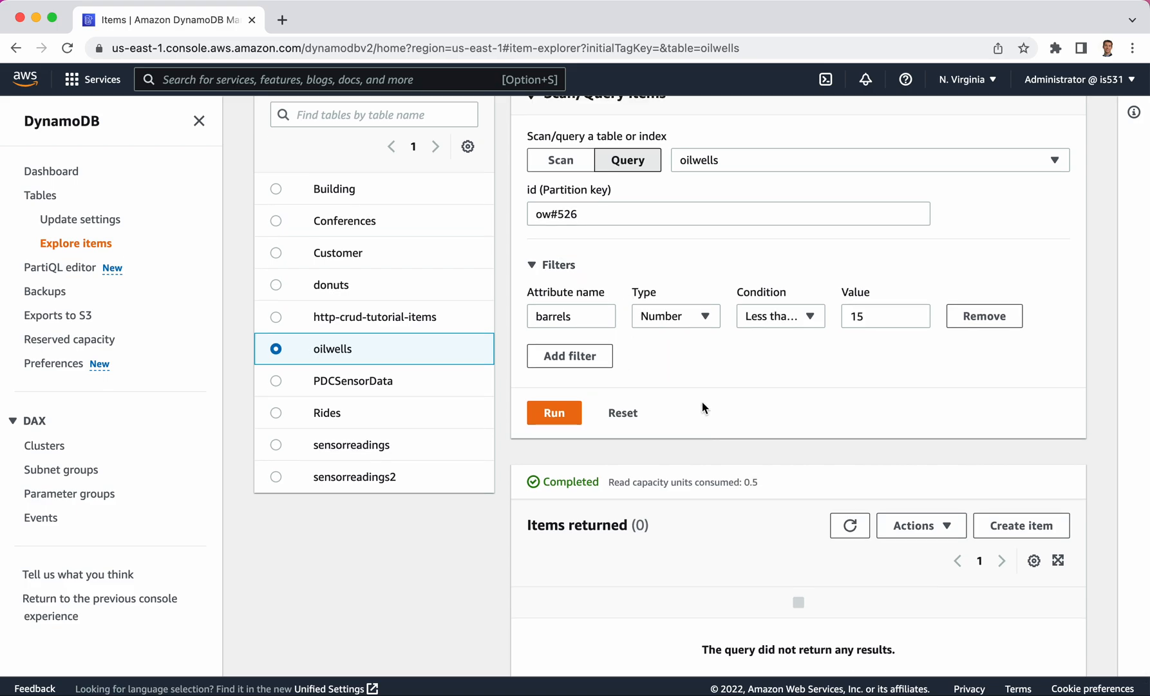
scroll("up", 3)
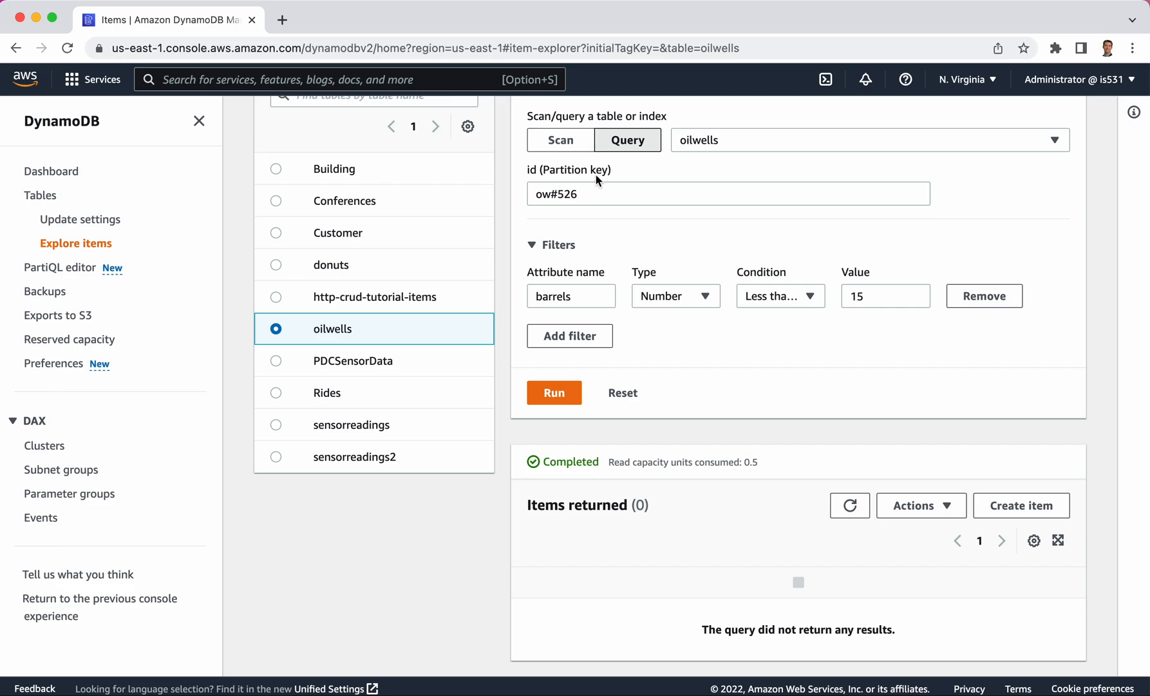
mouse_move(597, 172)
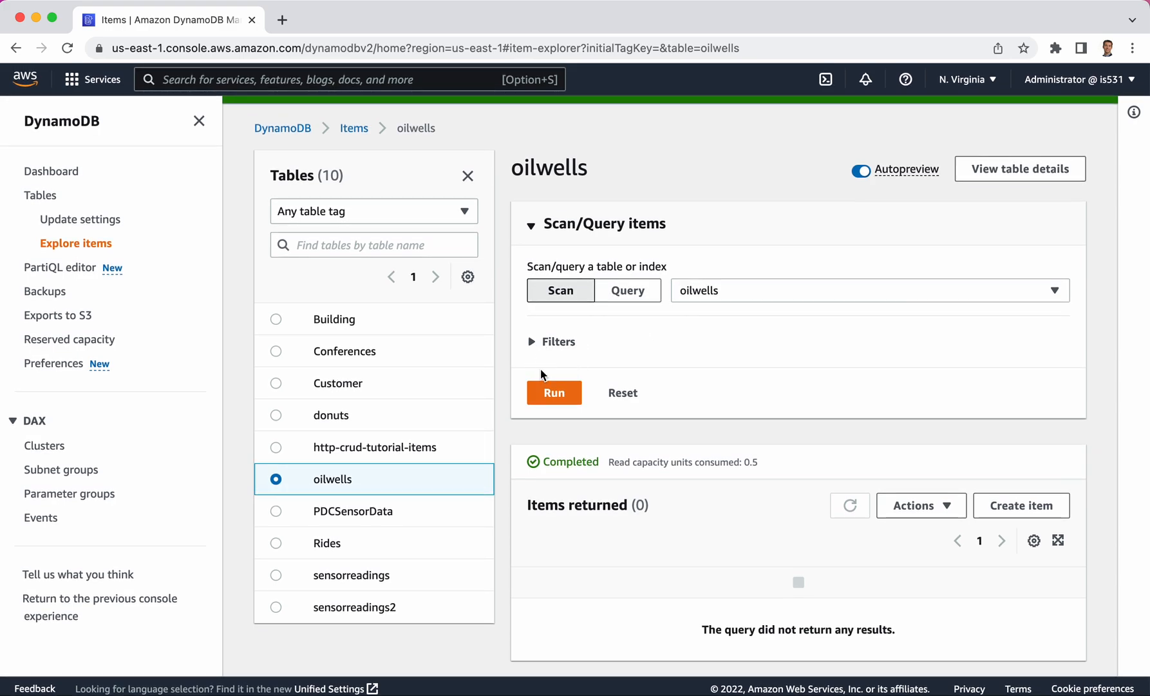
Step: Run a full scan returning both items and expand the scan's empty Filters row
left_click(553, 392)
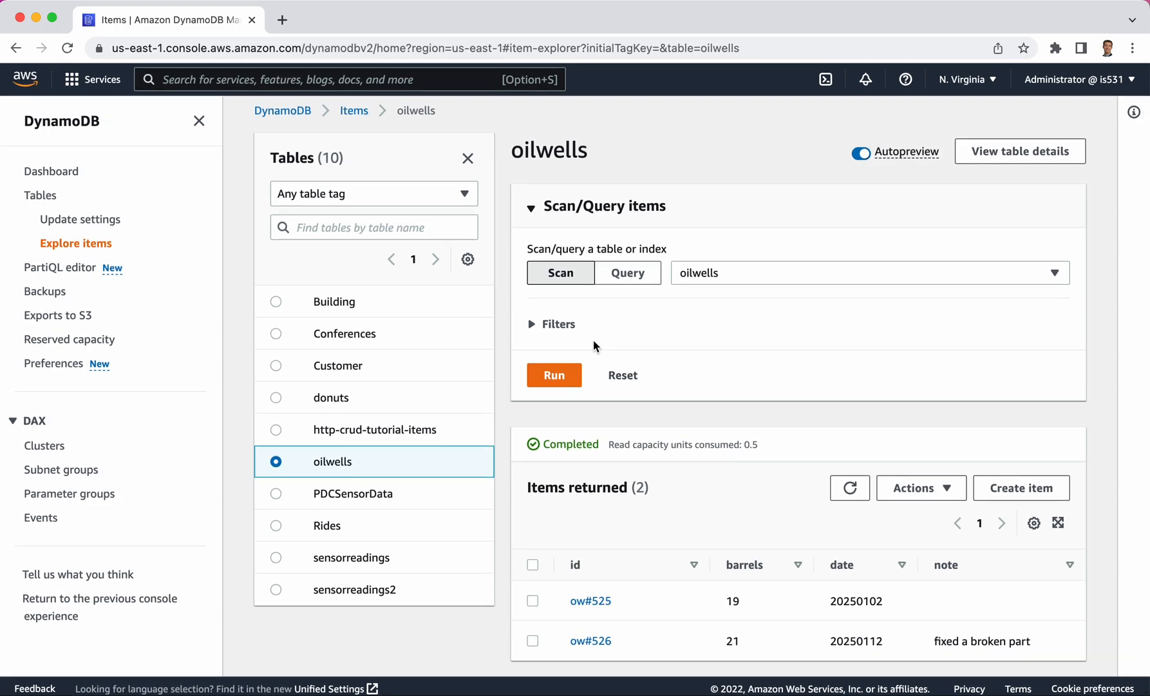
left_click(558, 323)
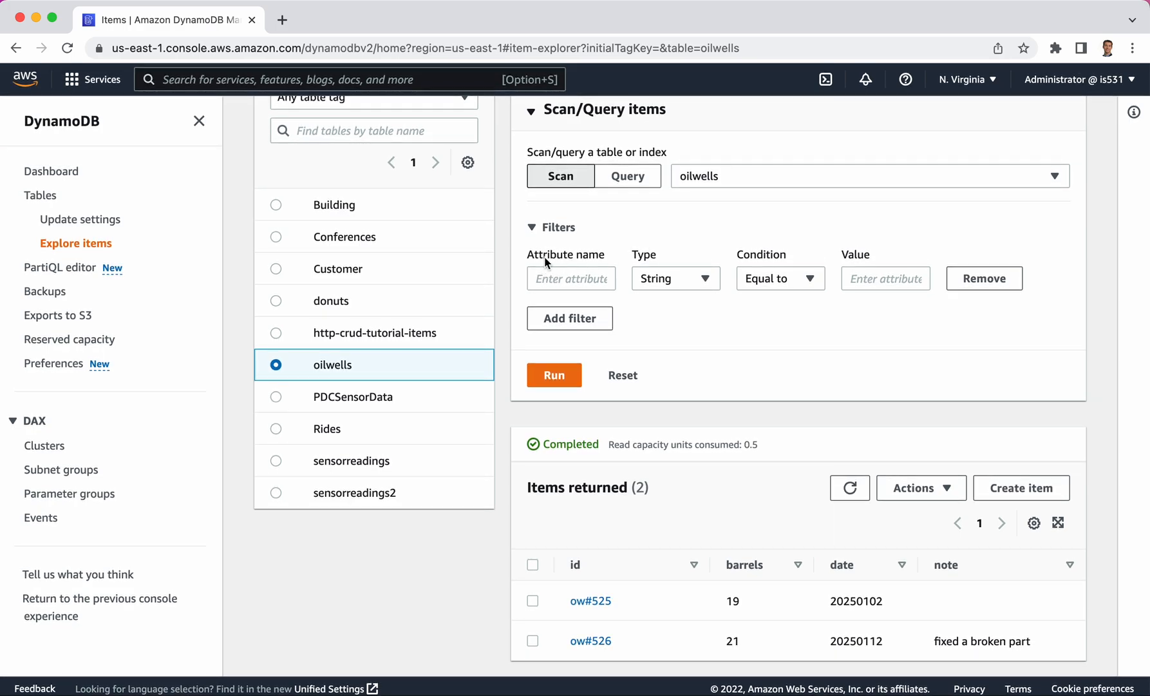
mouse_move(946, 577)
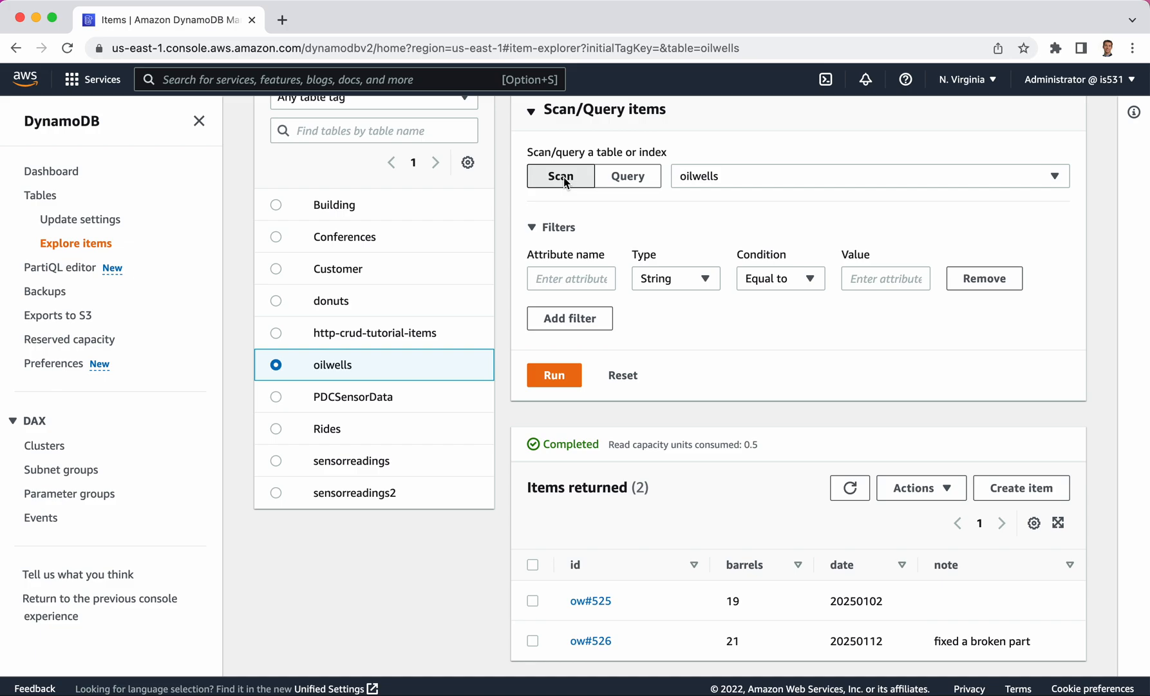
mouse_move(759, 491)
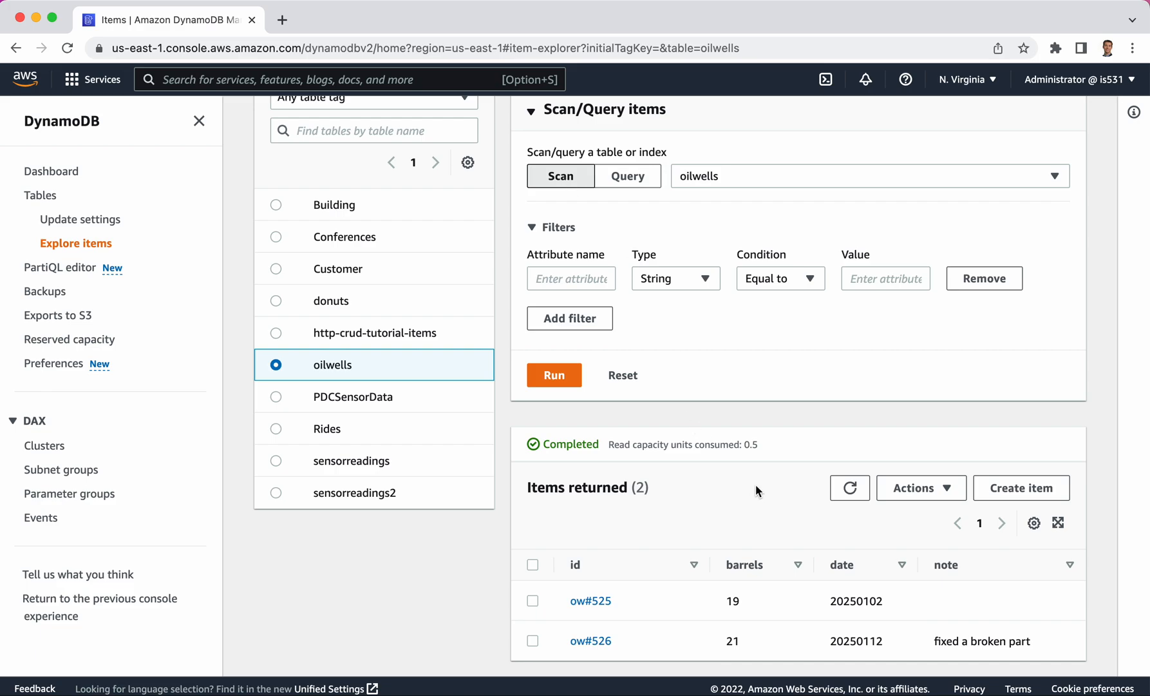
mouse_move(748, 601)
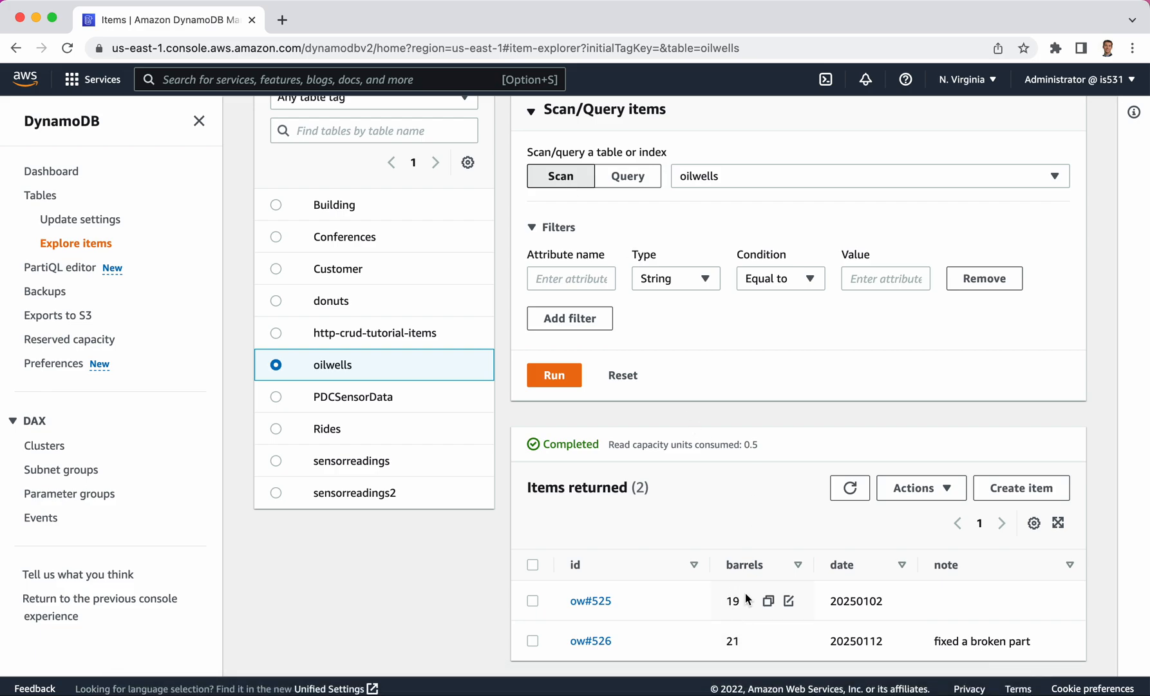
mouse_move(822, 648)
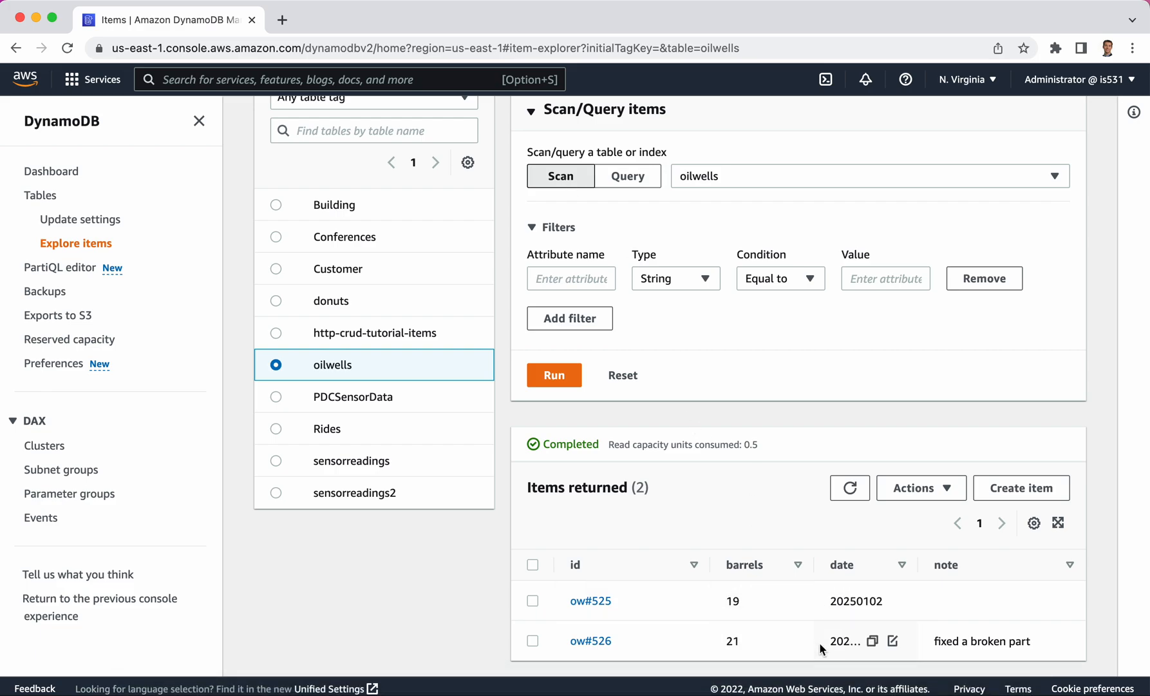
mouse_move(801, 386)
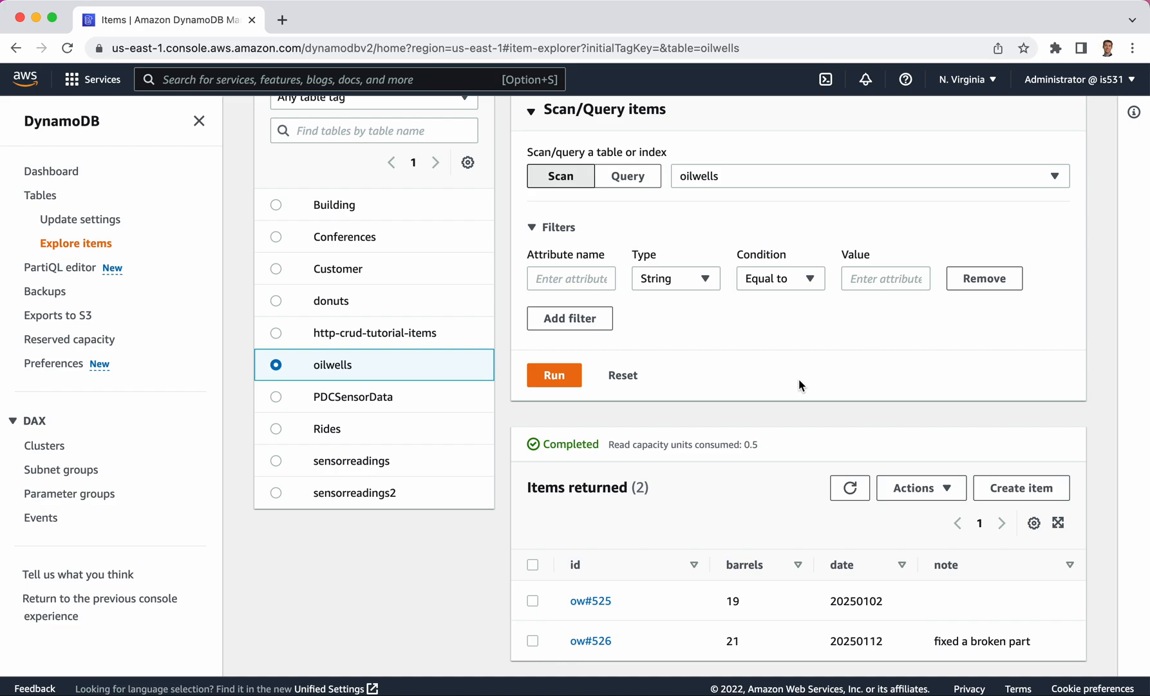
mouse_move(617, 444)
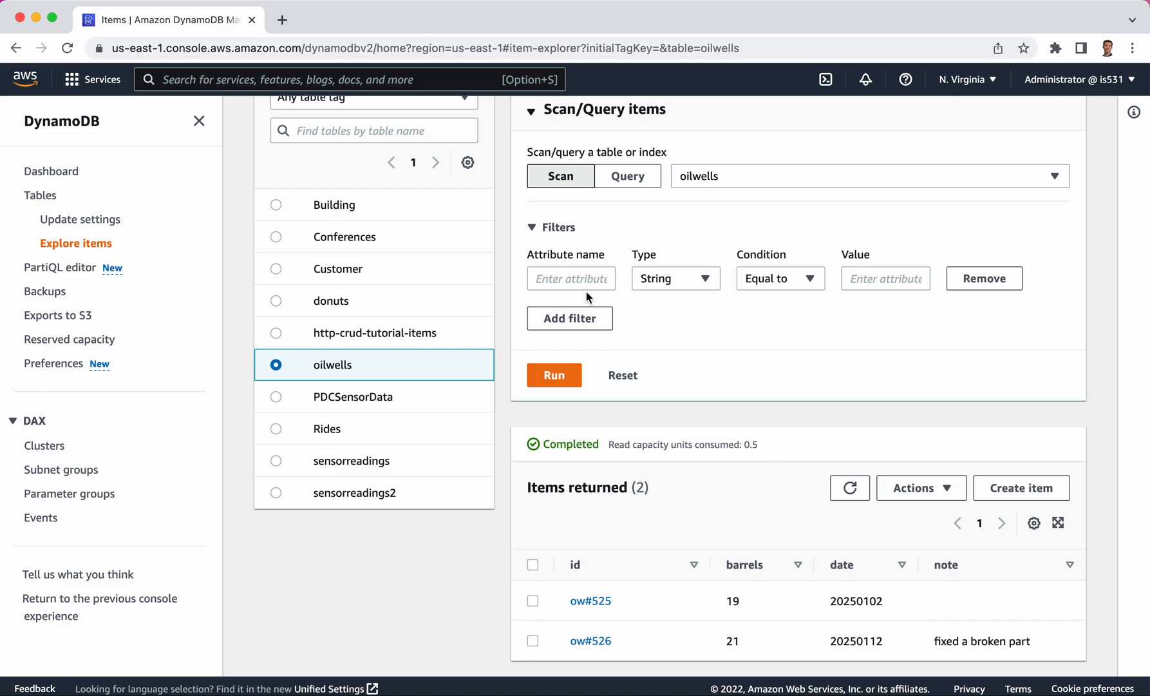
mouse_move(737, 490)
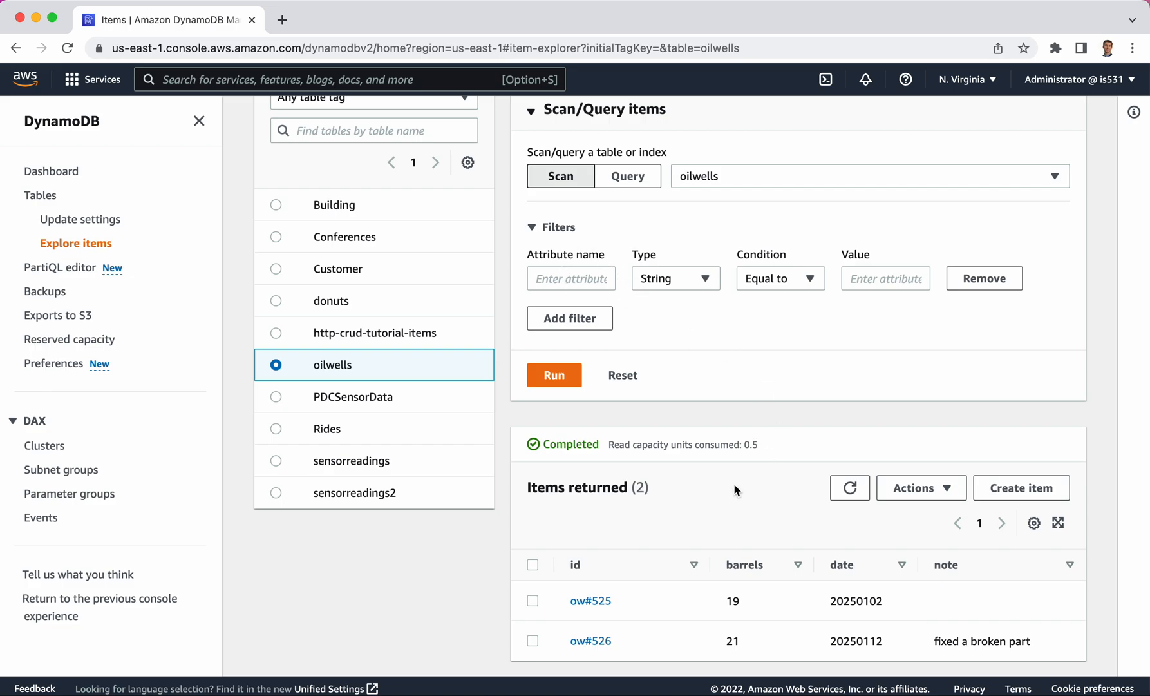
mouse_move(698, 390)
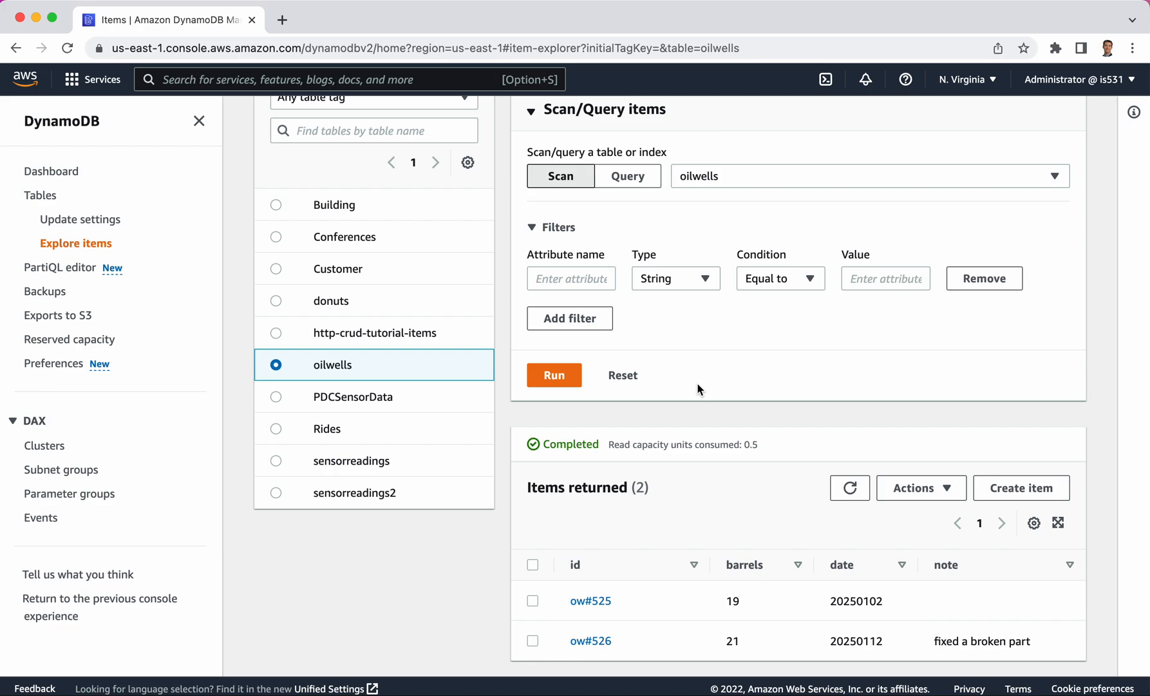
mouse_move(639, 168)
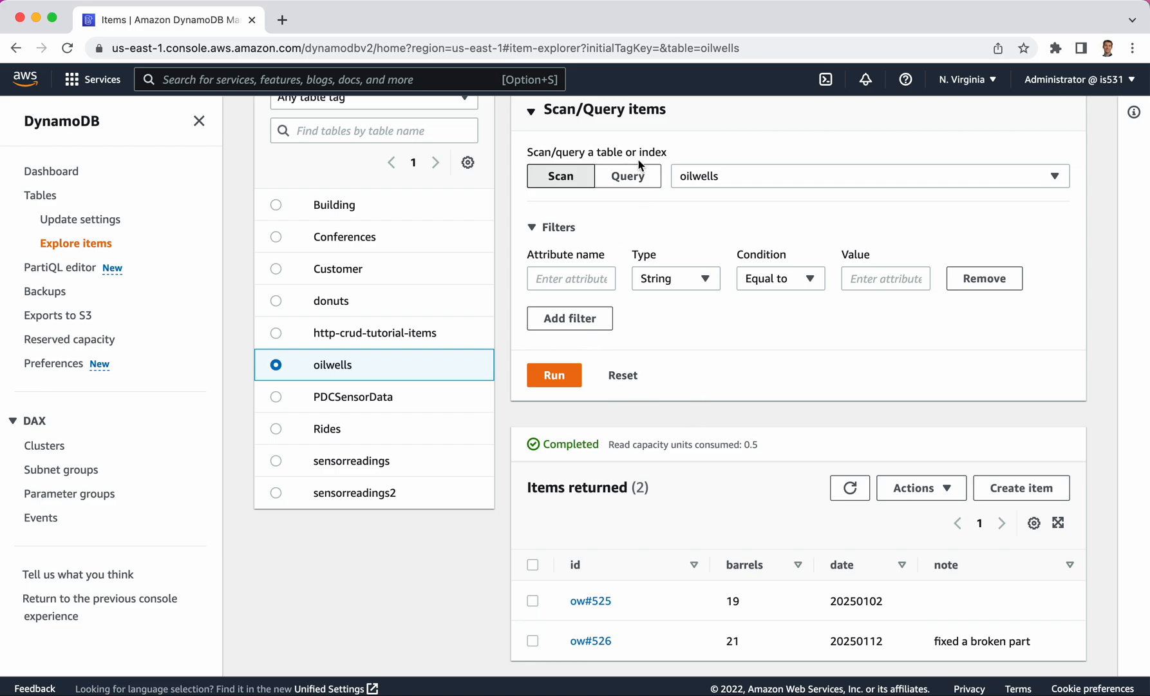
Step: Toggle between Scan and Query to compare forms, ending on the ow#526 query with its barrels filter
left_click(626, 175)
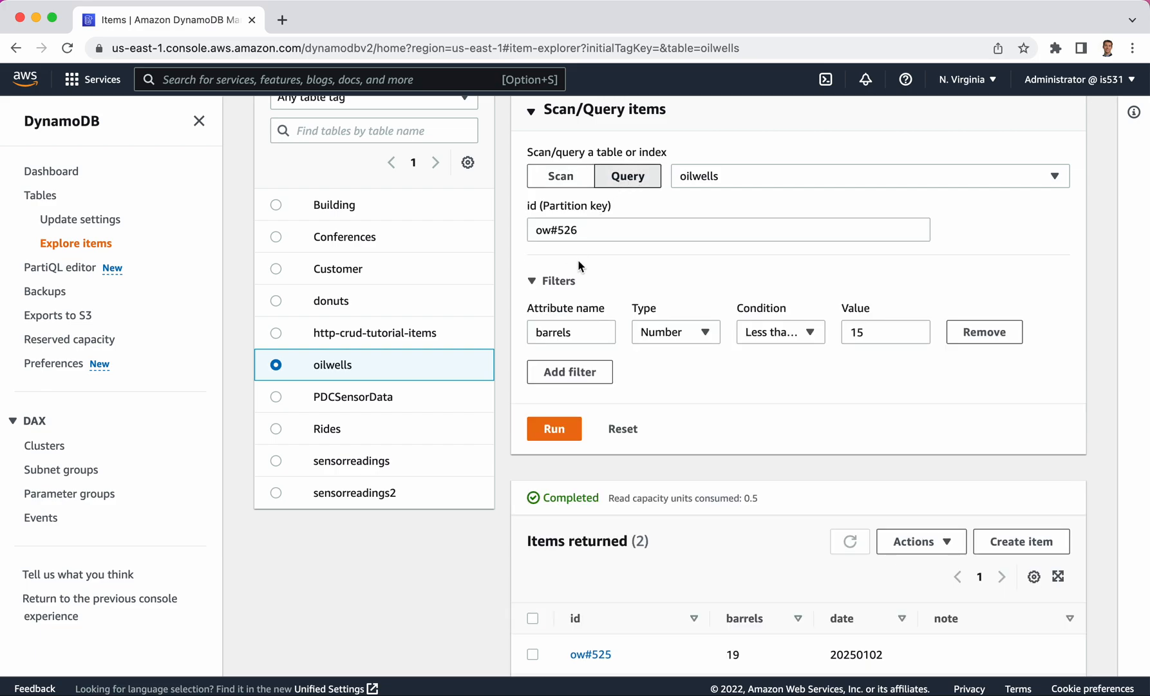
left_click(560, 176)
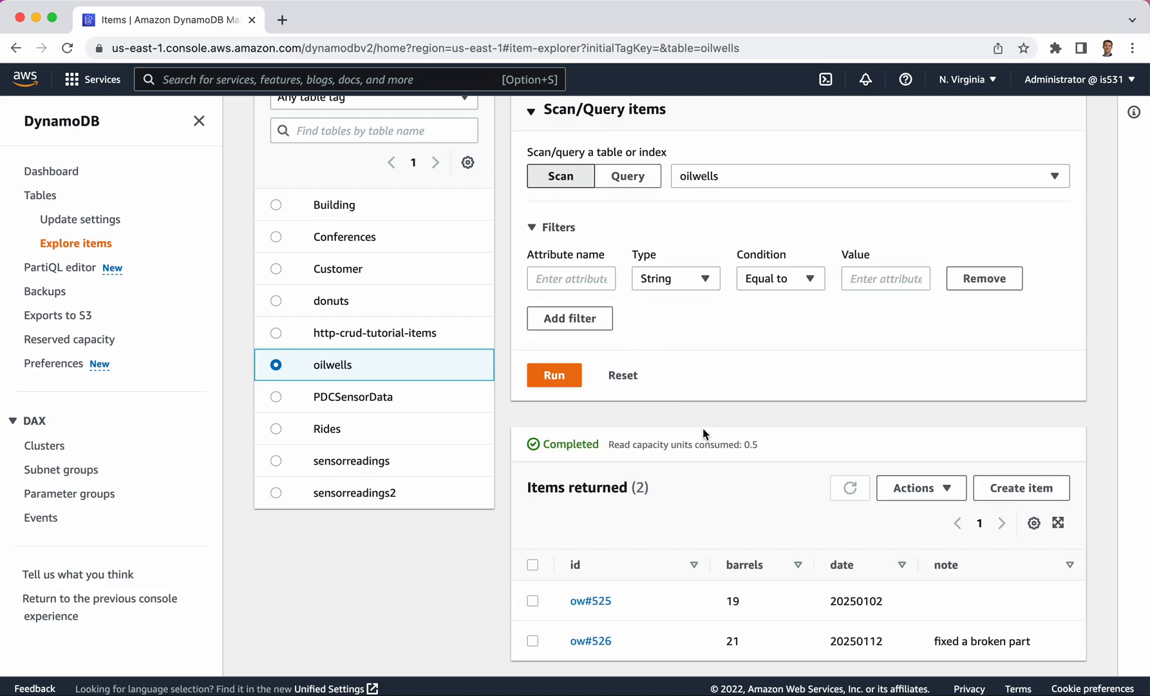
mouse_move(742, 419)
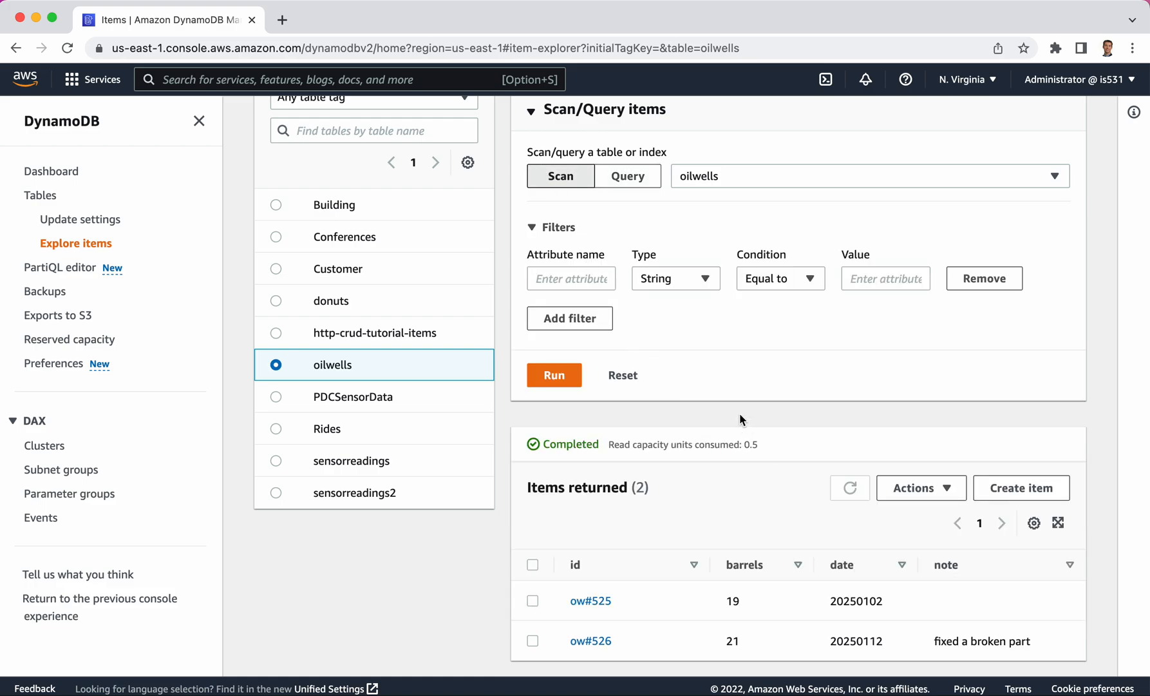
mouse_move(724, 369)
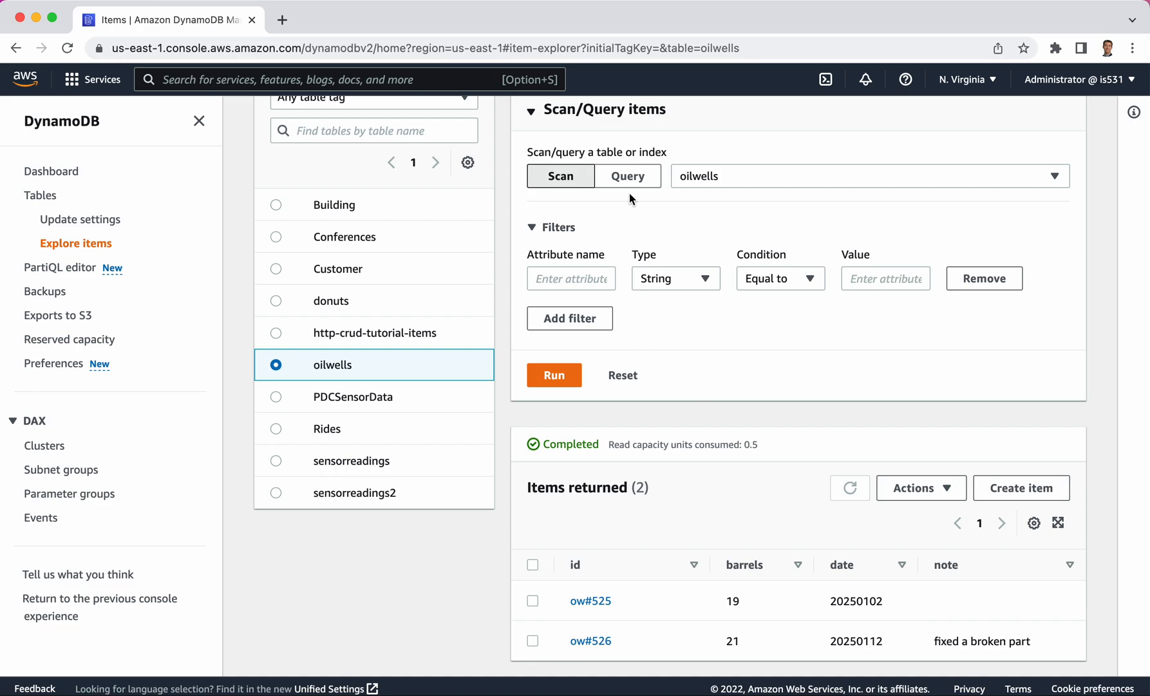
left_click(627, 175)
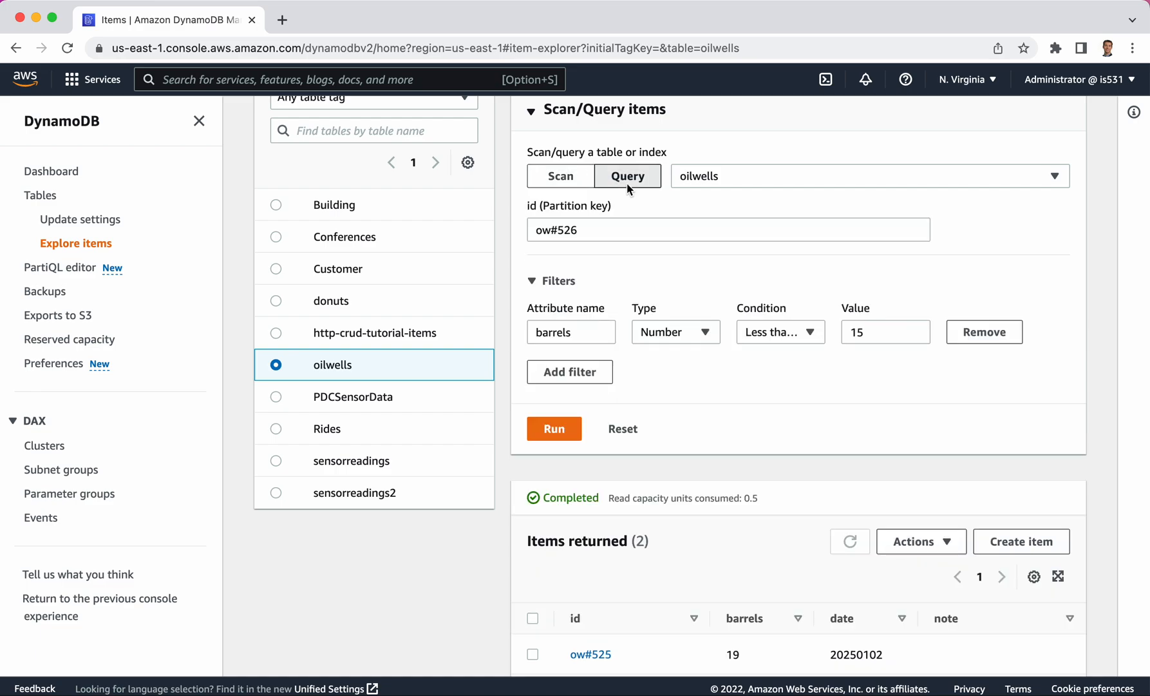
scroll("down", 3)
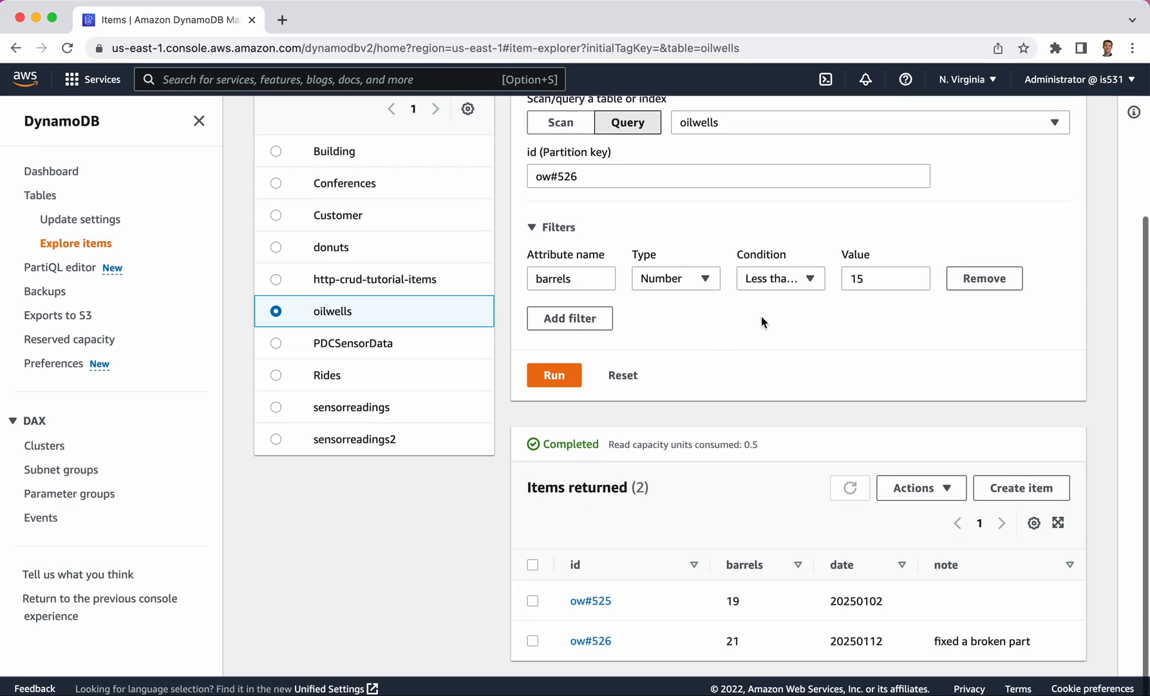
mouse_move(757, 541)
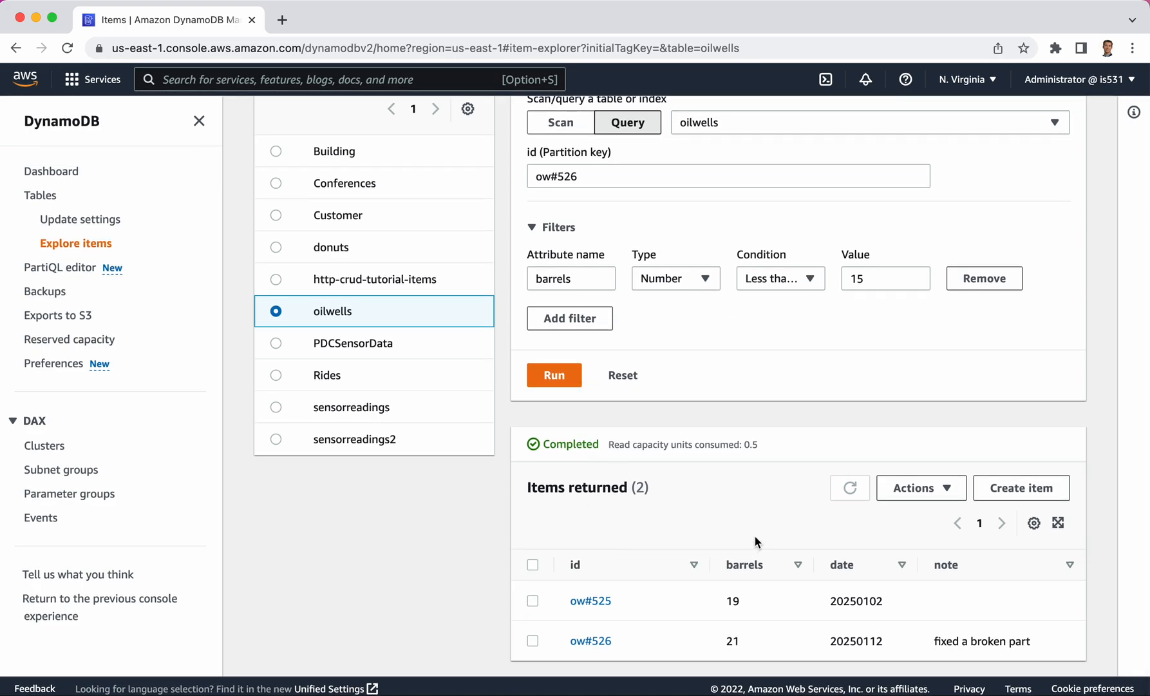
mouse_move(775, 545)
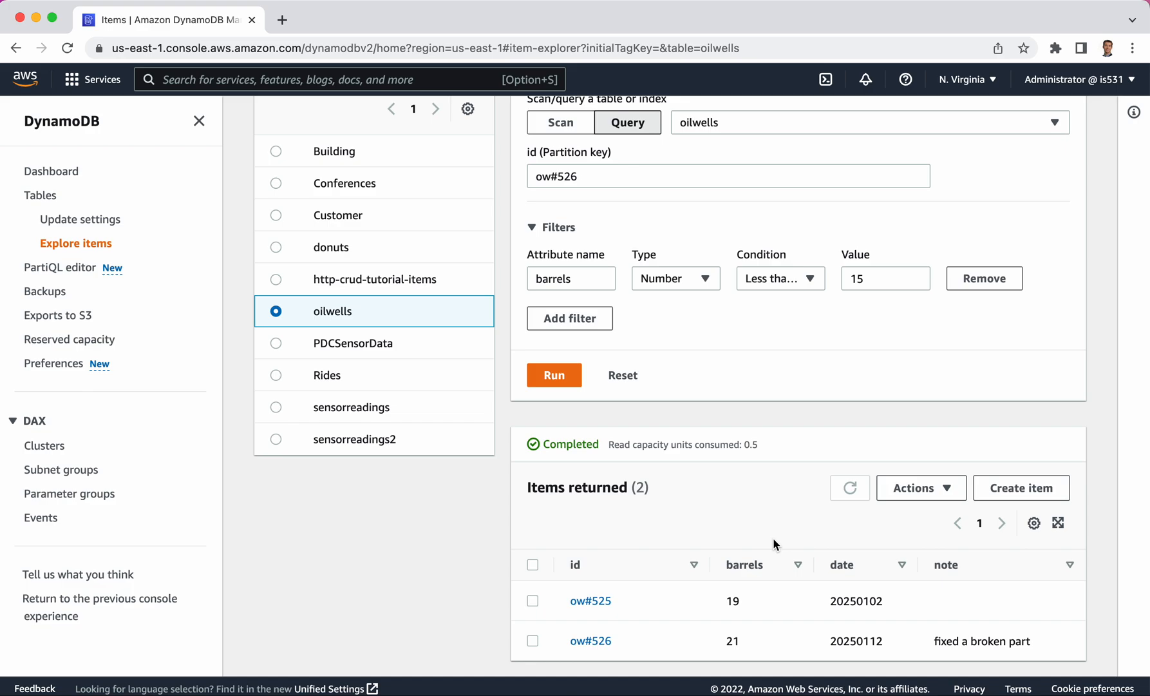
scroll("up", 3)
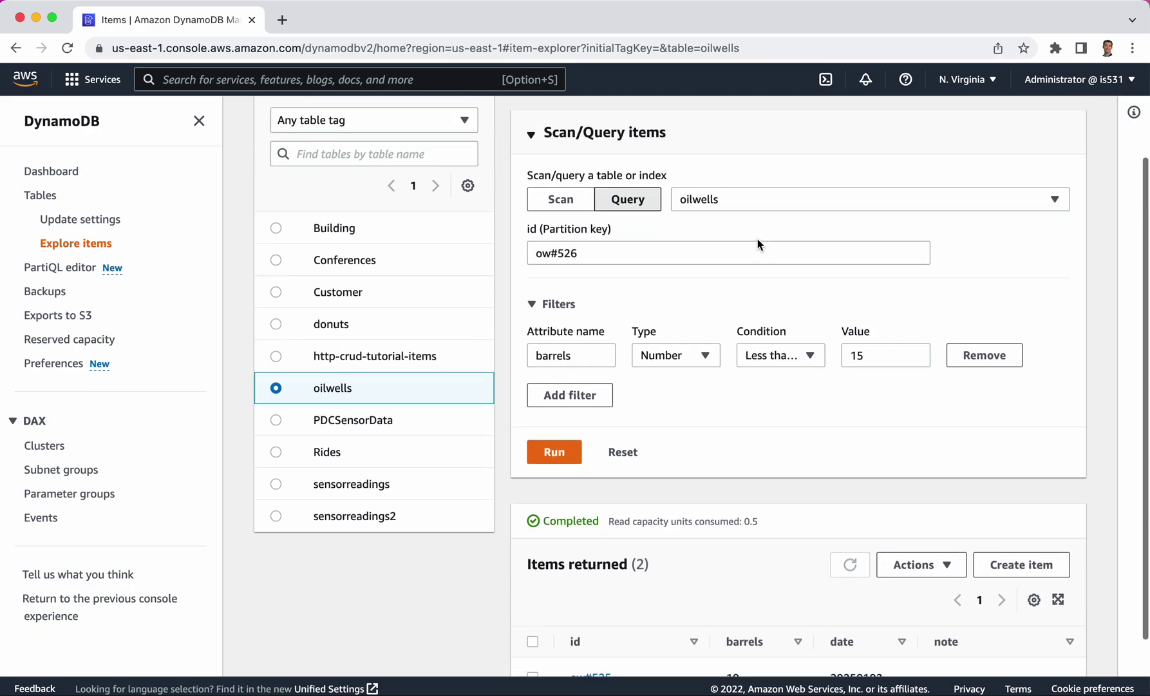